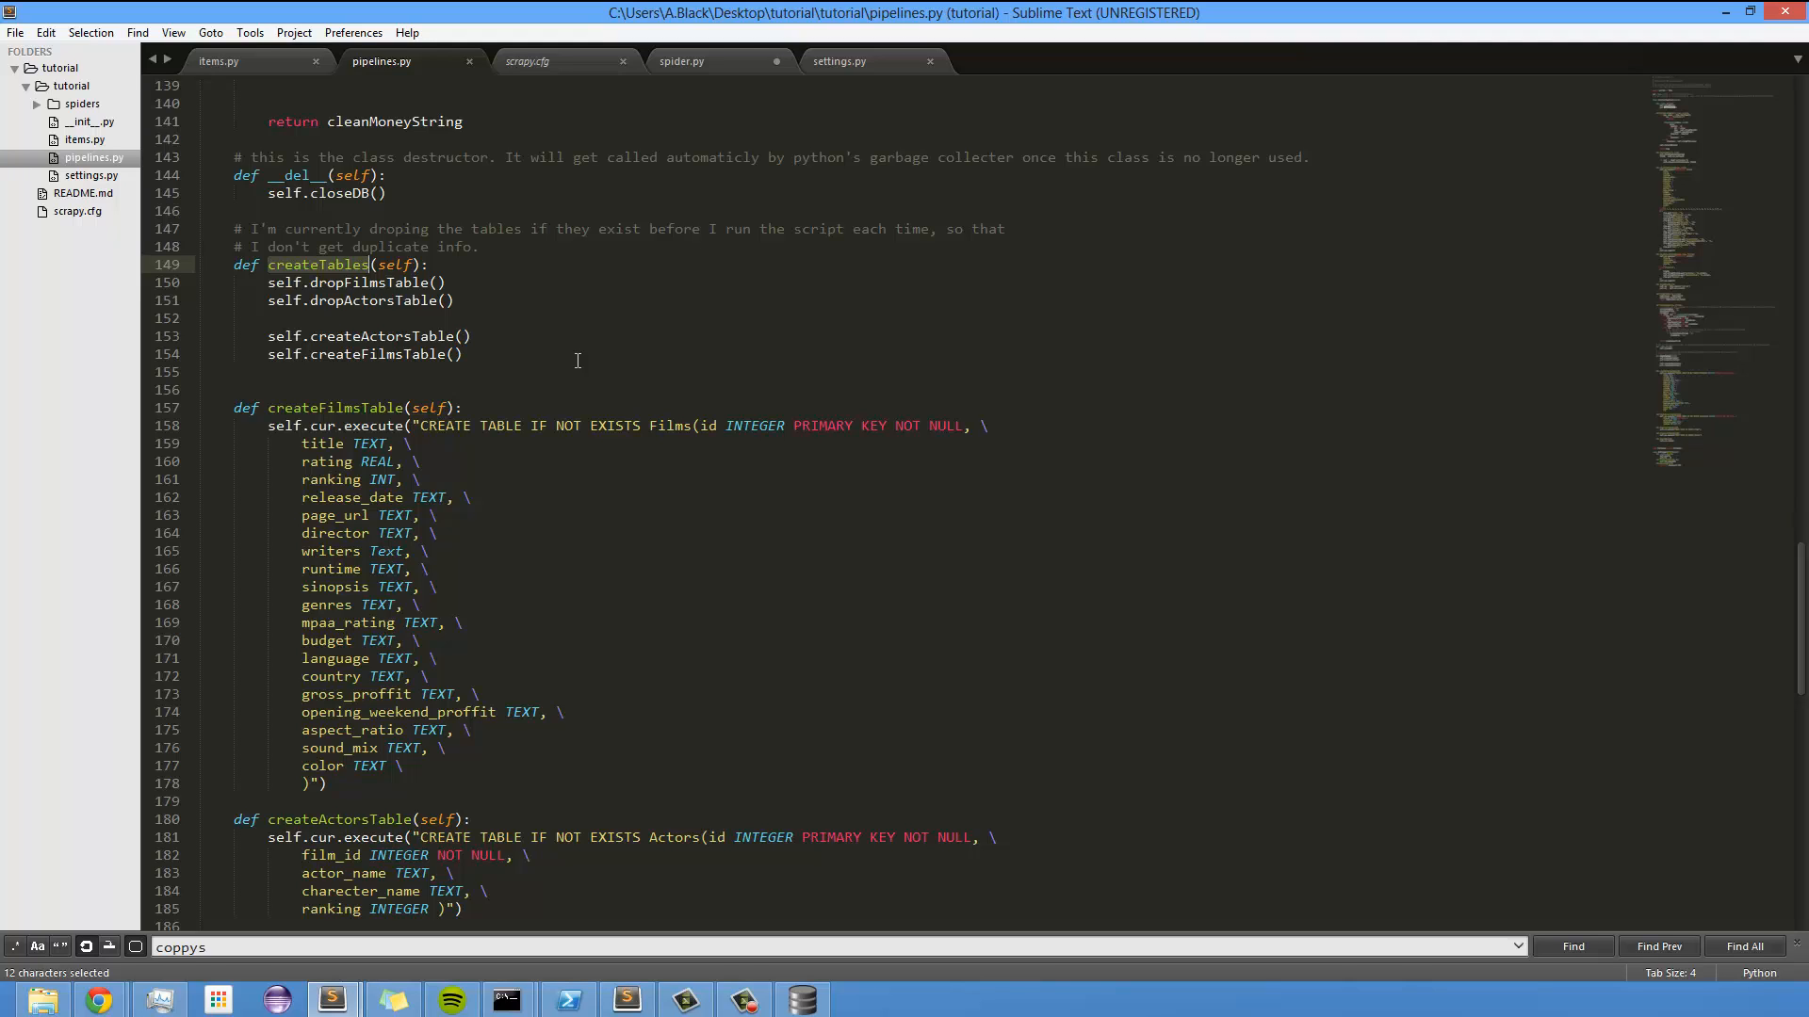
pyautogui.moveTo(584, 349)
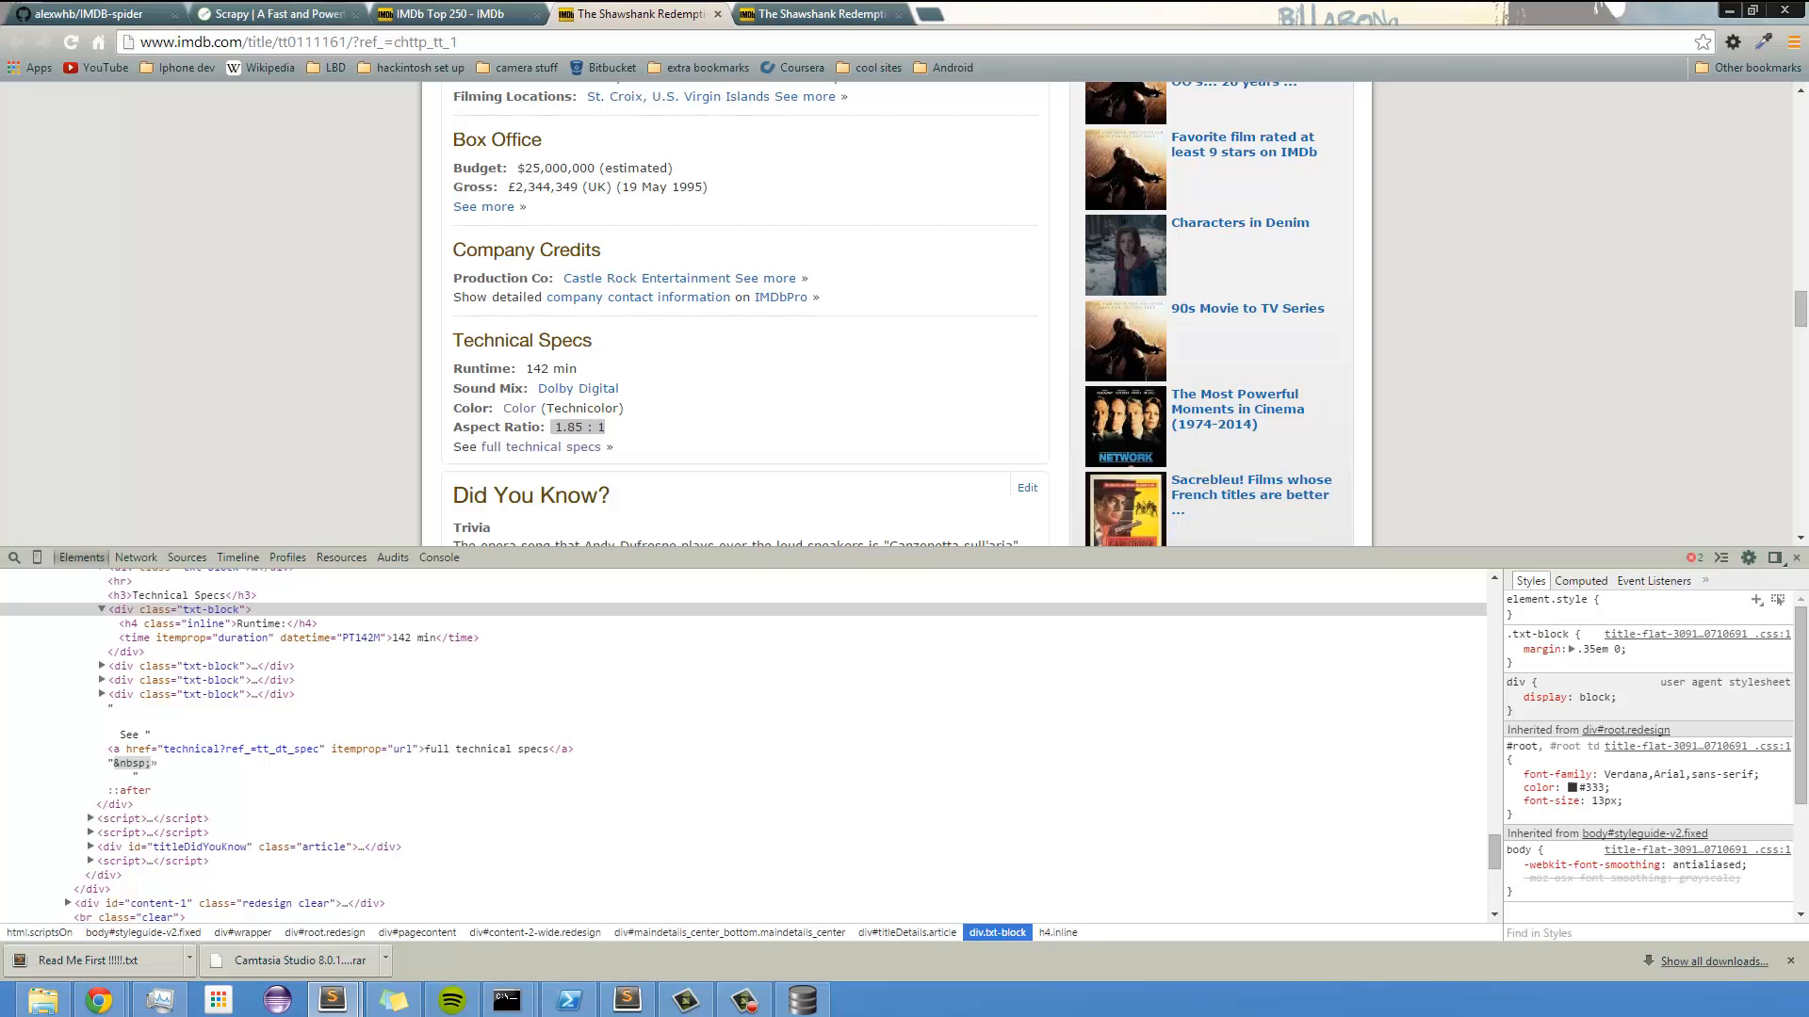
# - Search Google for 'sqlite tutorial' and open and scroll the ZetCode SQLite tutorial
pyautogui.click(173, 609)
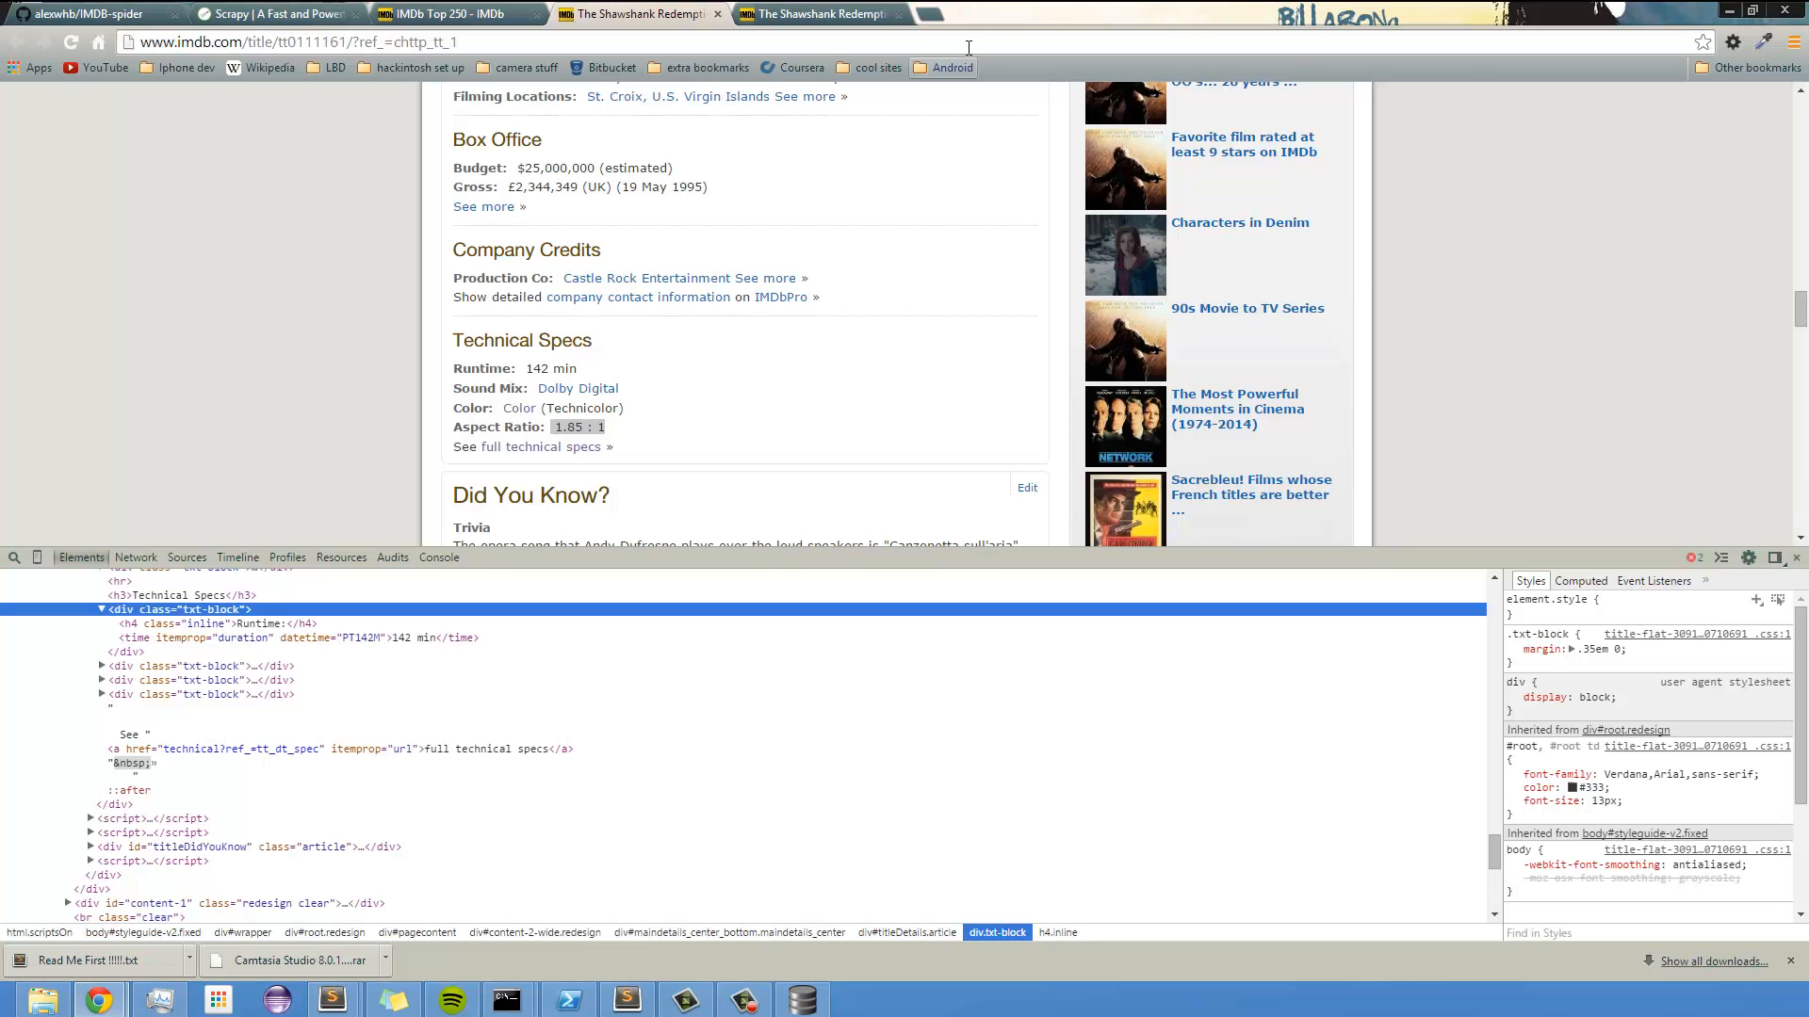
pyautogui.write('sqlite tutorial')
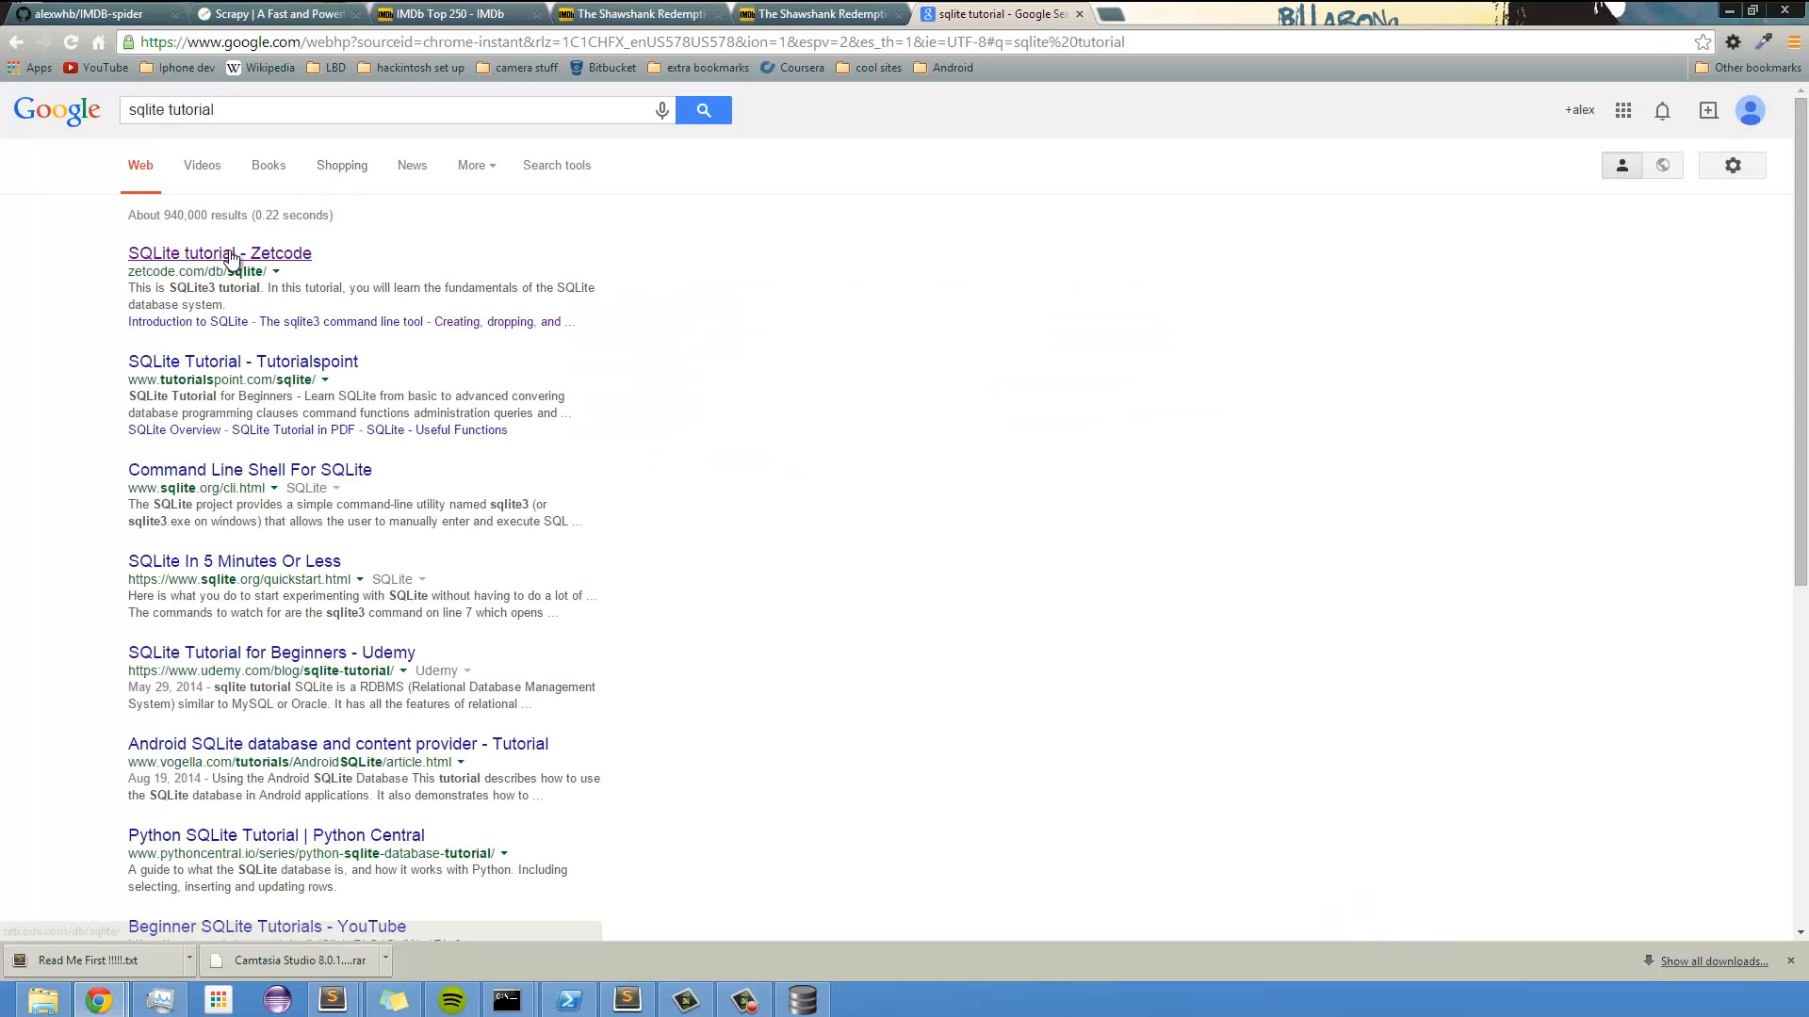
pyautogui.click(218, 252)
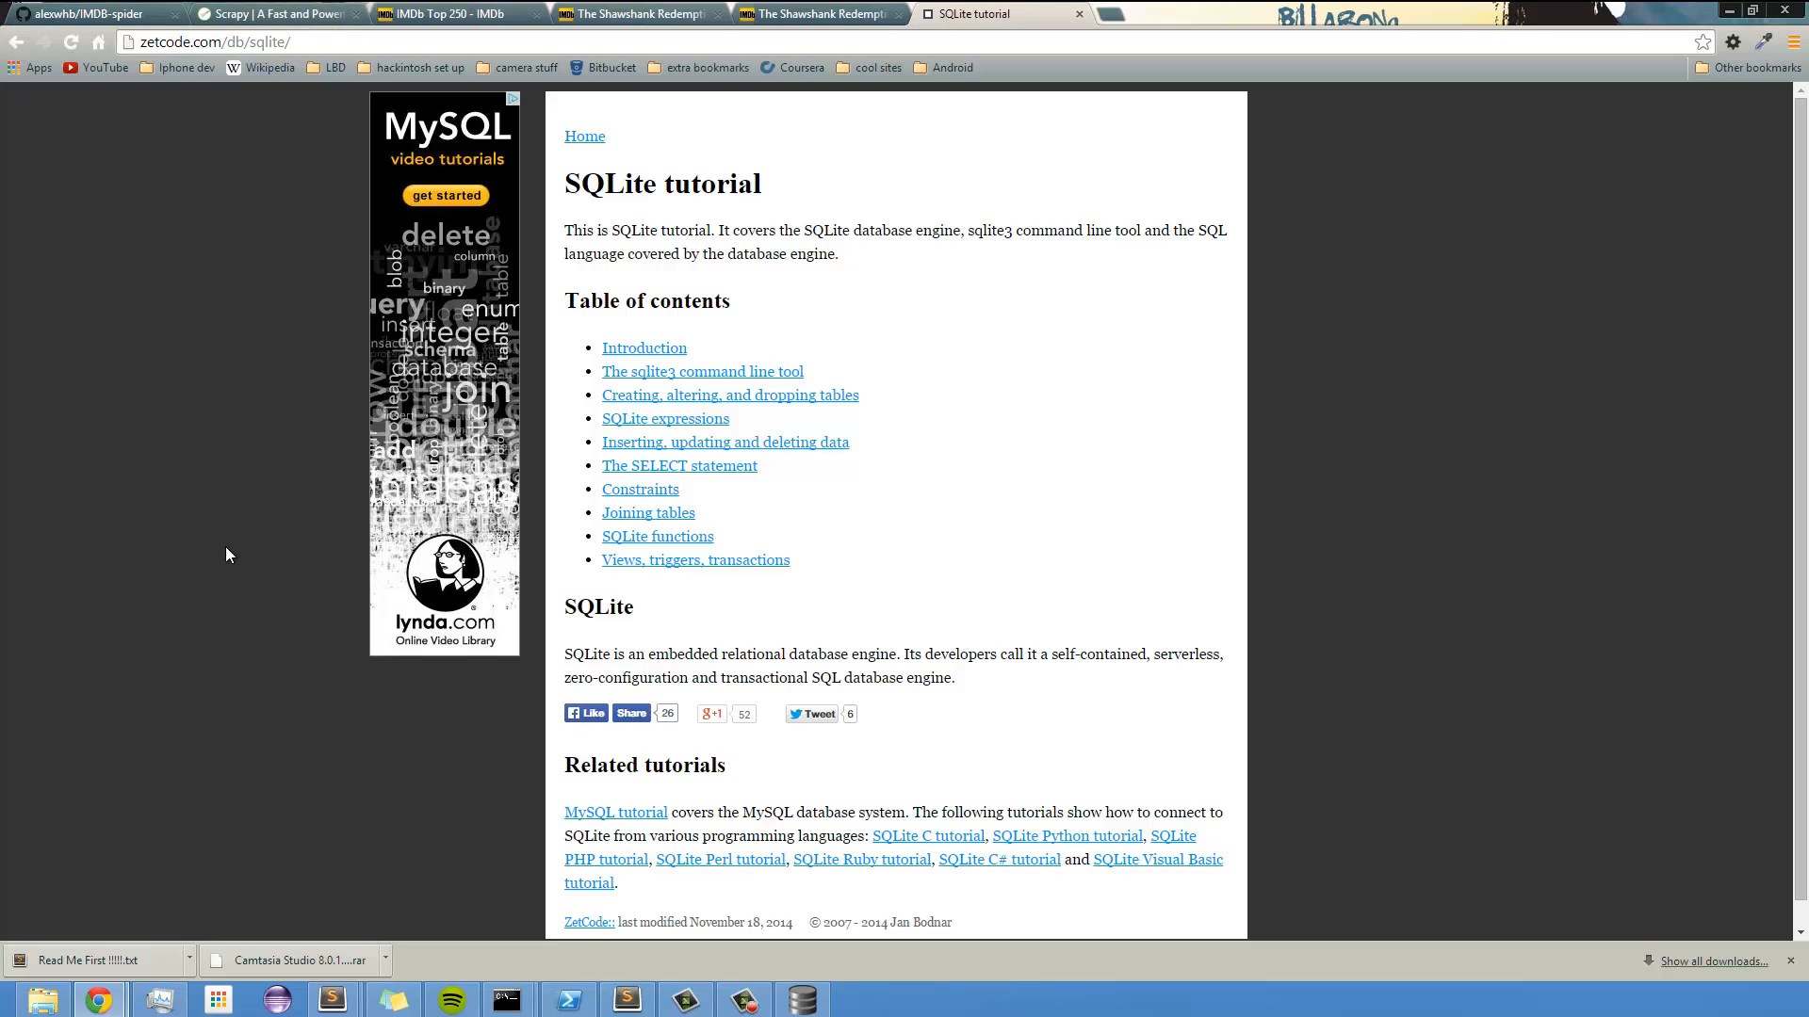
pyautogui.scroll(-3)
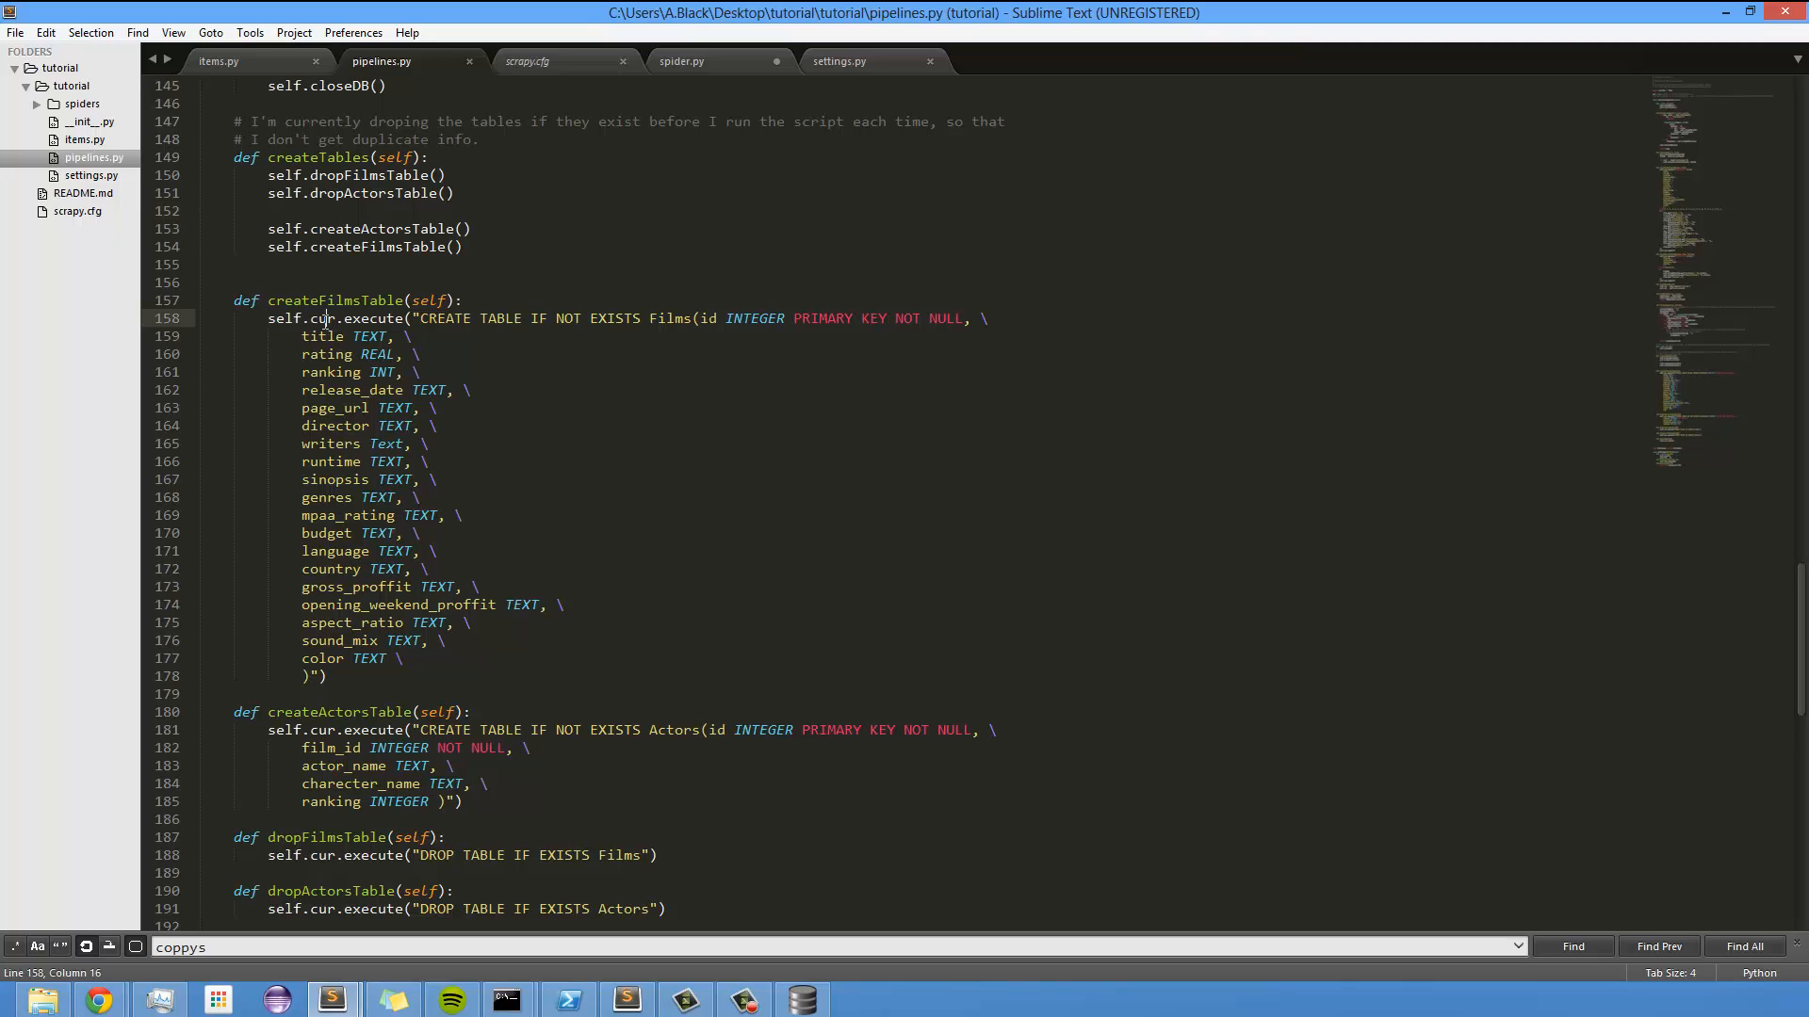
# - Highlight execute in the Films CREATE TABLE code, then bring up items.py
pyautogui.doubleClick(322, 318)
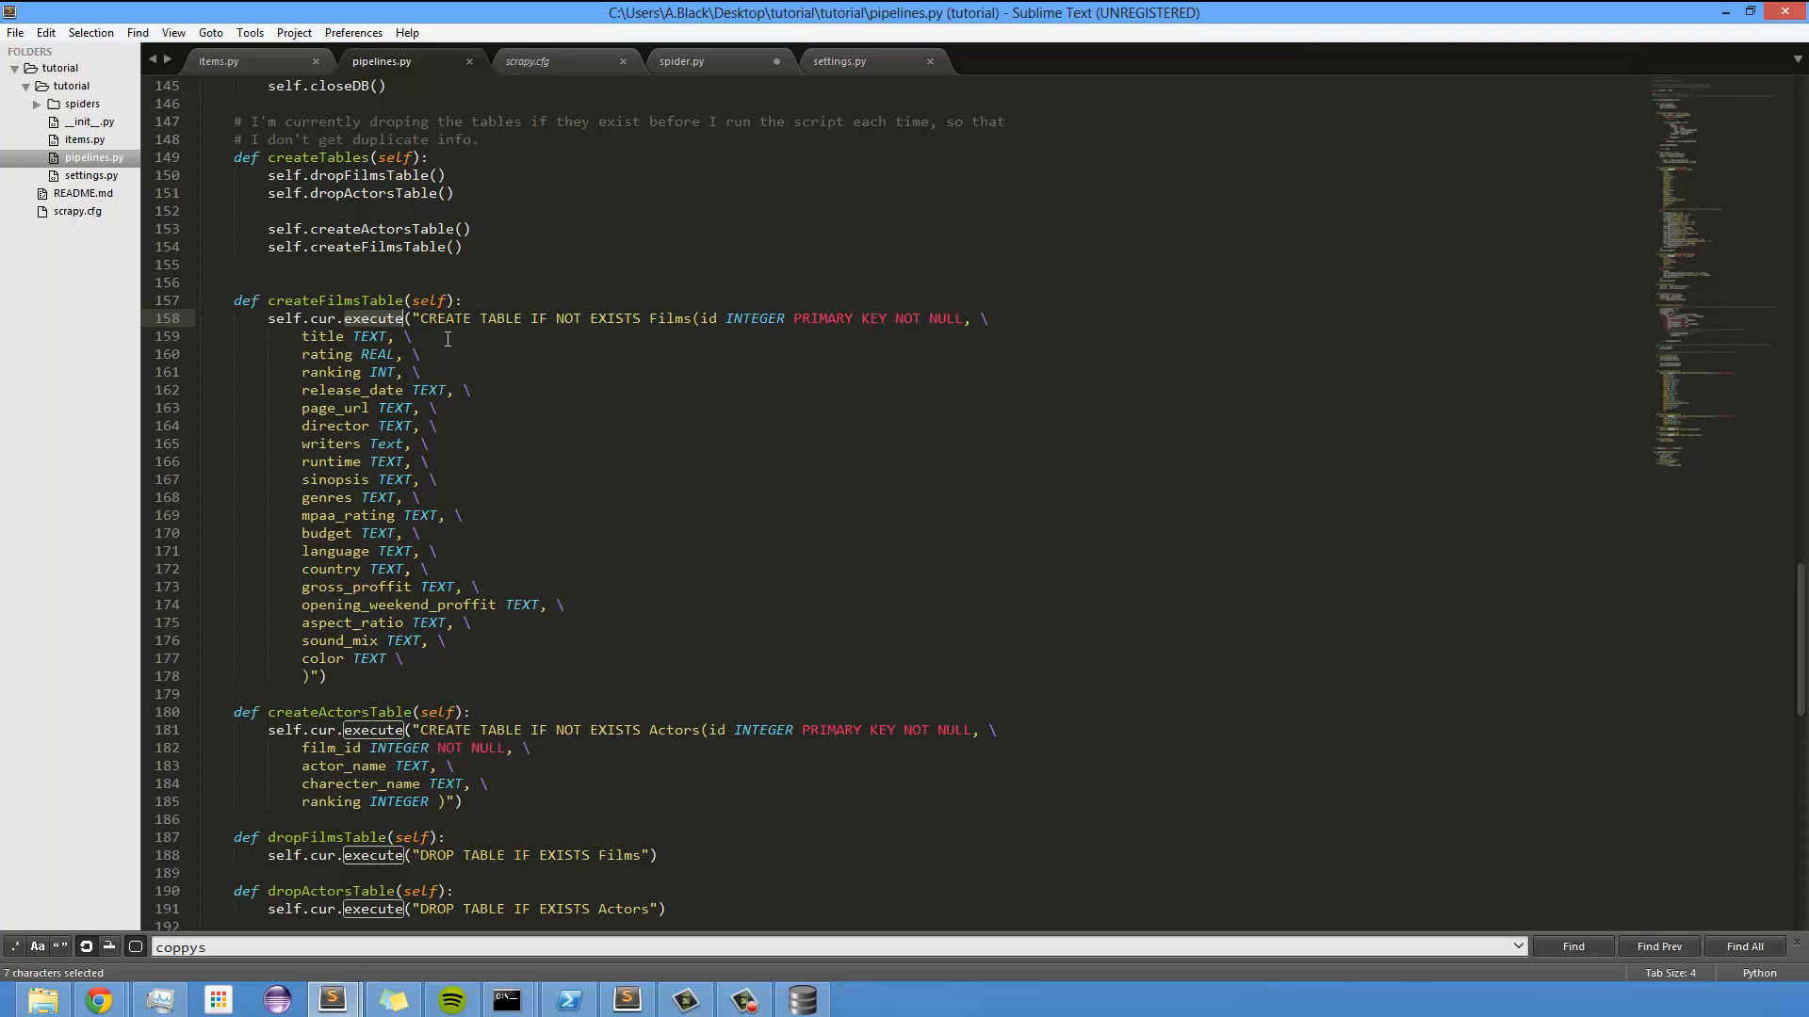
pyautogui.moveTo(557, 341)
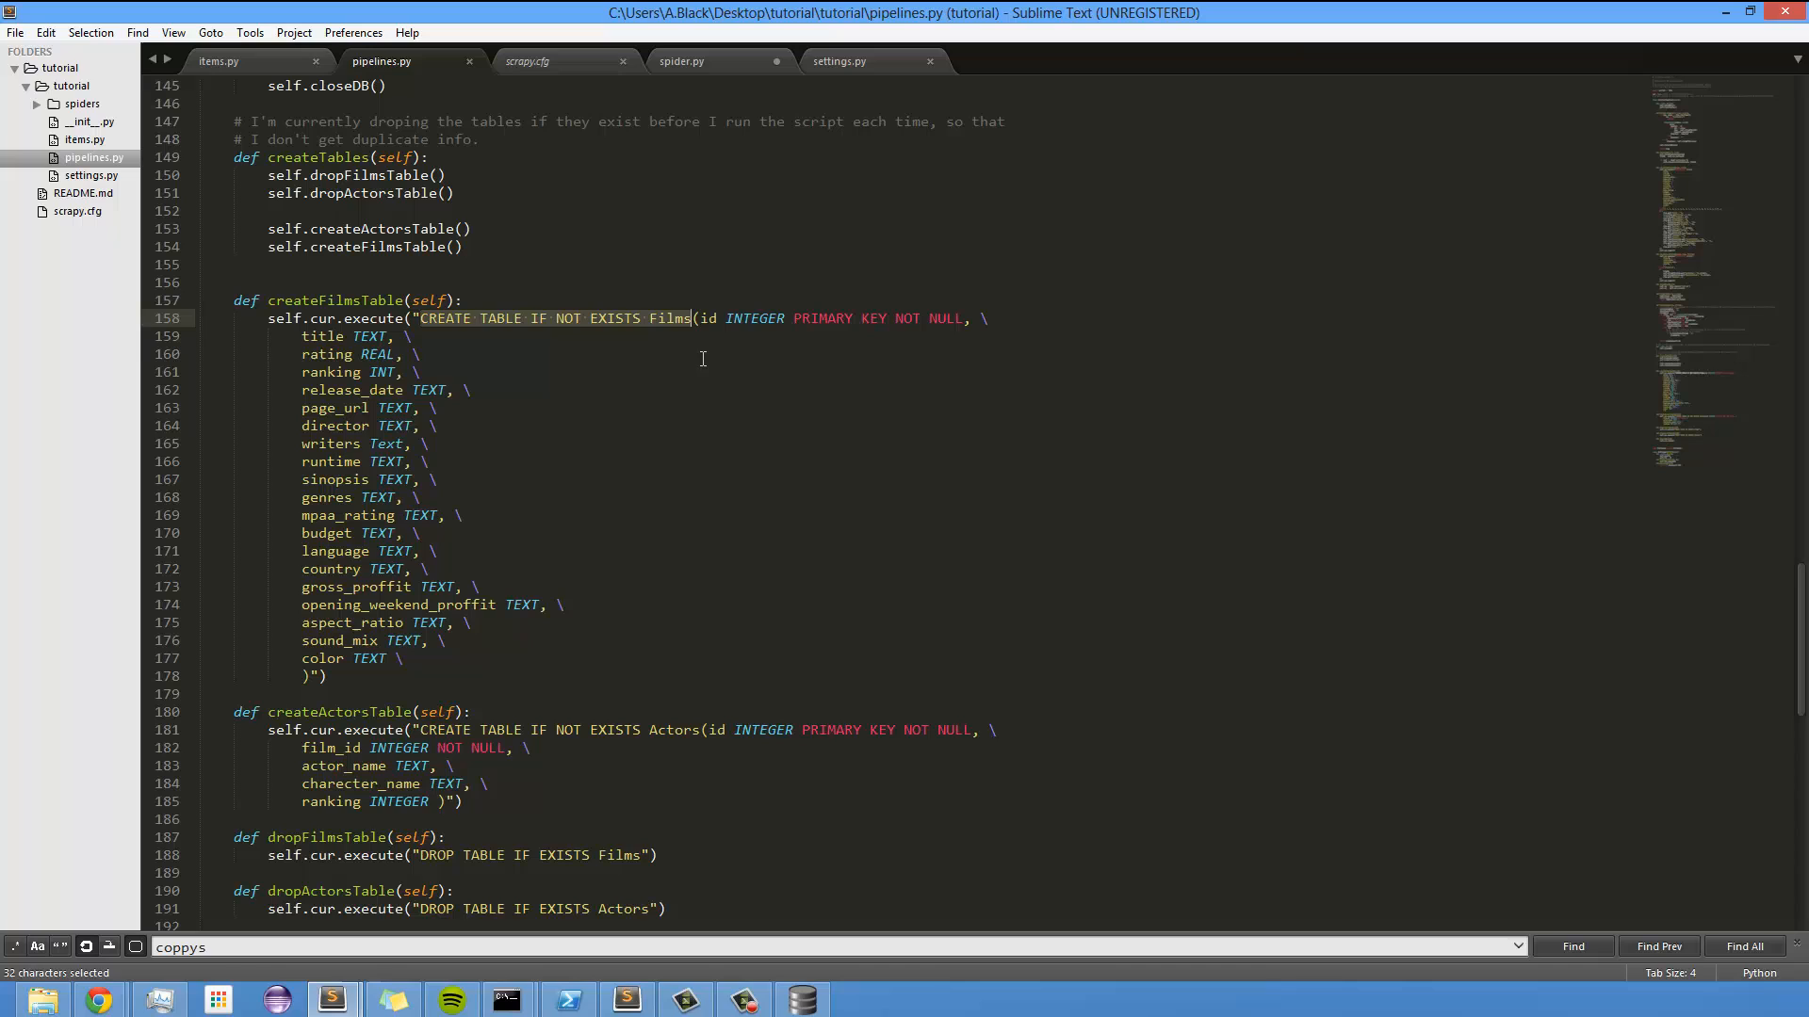
pyautogui.click(782, 354)
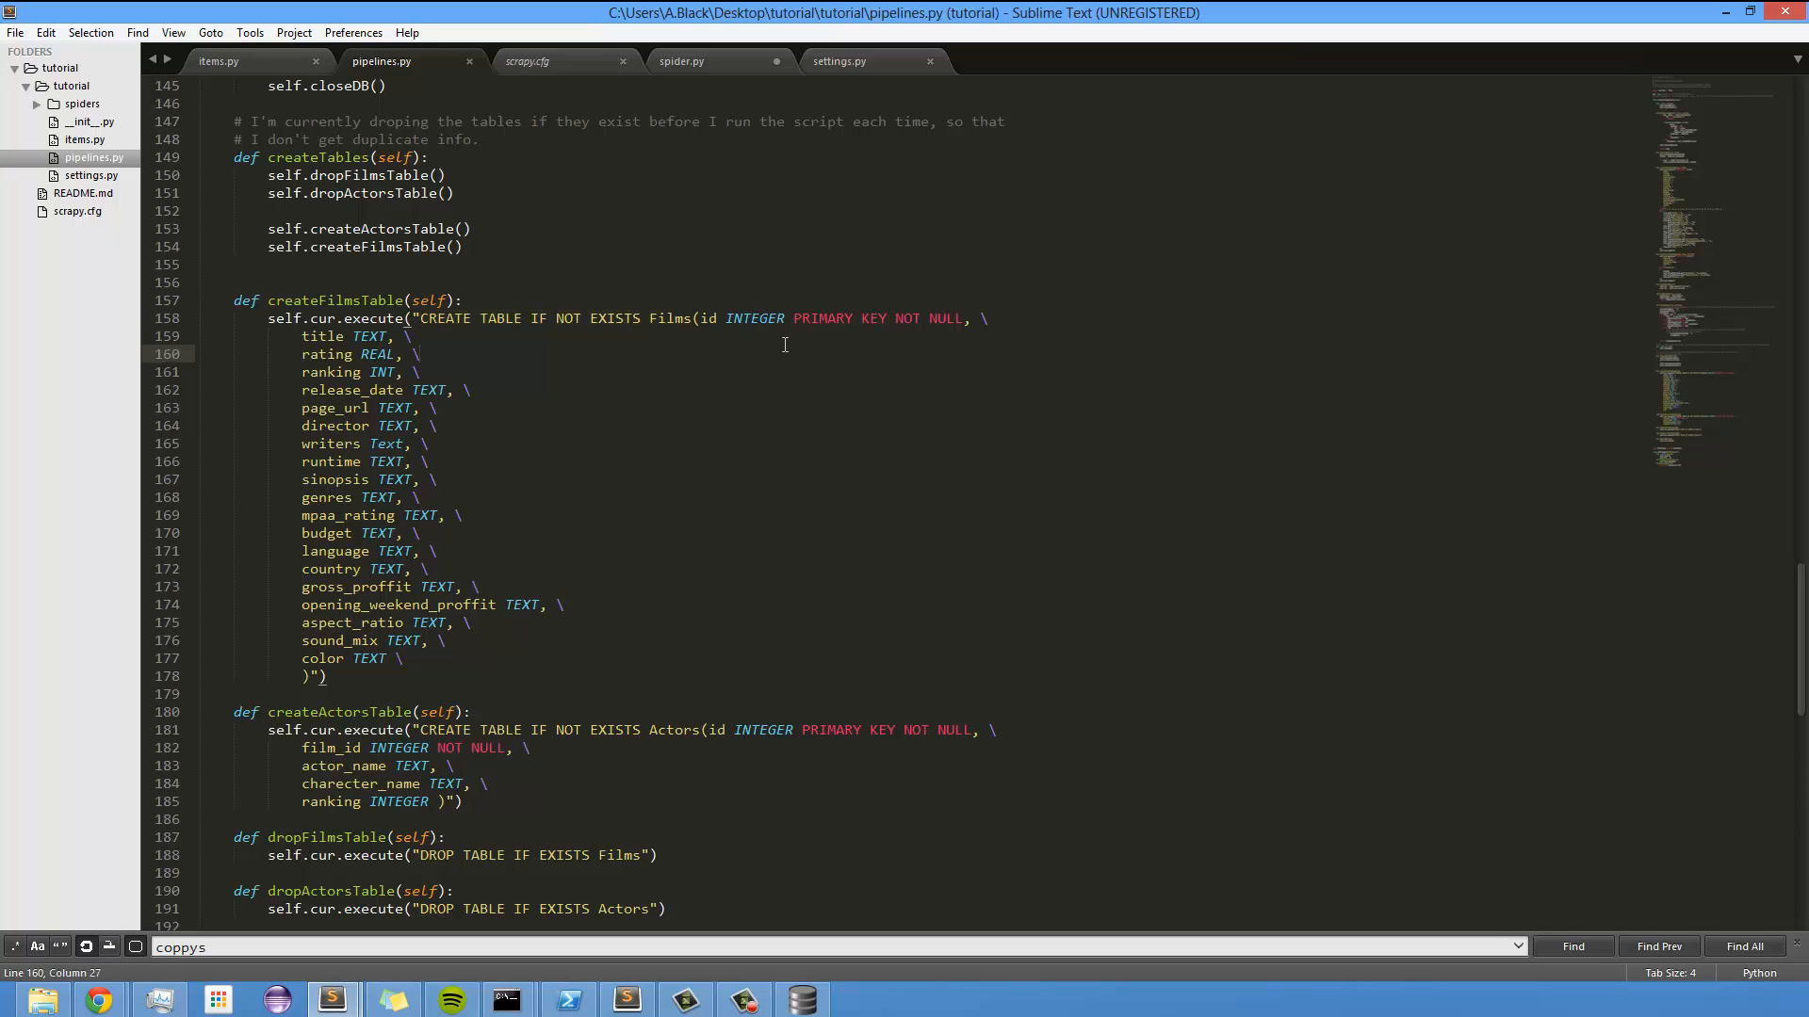
pyautogui.click(218, 61)
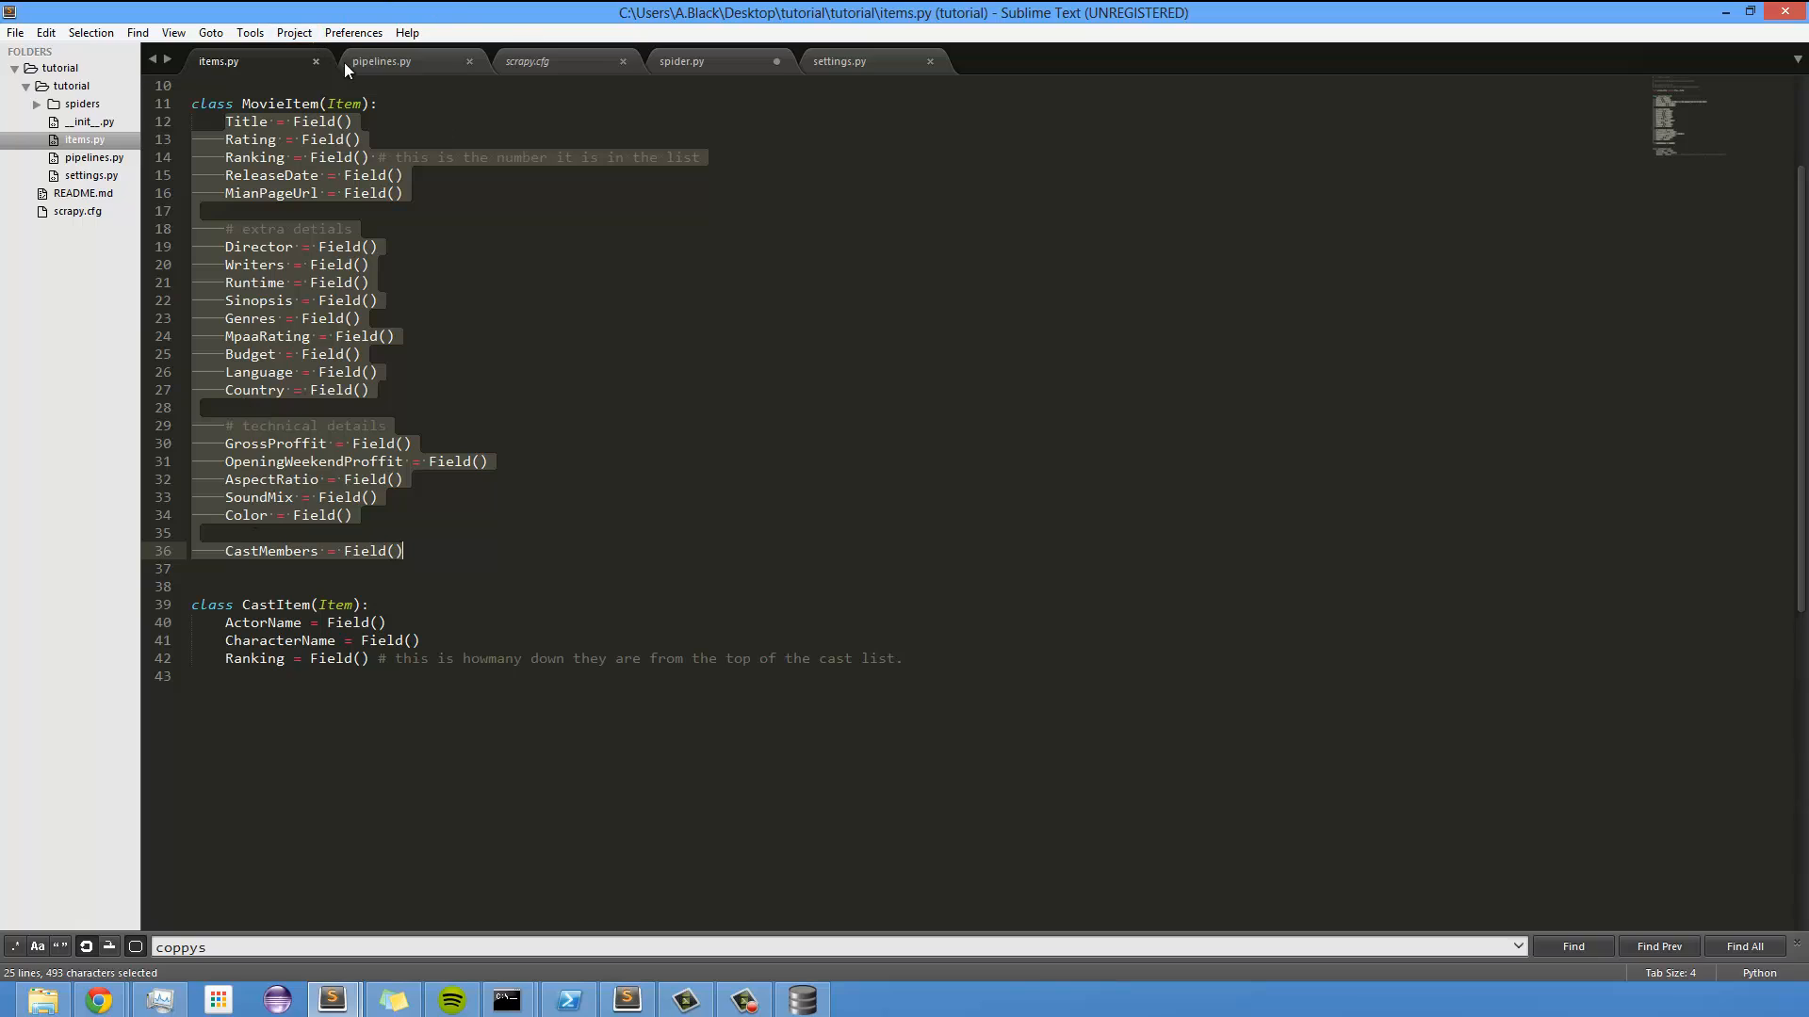
pyautogui.moveTo(664, 395)
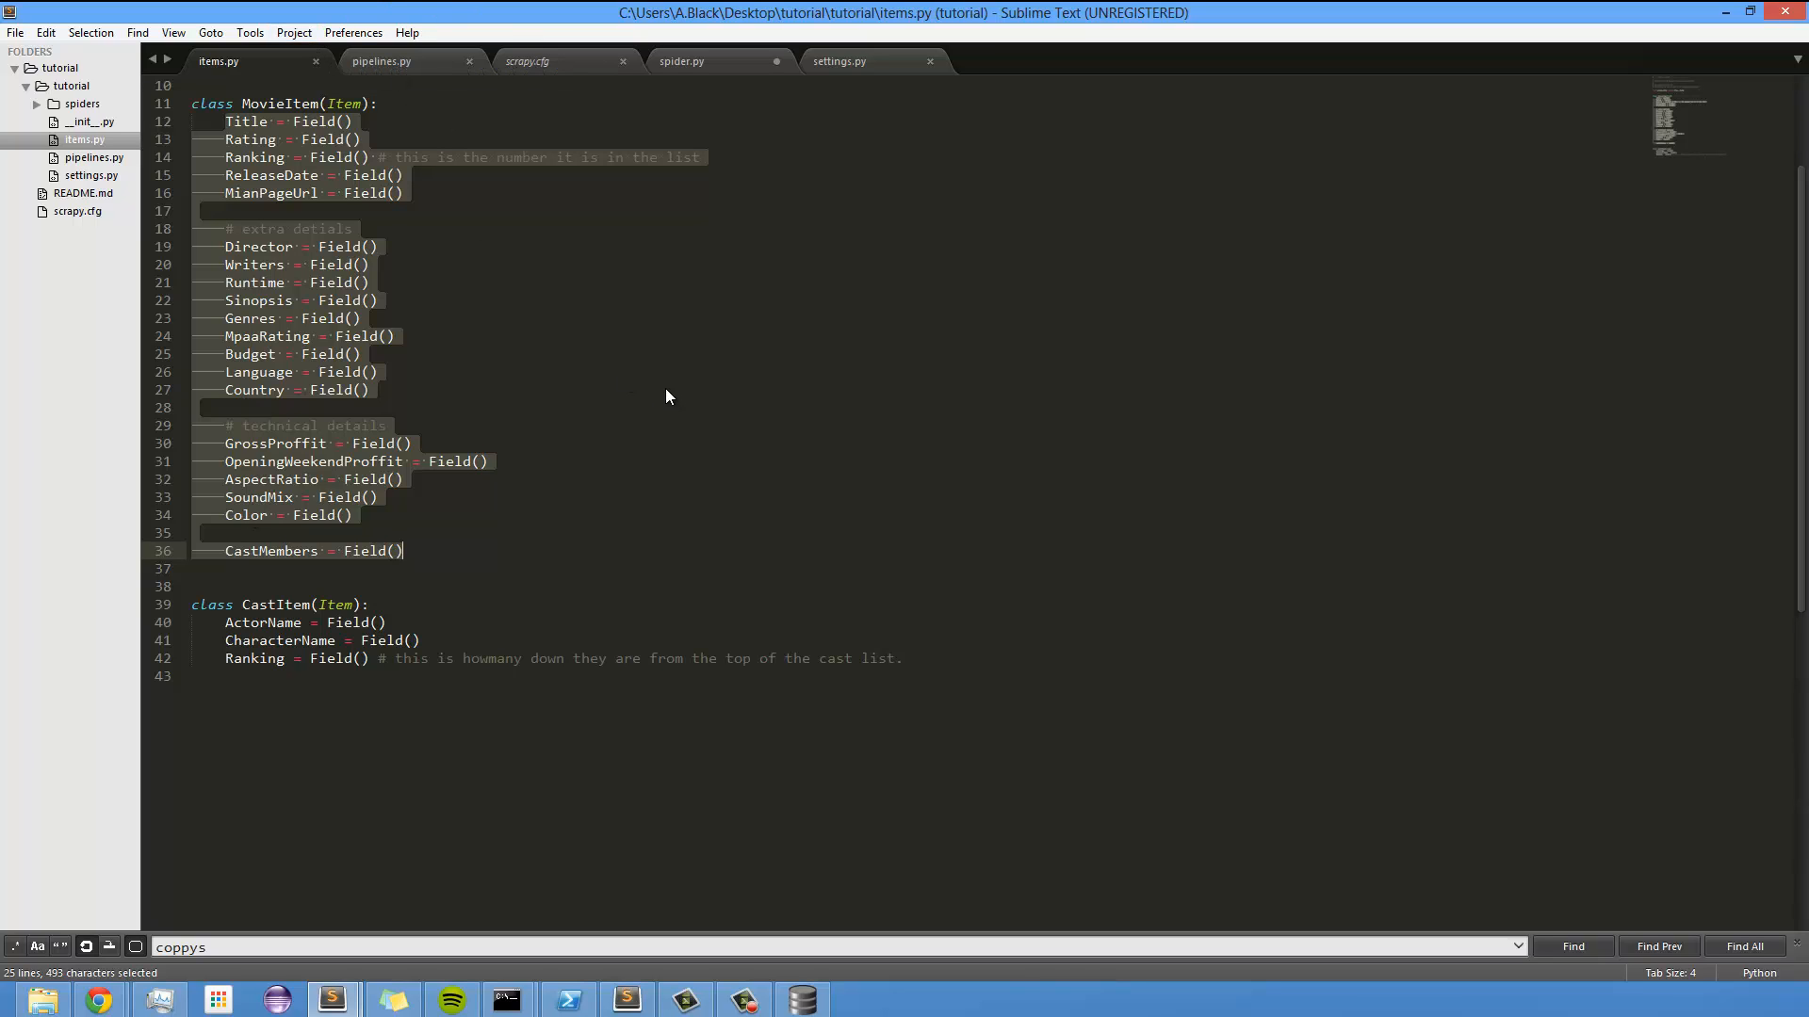
# - Clear the MovieItem field selection and return to pipelines.py's CREATE TABLE statements
pyautogui.click(446, 227)
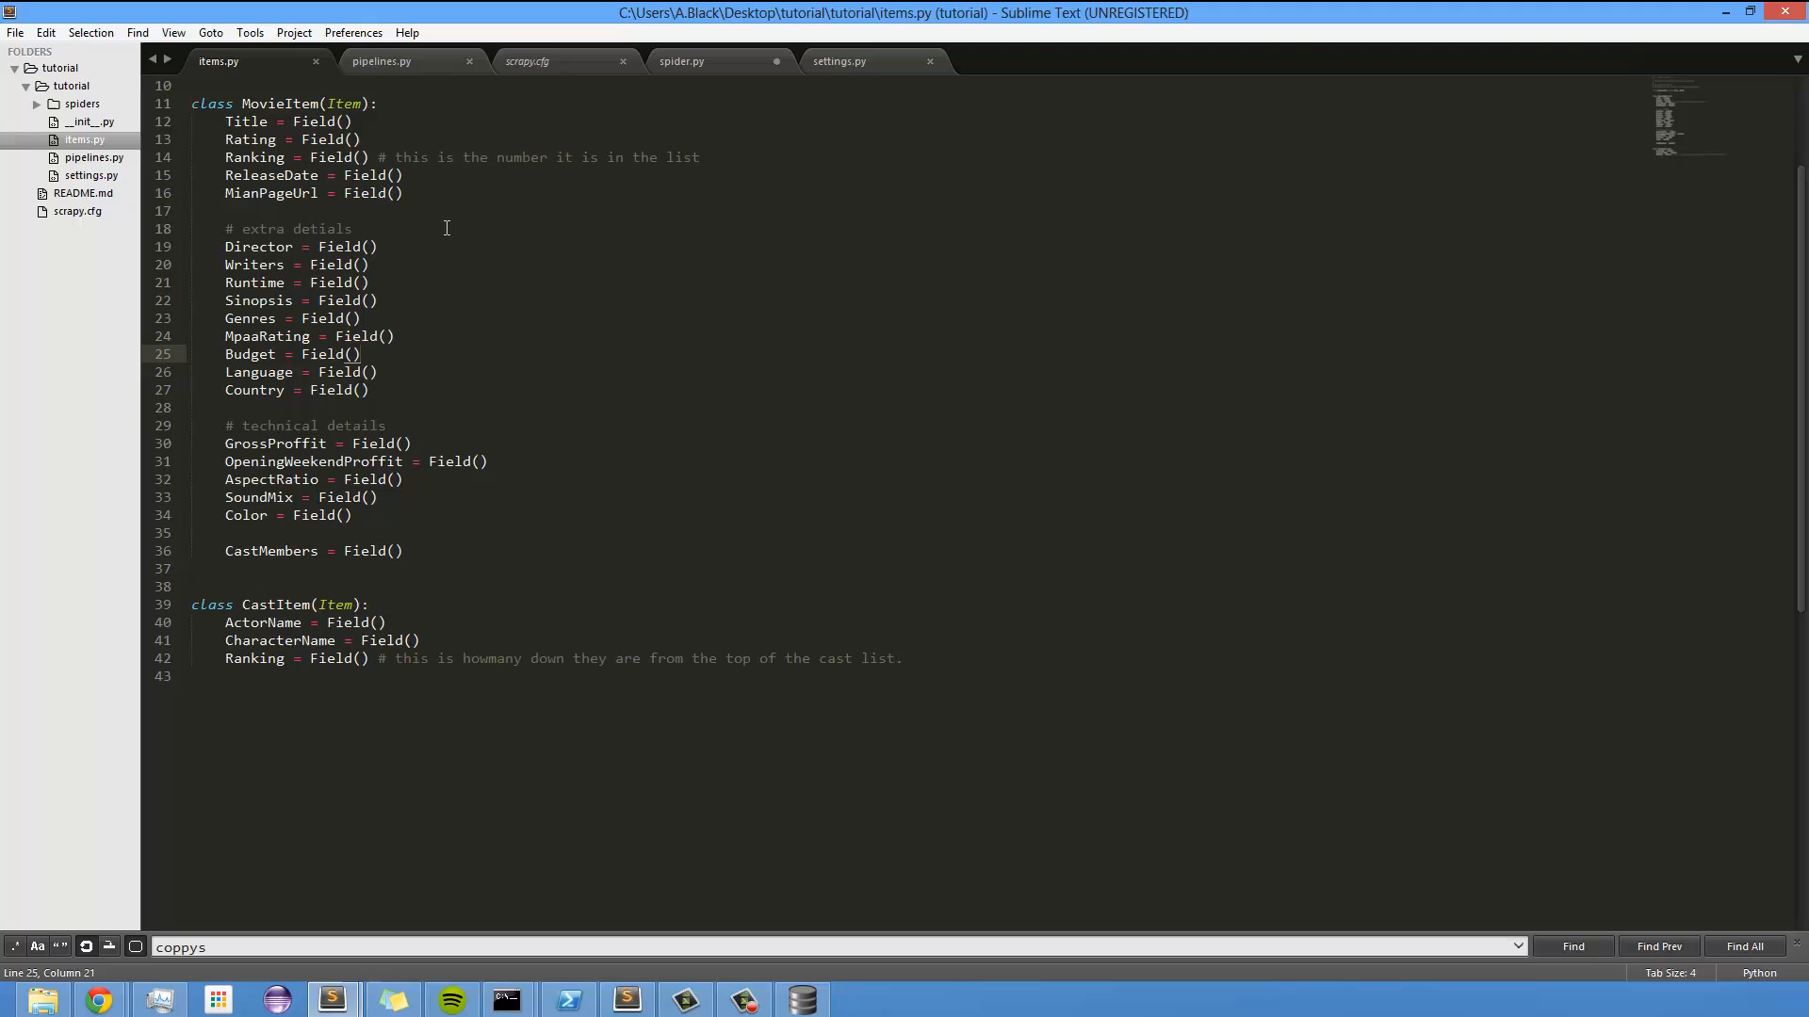
pyautogui.moveTo(380, 61)
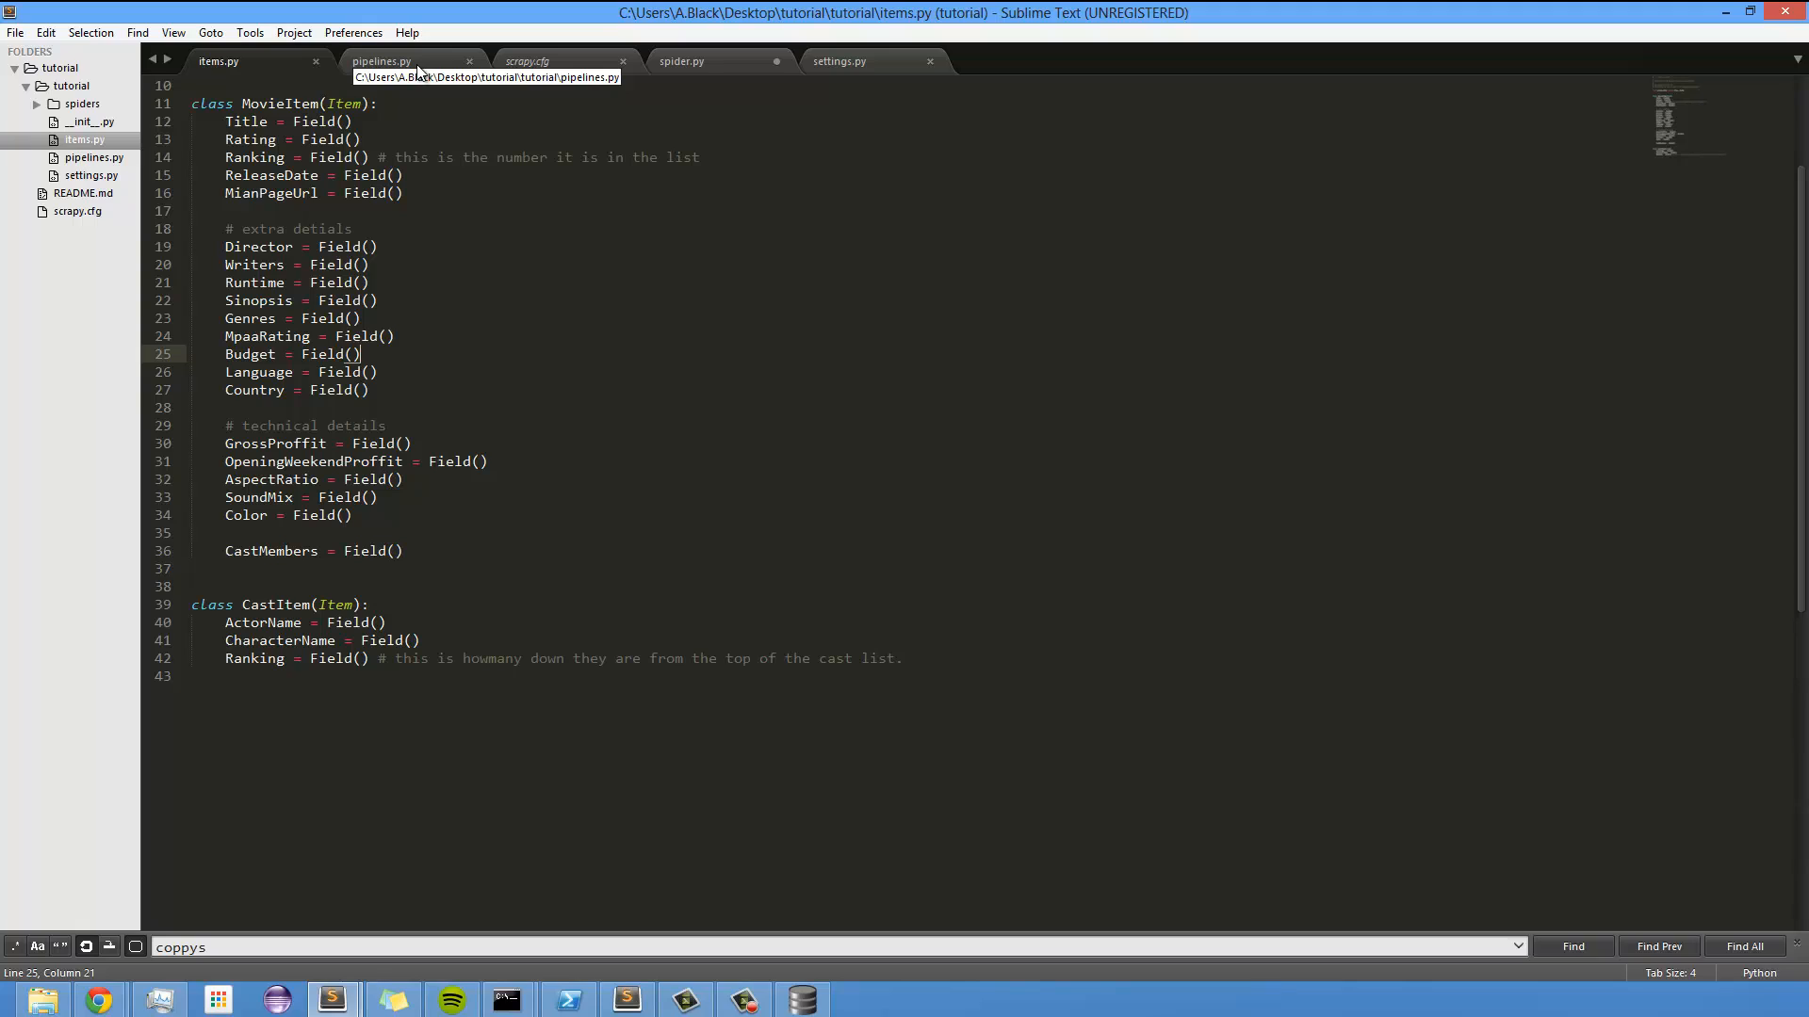
pyautogui.moveTo(411, 81)
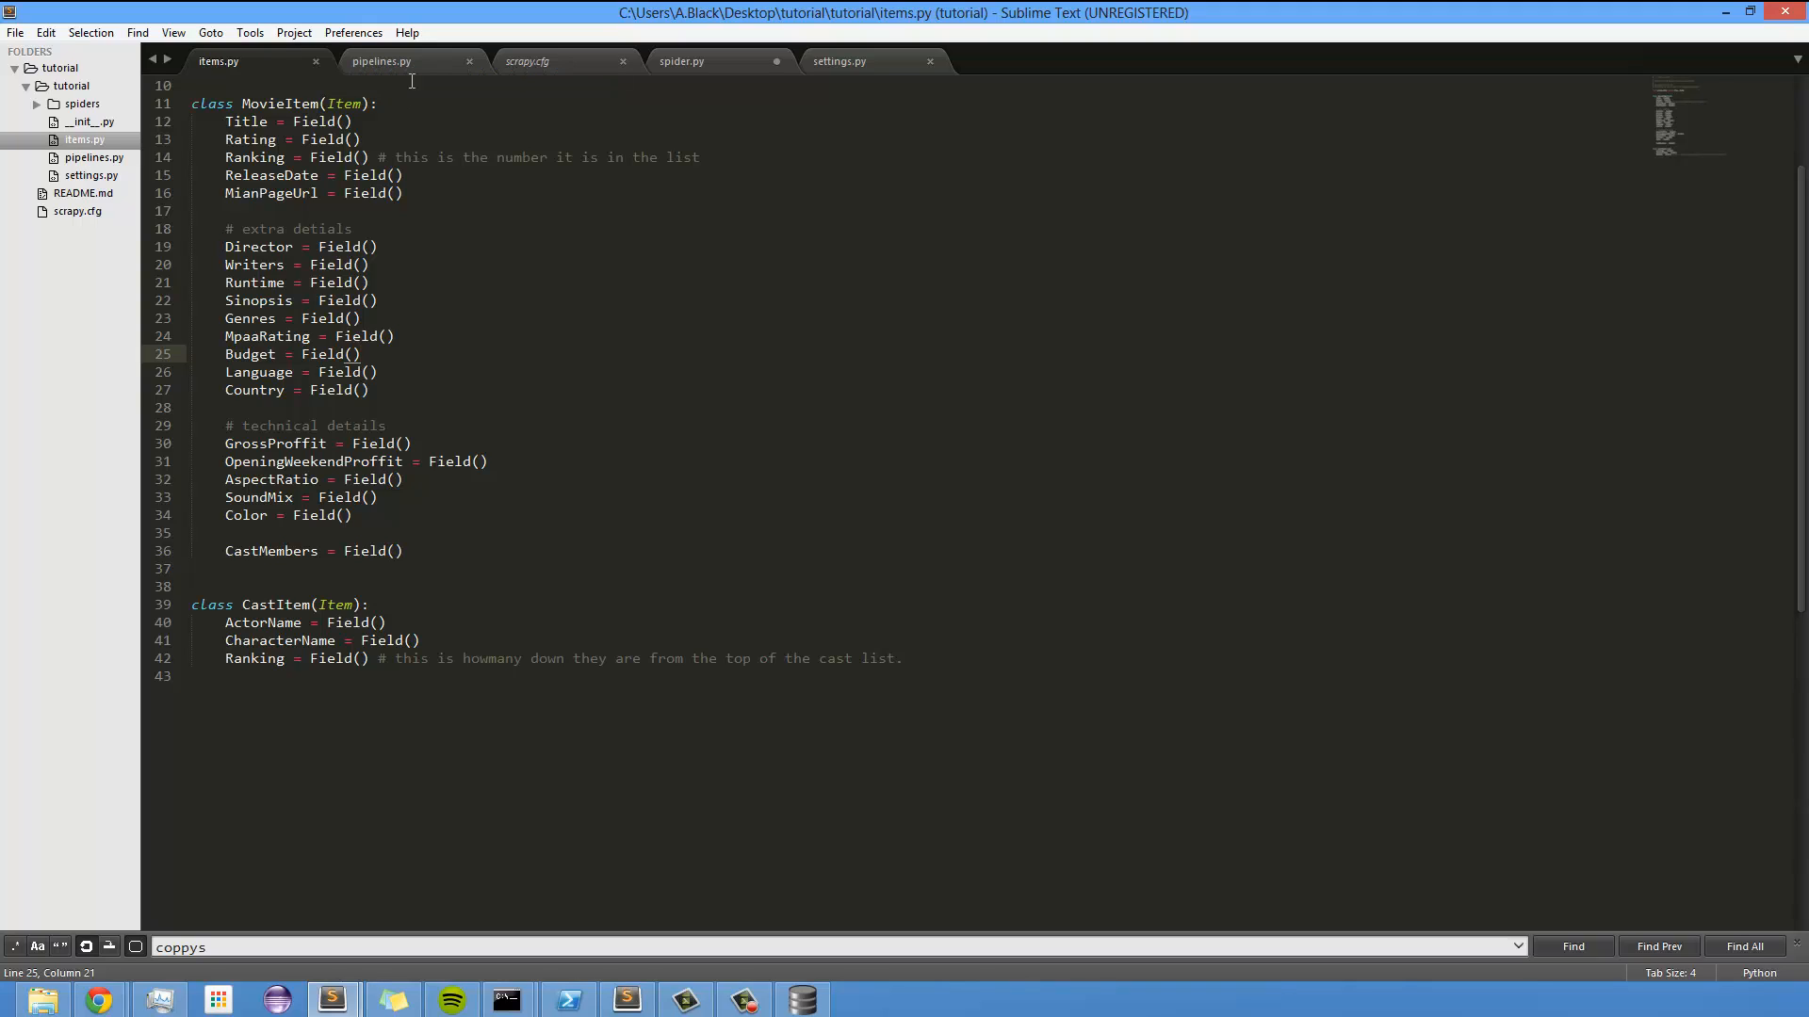
pyautogui.moveTo(381, 61)
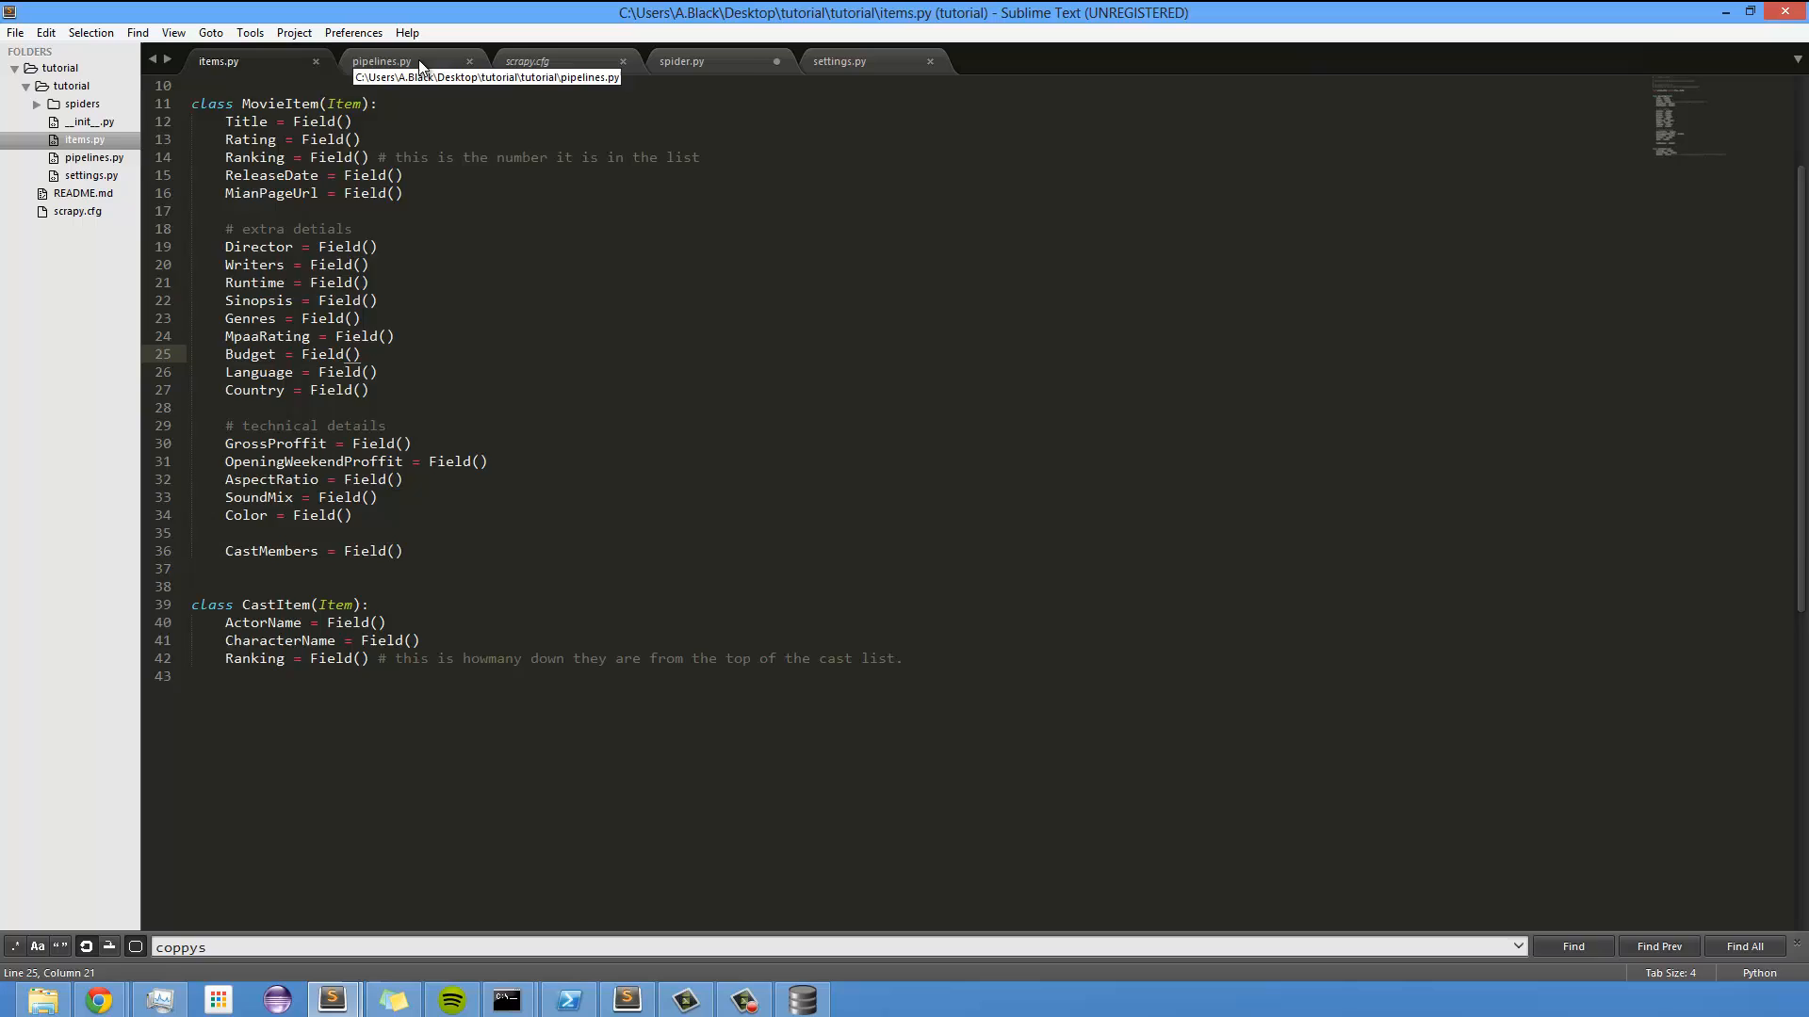
pyautogui.click(381, 61)
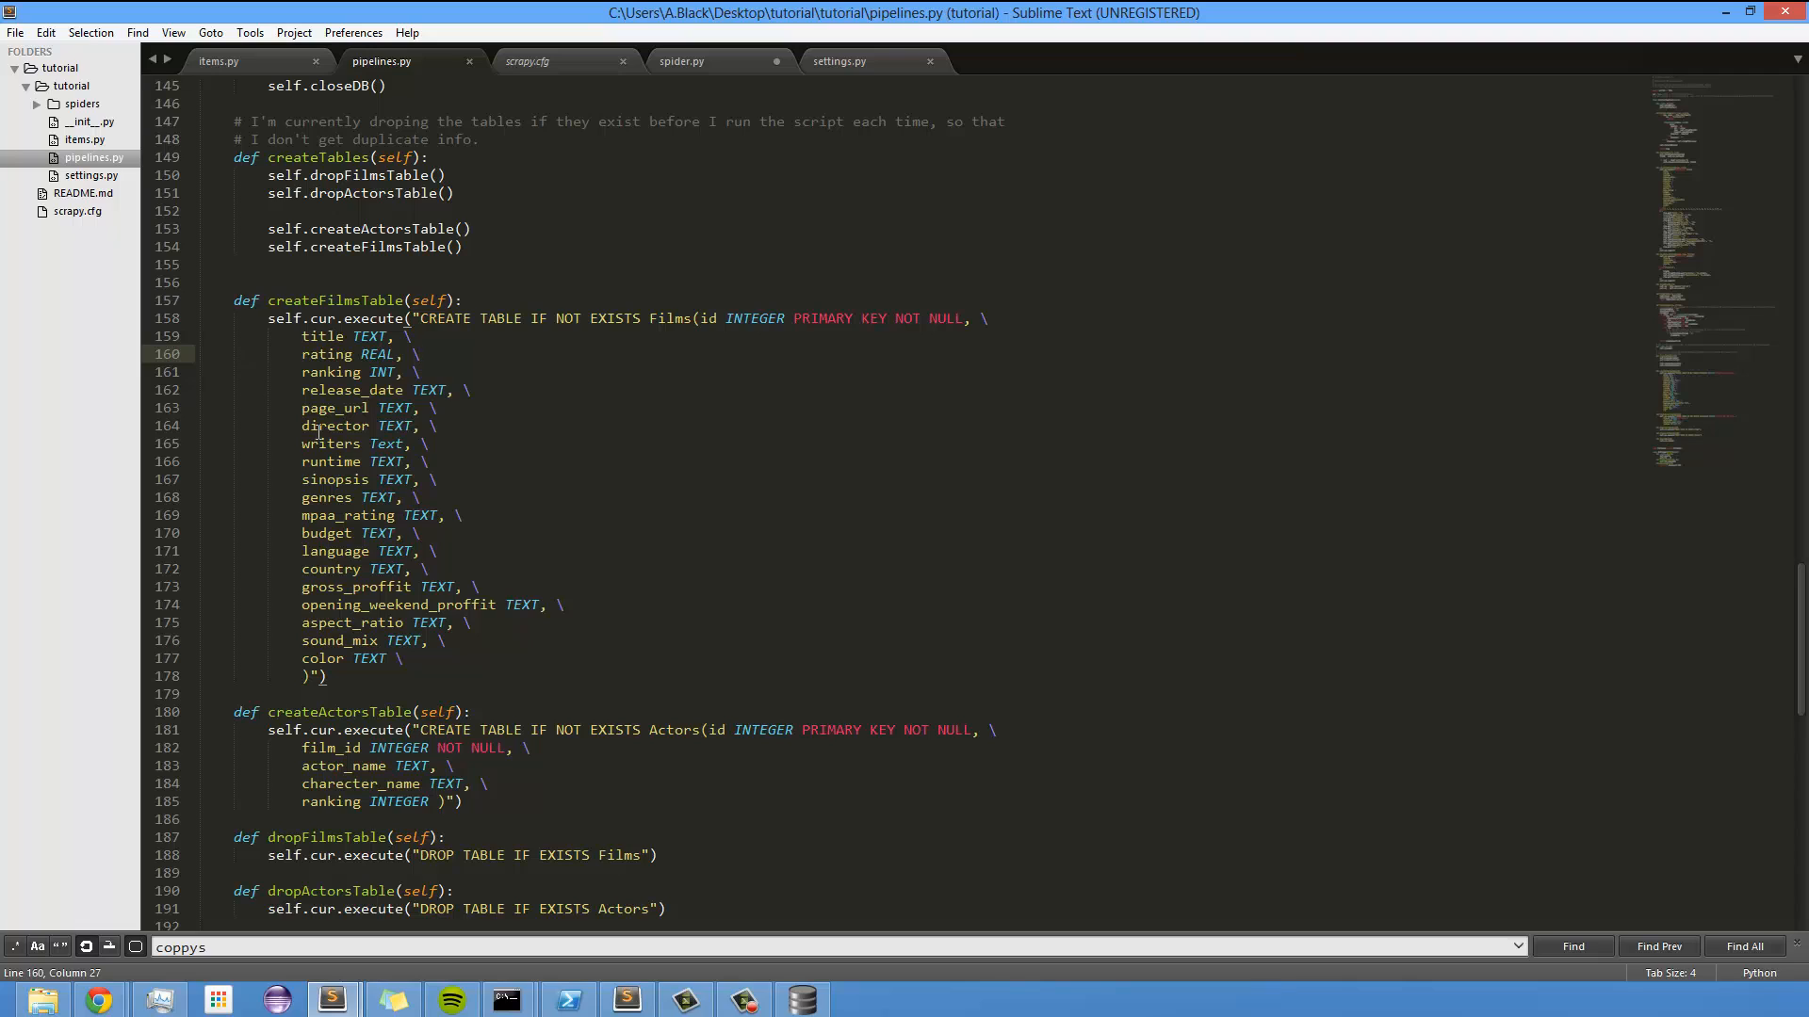
pyautogui.doubleClick(334, 424)
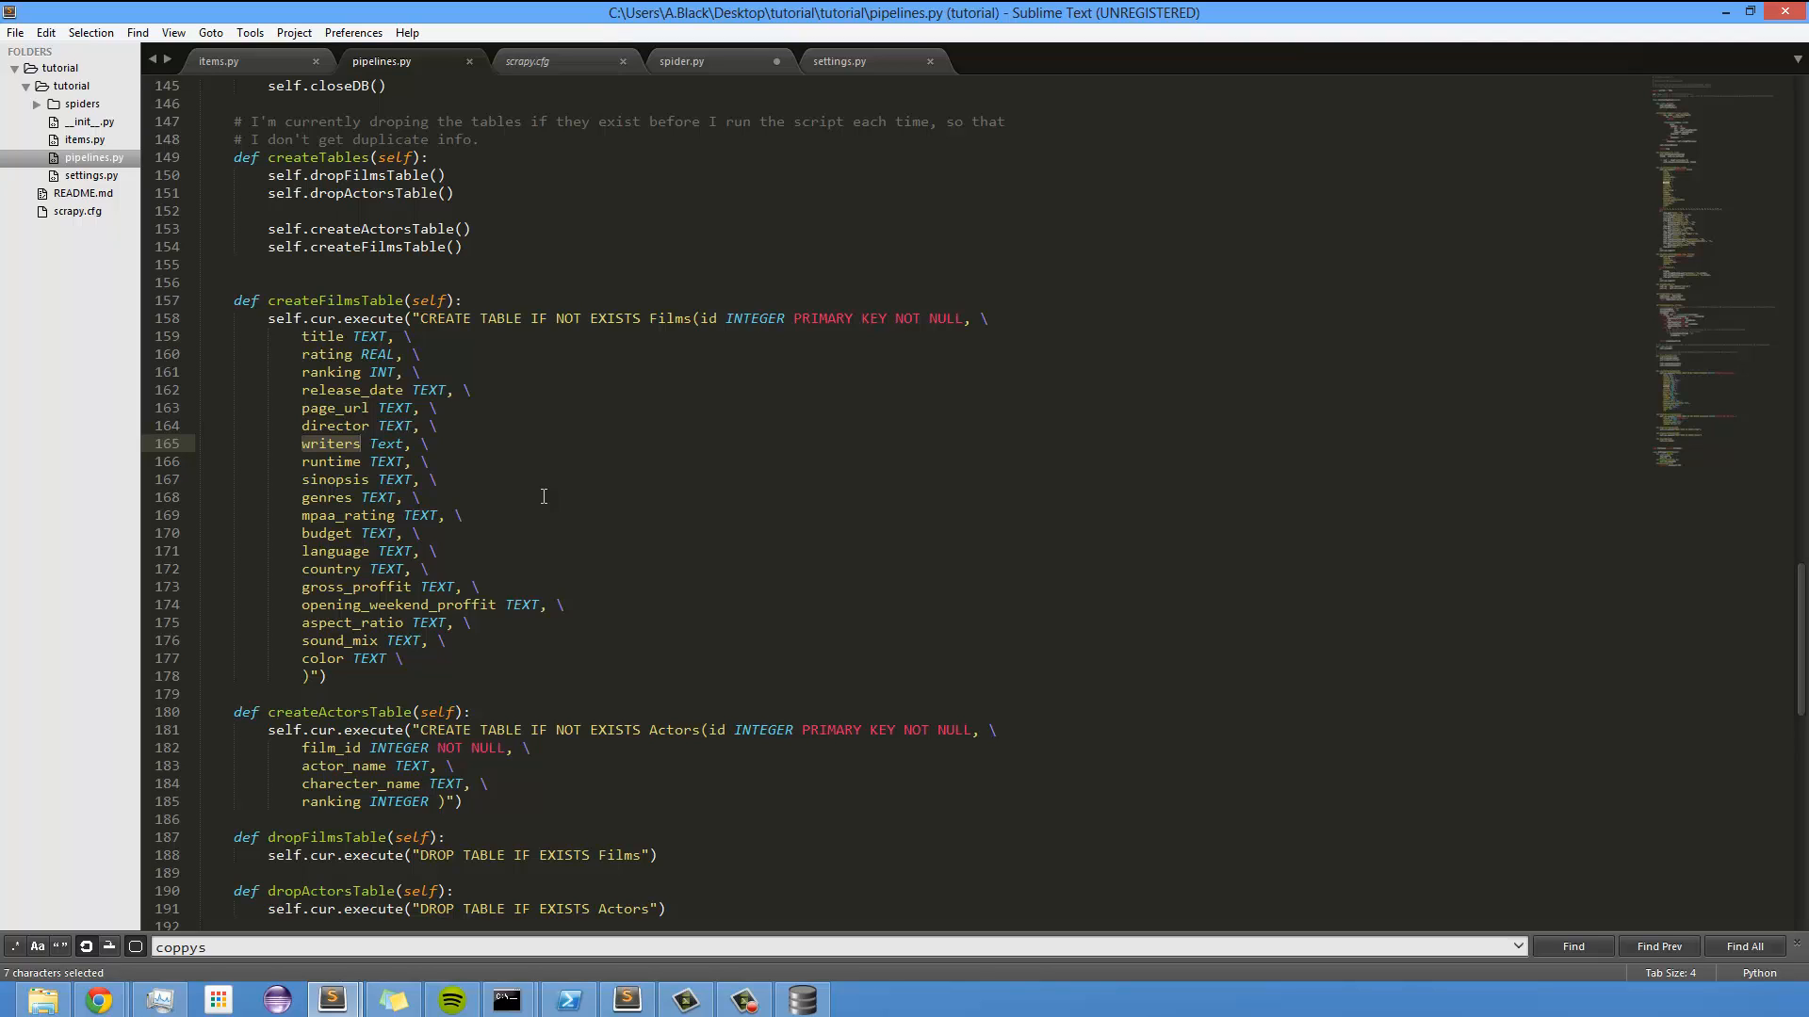
pyautogui.moveTo(1365, 489)
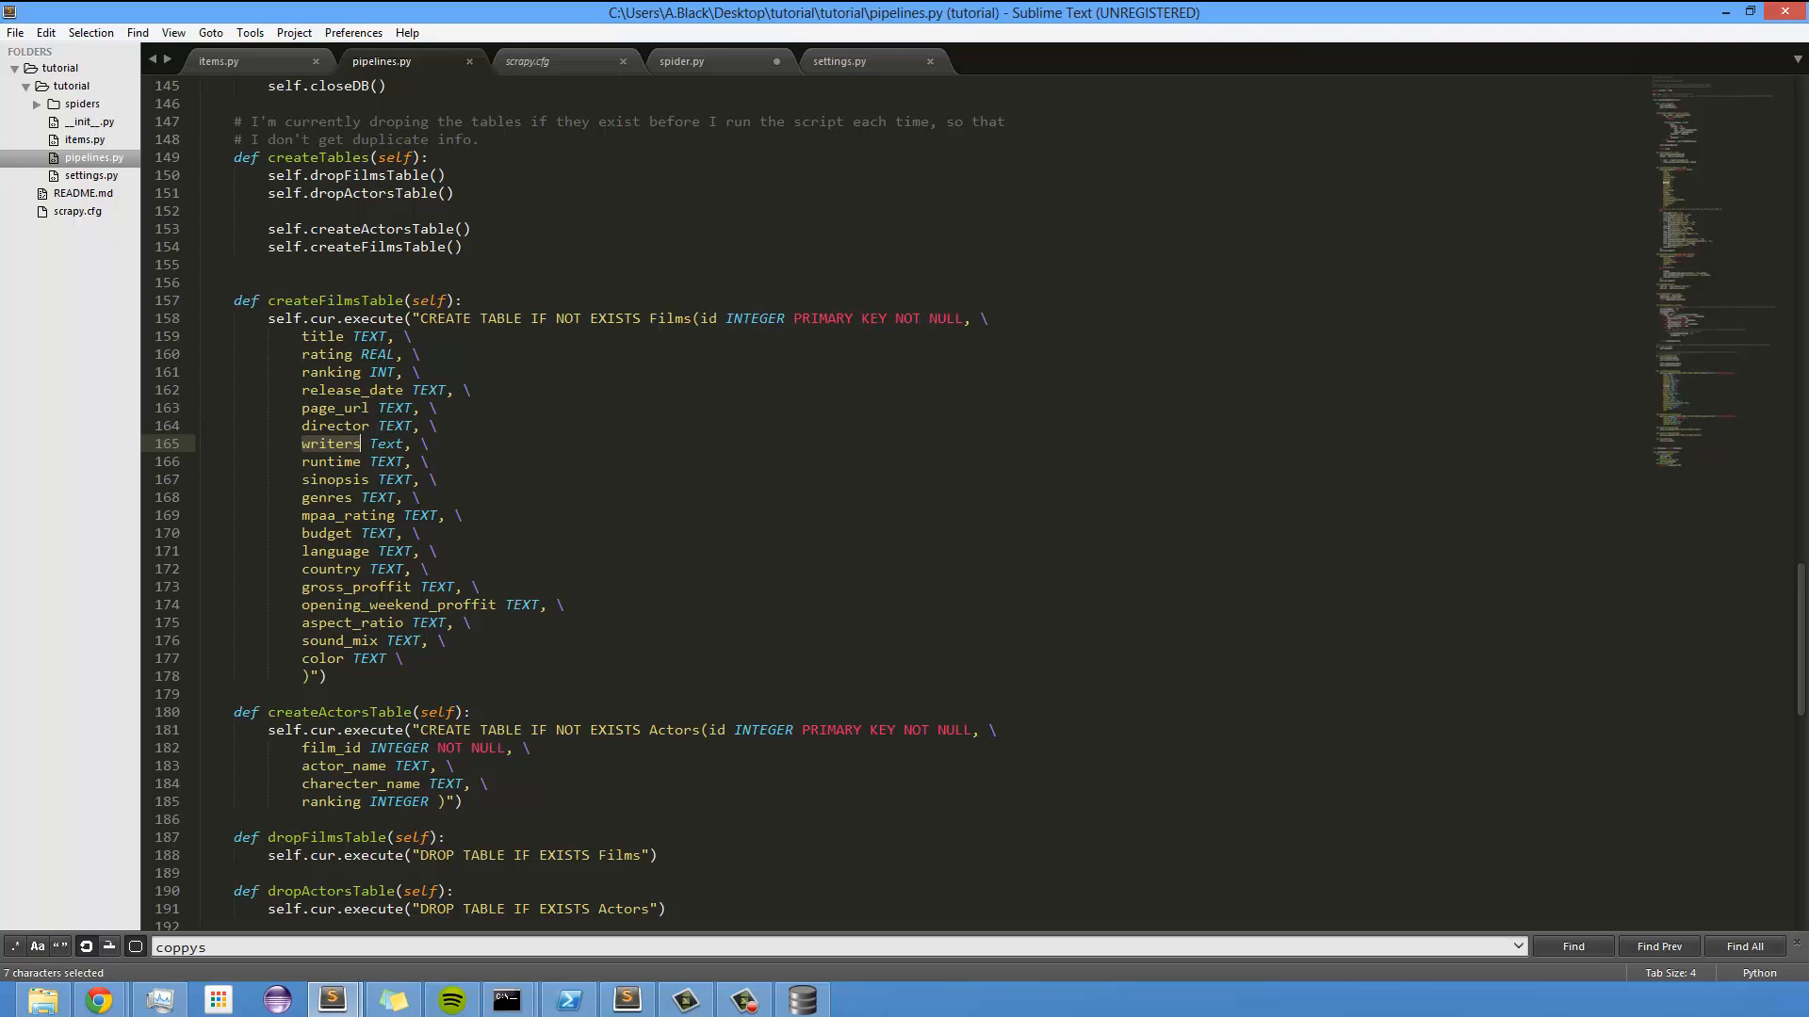
pyautogui.moveTo(926, 382)
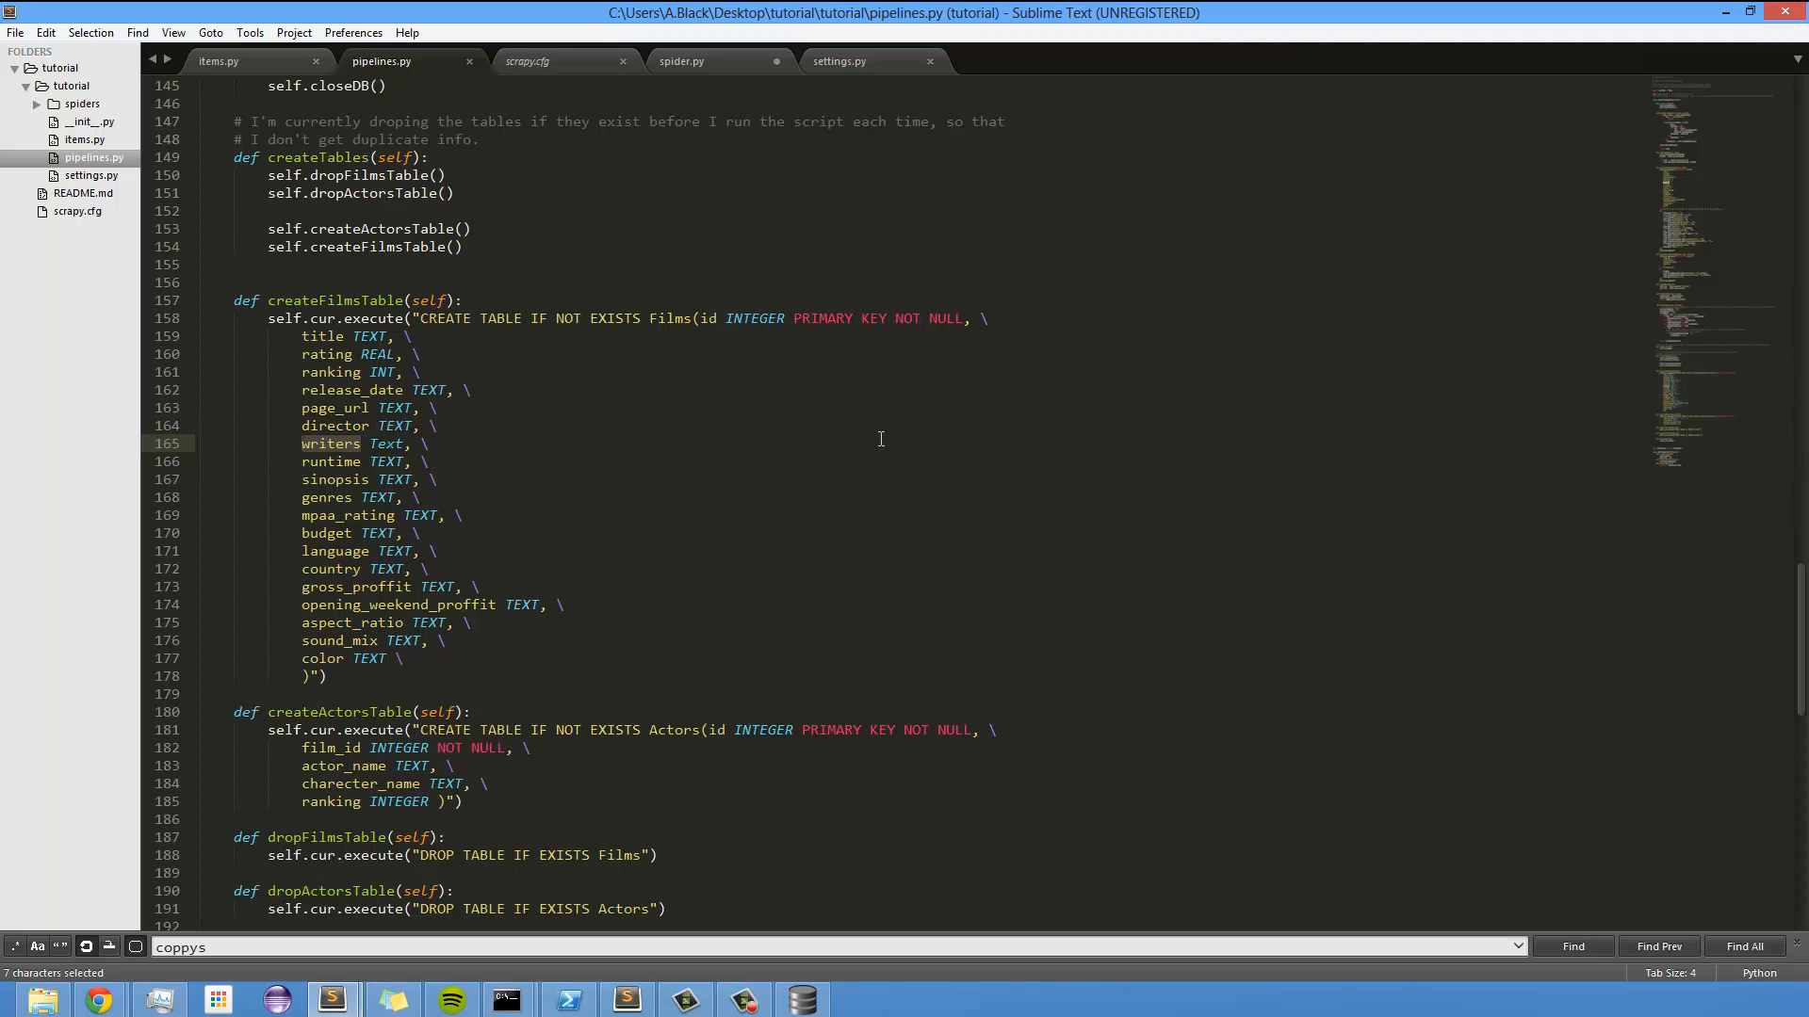
pyautogui.moveTo(240, 448)
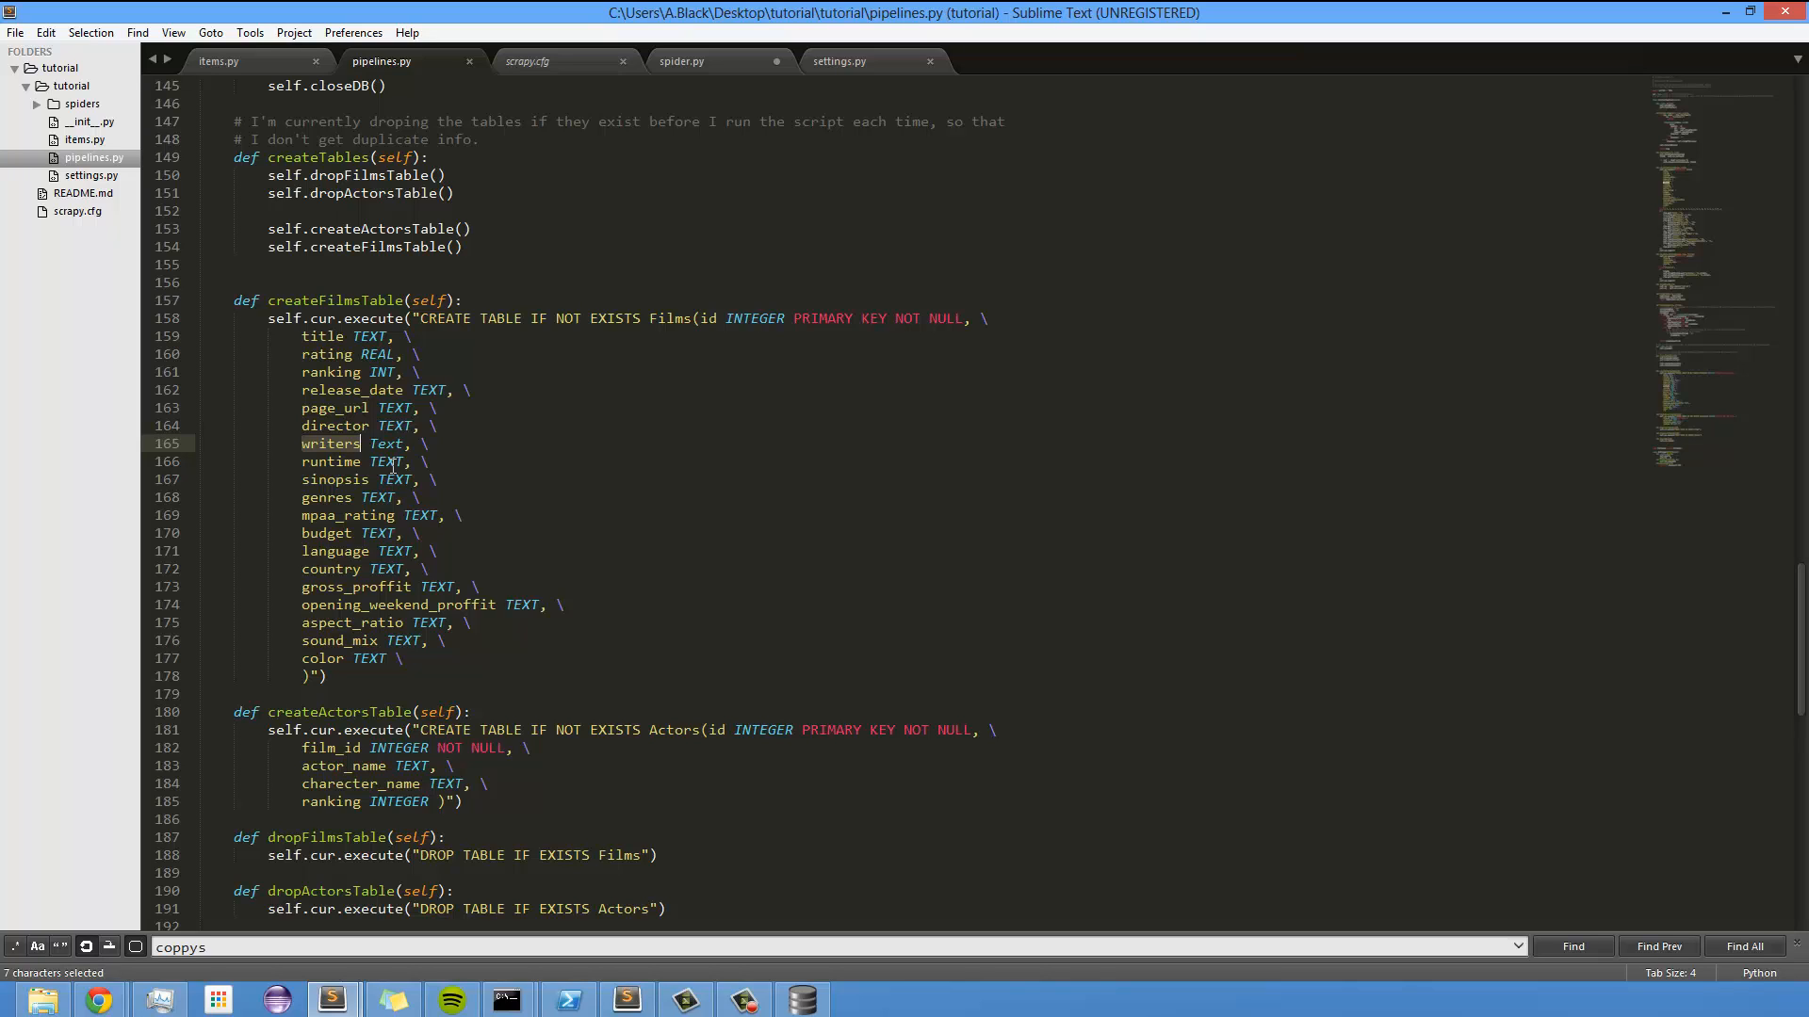
pyautogui.moveTo(649, 403)
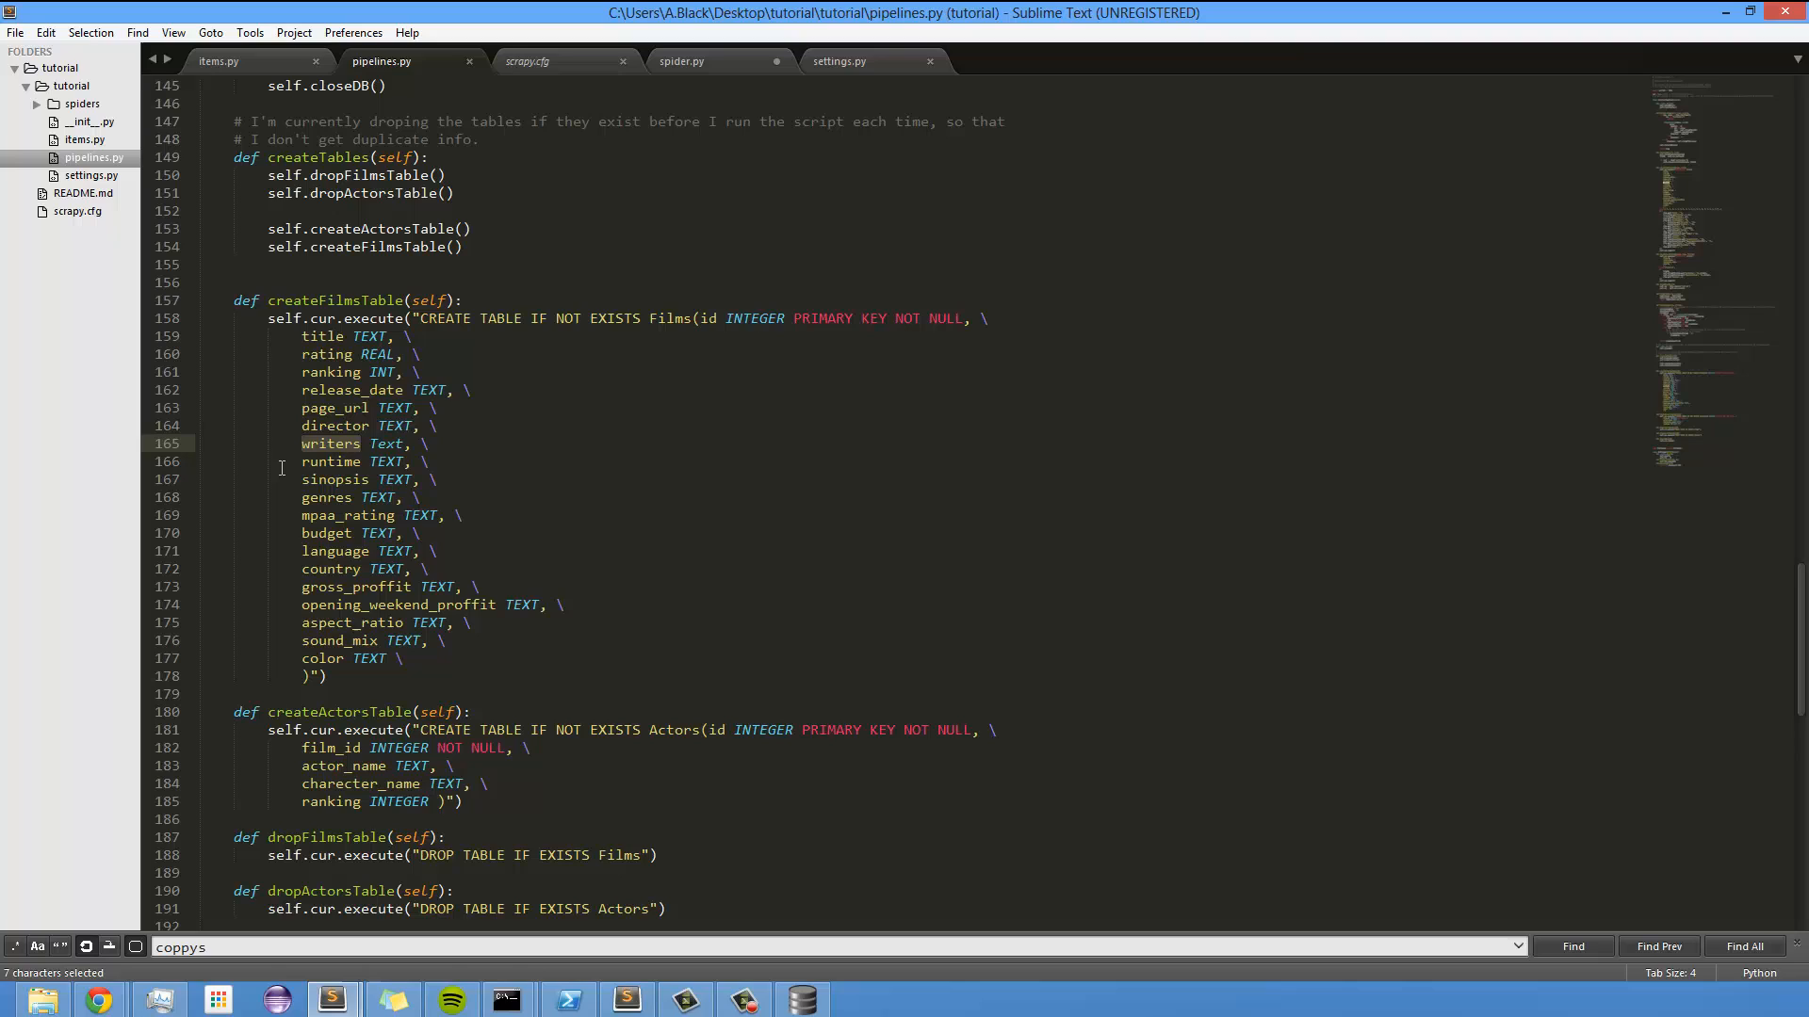
pyautogui.moveTo(327, 426)
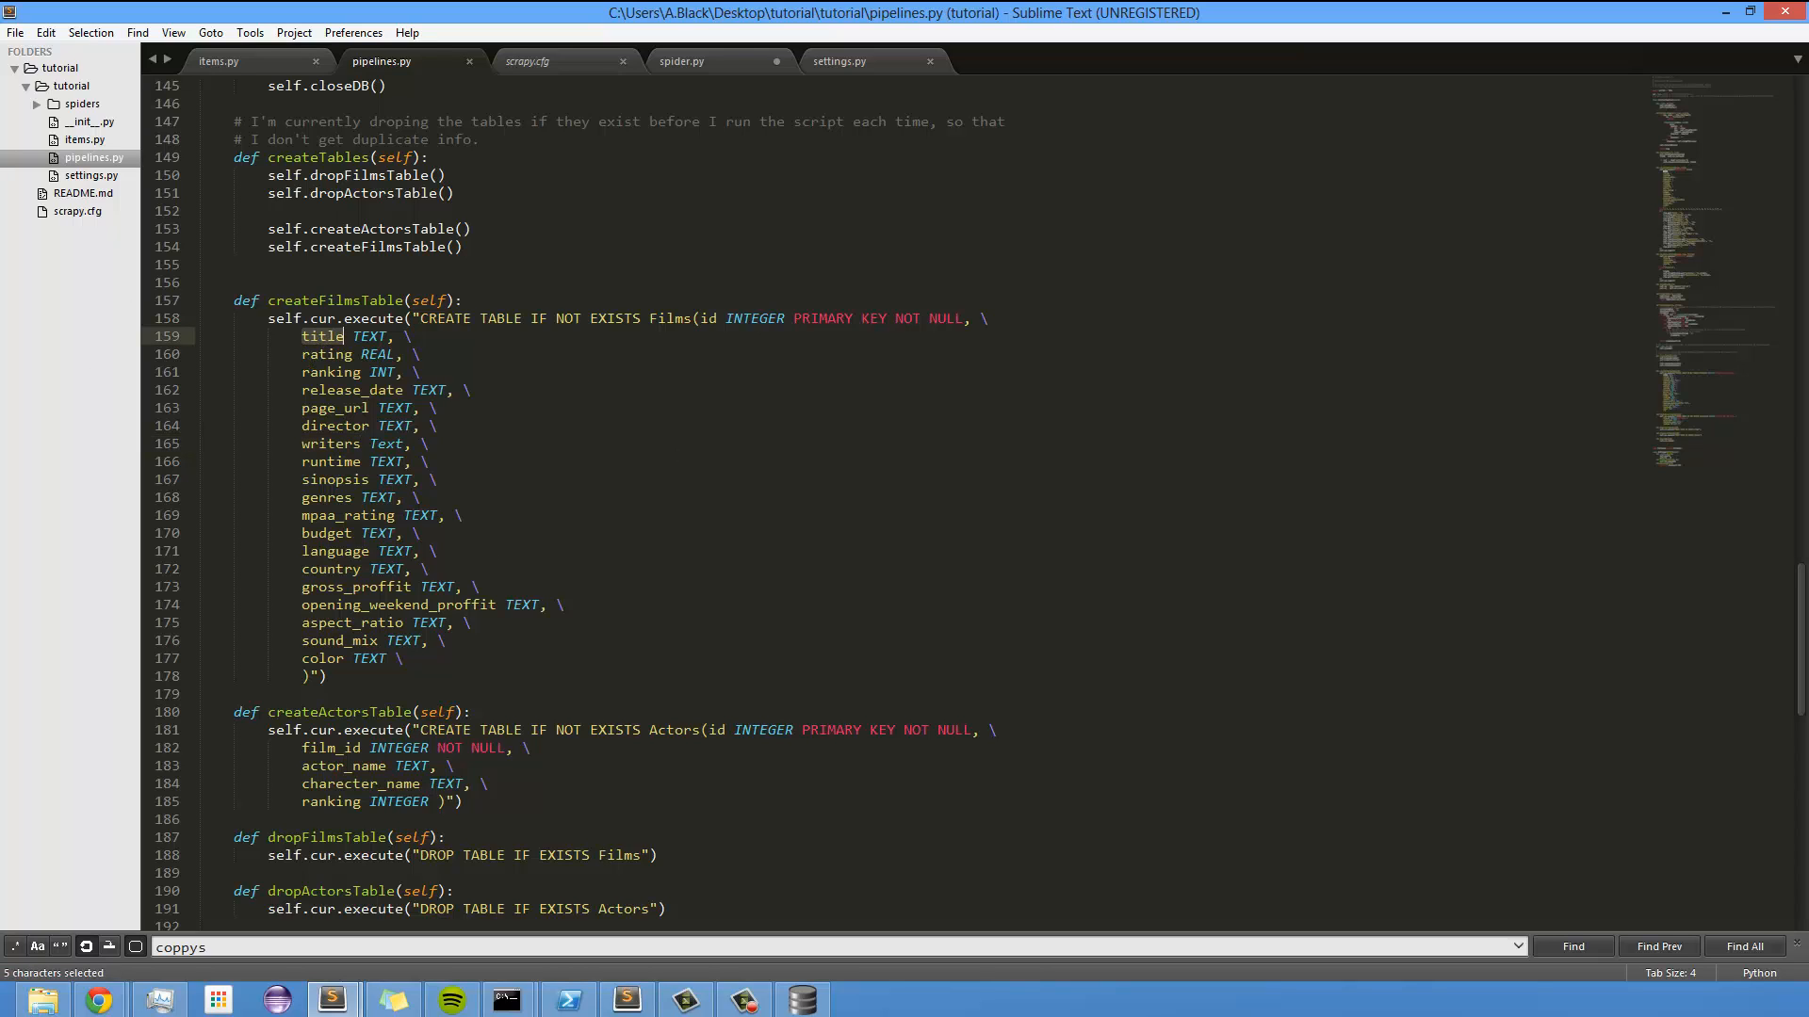
pyautogui.click(800, 998)
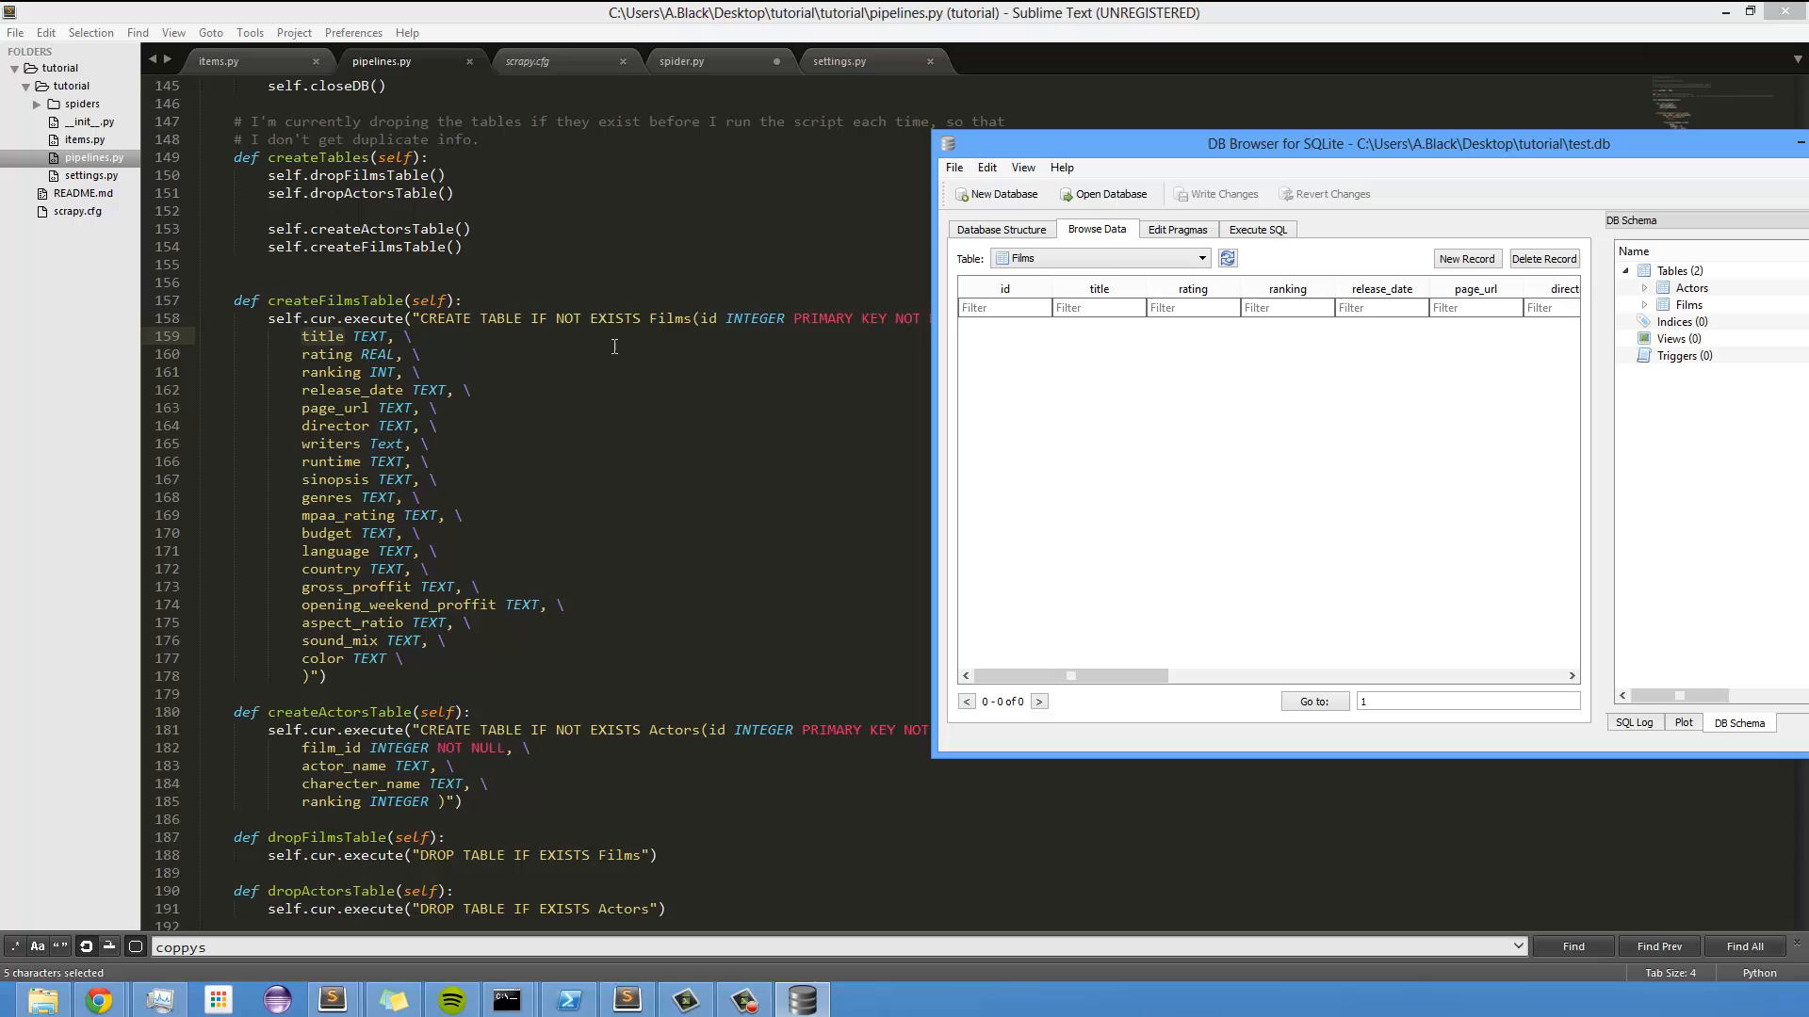
pyautogui.moveTo(779, 320)
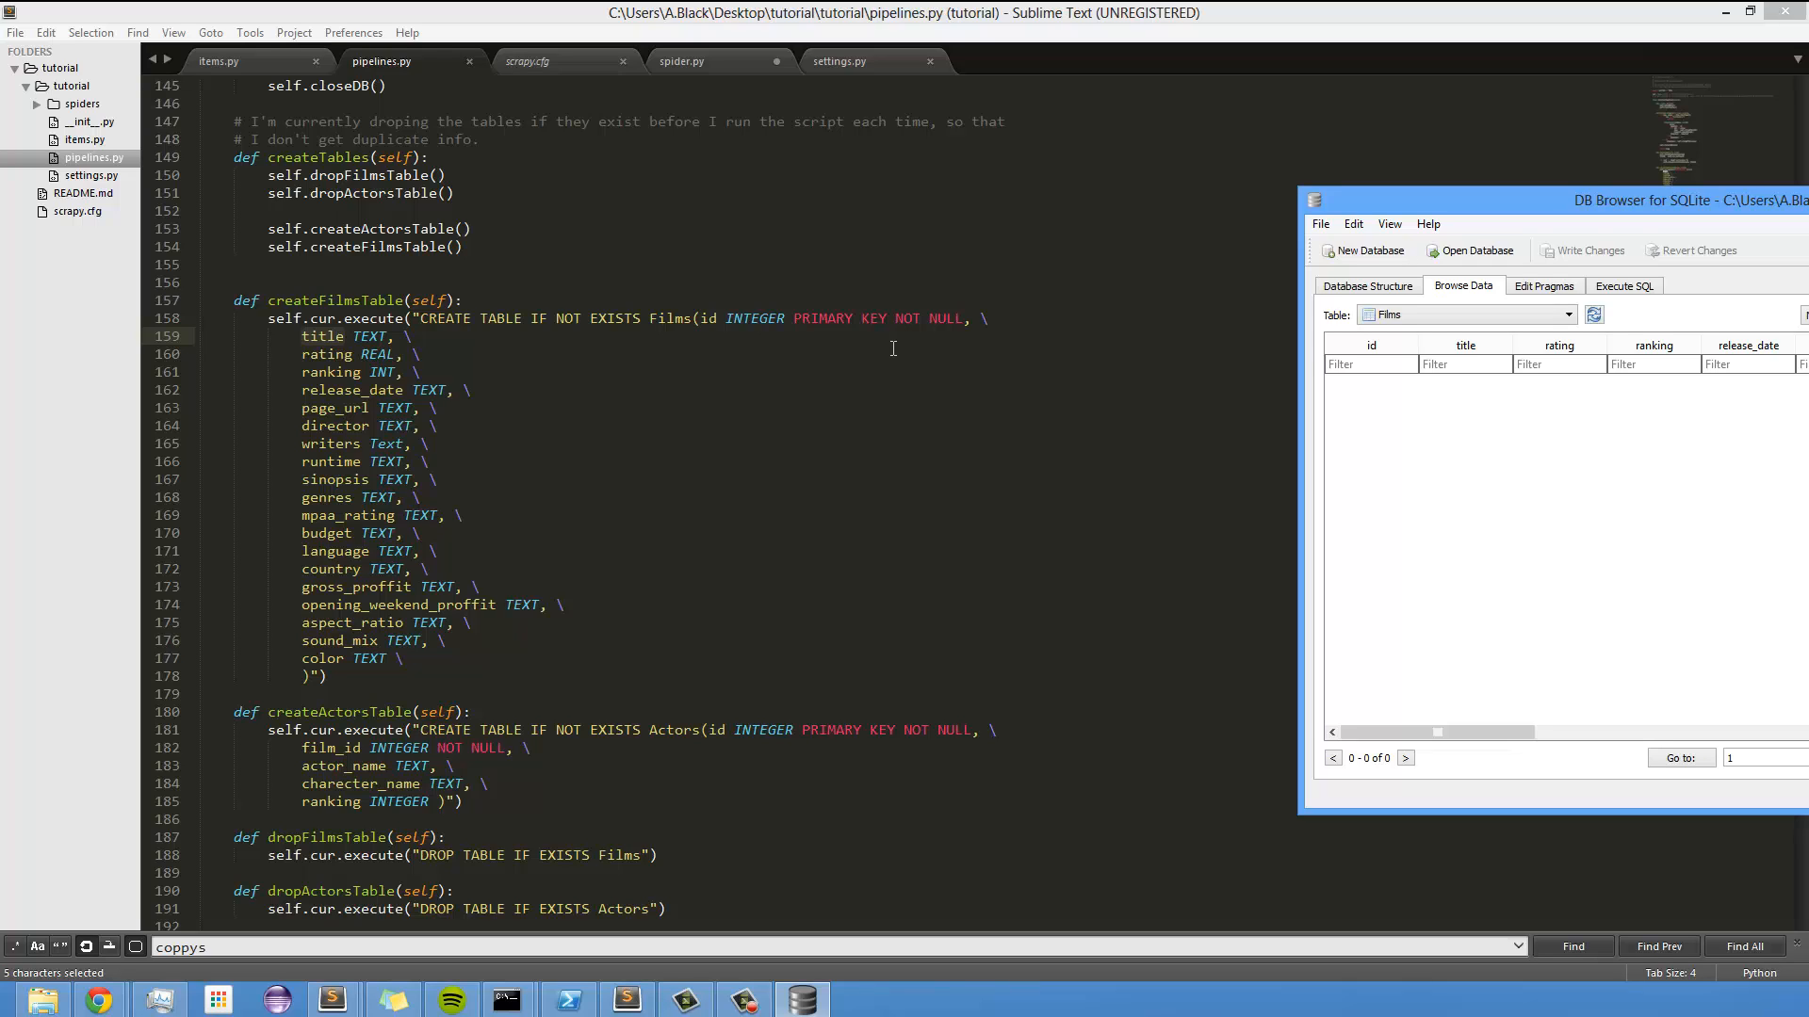
pyautogui.moveTo(796, 317)
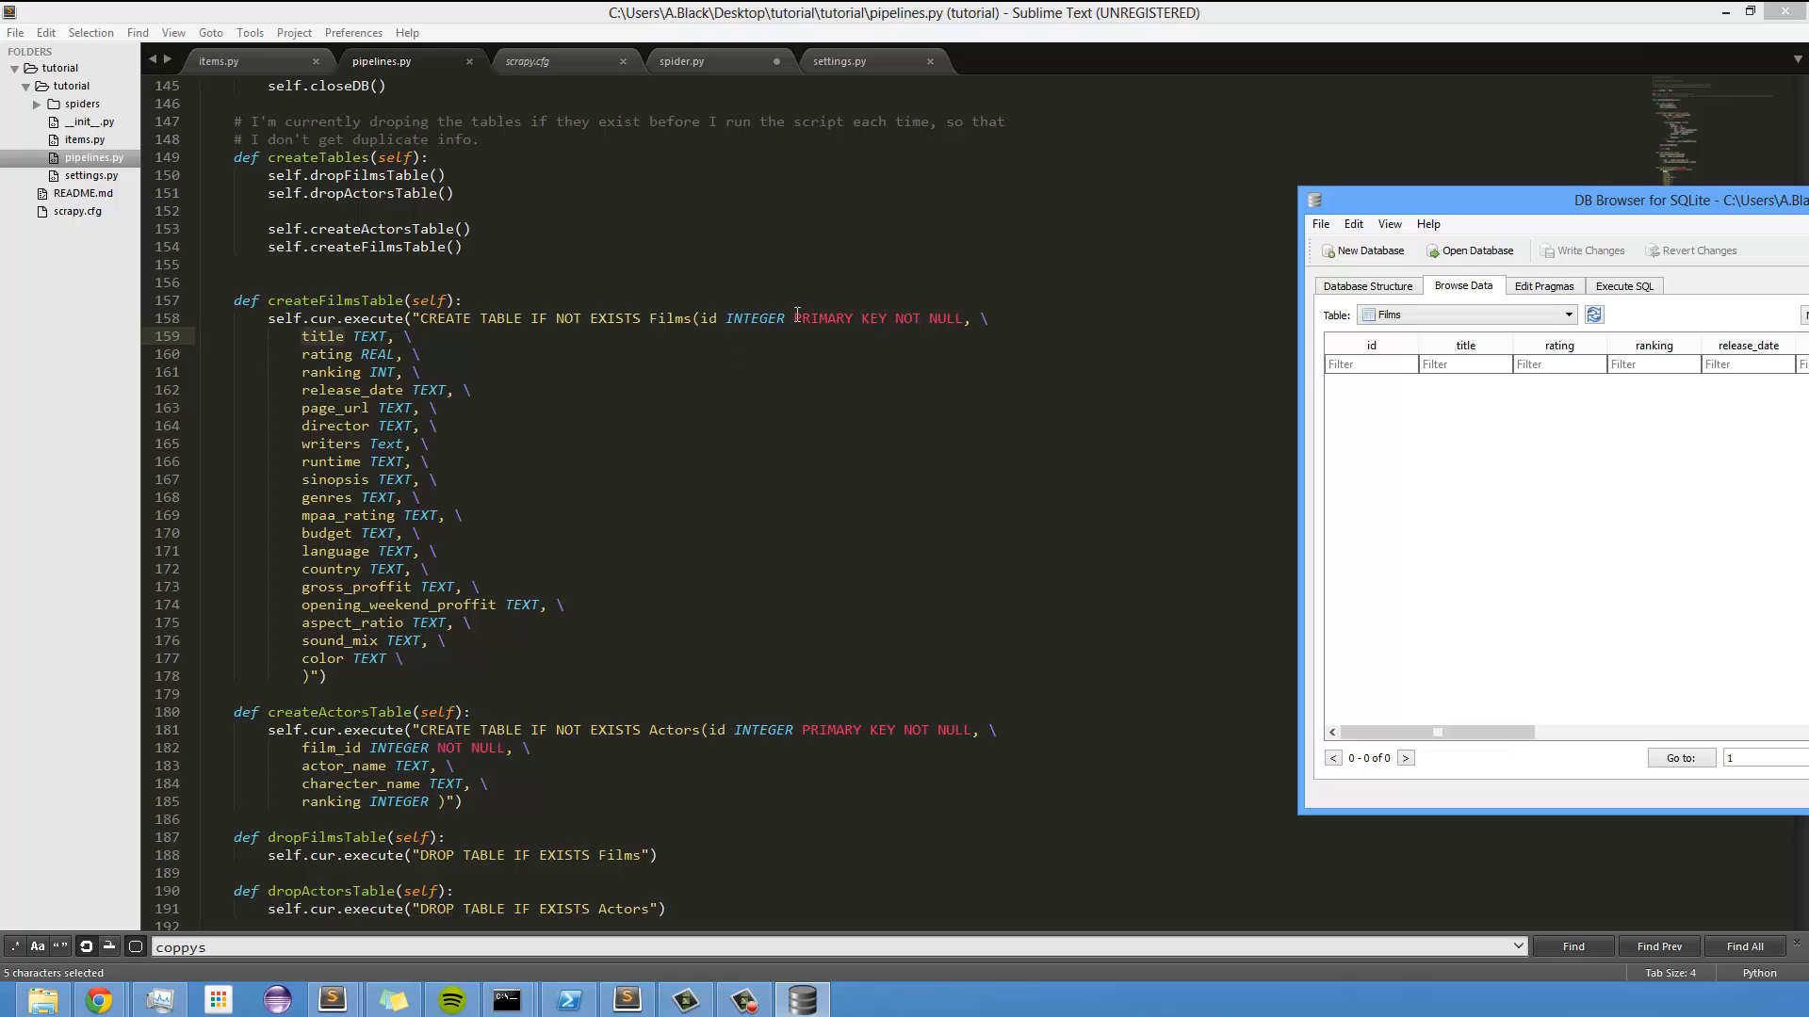
pyautogui.moveTo(920, 312)
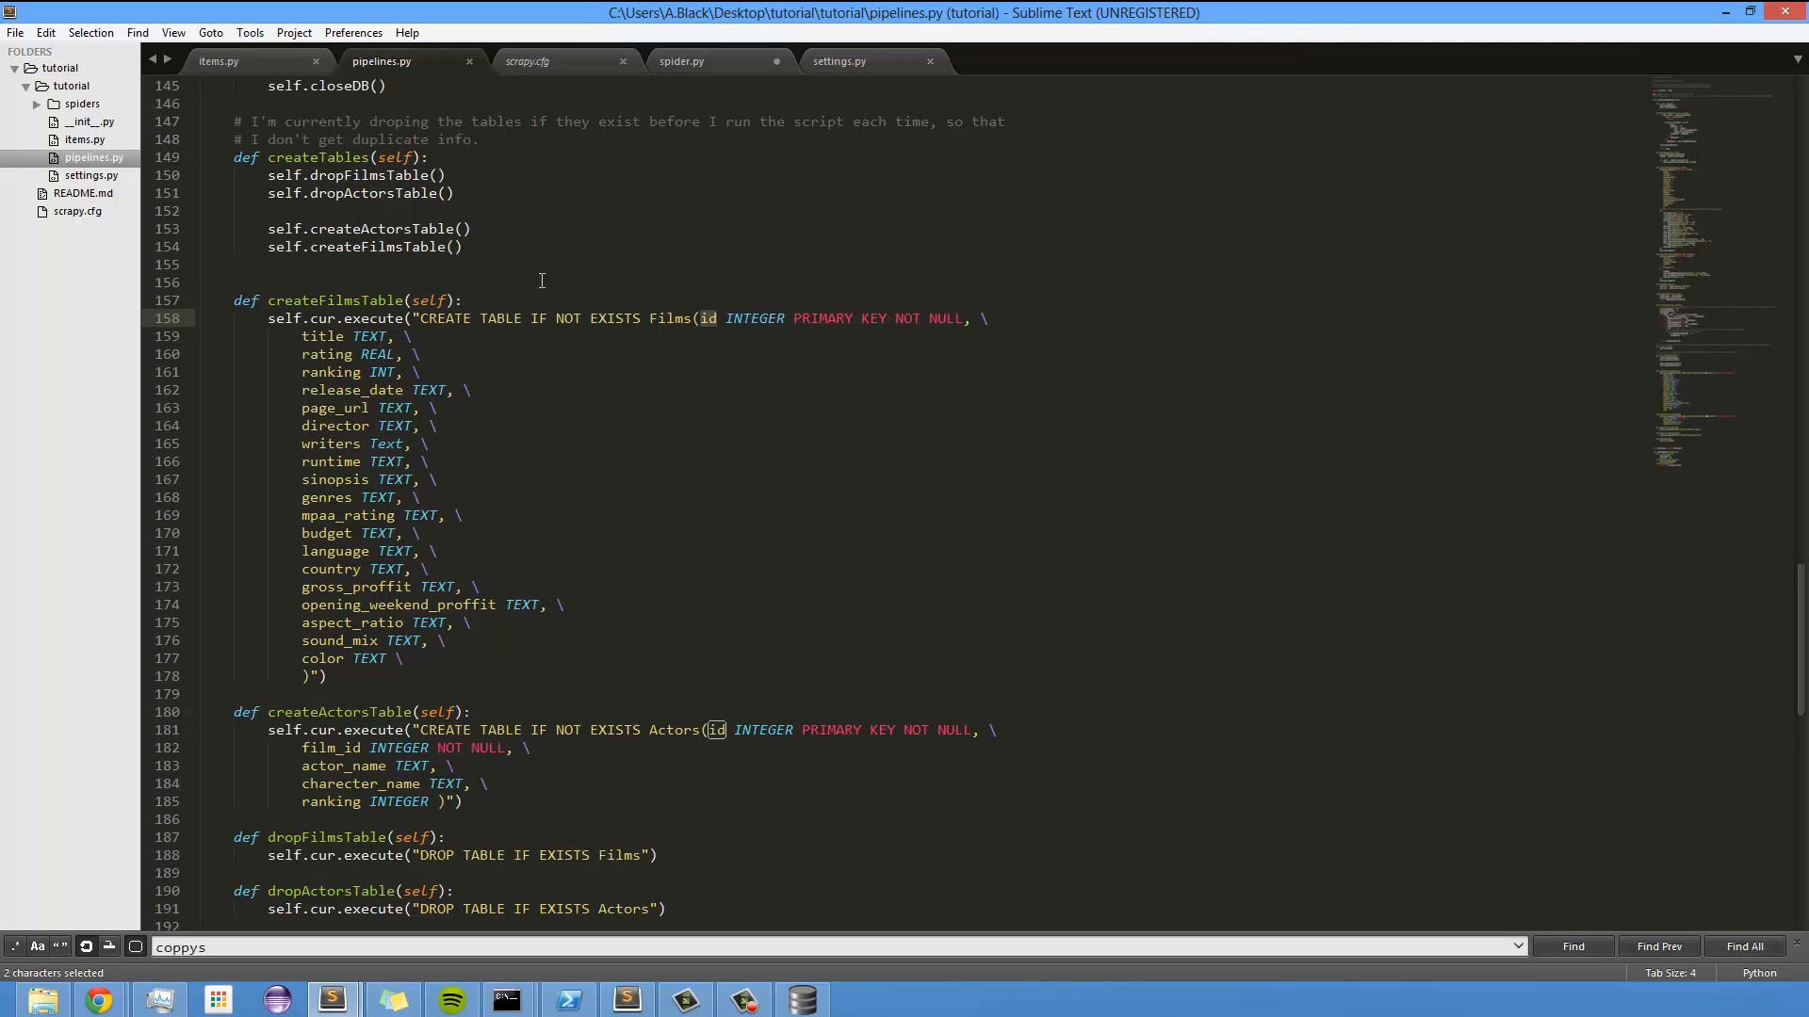
pyautogui.moveTo(298, 376)
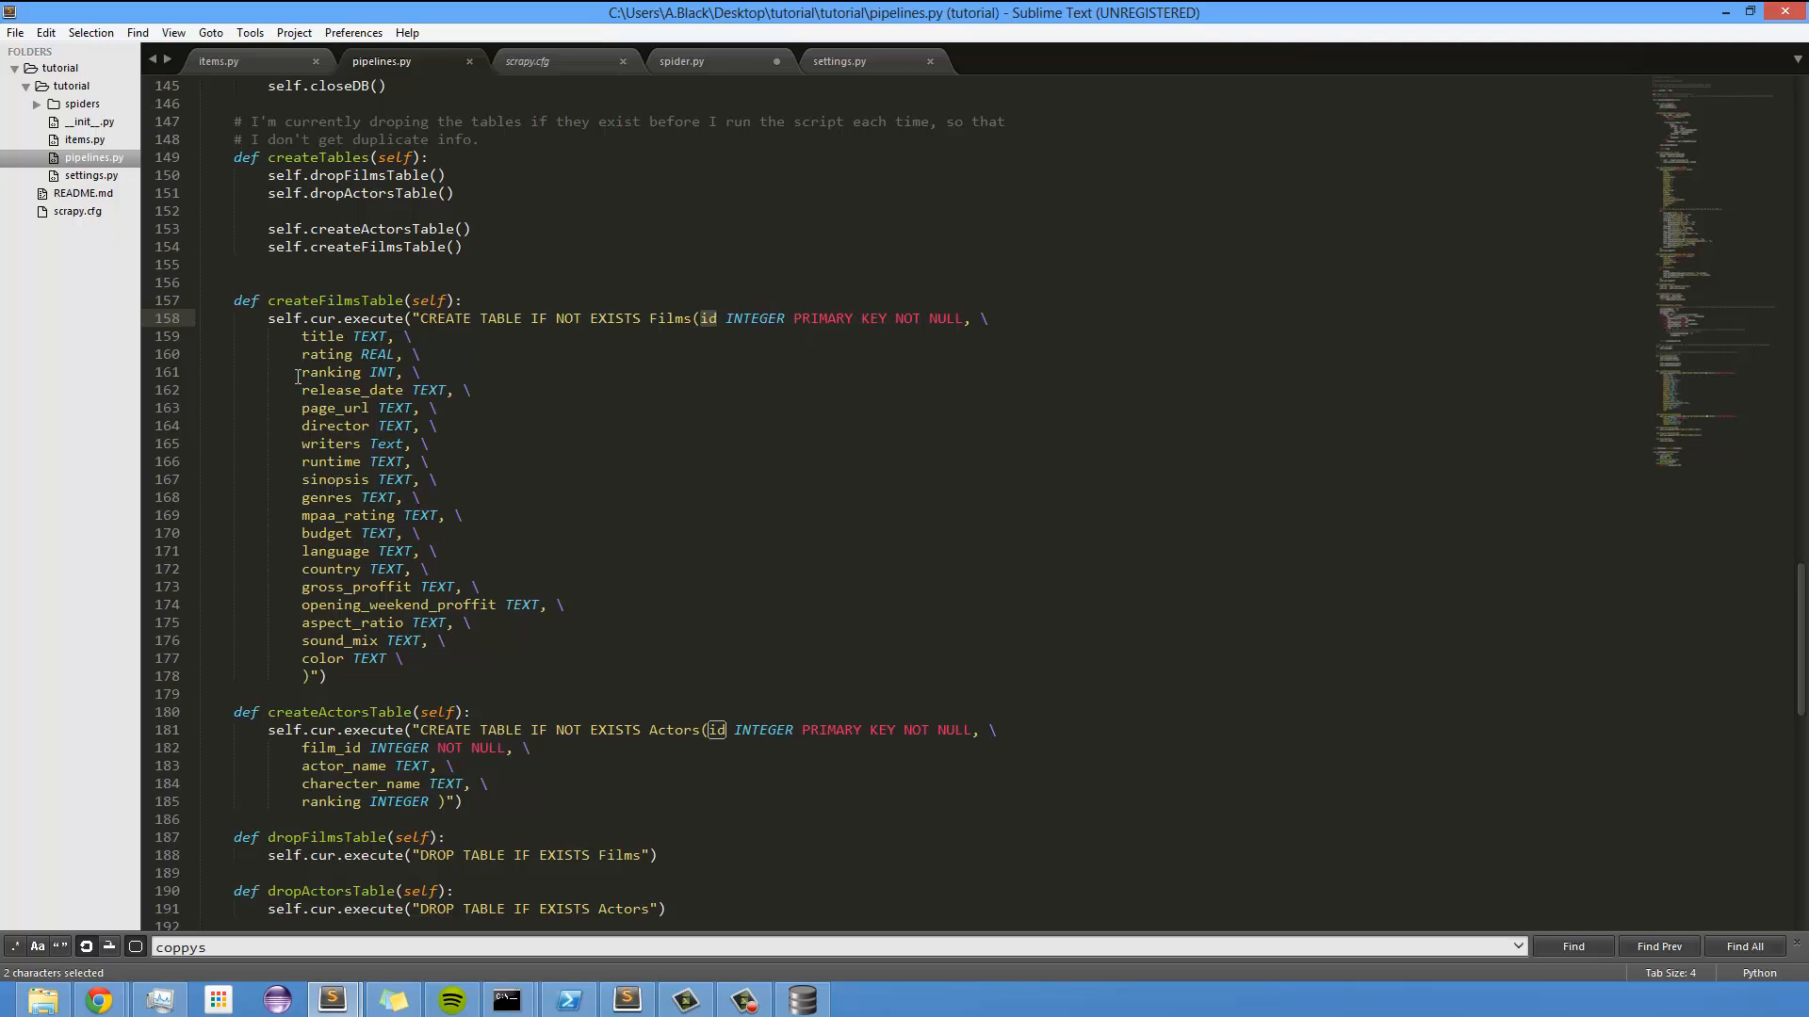
# - Bring pipelines.py's createFilmsTable and createActorsTable code back to the front
pyautogui.click(800, 998)
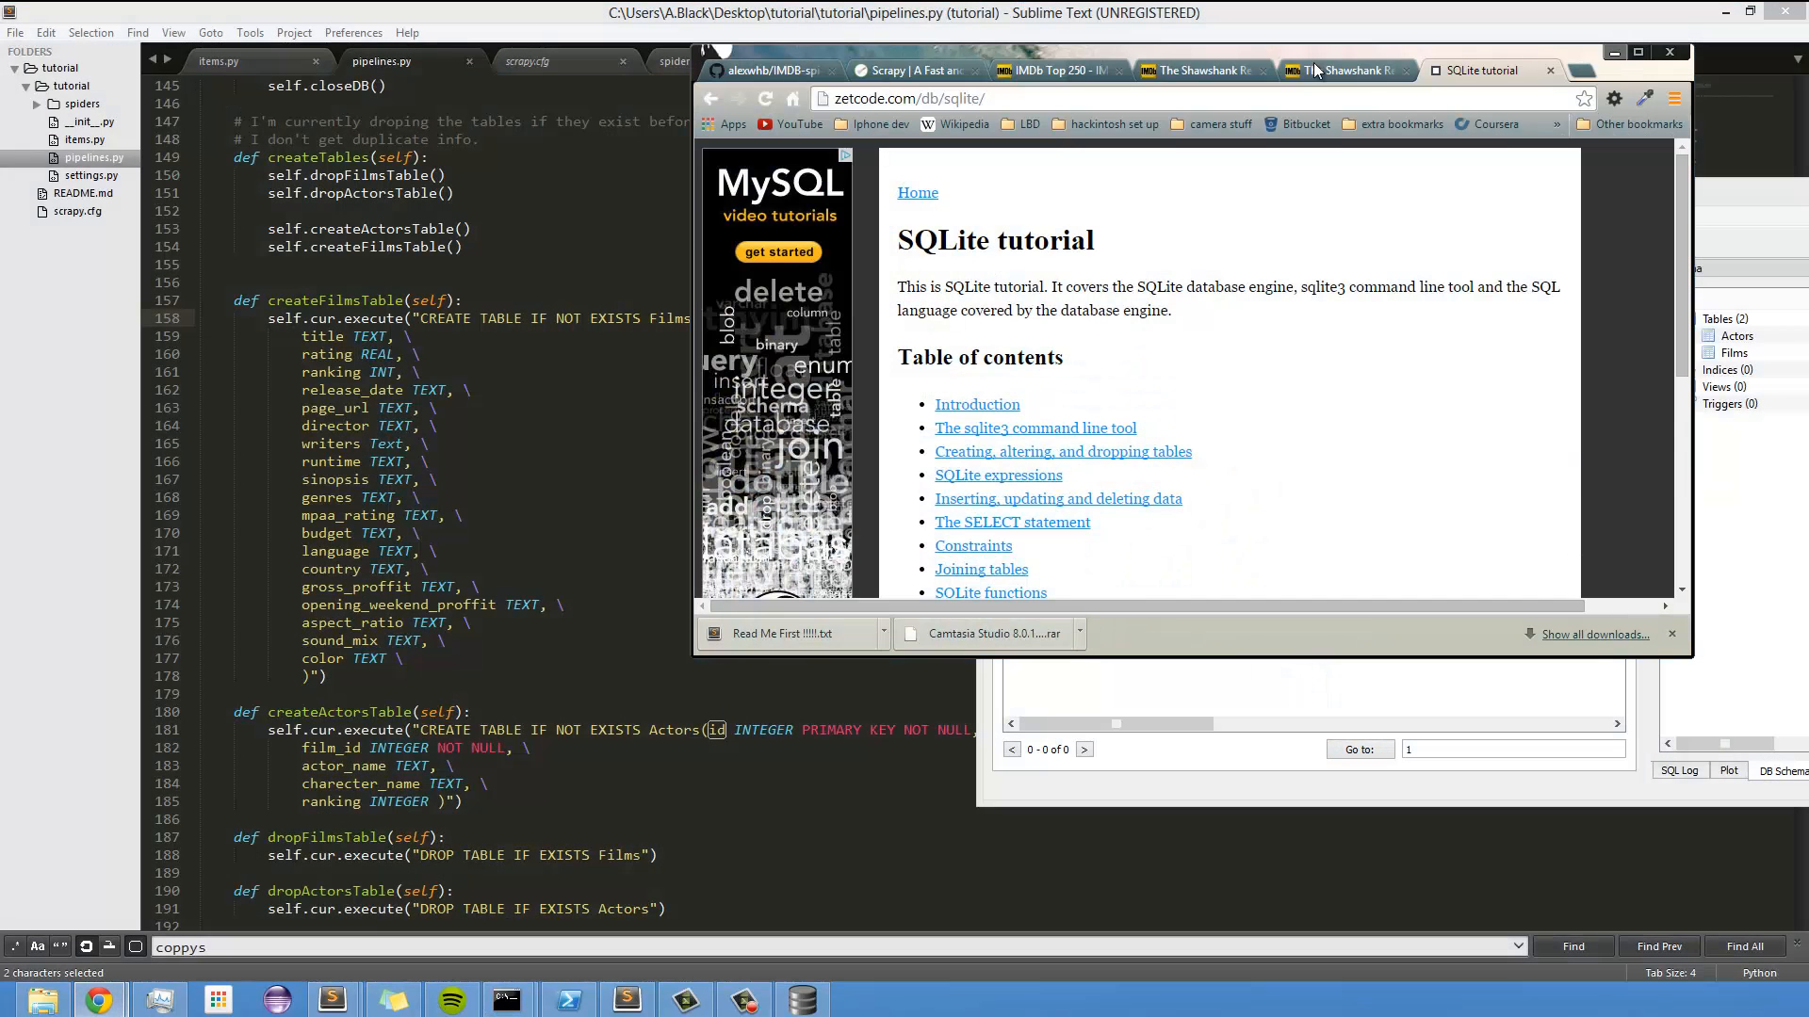
pyautogui.click(1199, 70)
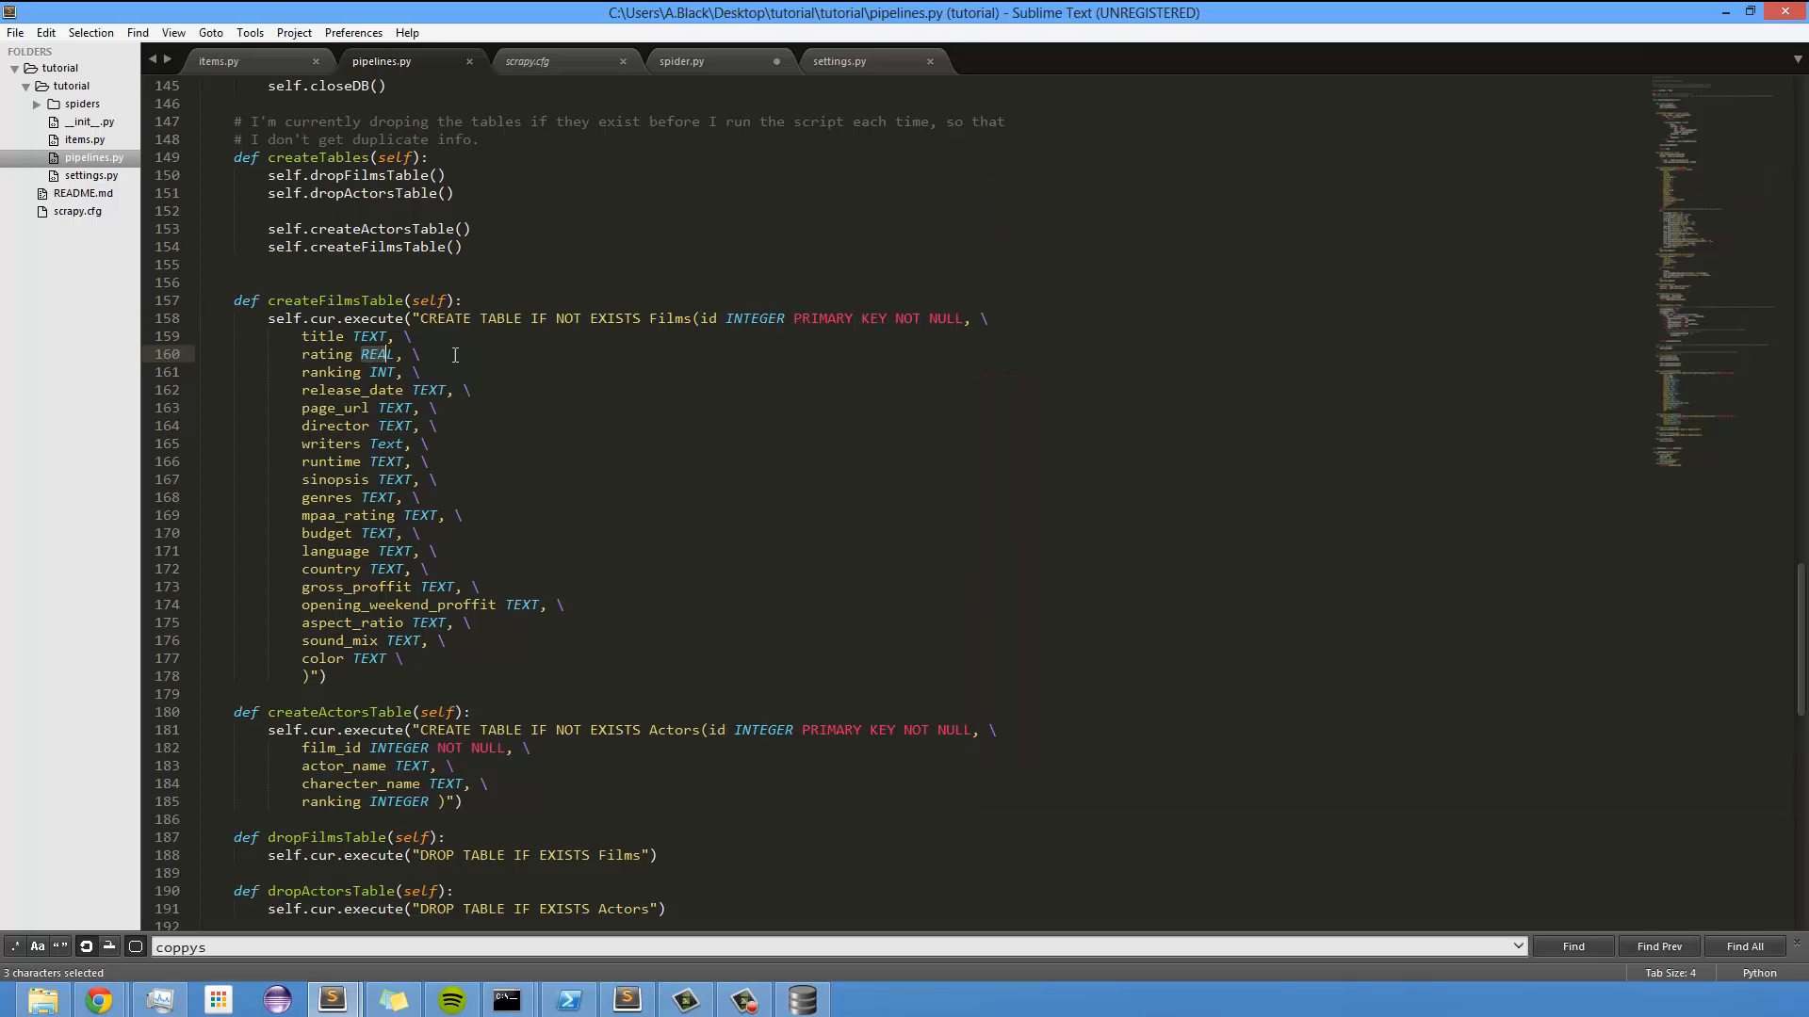
pyautogui.click(504, 361)
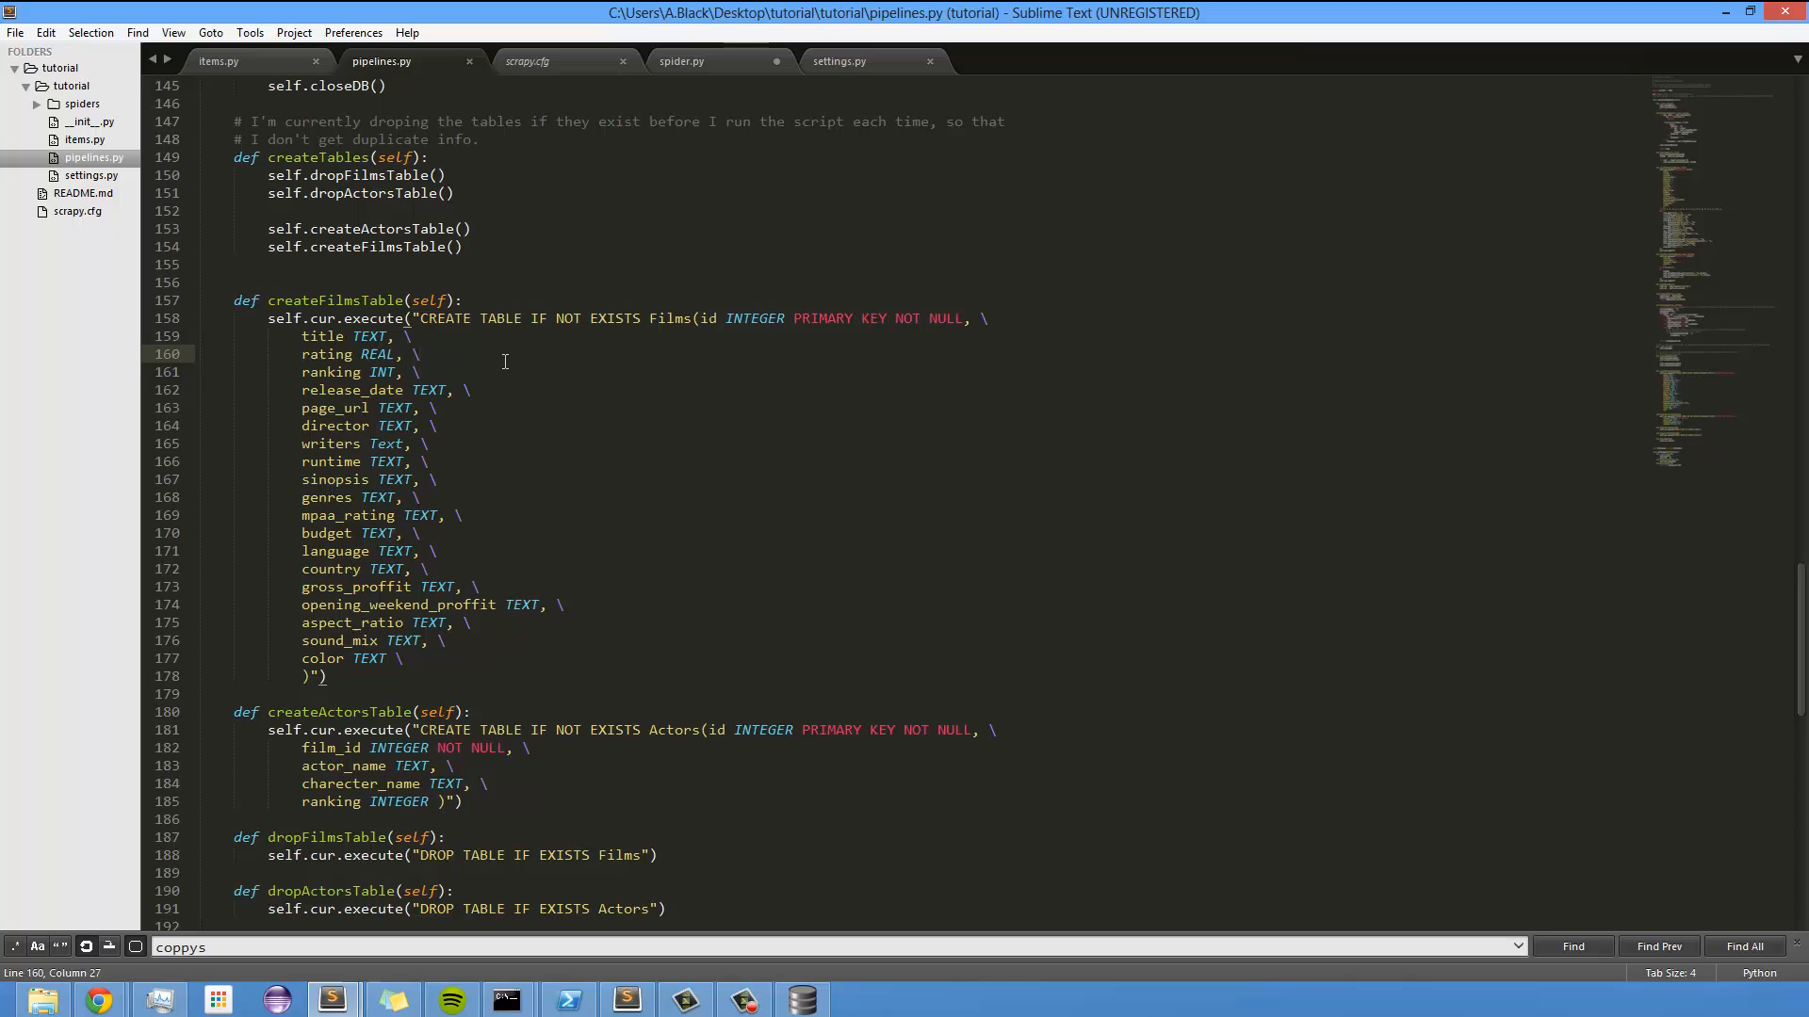
pyautogui.write('1.')
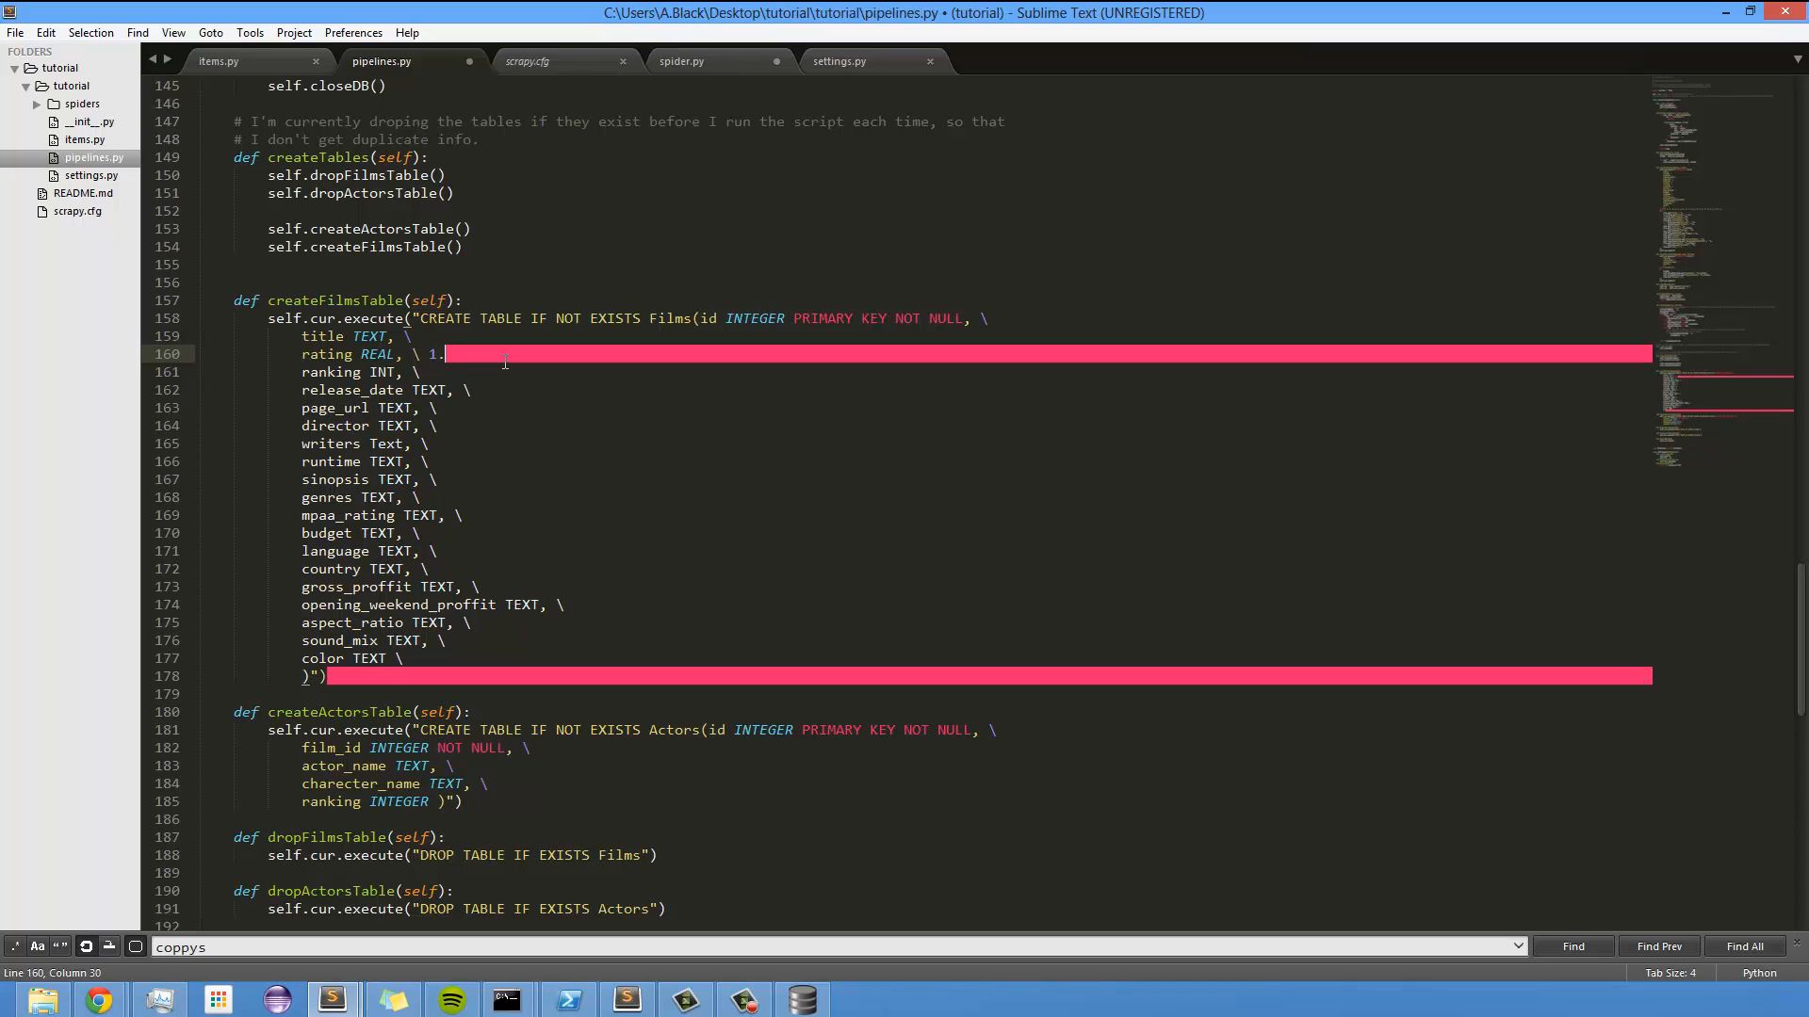
pyautogui.write('5')
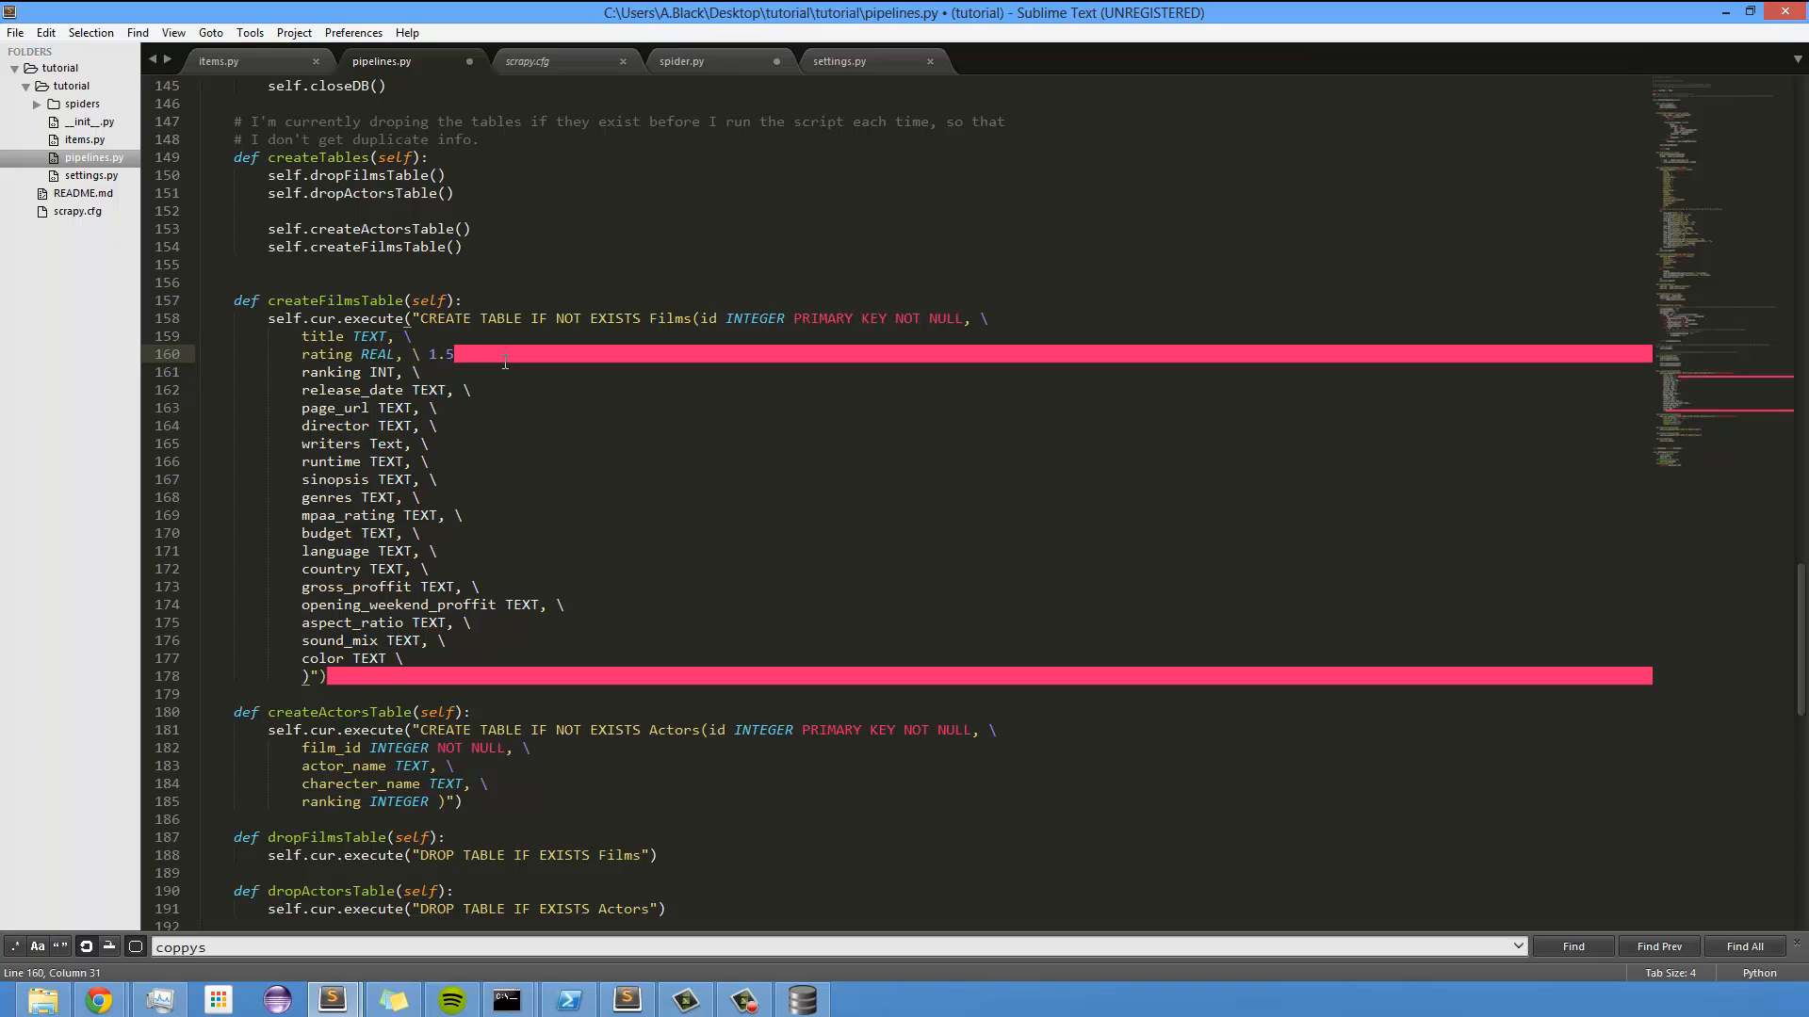
pyautogui.press('backspace')
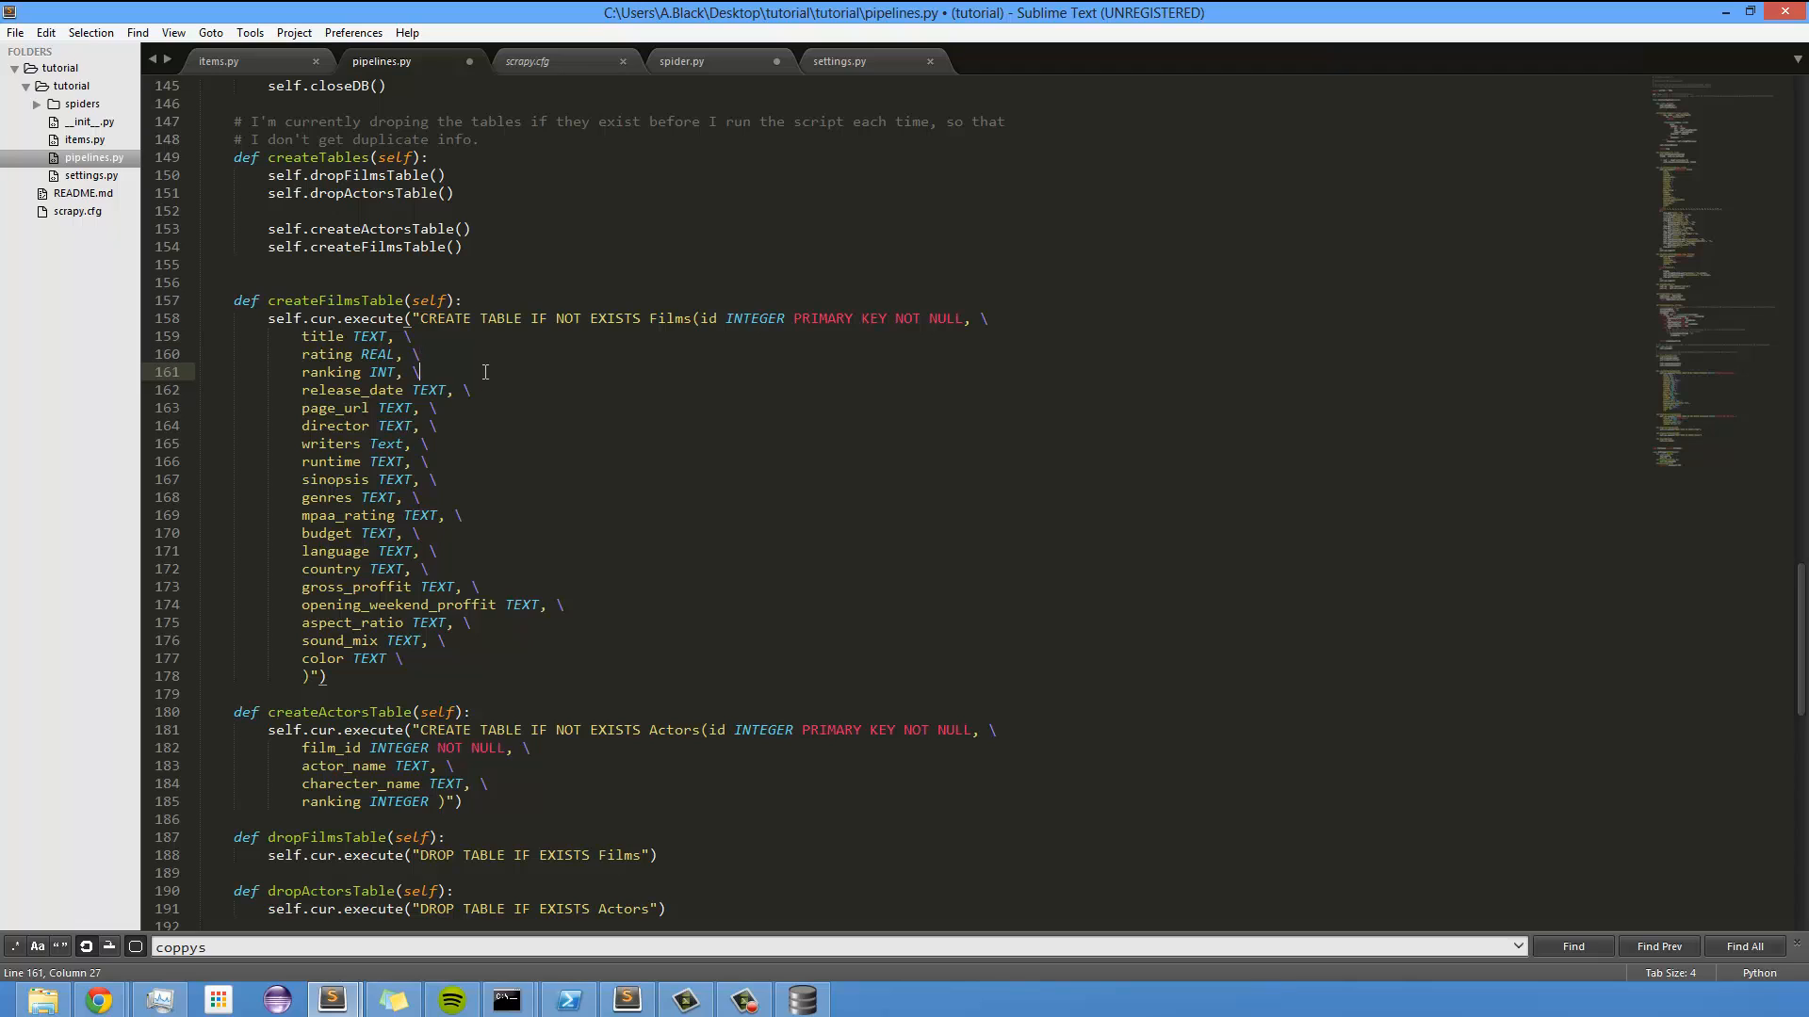
pyautogui.write('1234')
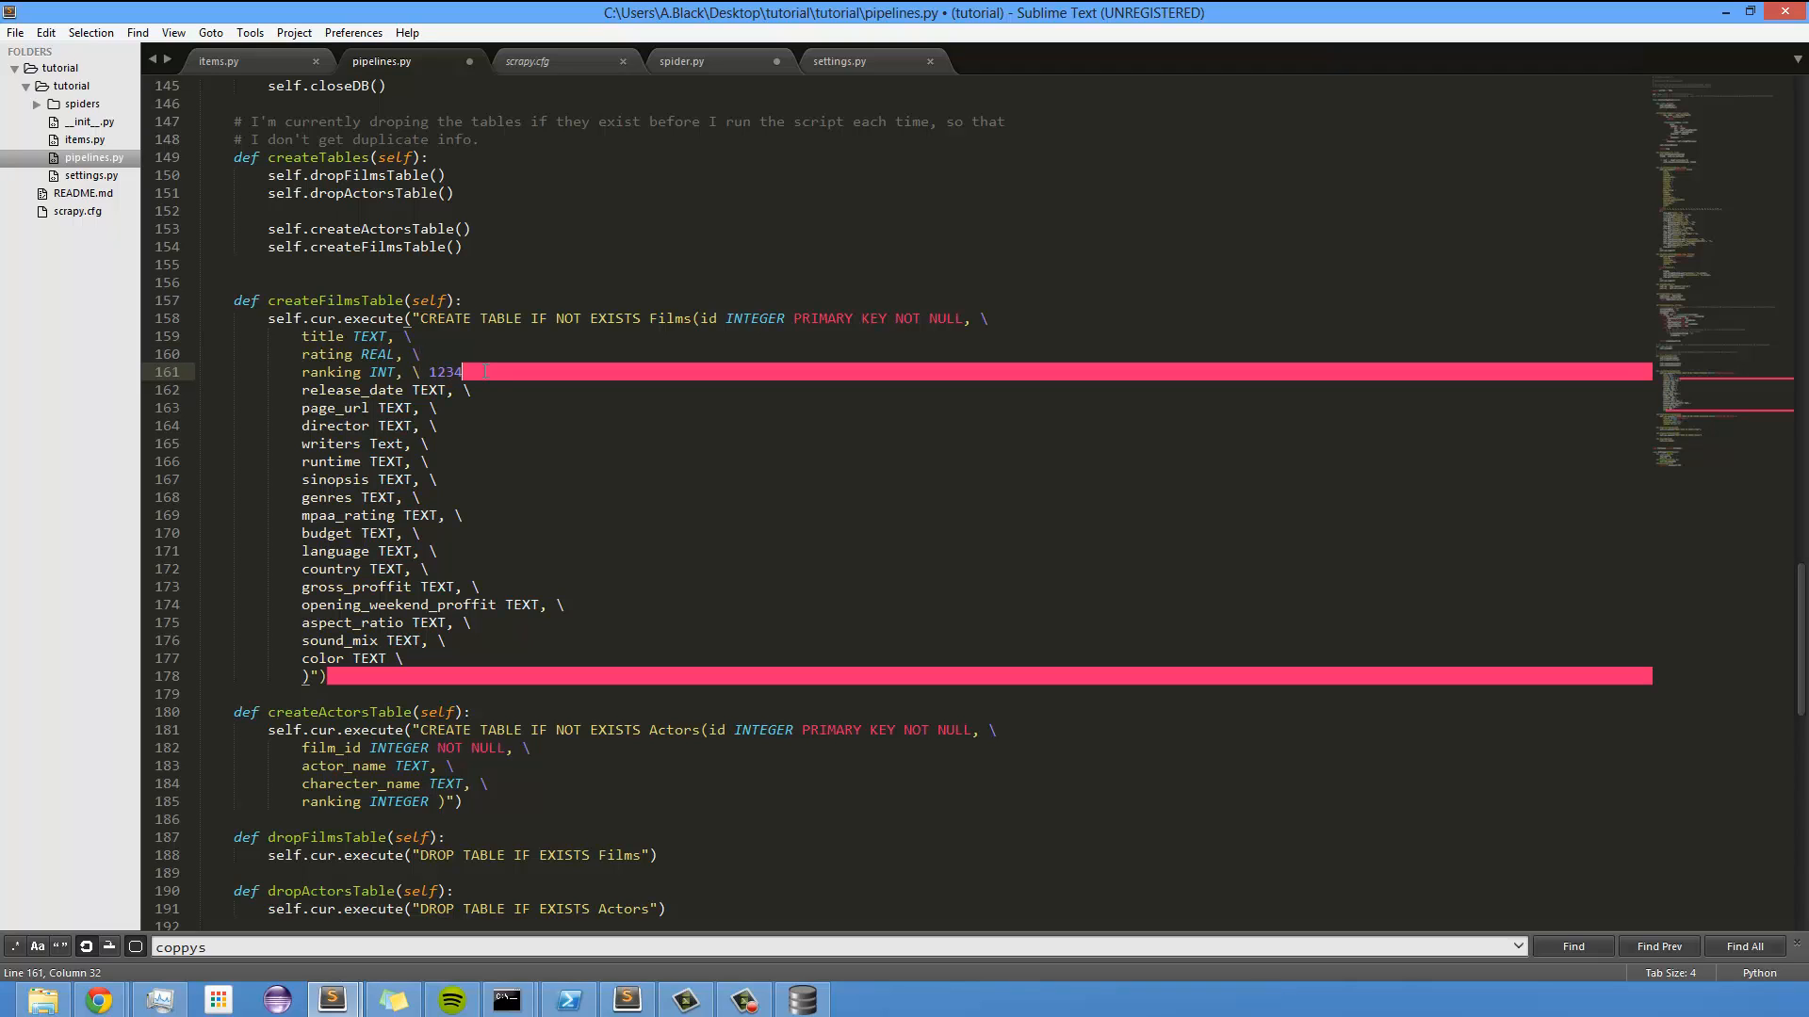
pyautogui.write('5')
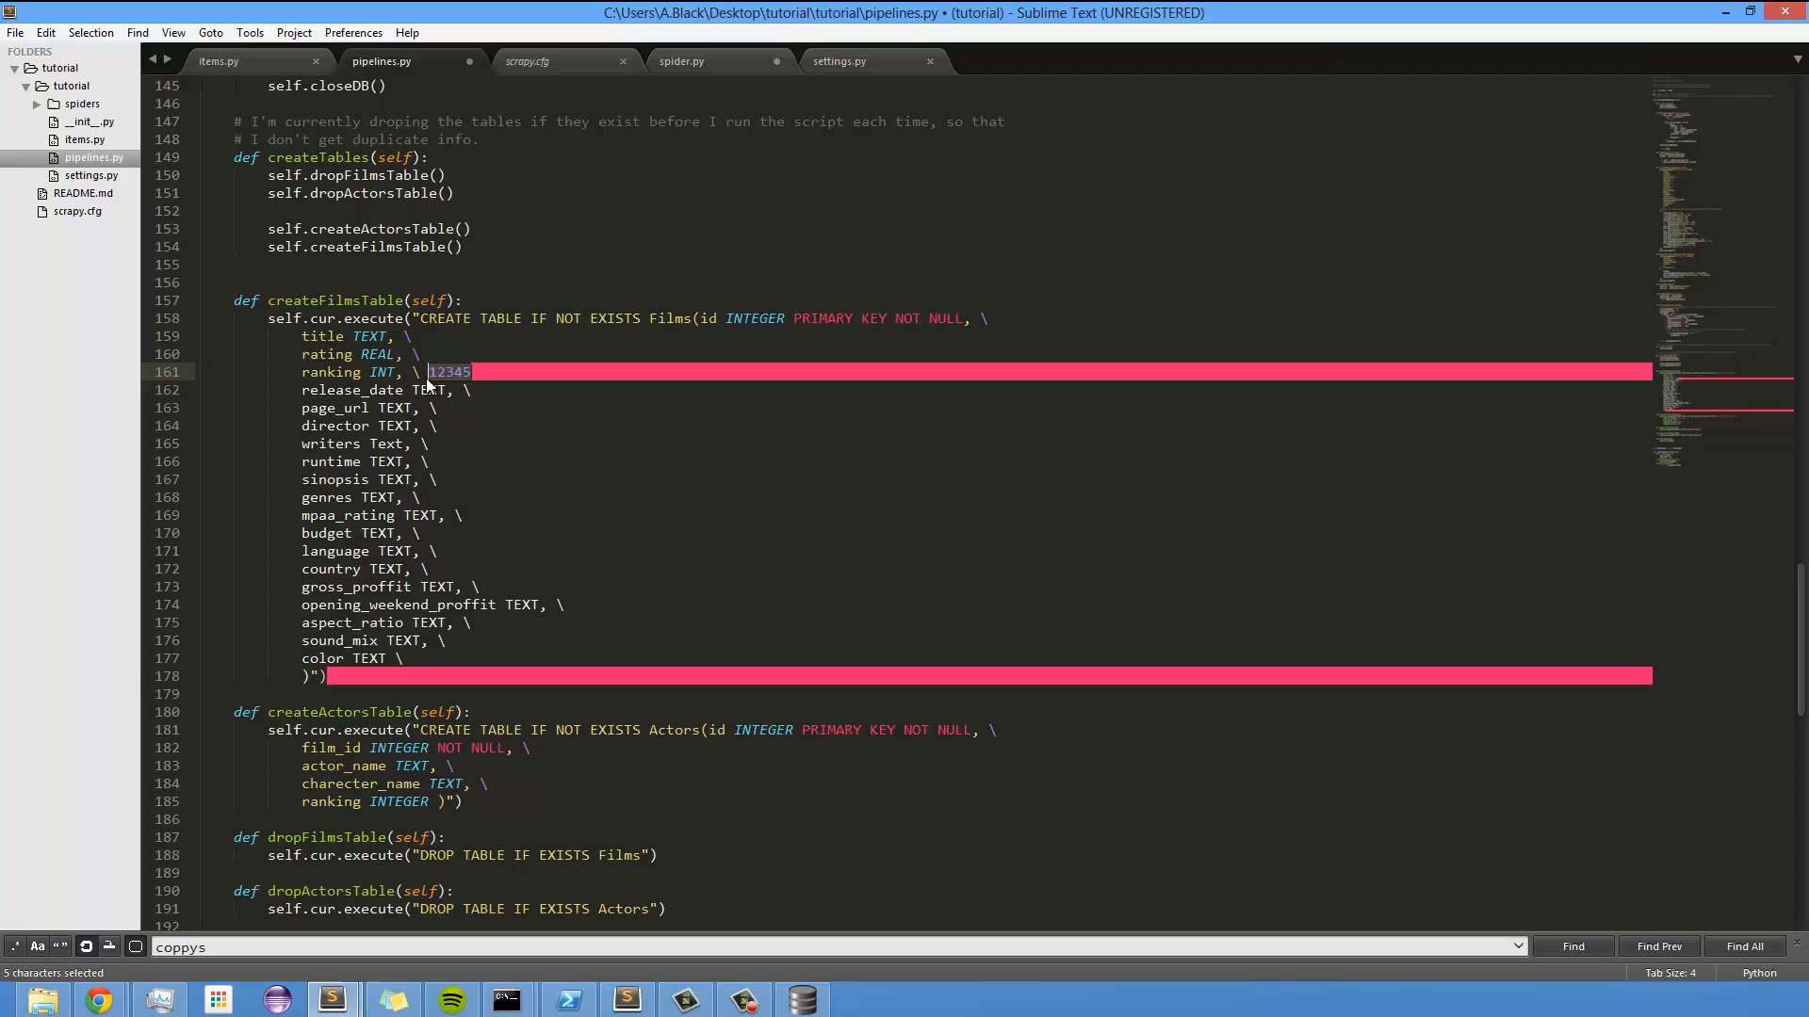
pyautogui.press('Delete')
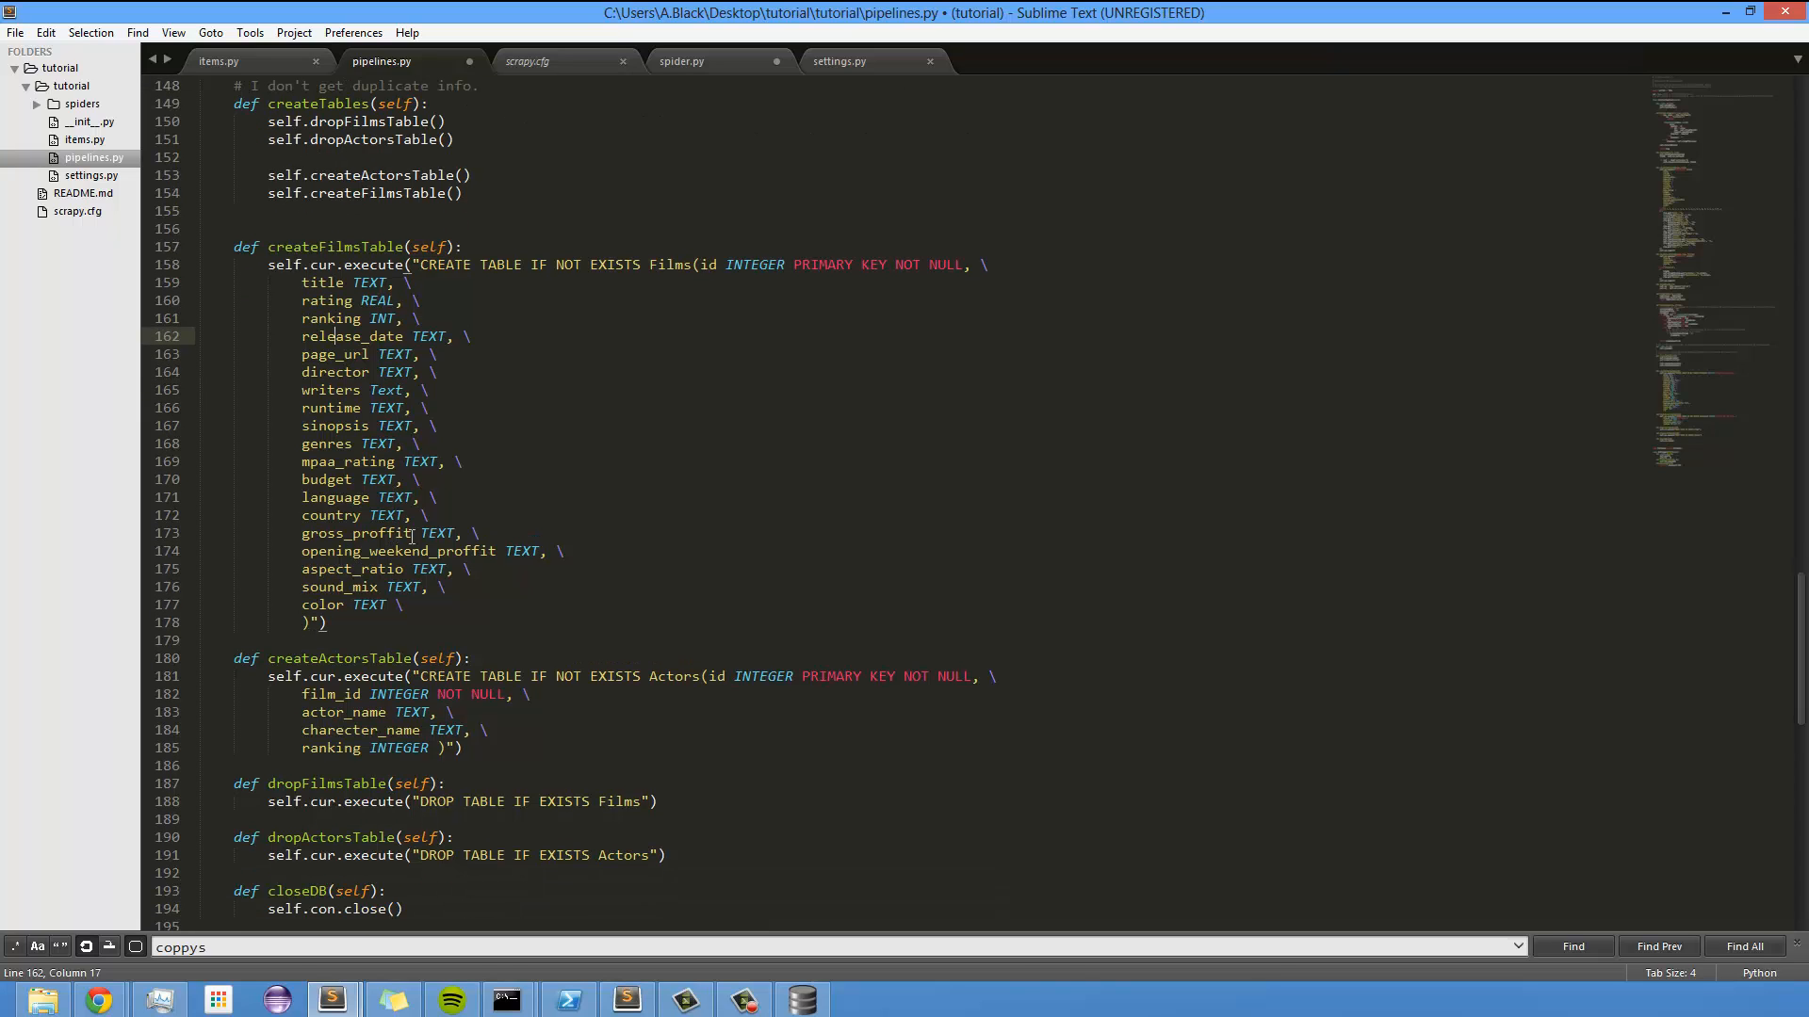
pyautogui.scroll(-3)
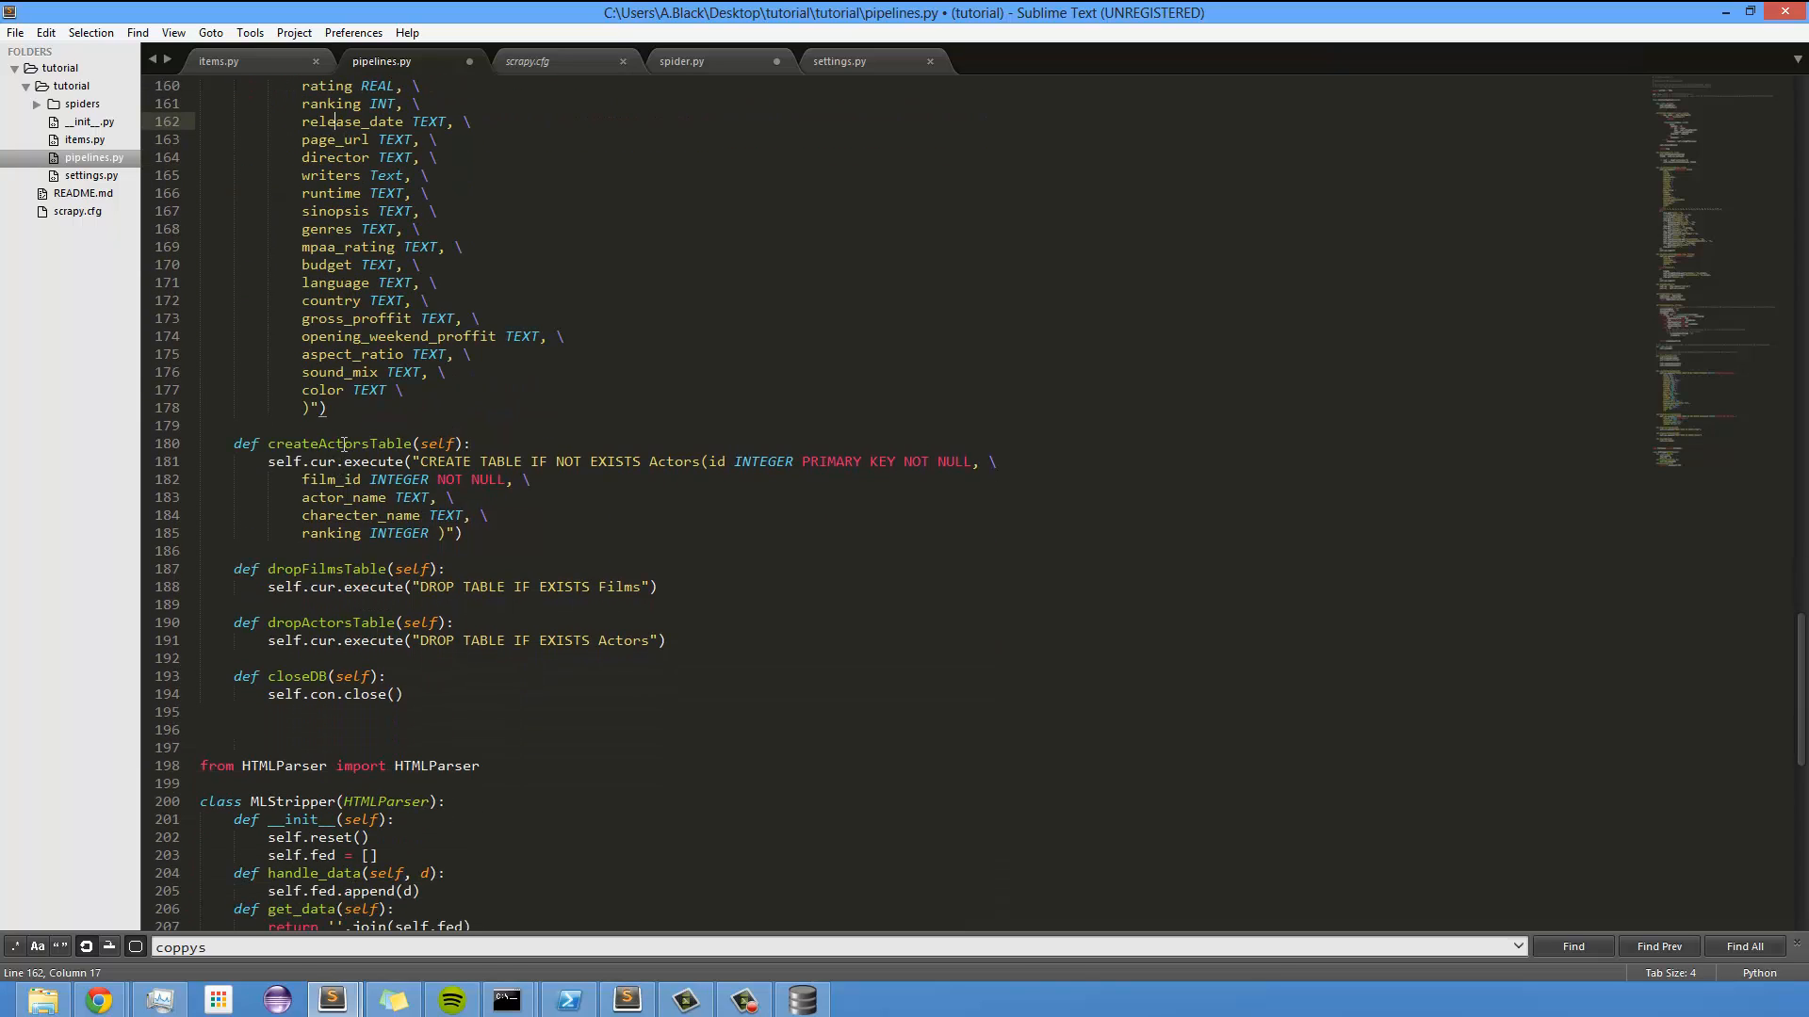
pyautogui.doubleClick(340, 443)
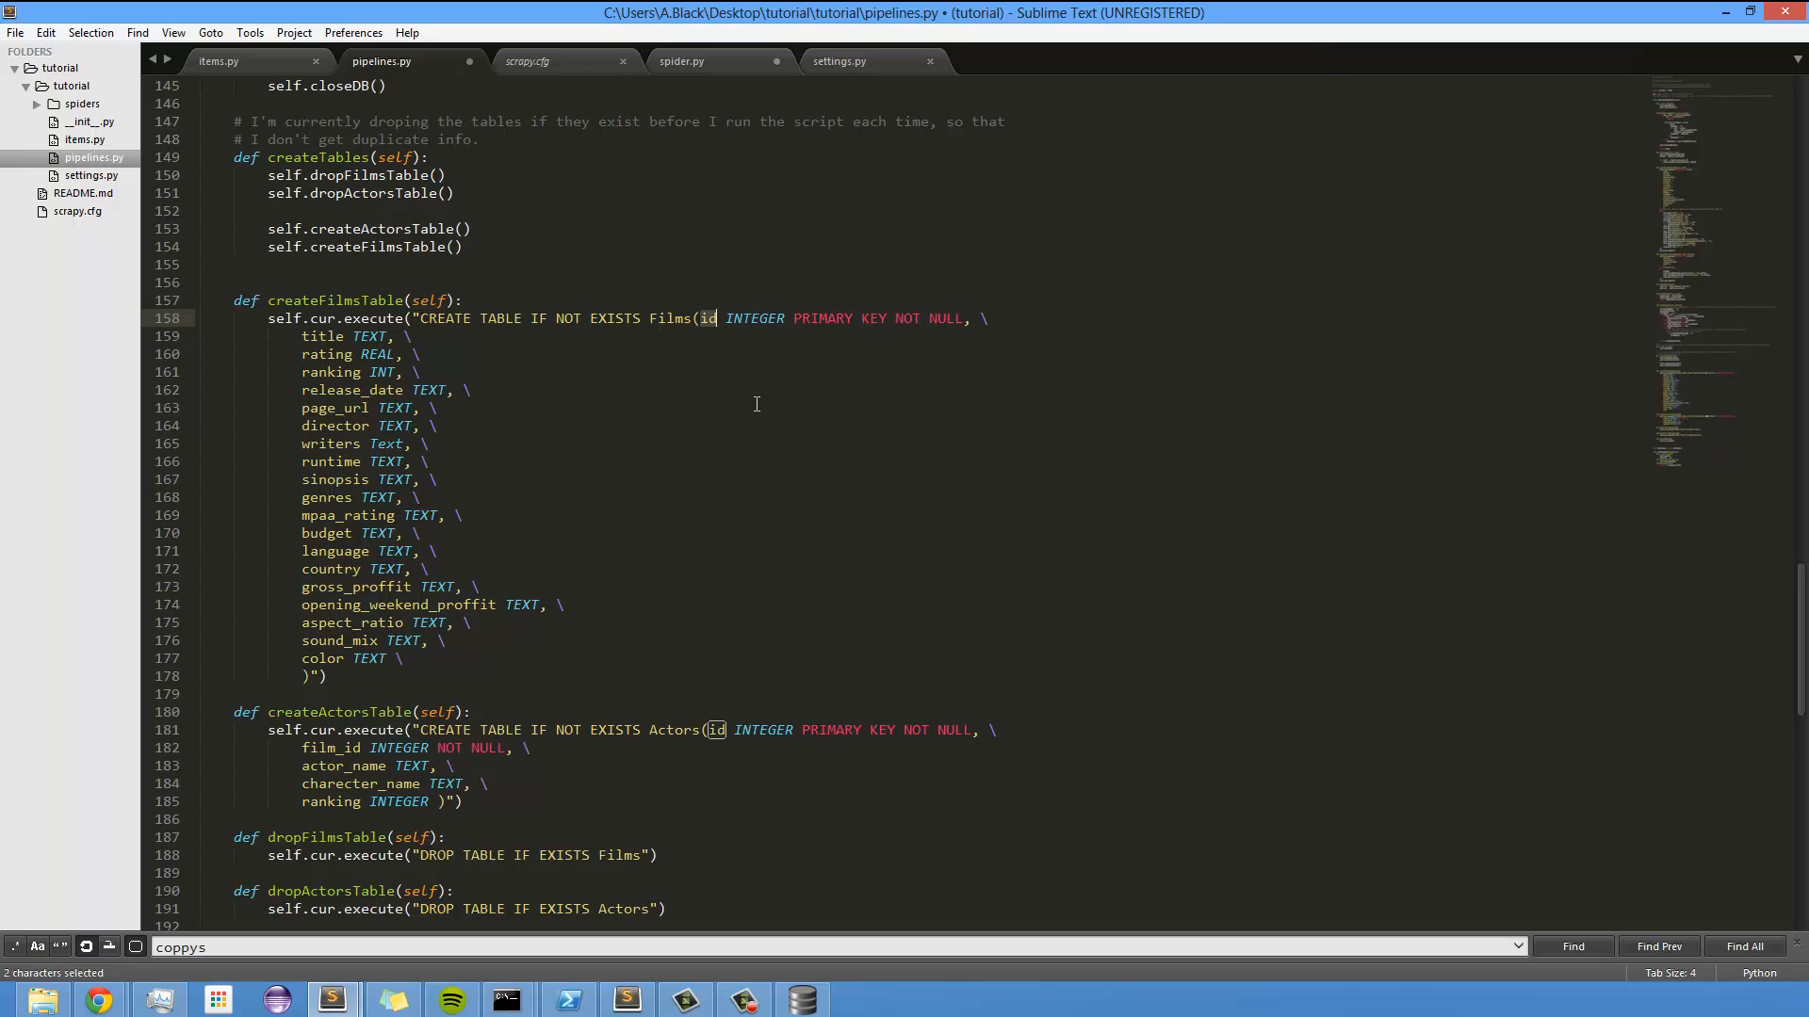
pyautogui.moveTo(562, 335)
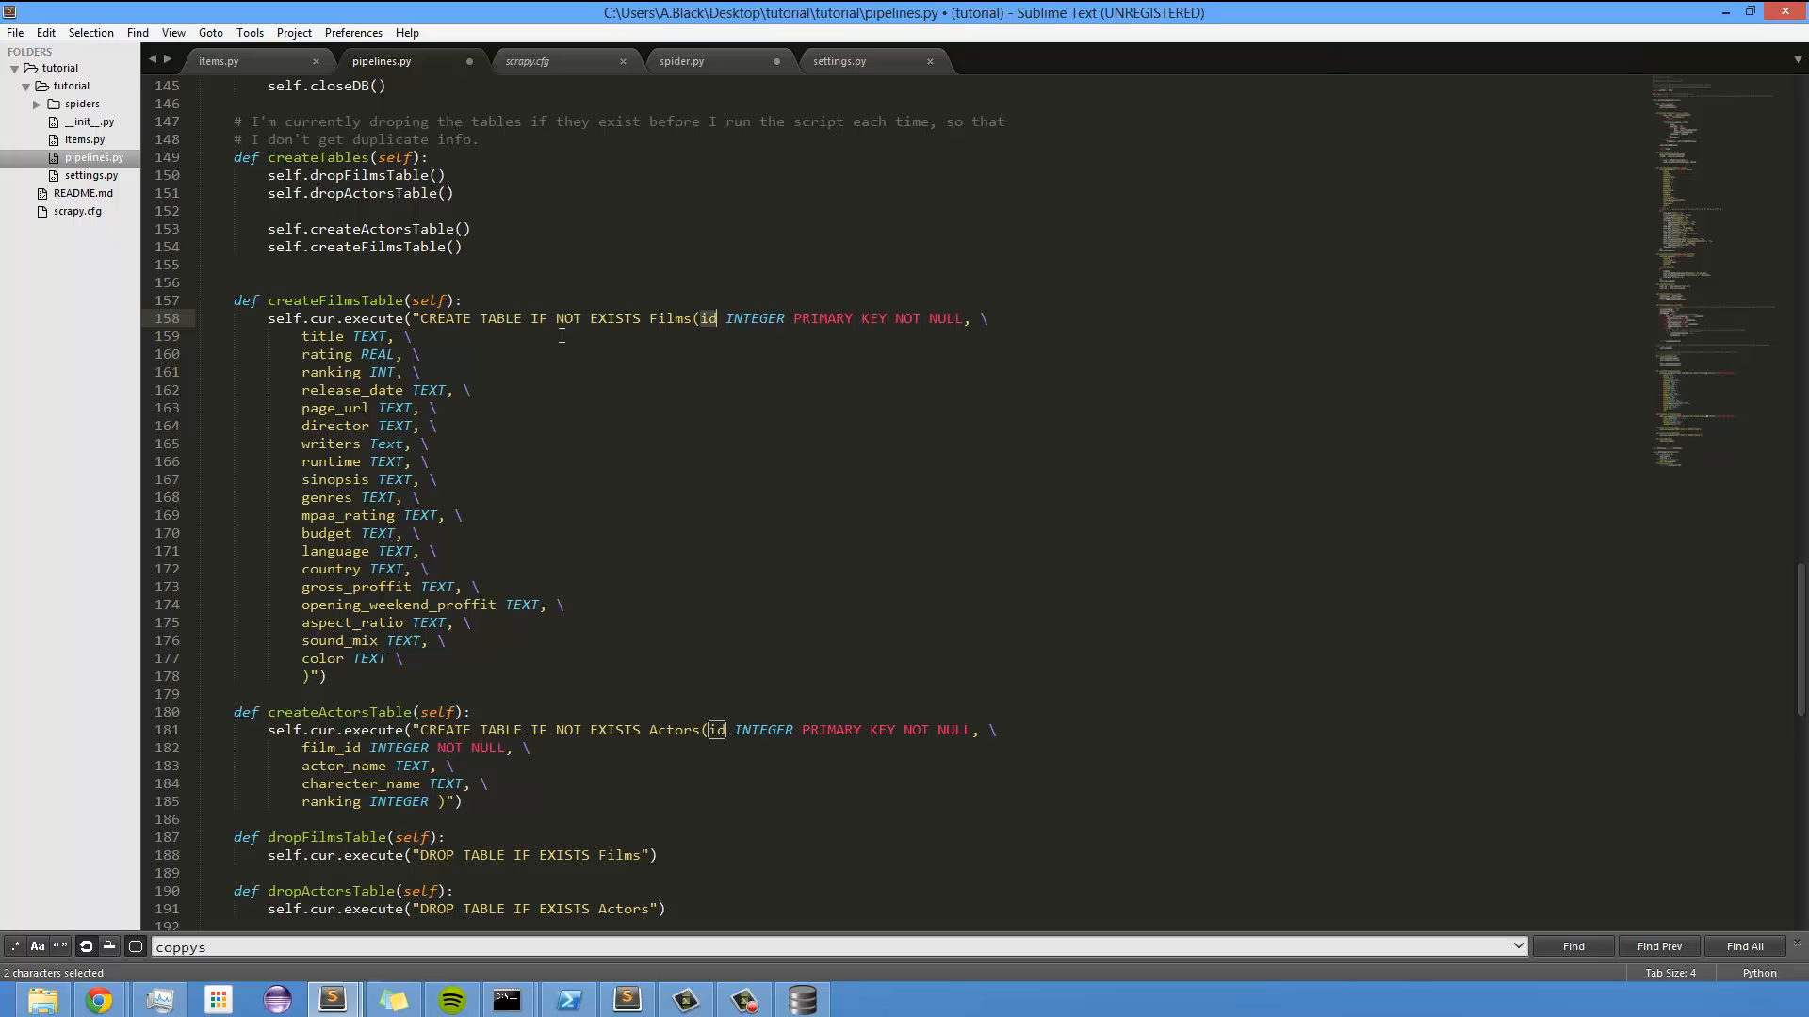
pyautogui.moveTo(690, 714)
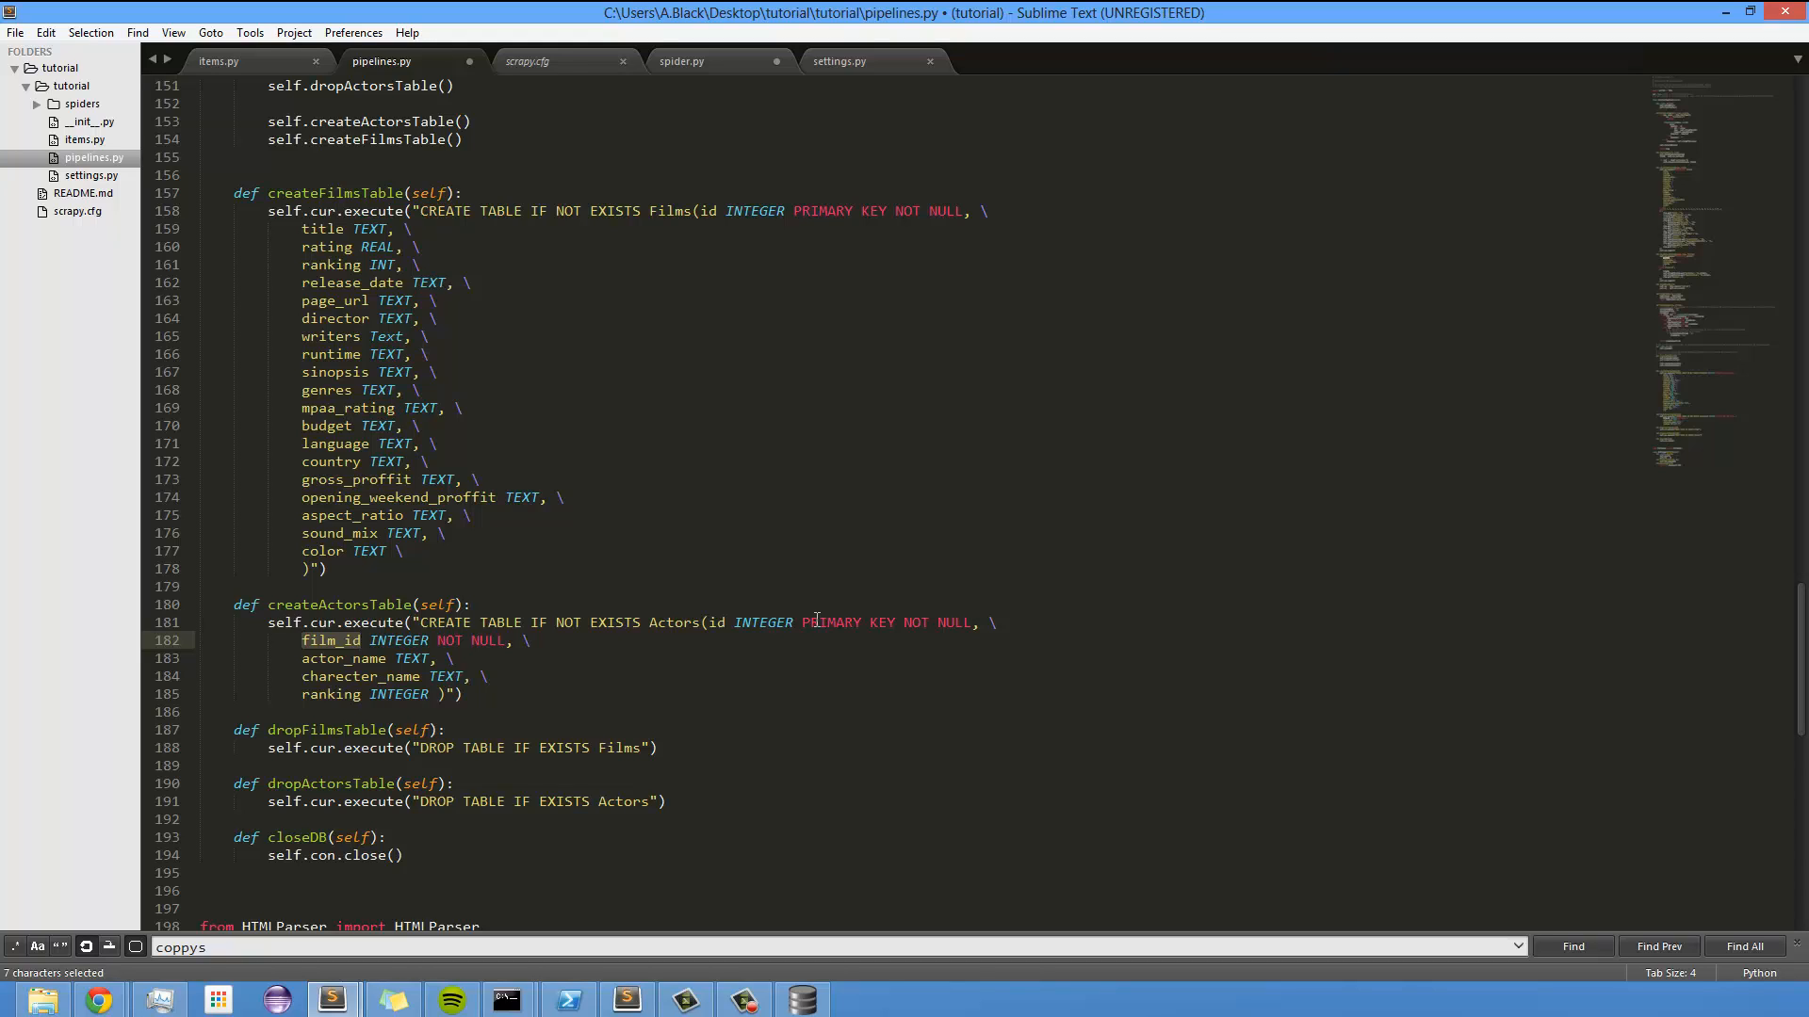
pyautogui.moveTo(750, 628)
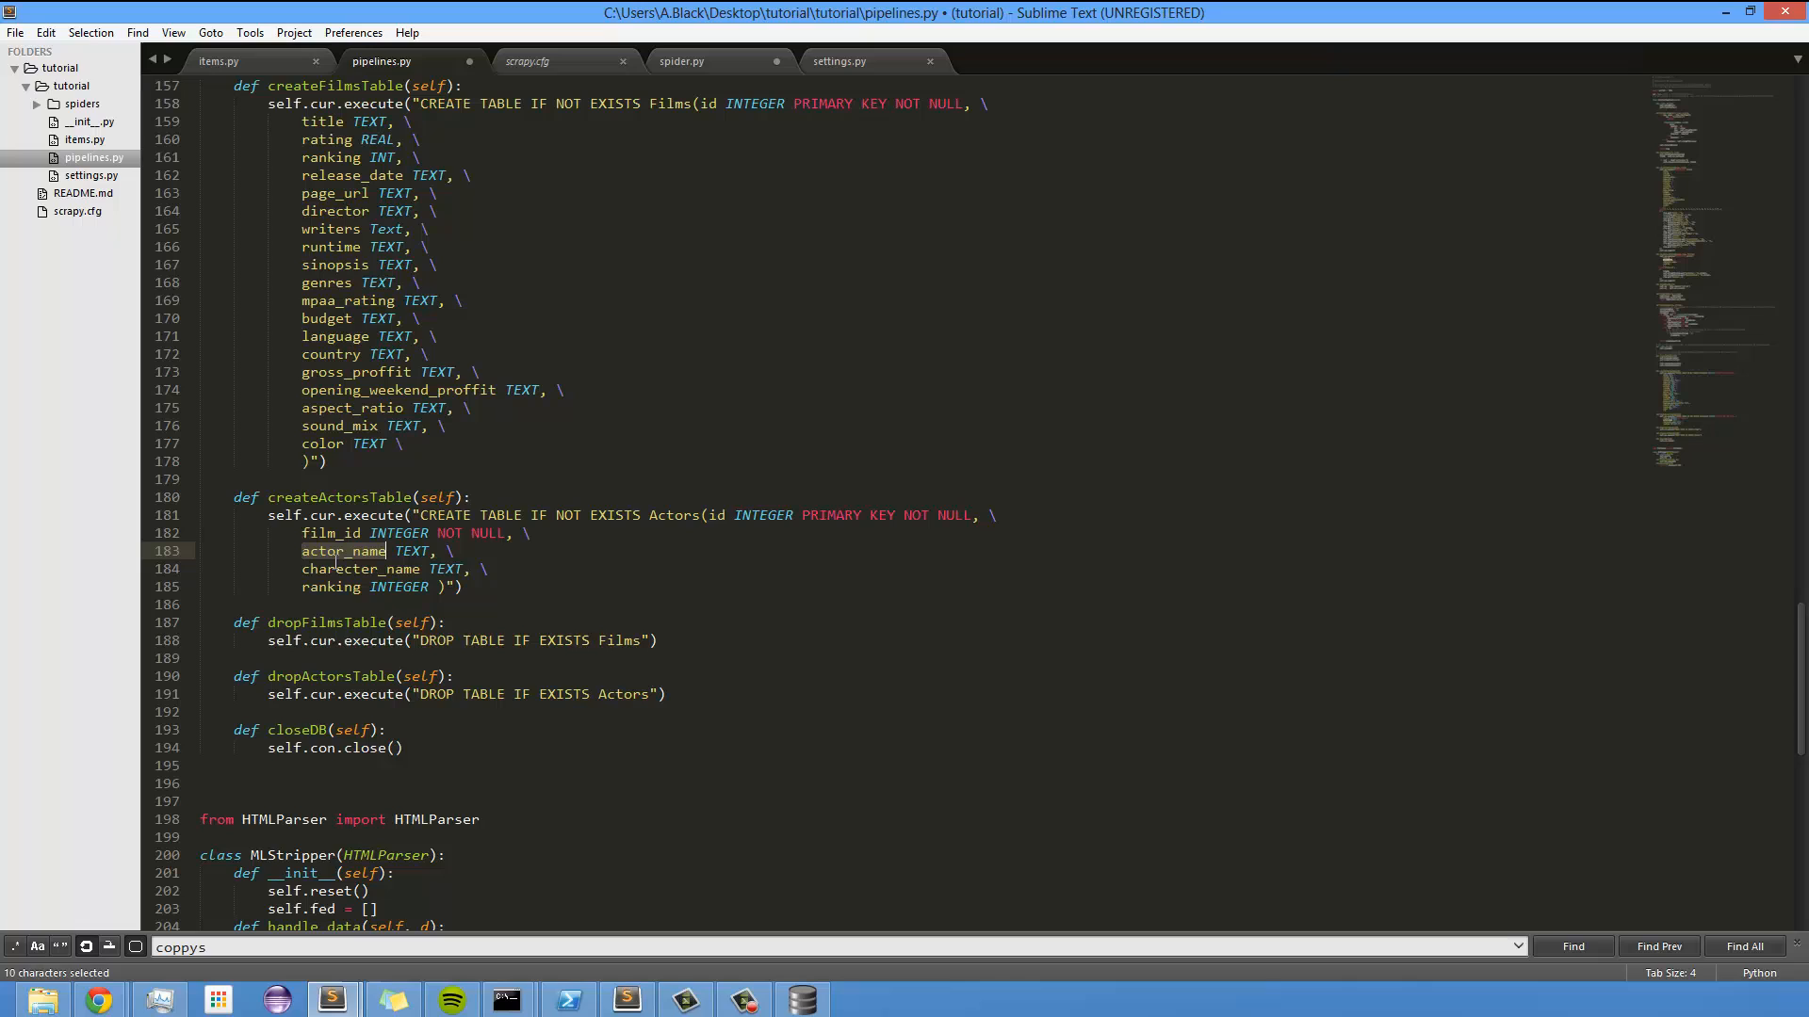
pyautogui.click(335, 569)
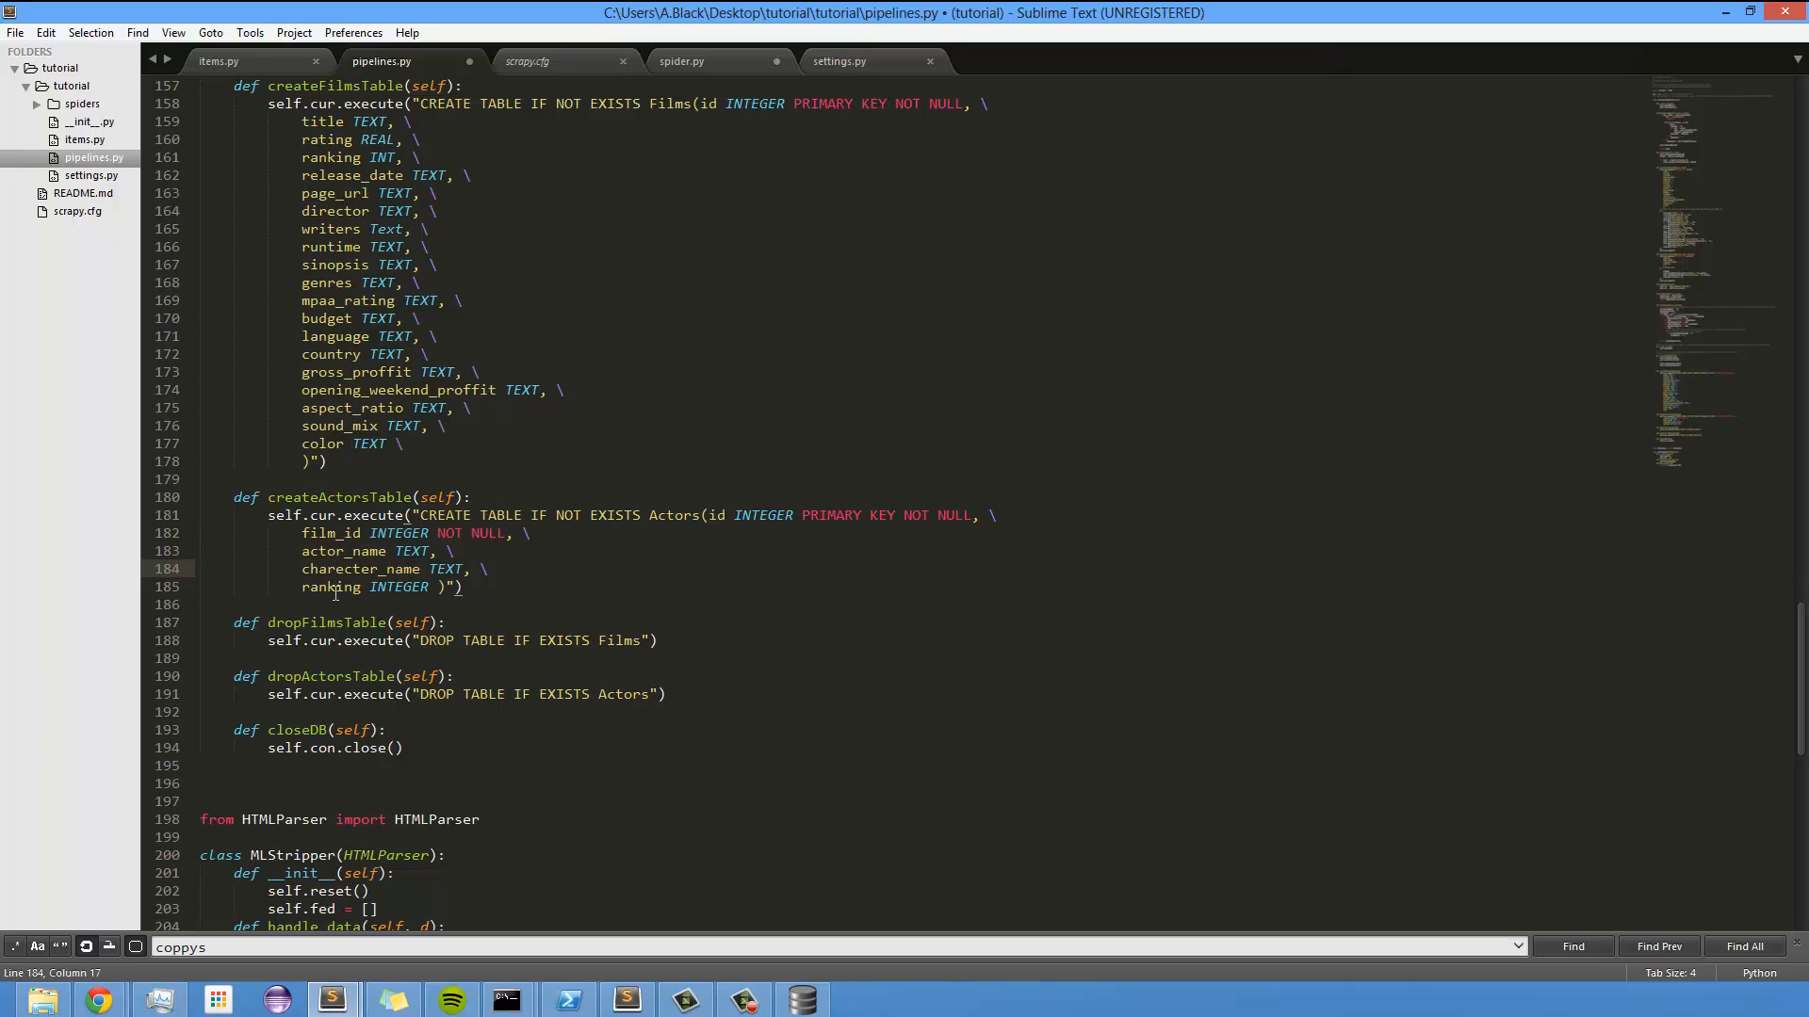
pyautogui.click(217, 60)
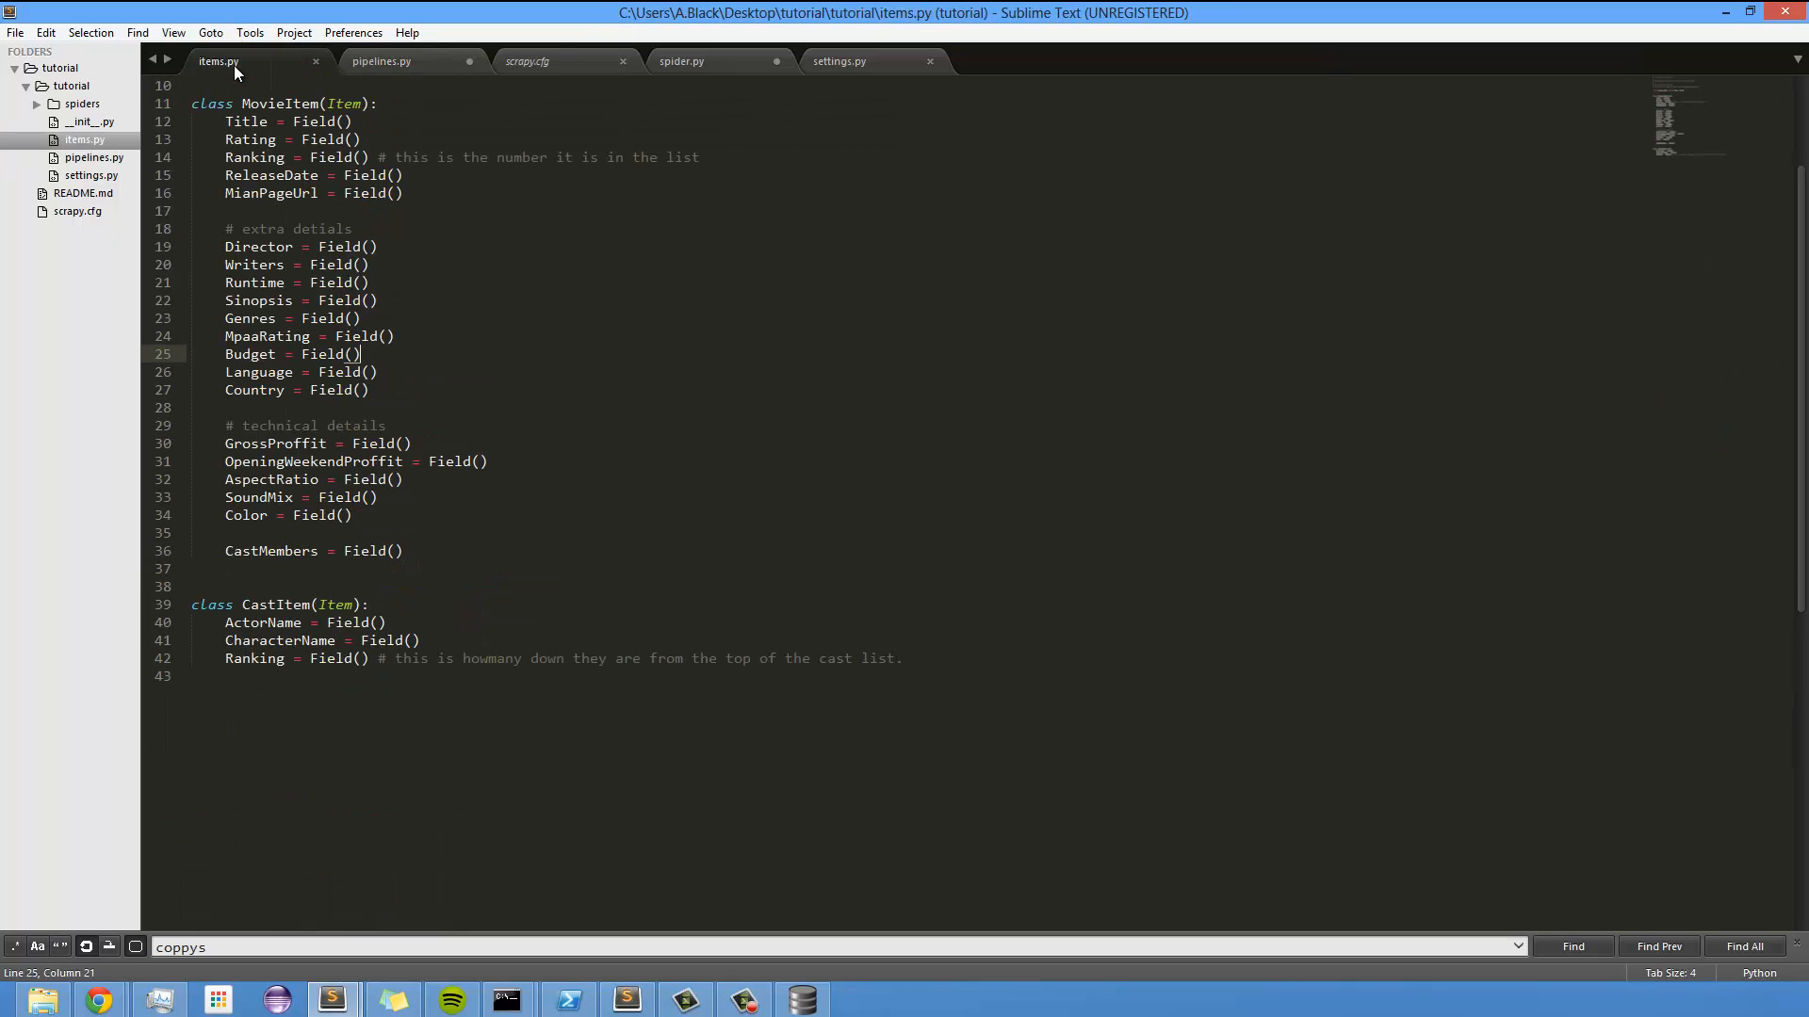
pyautogui.moveTo(225, 623); pyautogui.dragTo(906, 659)
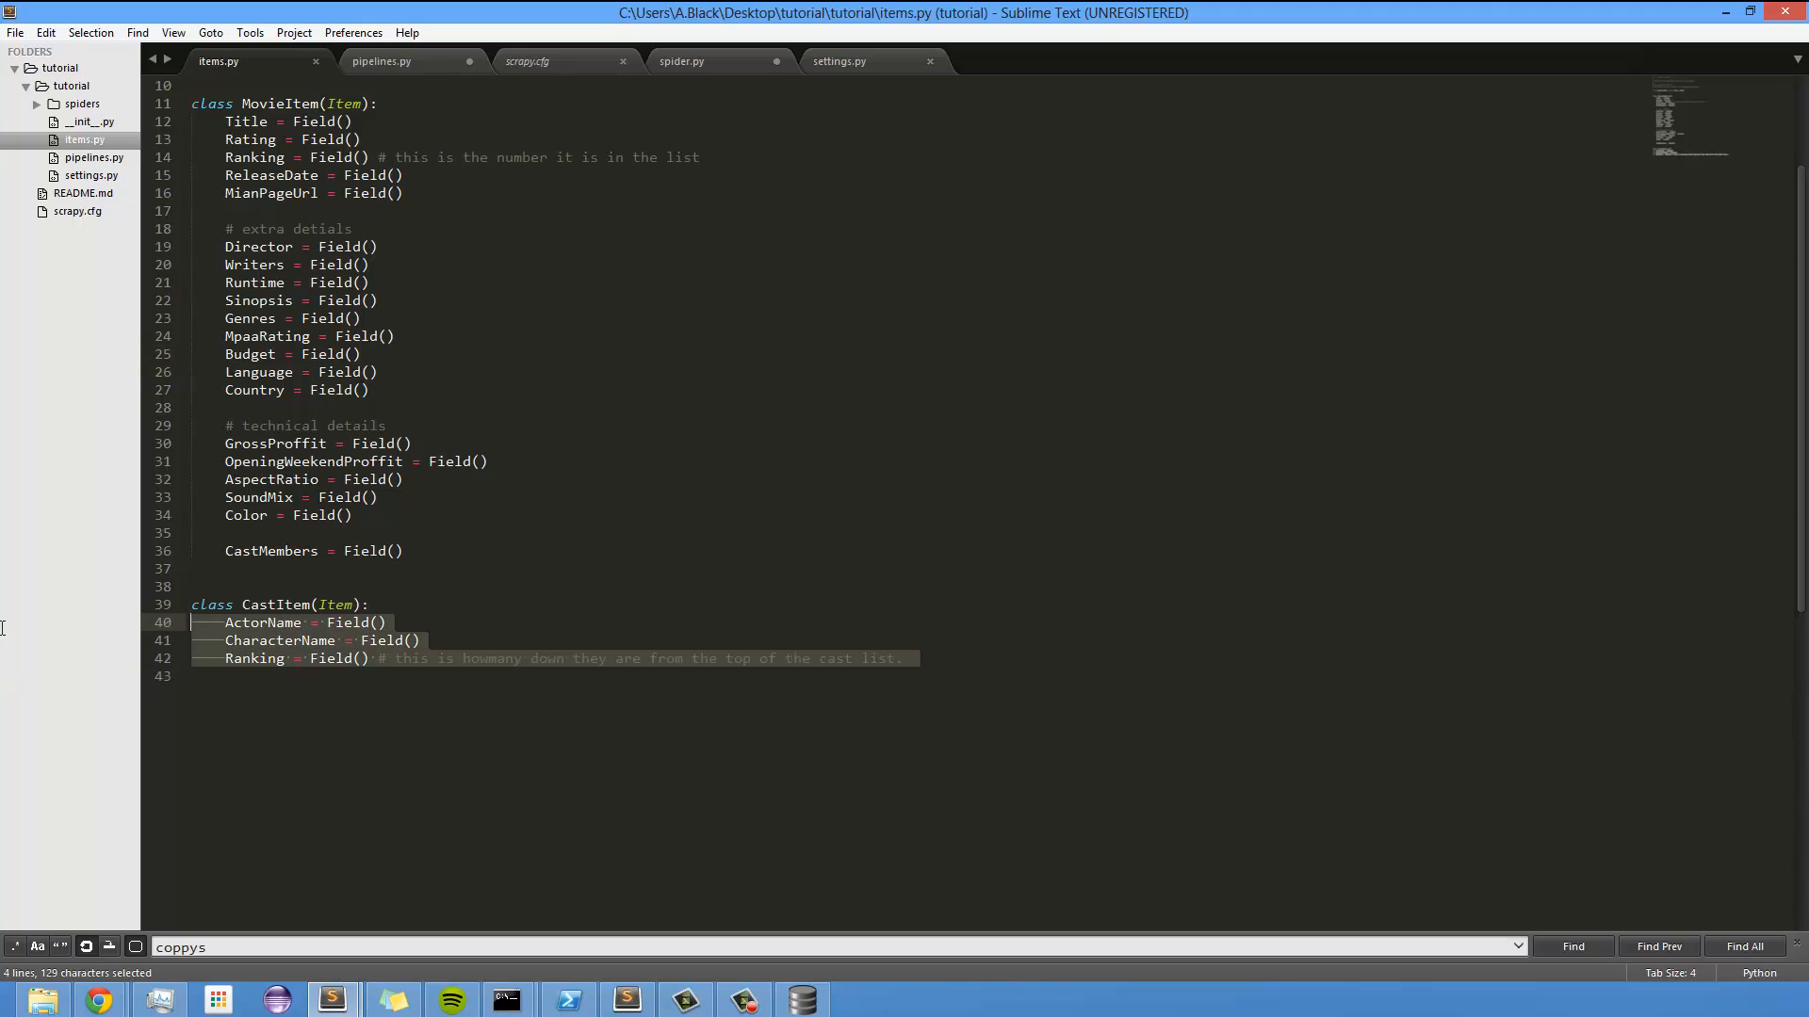
pyautogui.moveTo(428, 55)
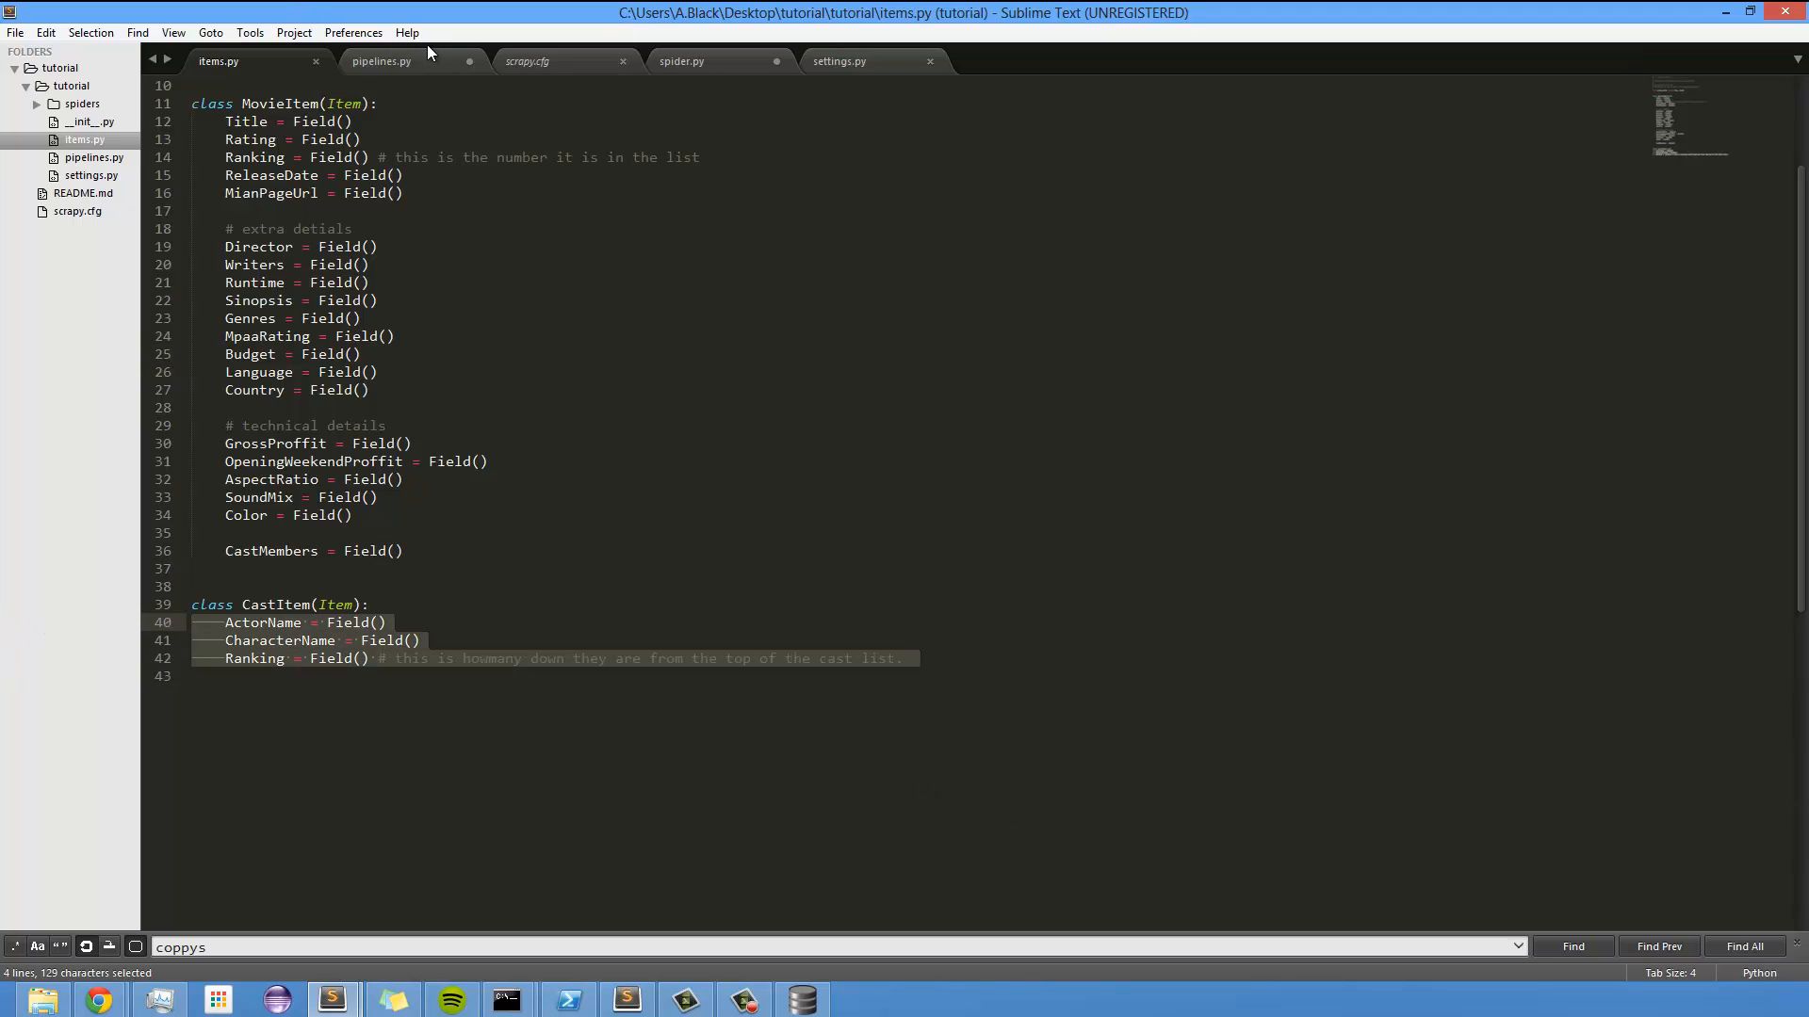
pyautogui.moveTo(381, 61)
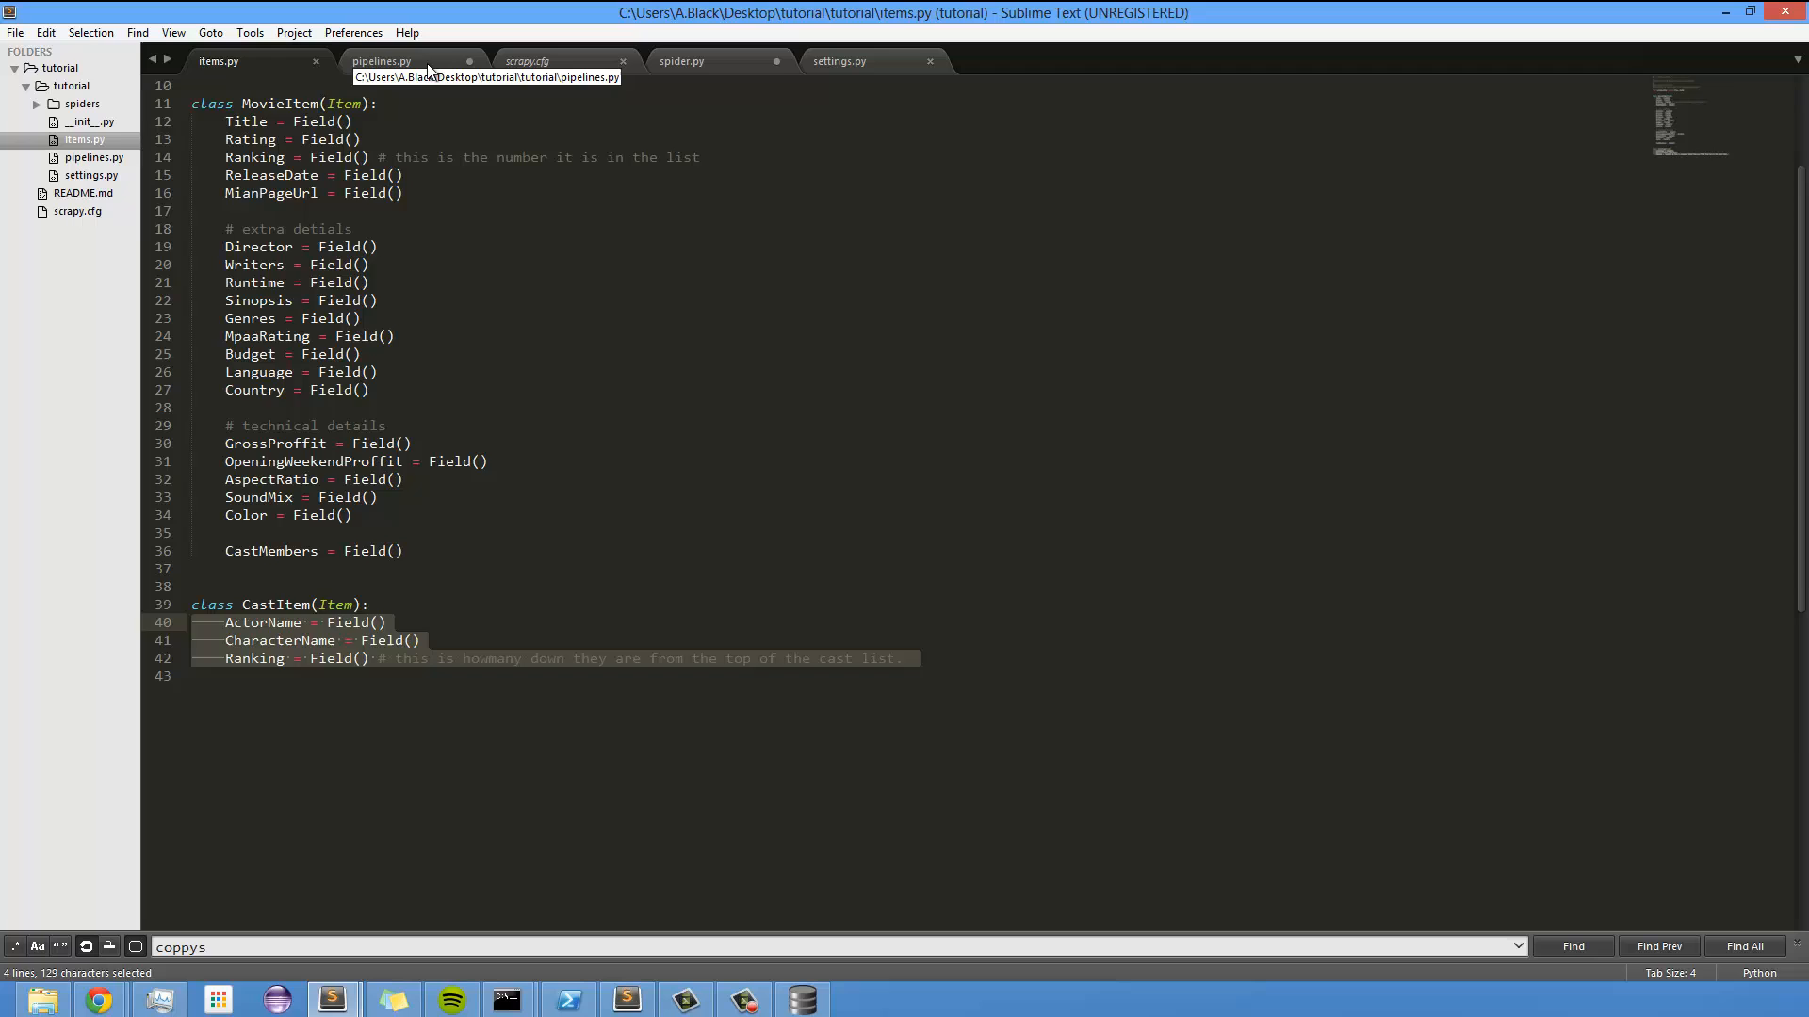
pyautogui.click(380, 60)
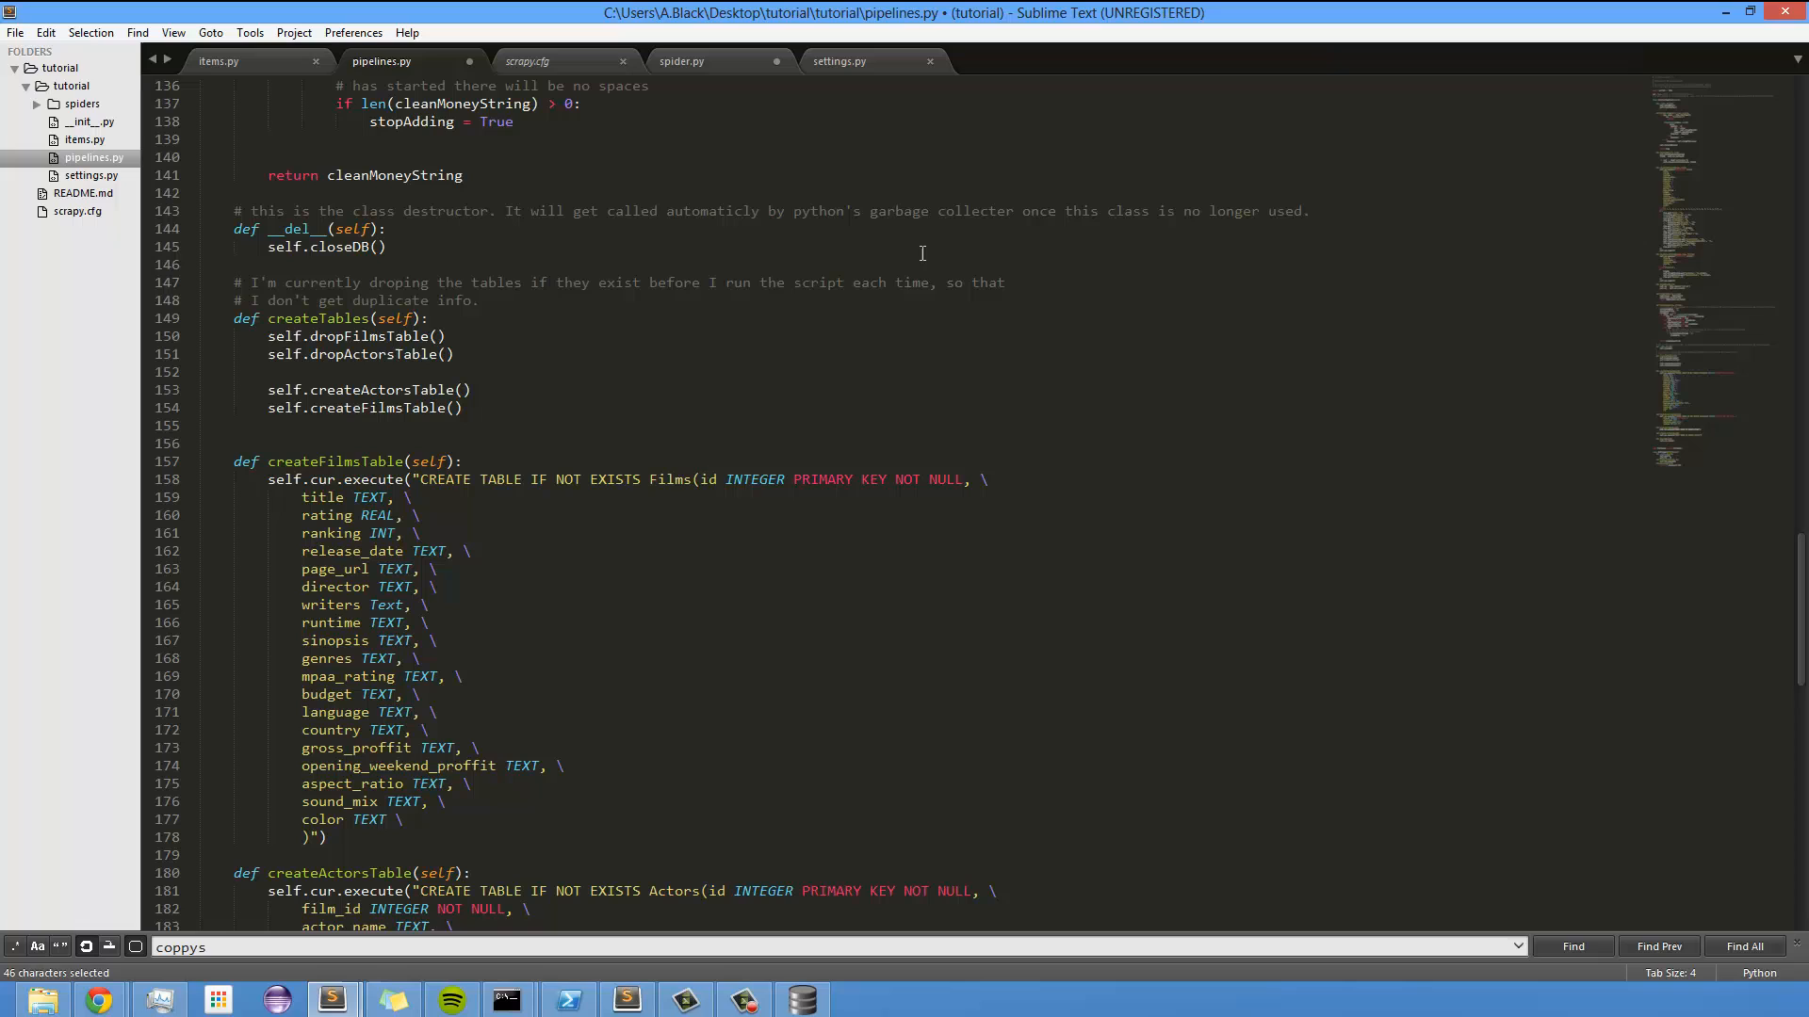
# - Highlight createTables' two drop-table calls, then the def cleanMoney line
pyautogui.scroll(-3)
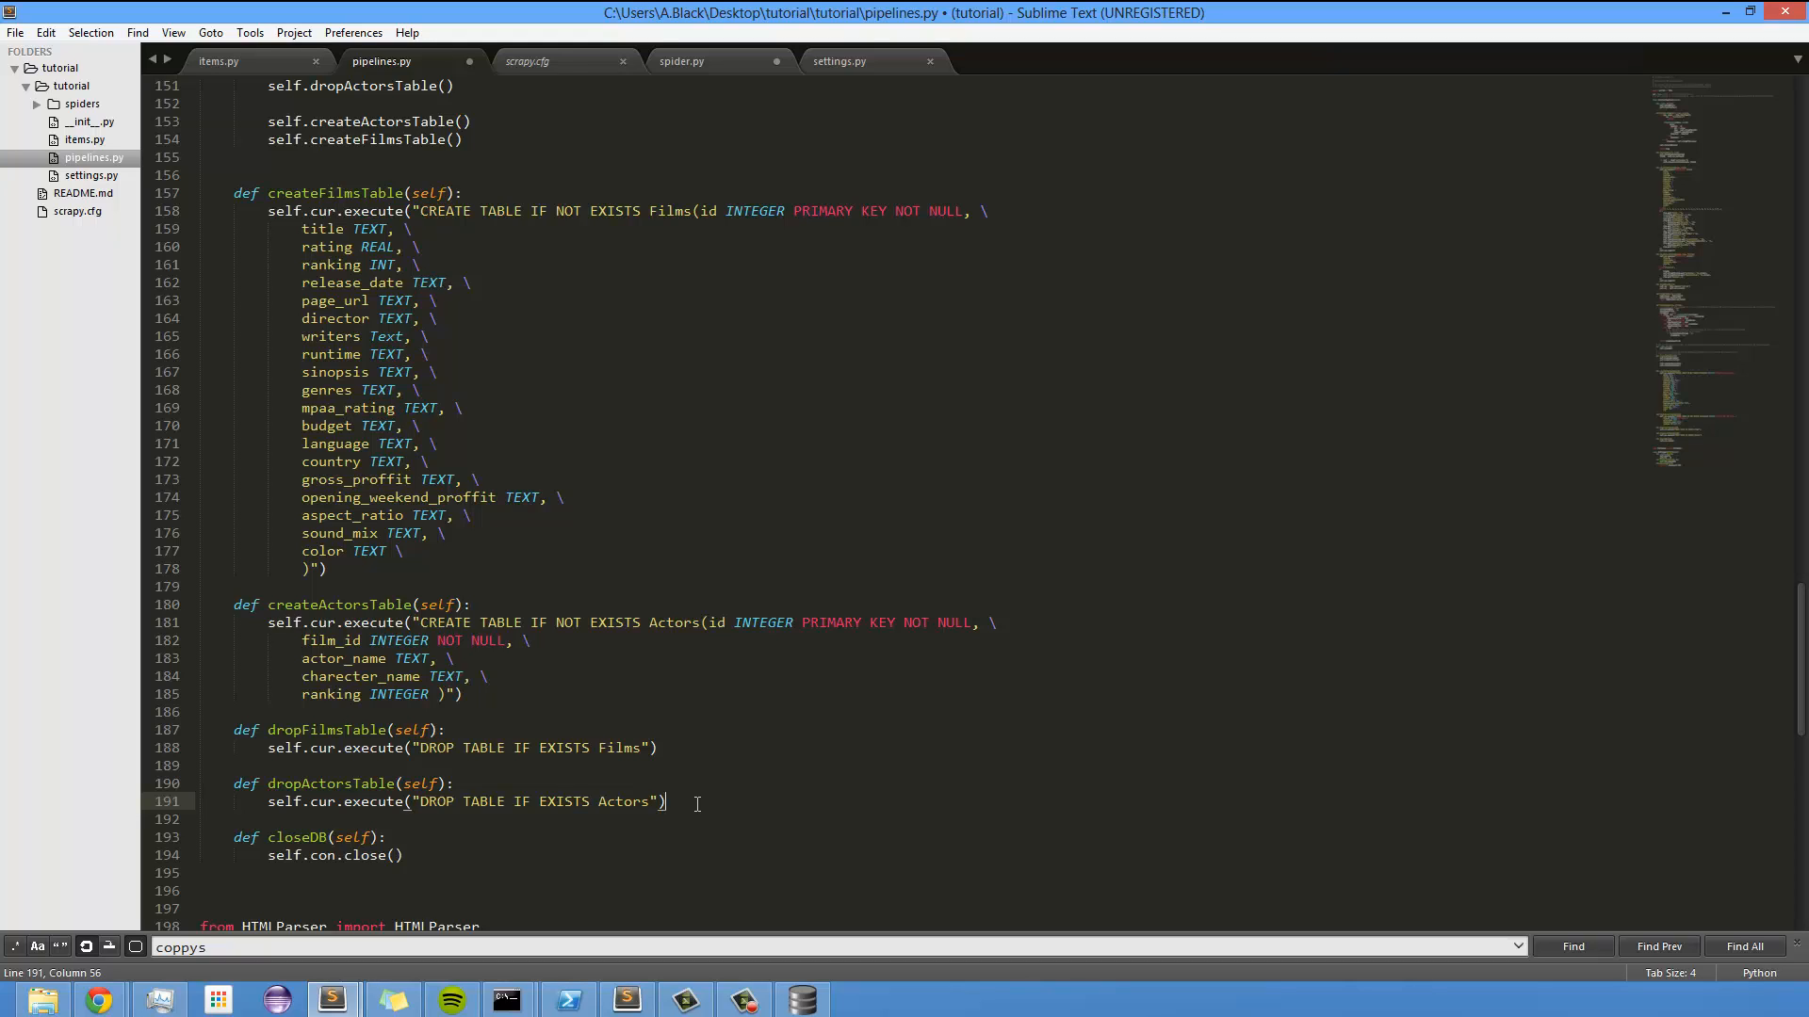
pyautogui.moveTo(663, 487)
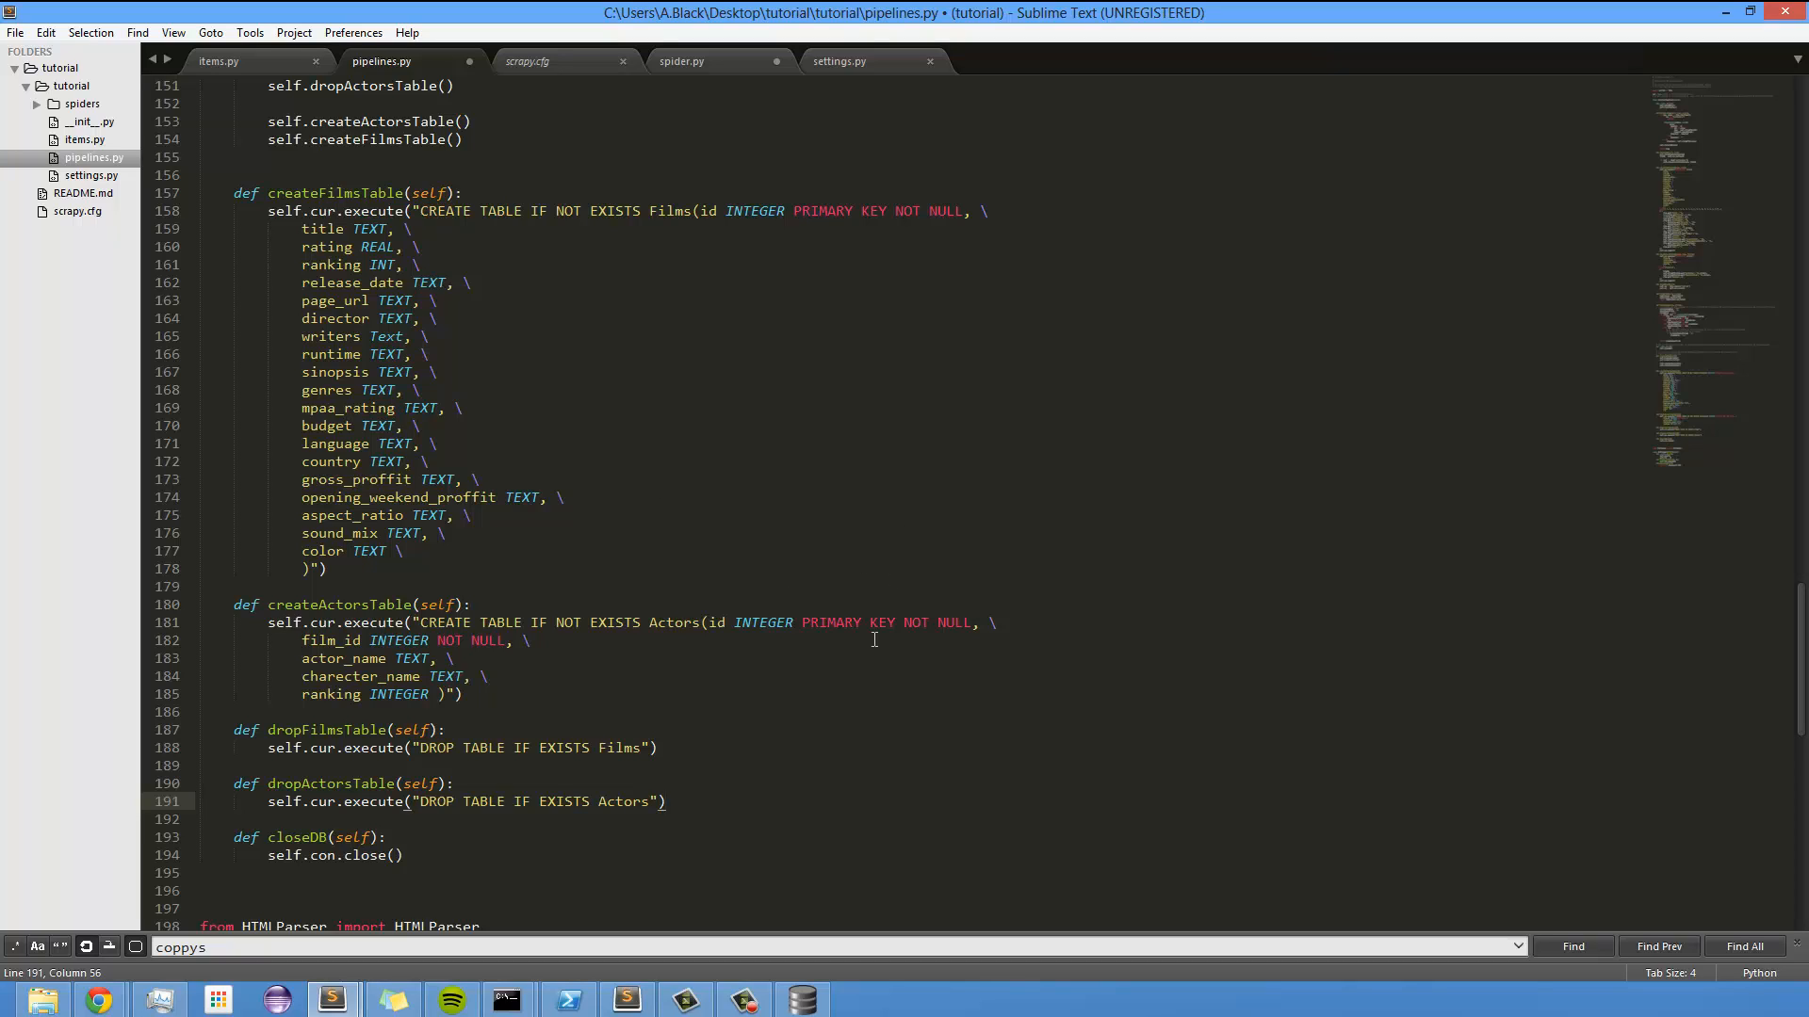
pyautogui.moveTo(1153, 459)
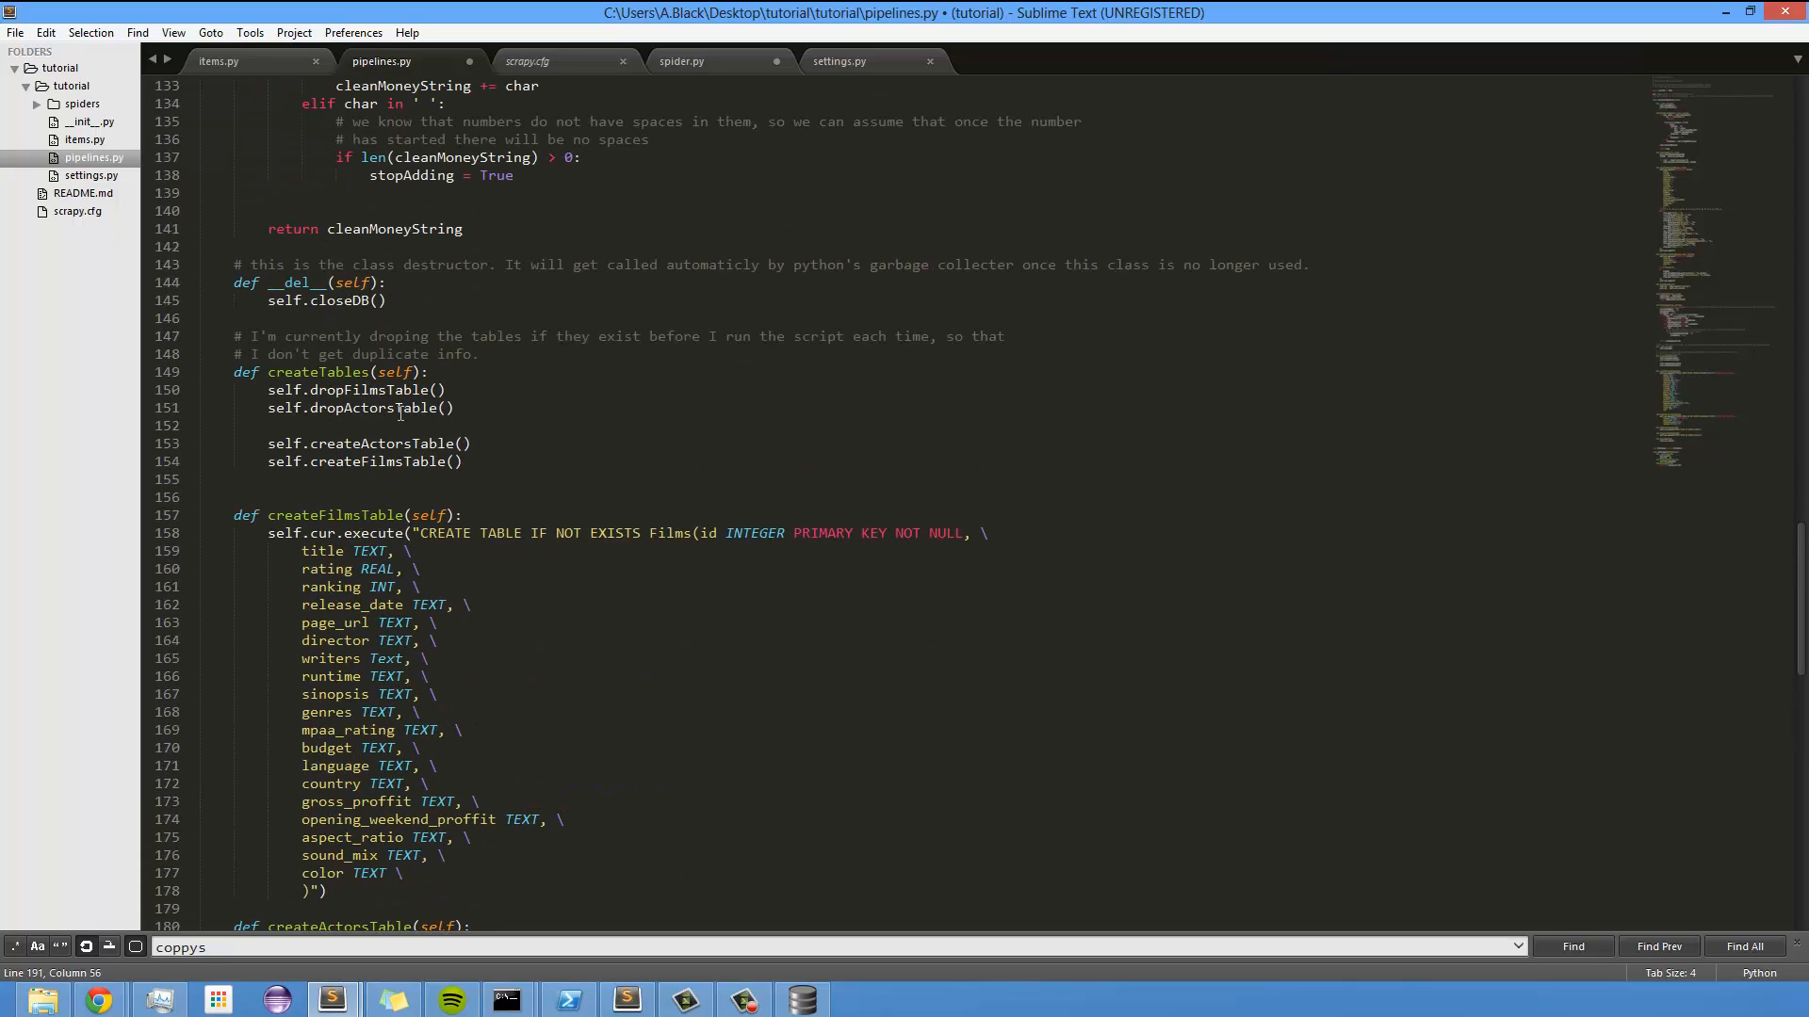
pyautogui.moveTo(232, 372); pyautogui.dragTo(453, 407)
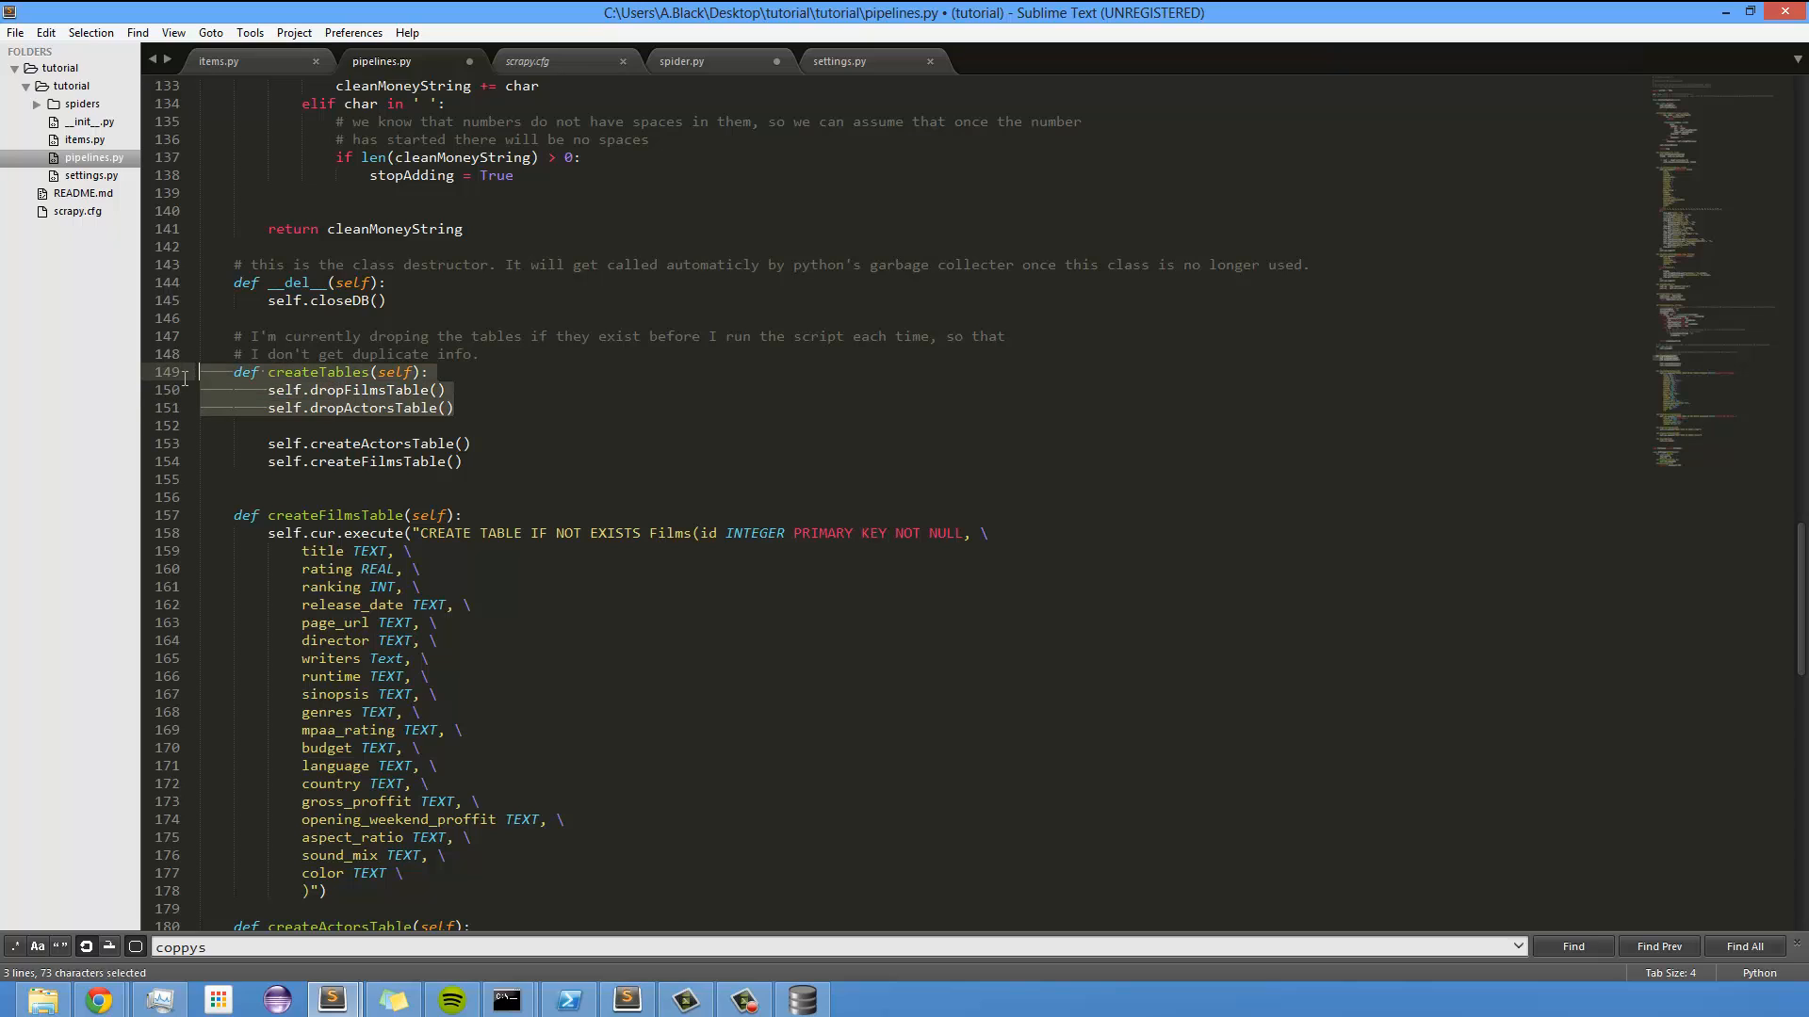
pyautogui.click(397, 371)
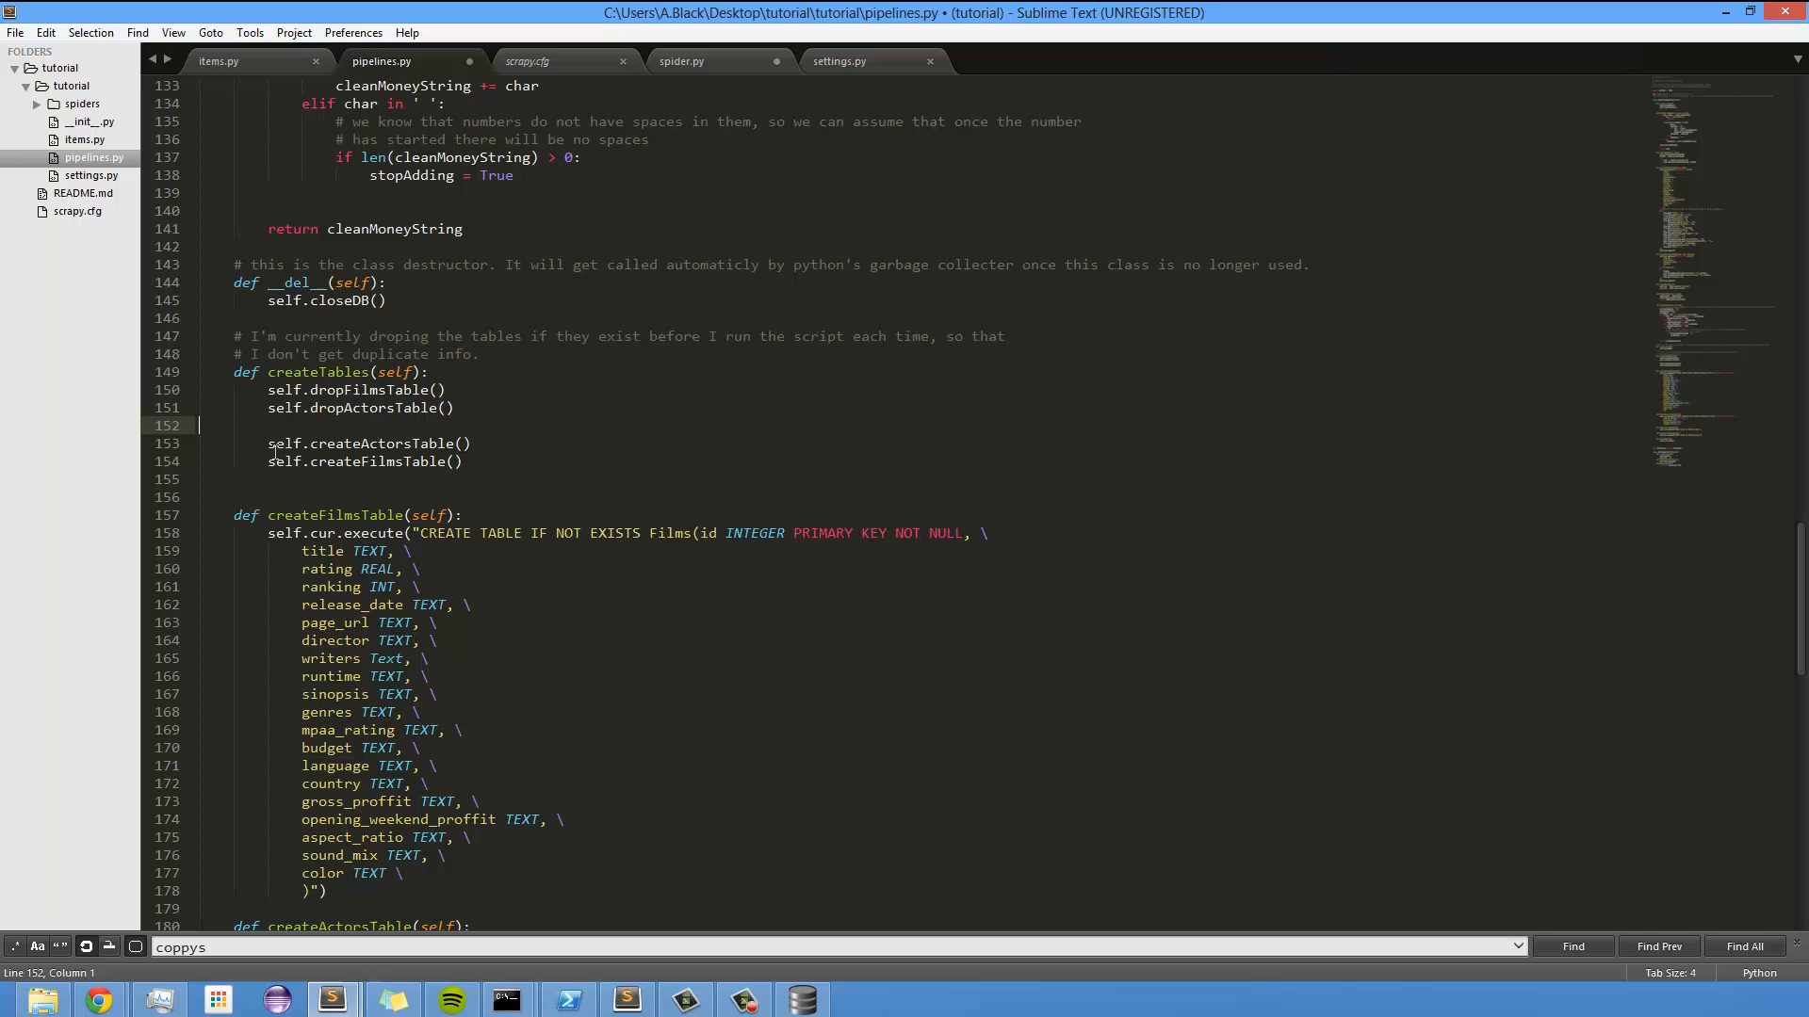
pyautogui.moveTo(508, 464)
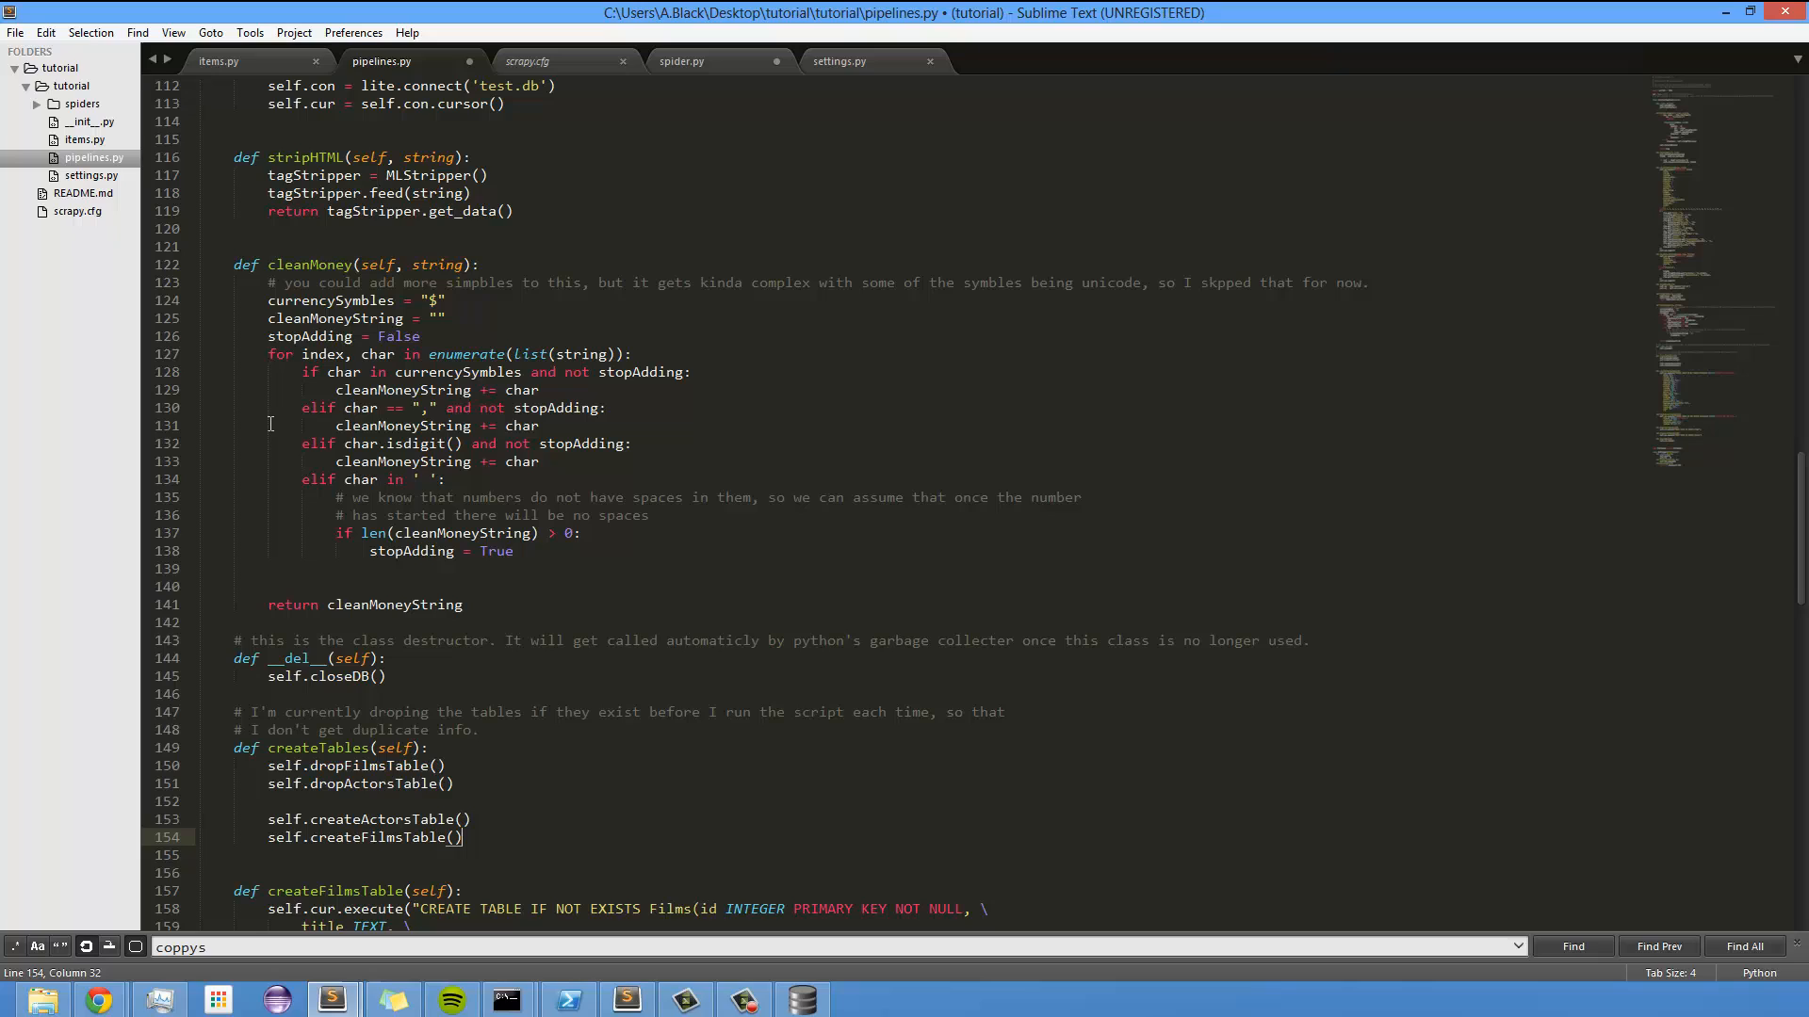
pyautogui.moveTo(240, 291)
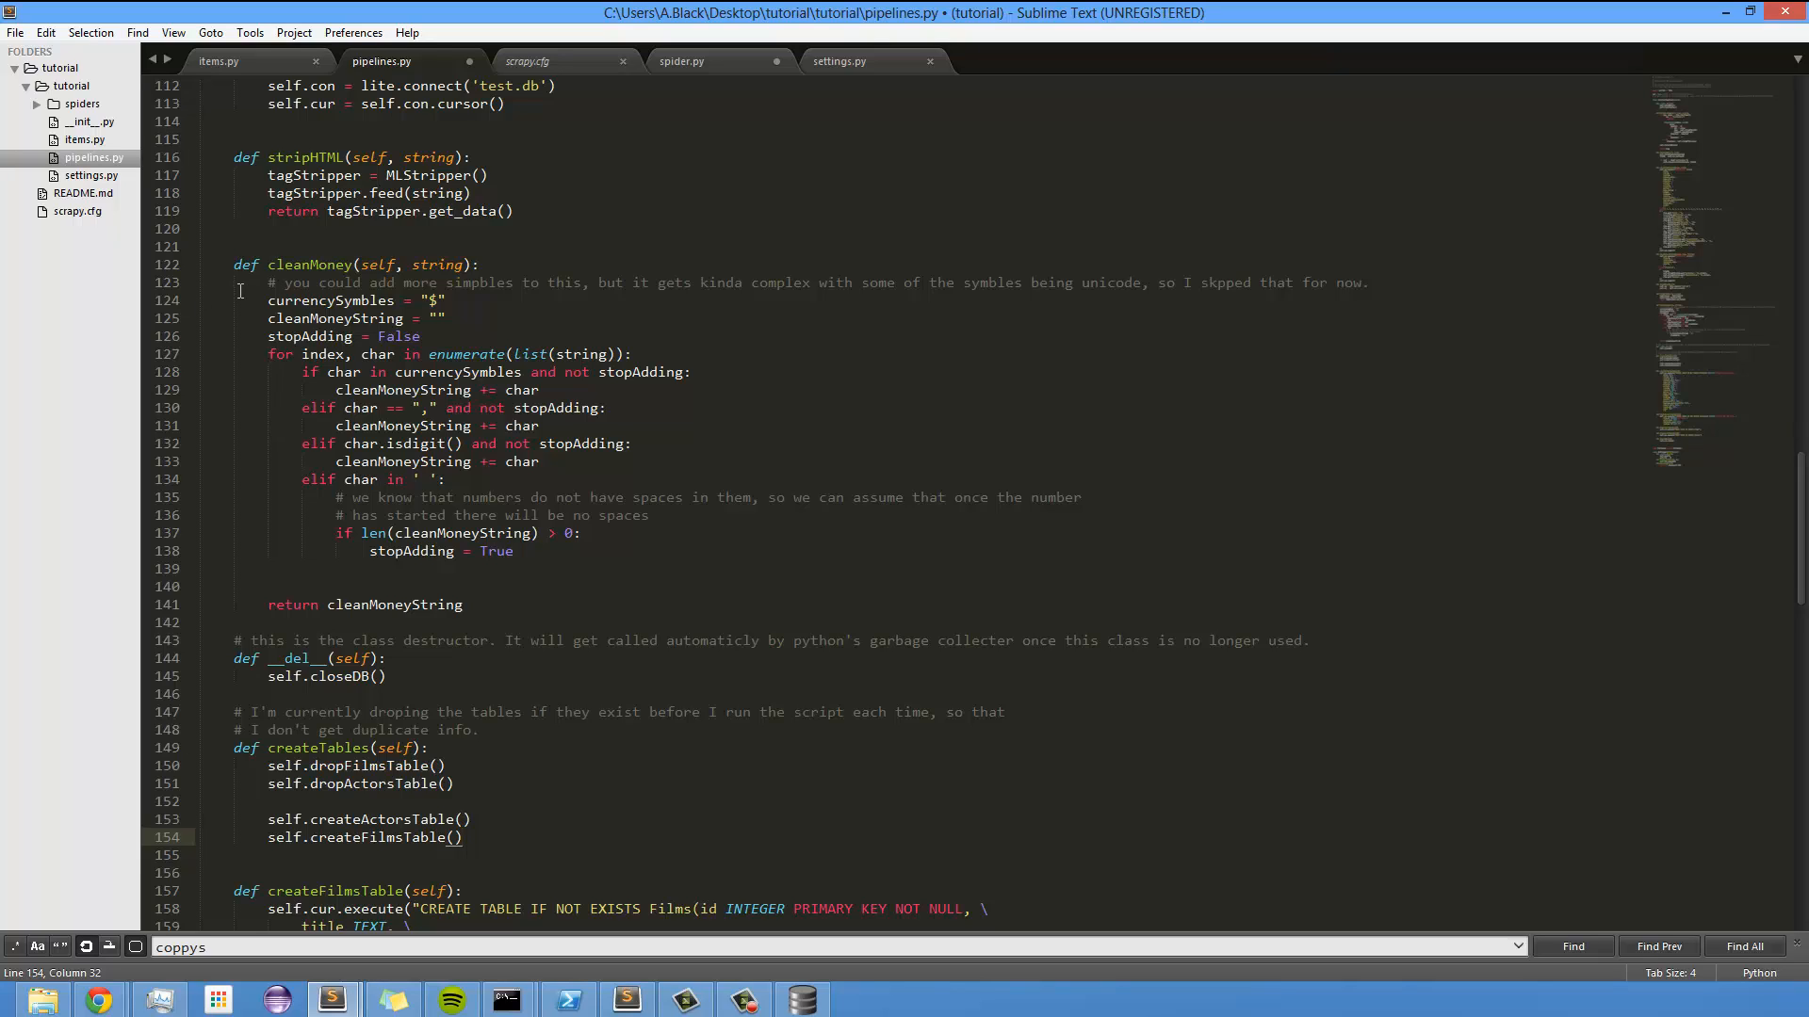
pyautogui.tripleClick(346, 264)
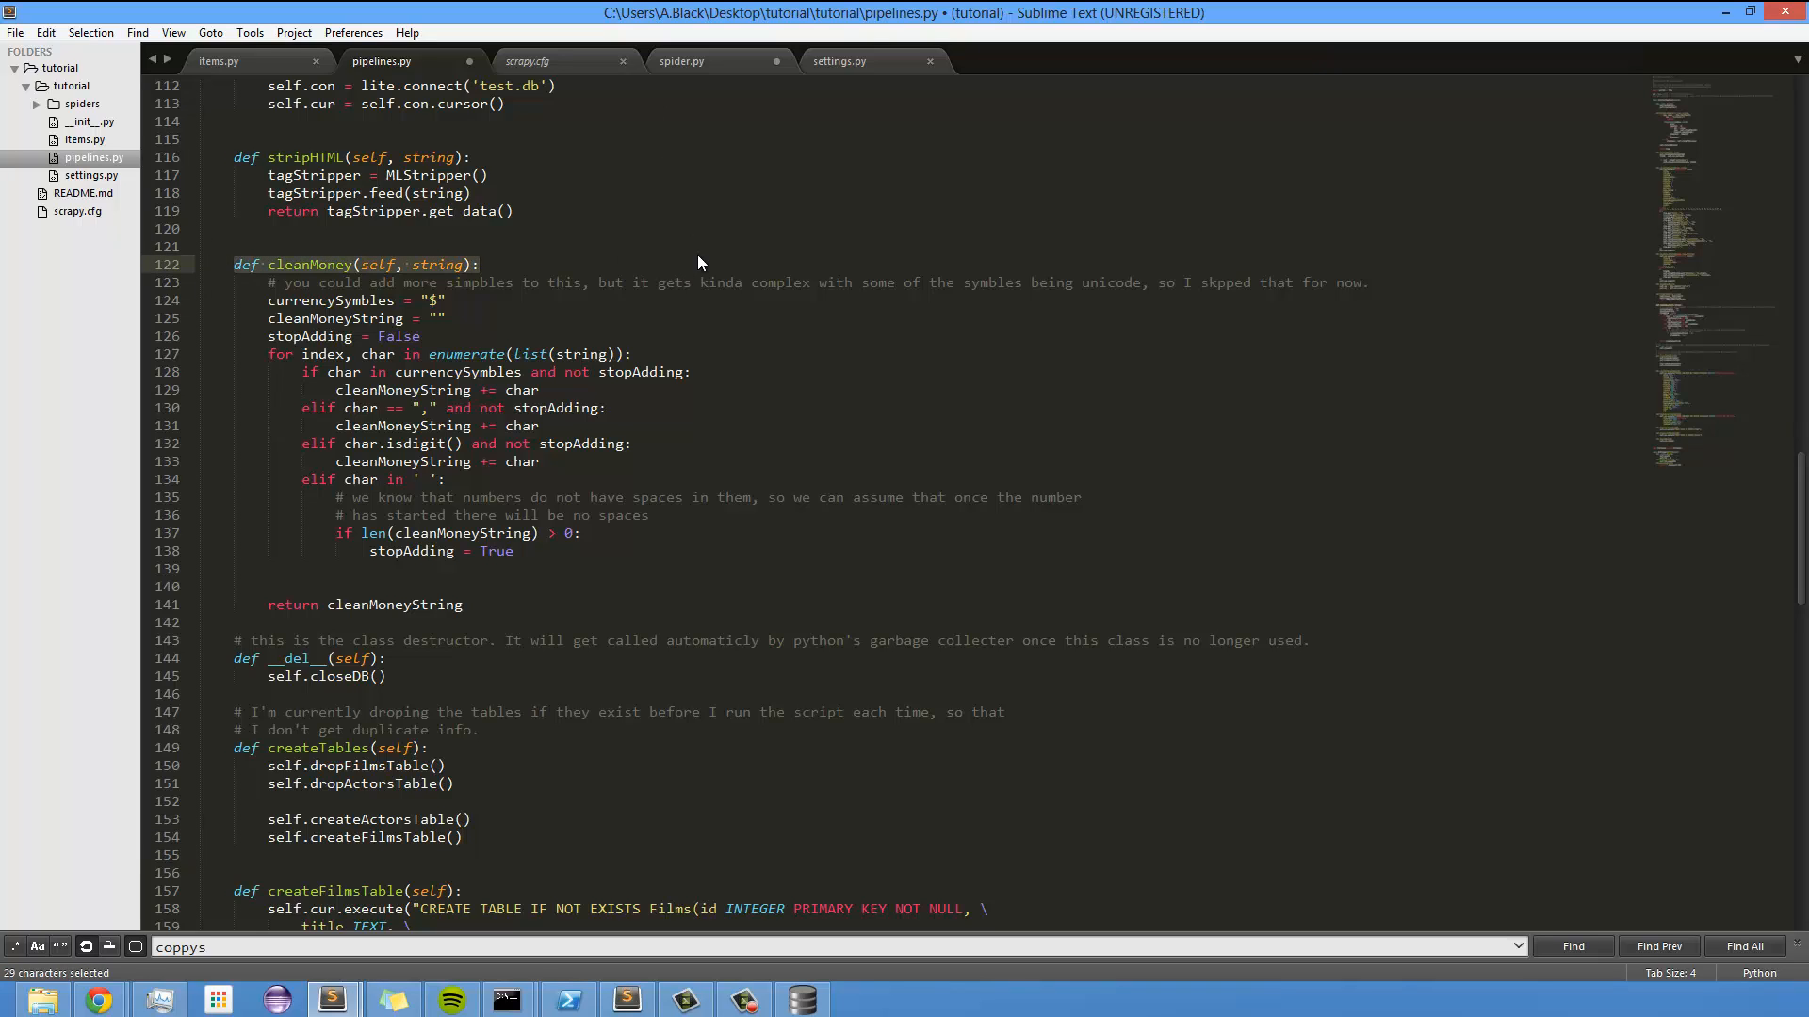
pyautogui.moveTo(237, 992)
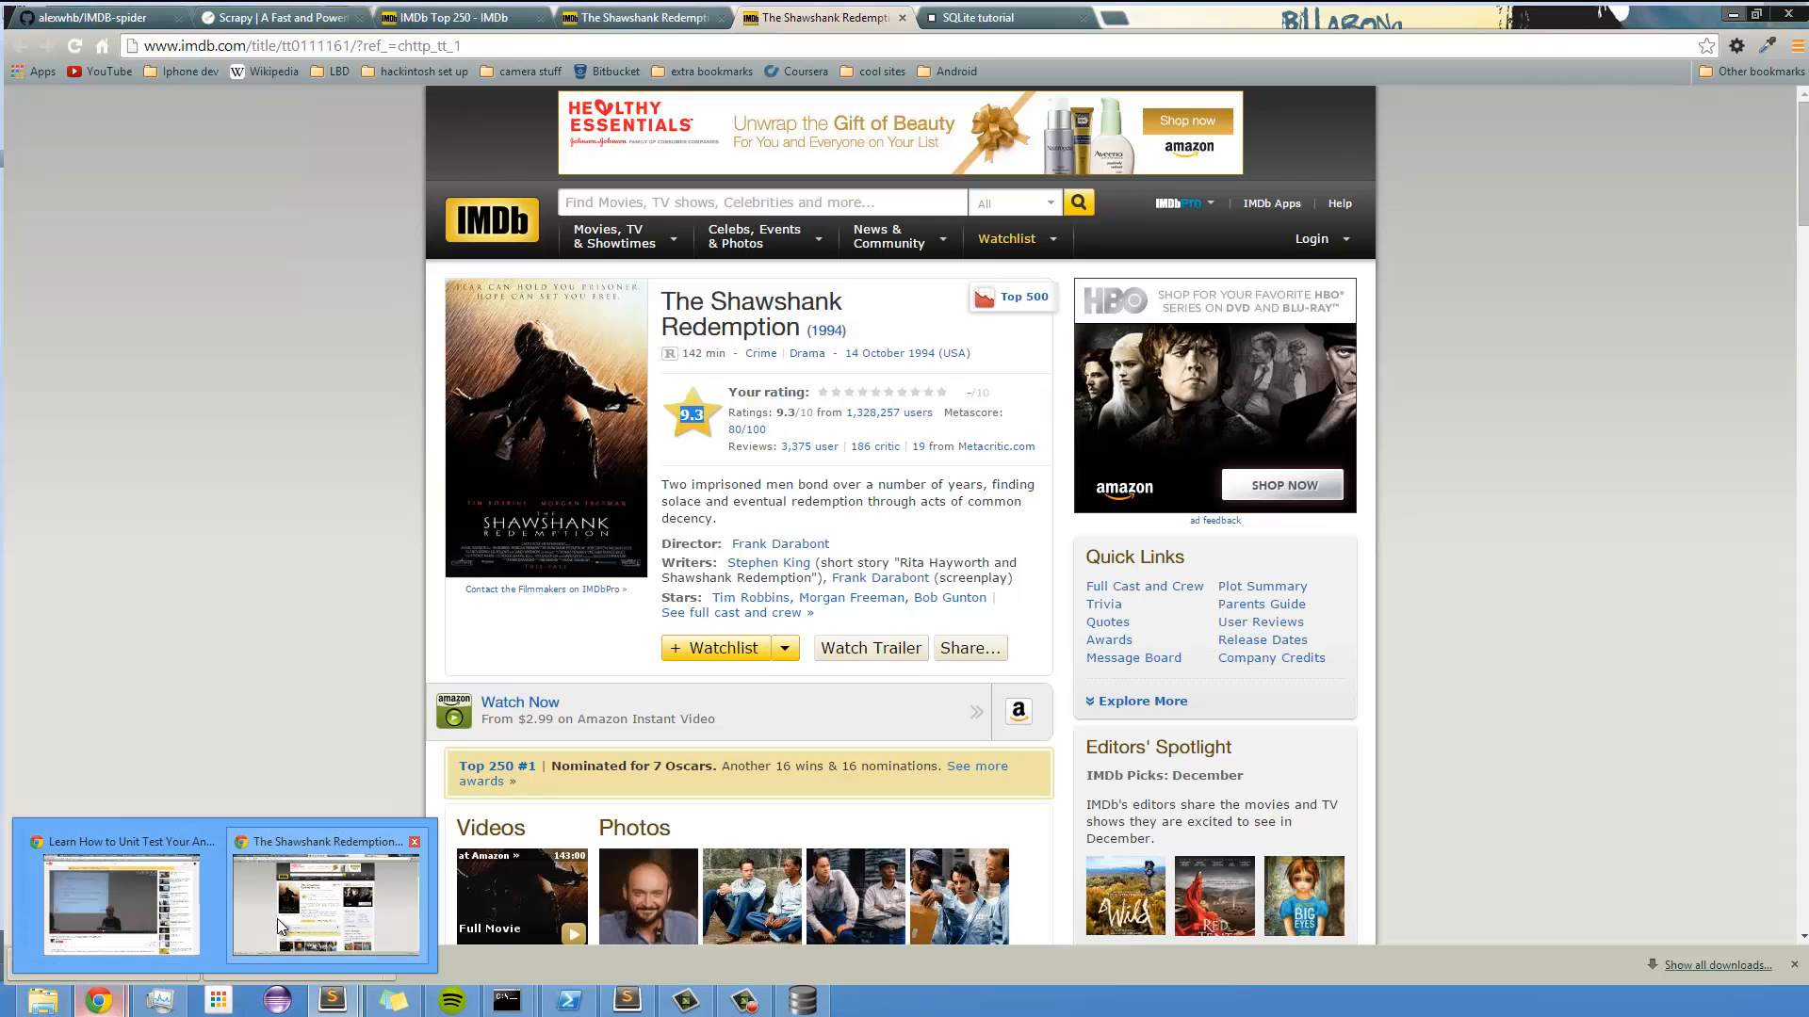
# - Scroll the Shawshank Redemption IMDb page down to the Box Office figures
pyautogui.scroll(-3)
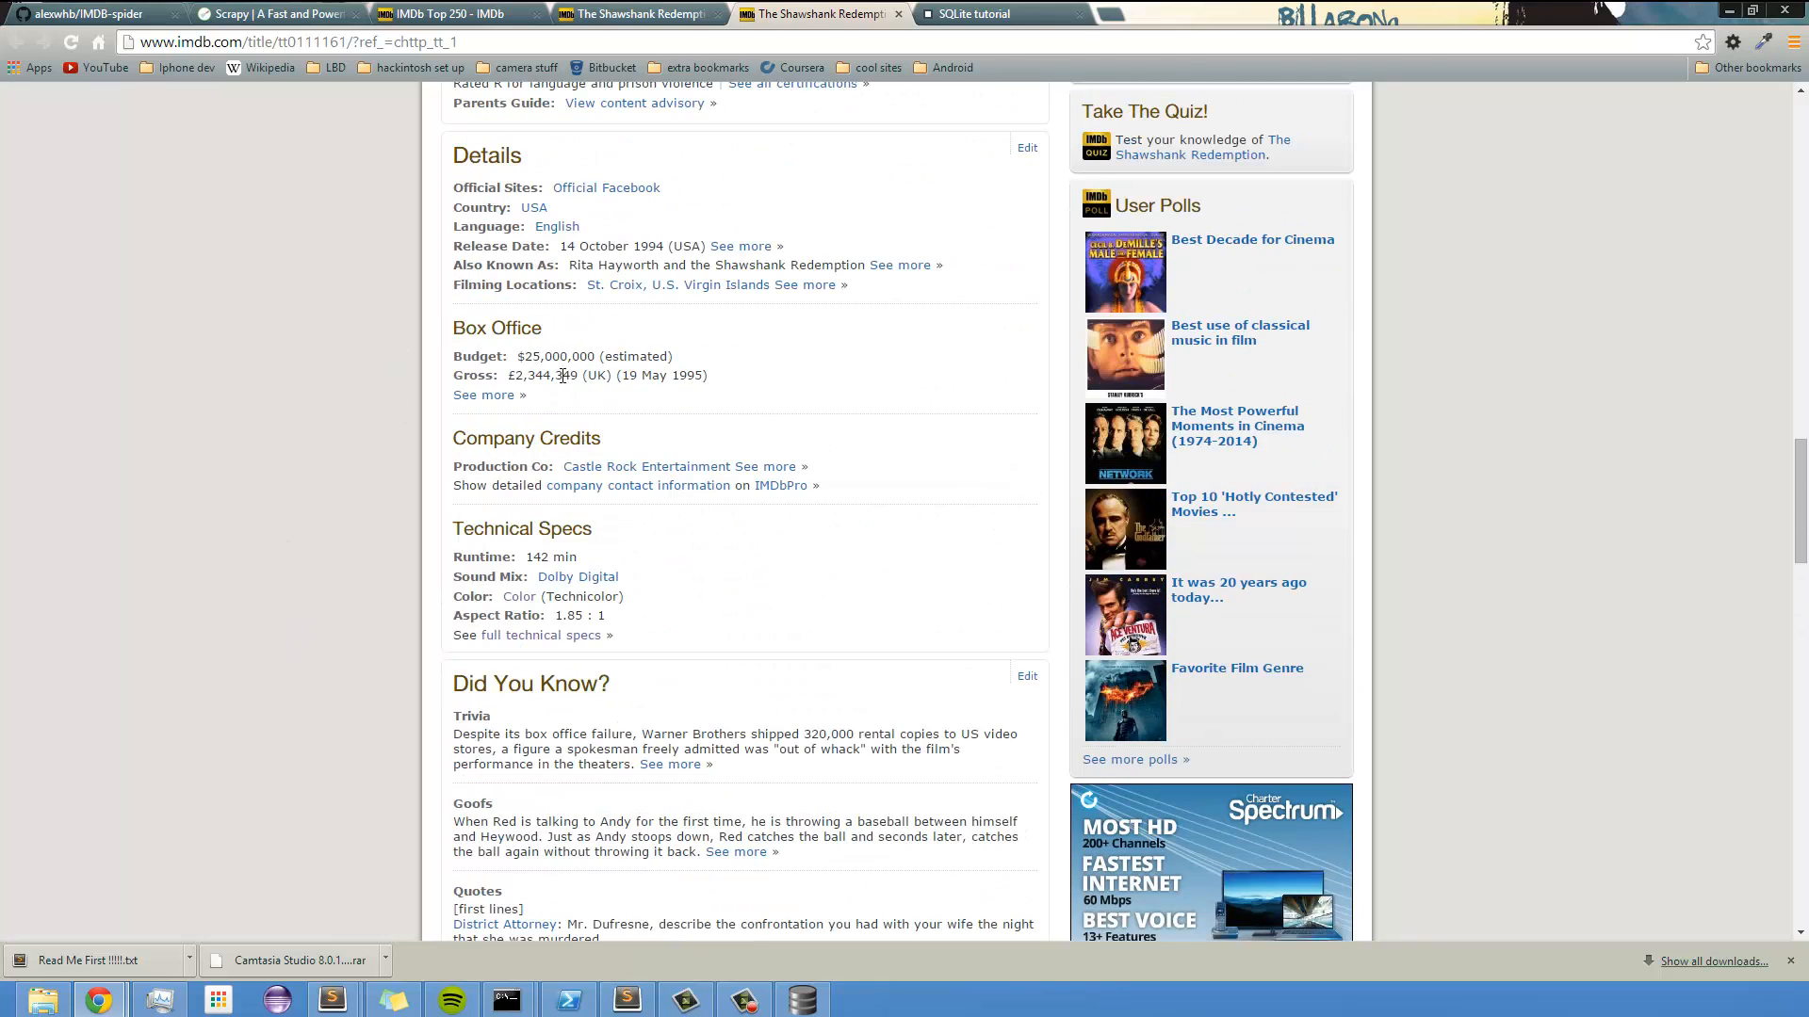
pyautogui.moveTo(644, 353)
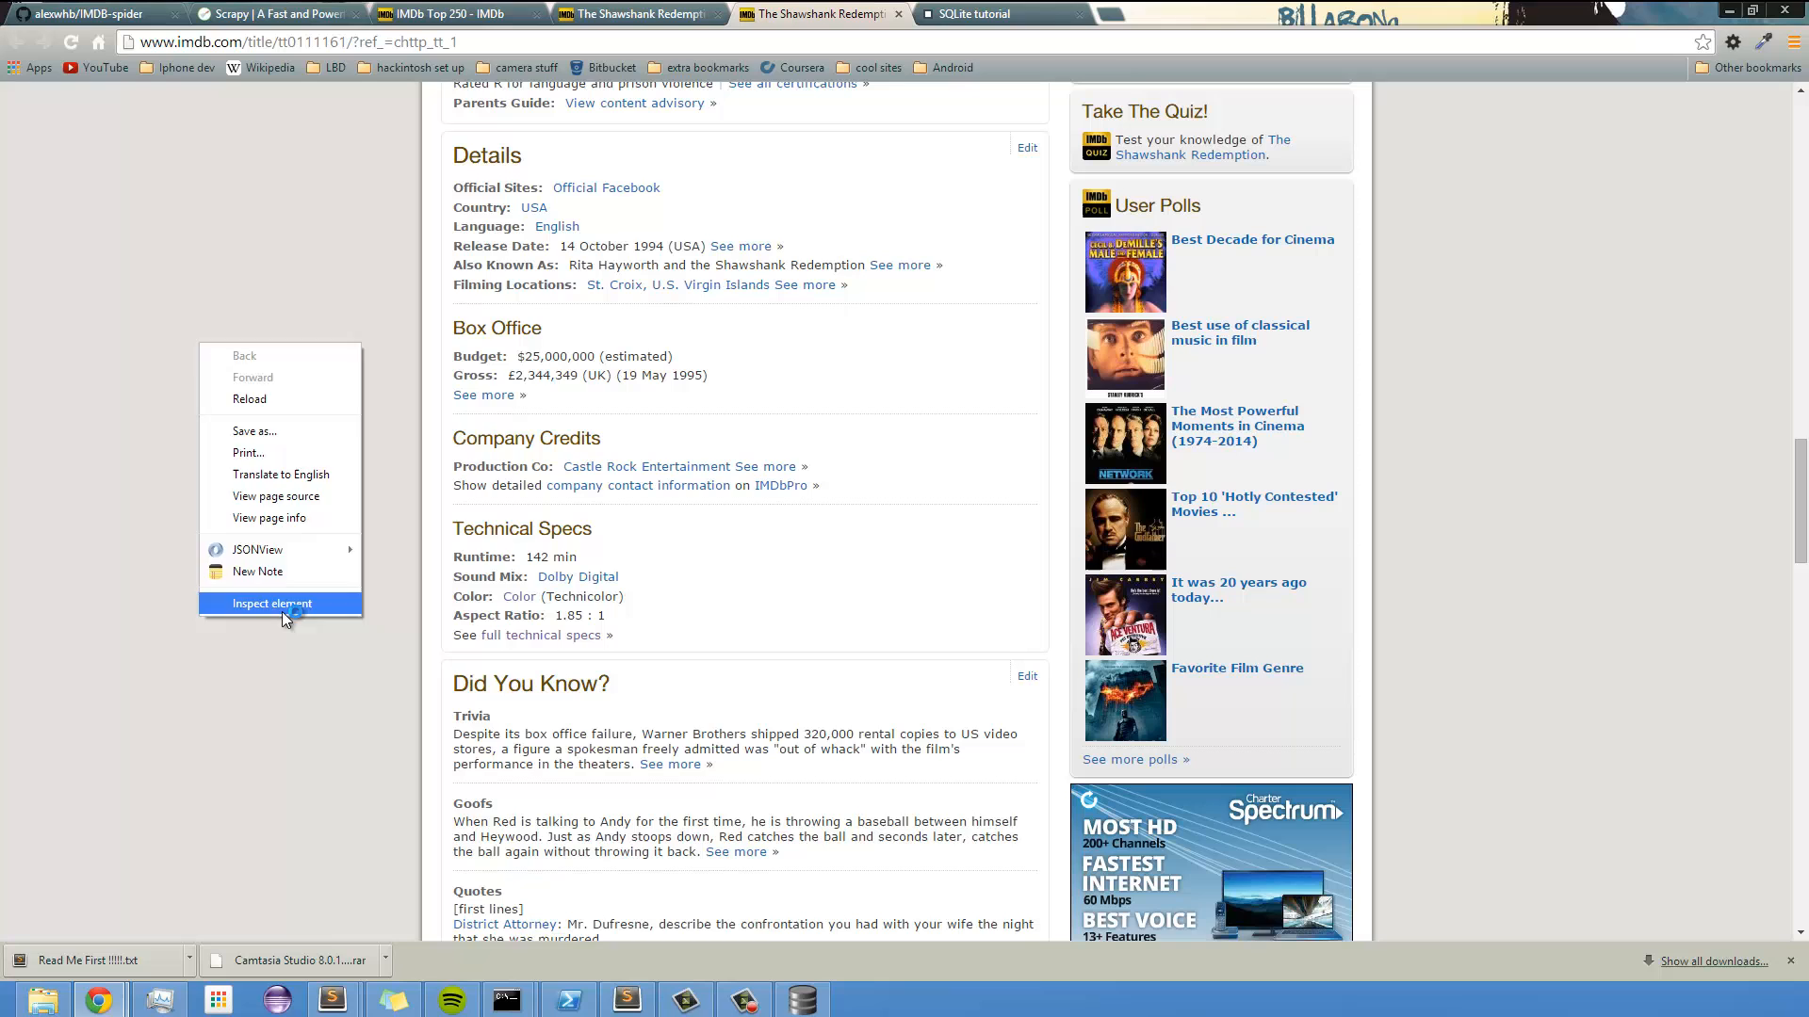
# - Inspect the gross figure's markup and highlight the '(UK) (19 May 1995)' text
pyautogui.click(271, 603)
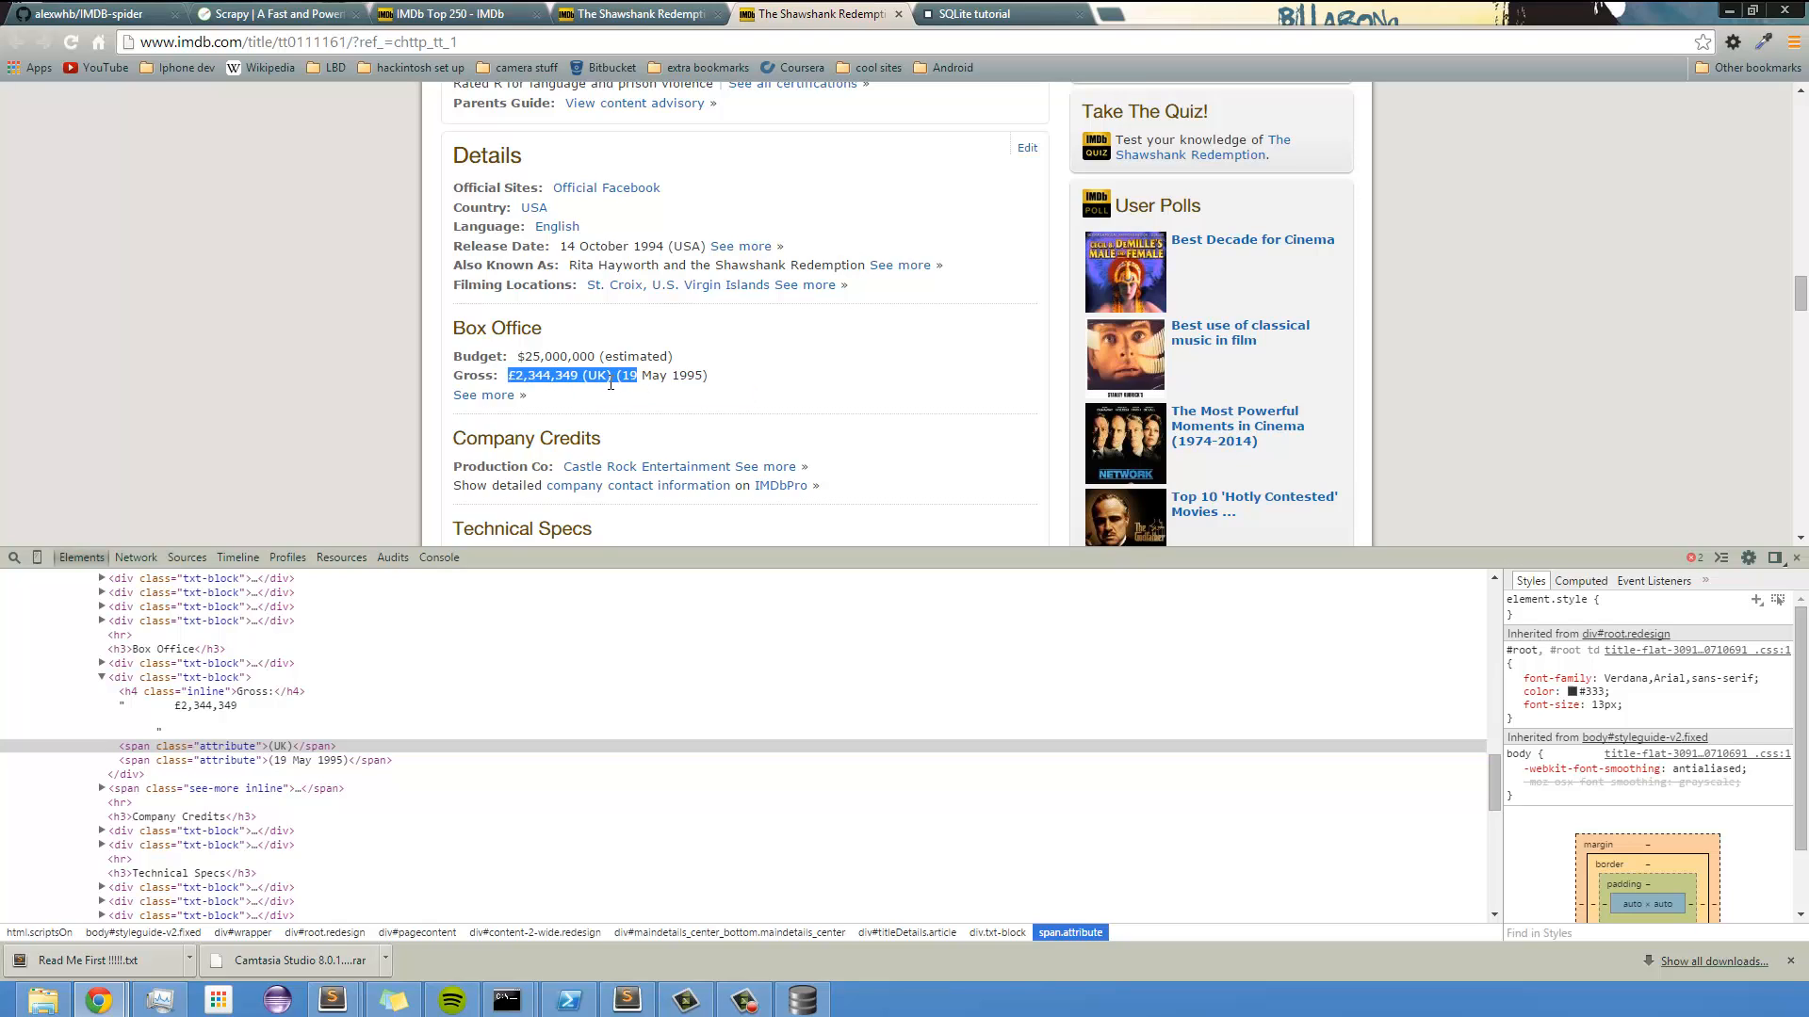
pyautogui.moveTo(508, 375); pyautogui.dragTo(709, 375)
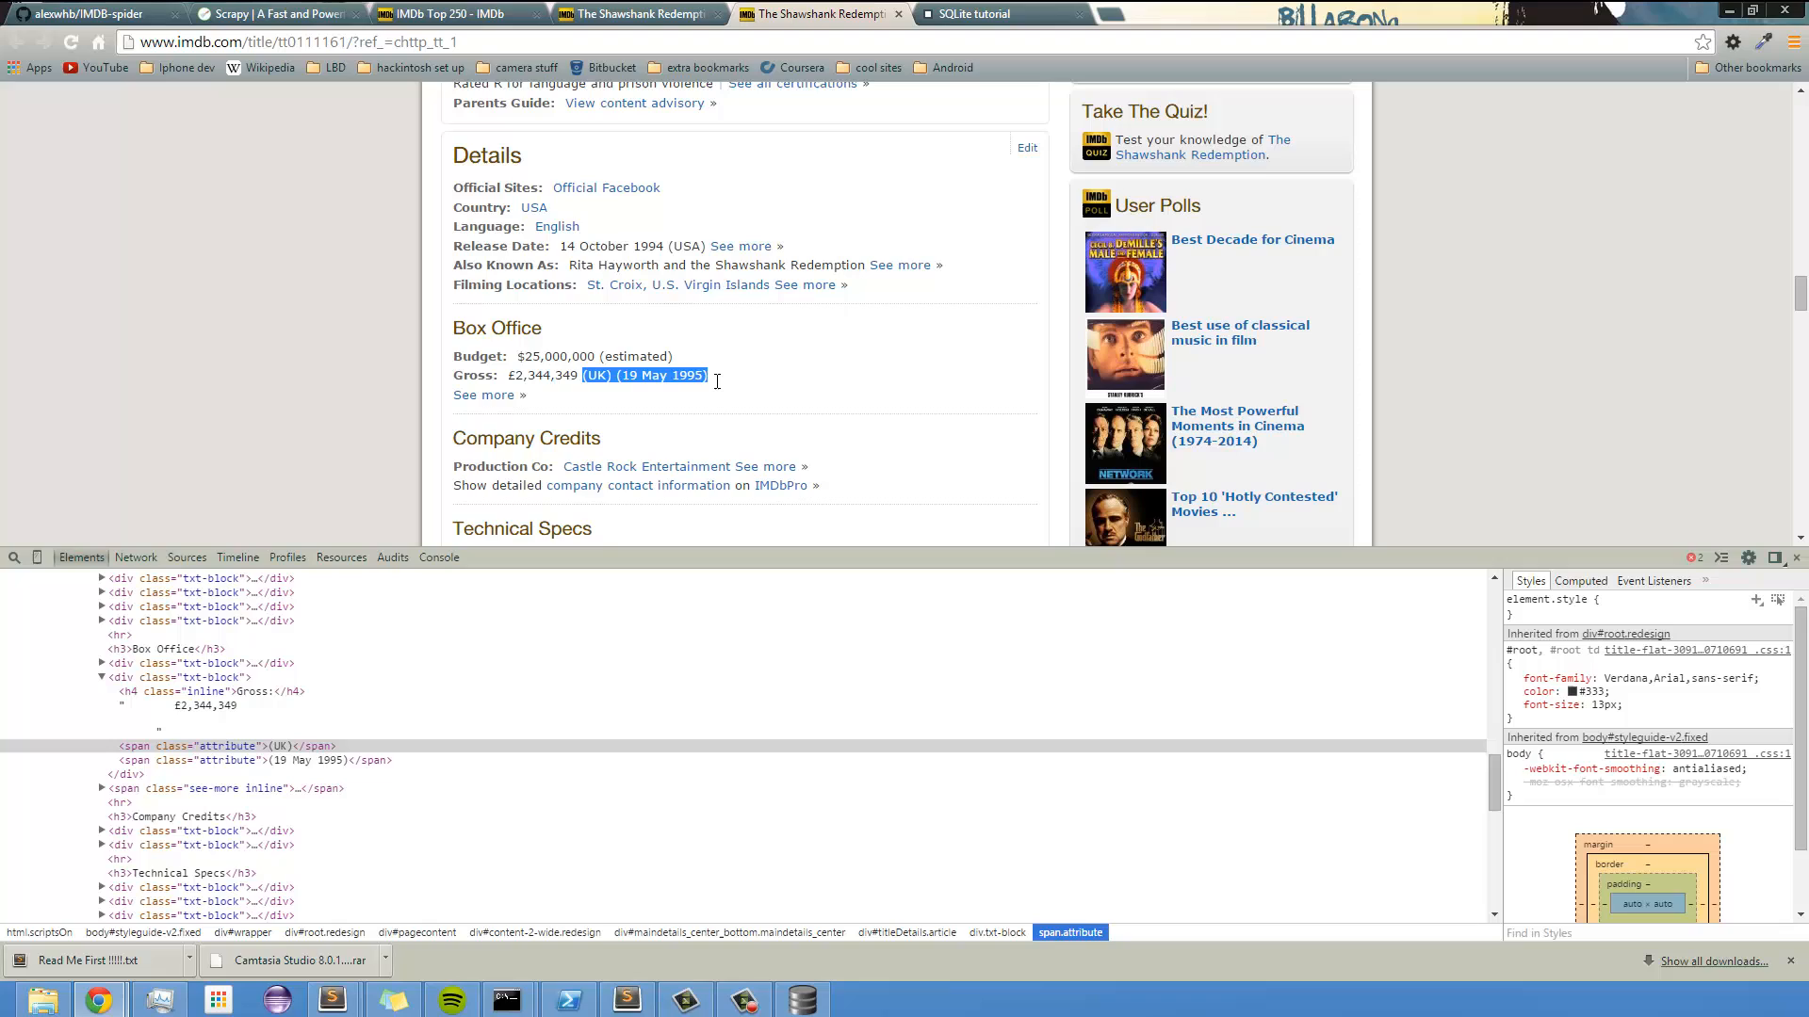
pyautogui.moveTo(709, 390)
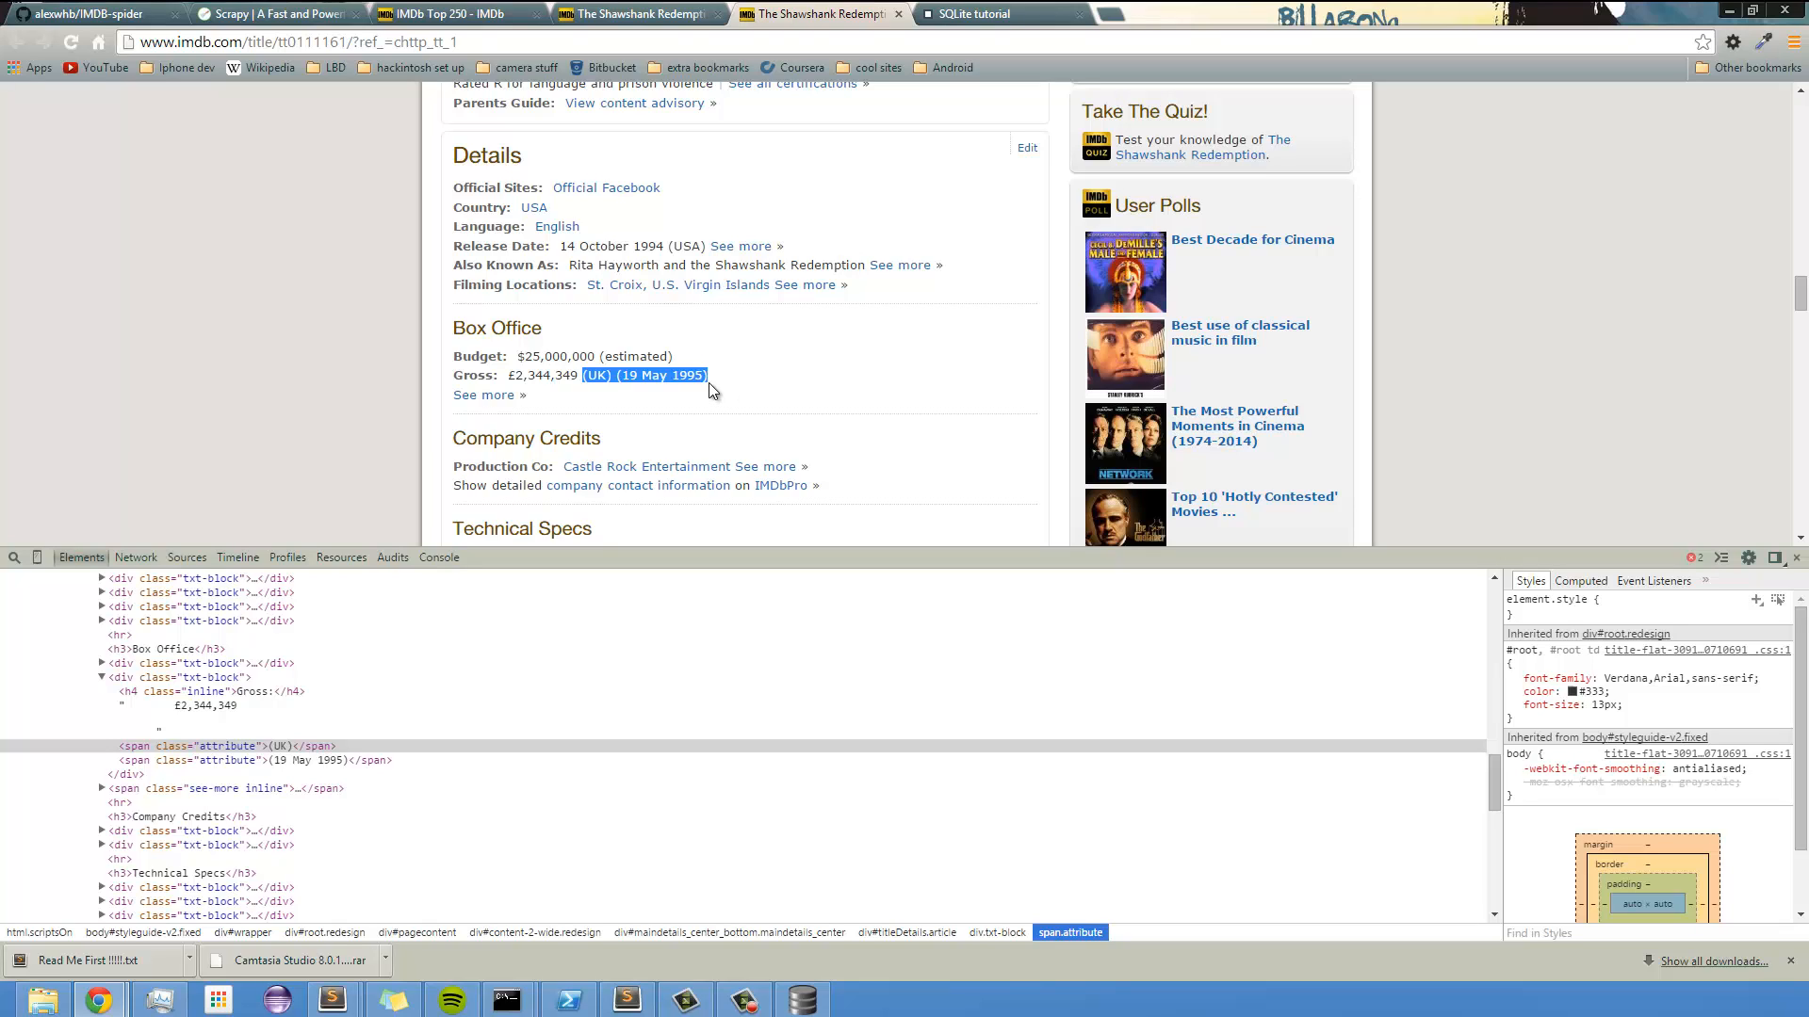
pyautogui.moveTo(644, 337)
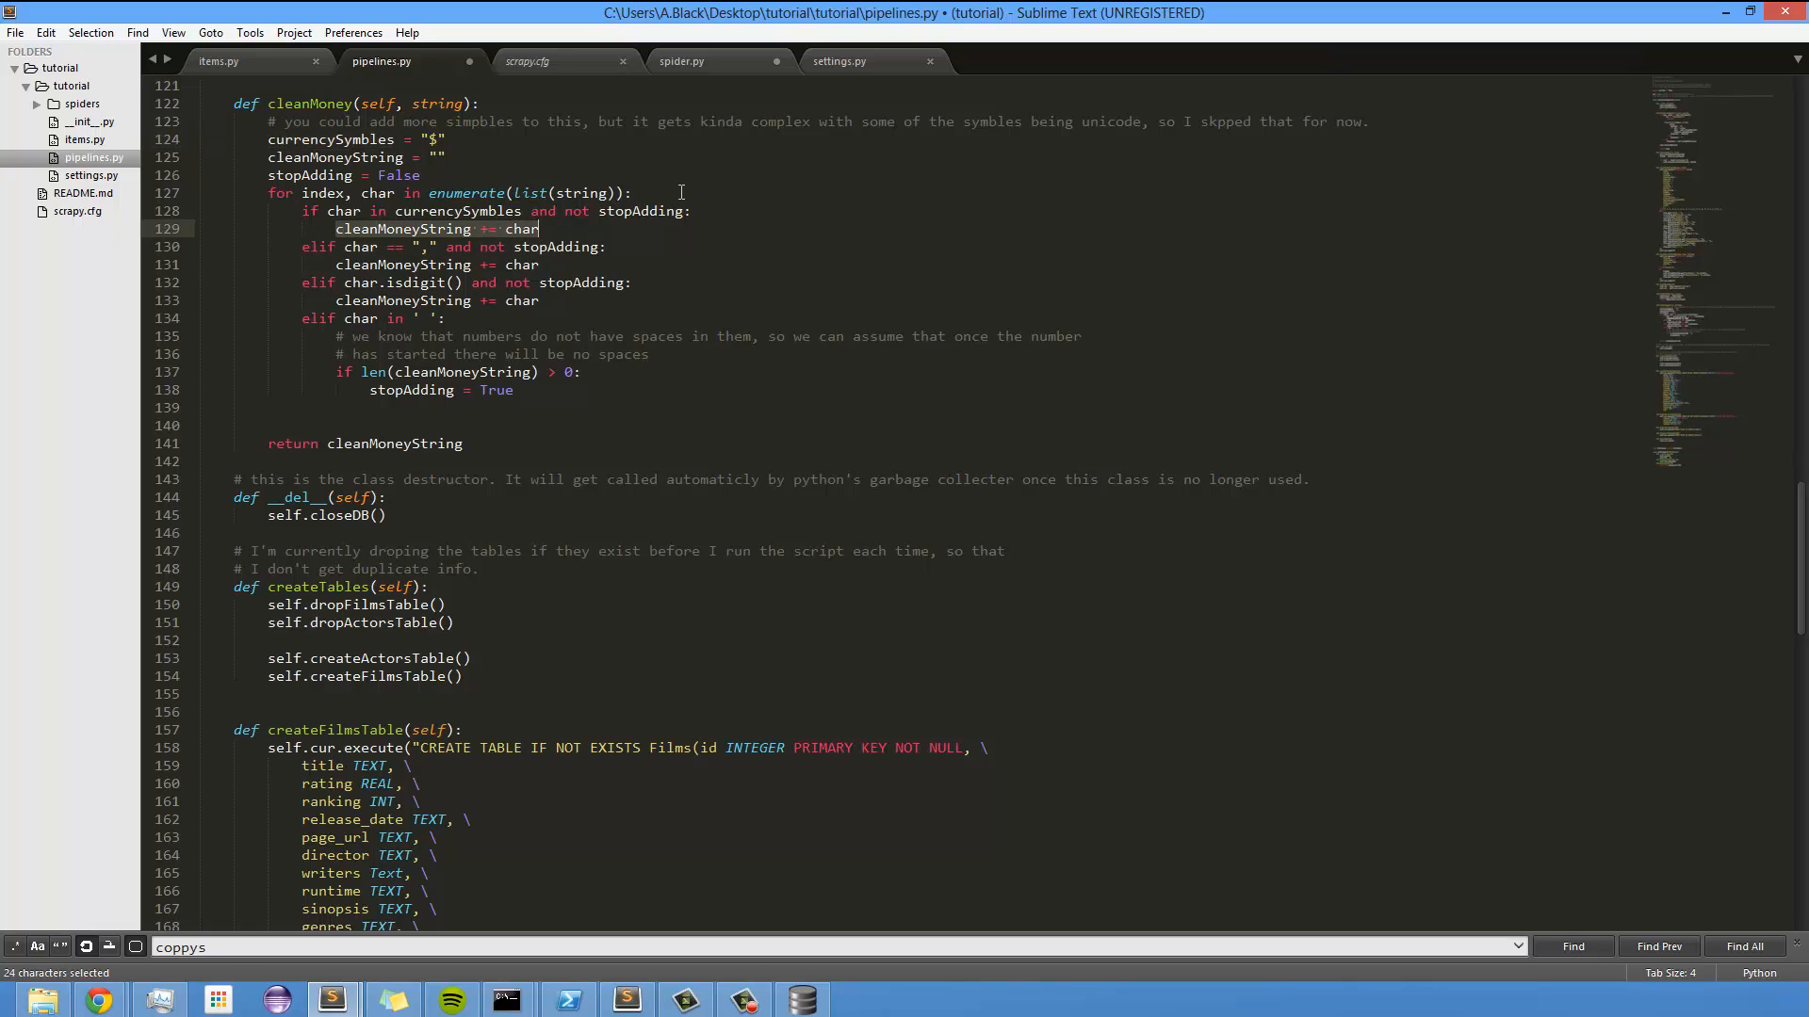
pyautogui.moveTo(415, 251)
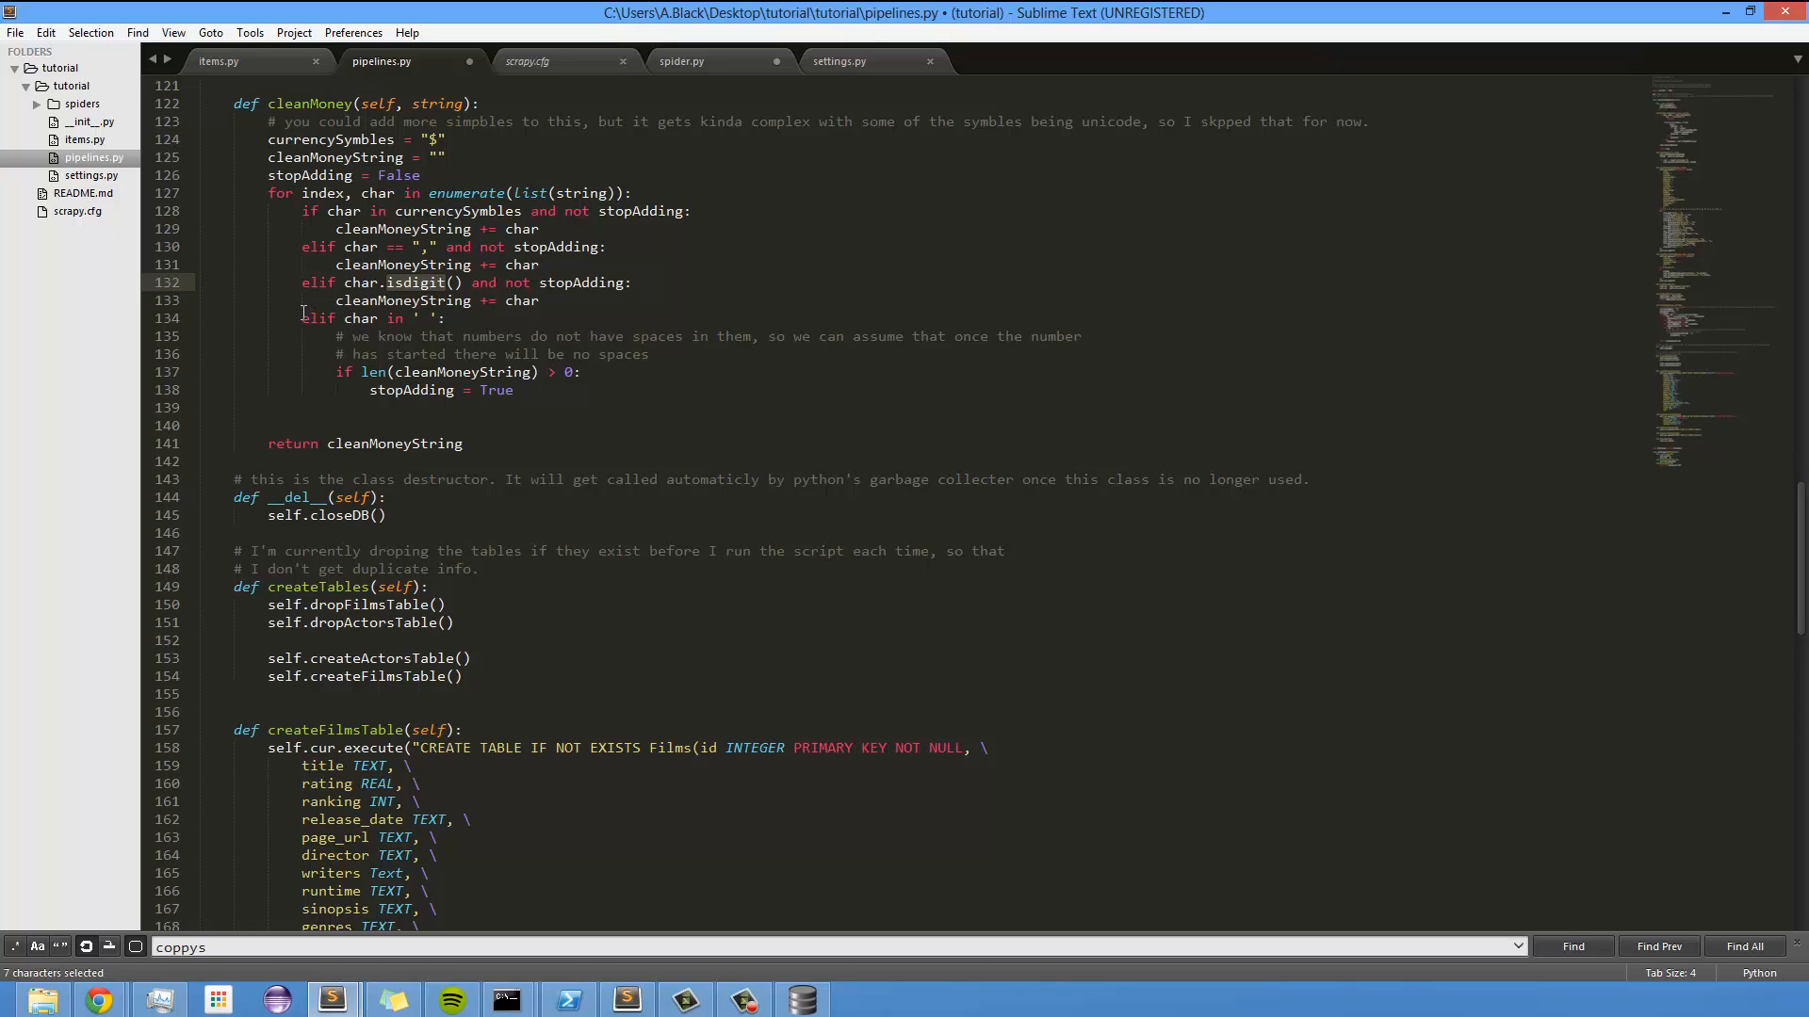
# - Highlight cleanMoney's space-character check and the stopAdding flag
pyautogui.tripleClick(369, 318)
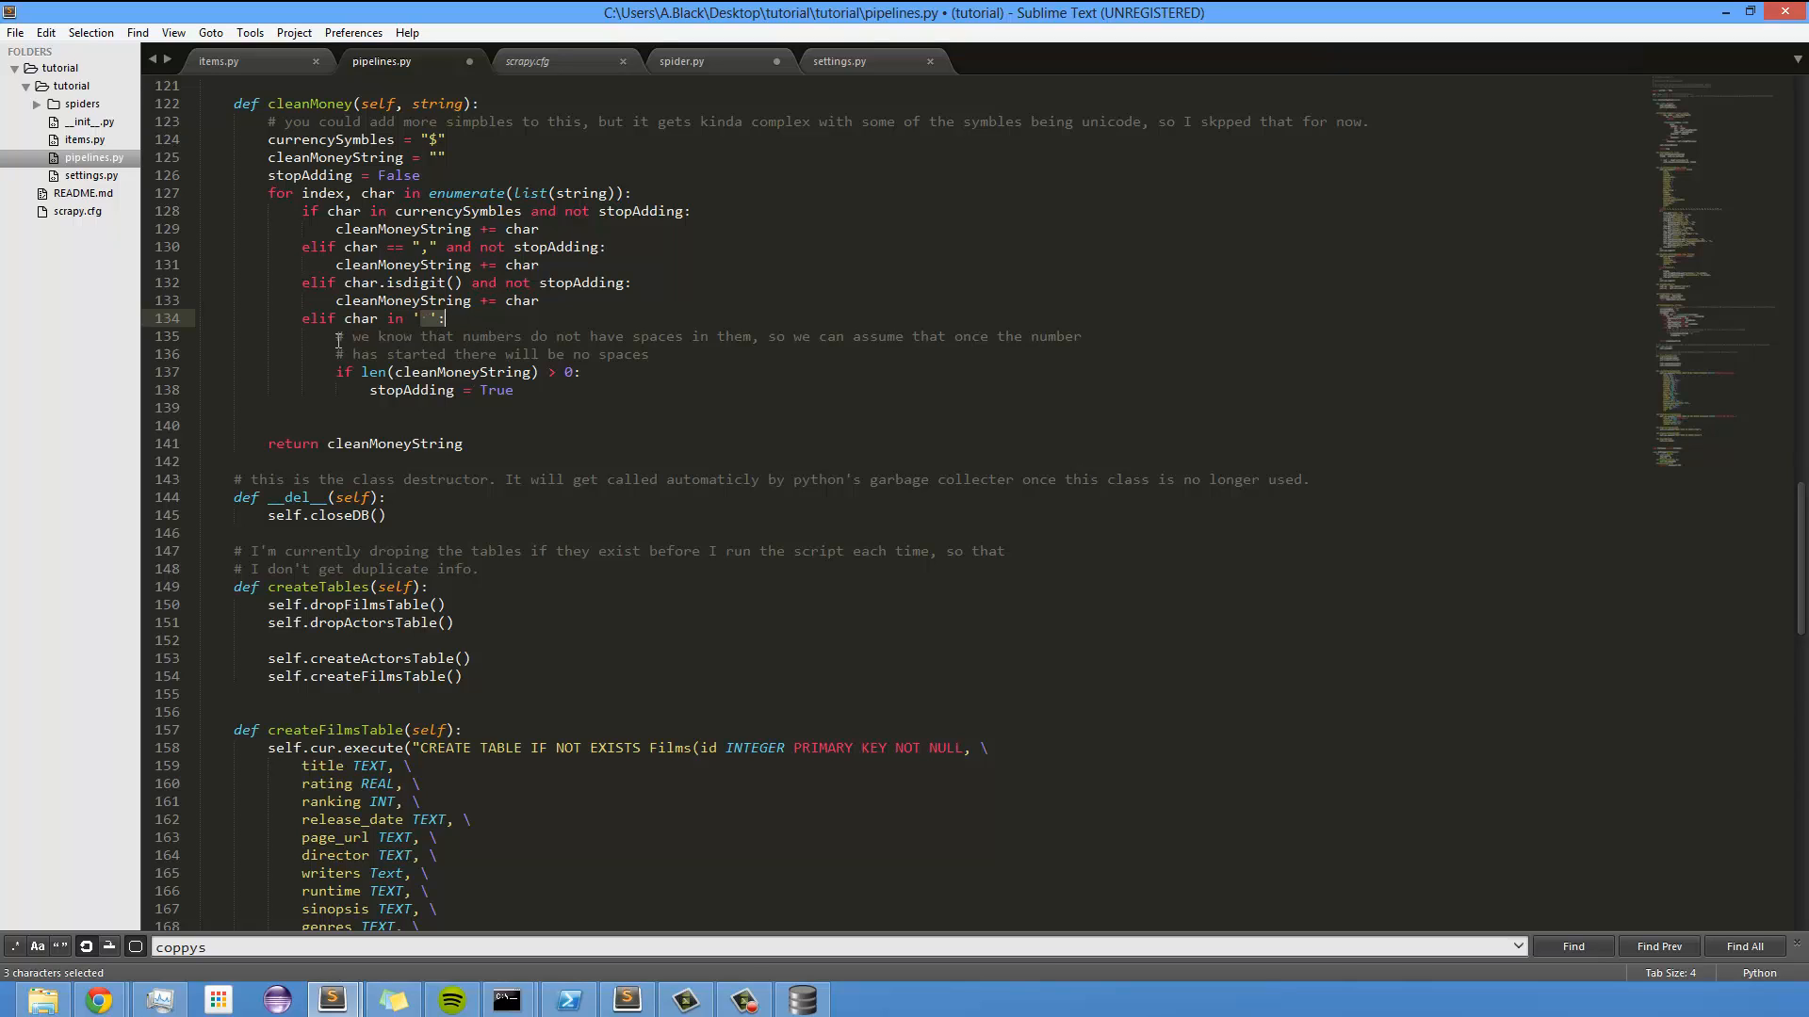
pyautogui.doubleClick(308, 174)
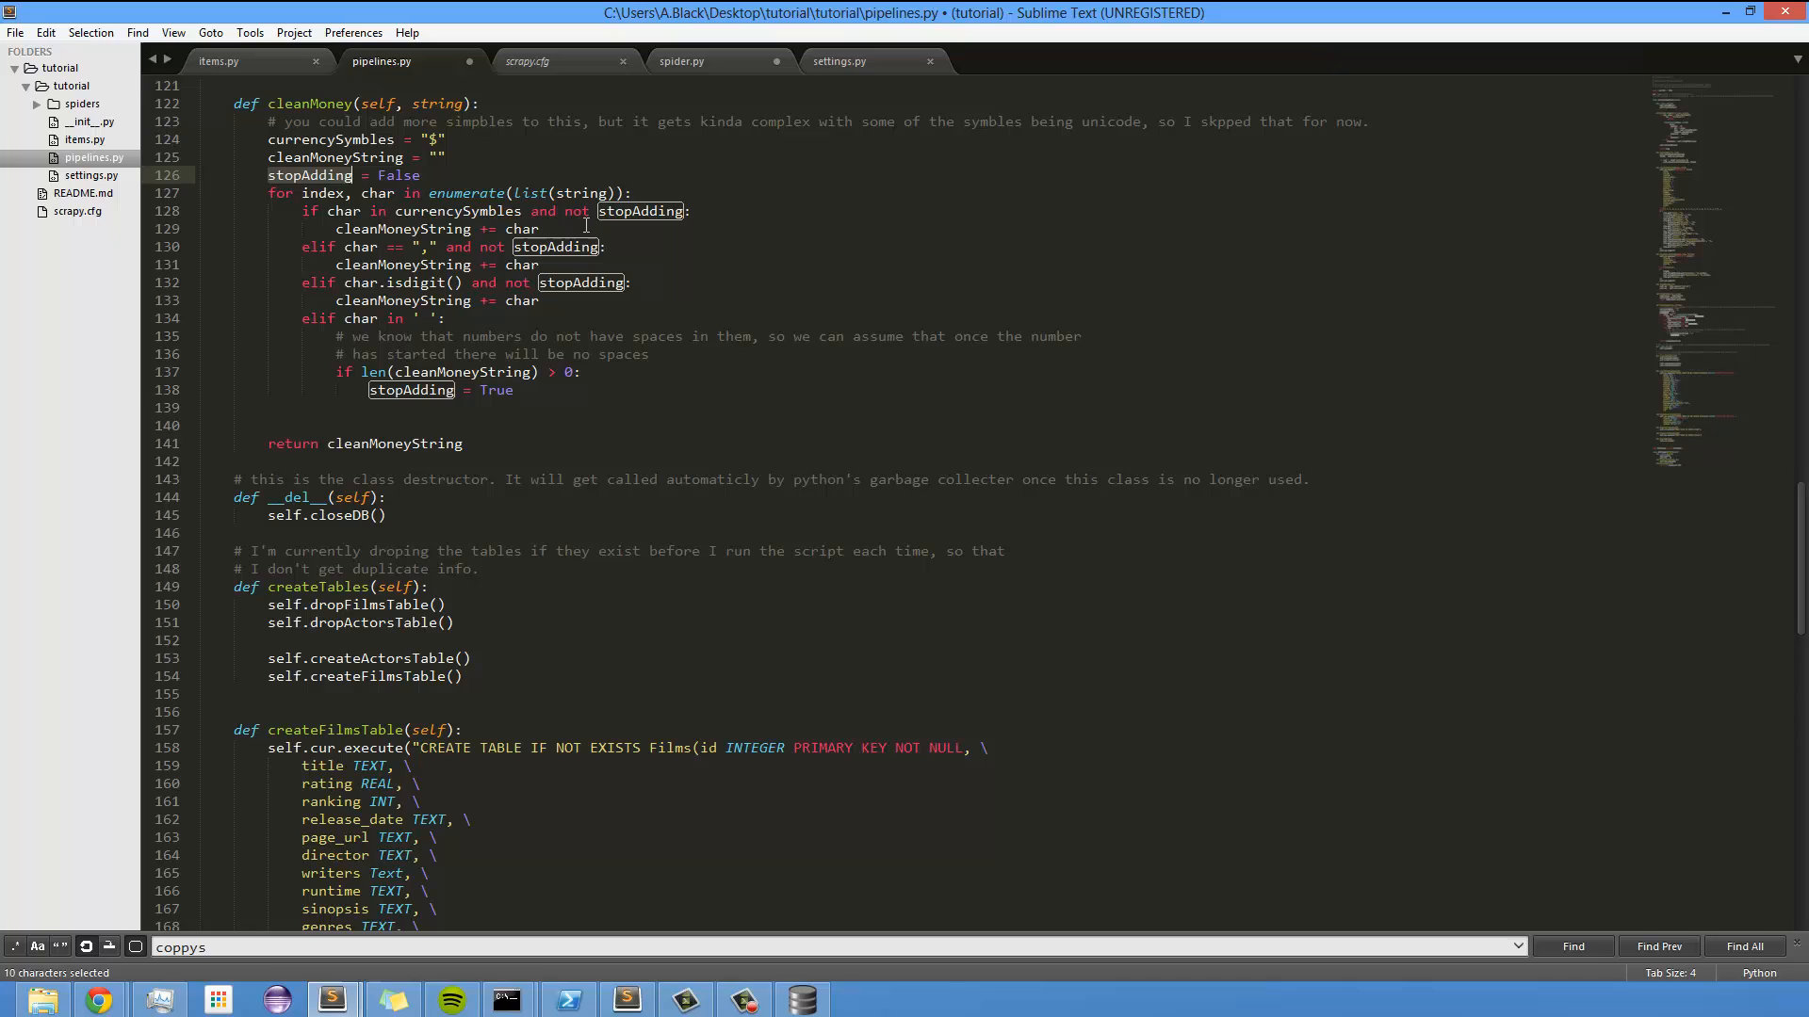
pyautogui.moveTo(548, 196)
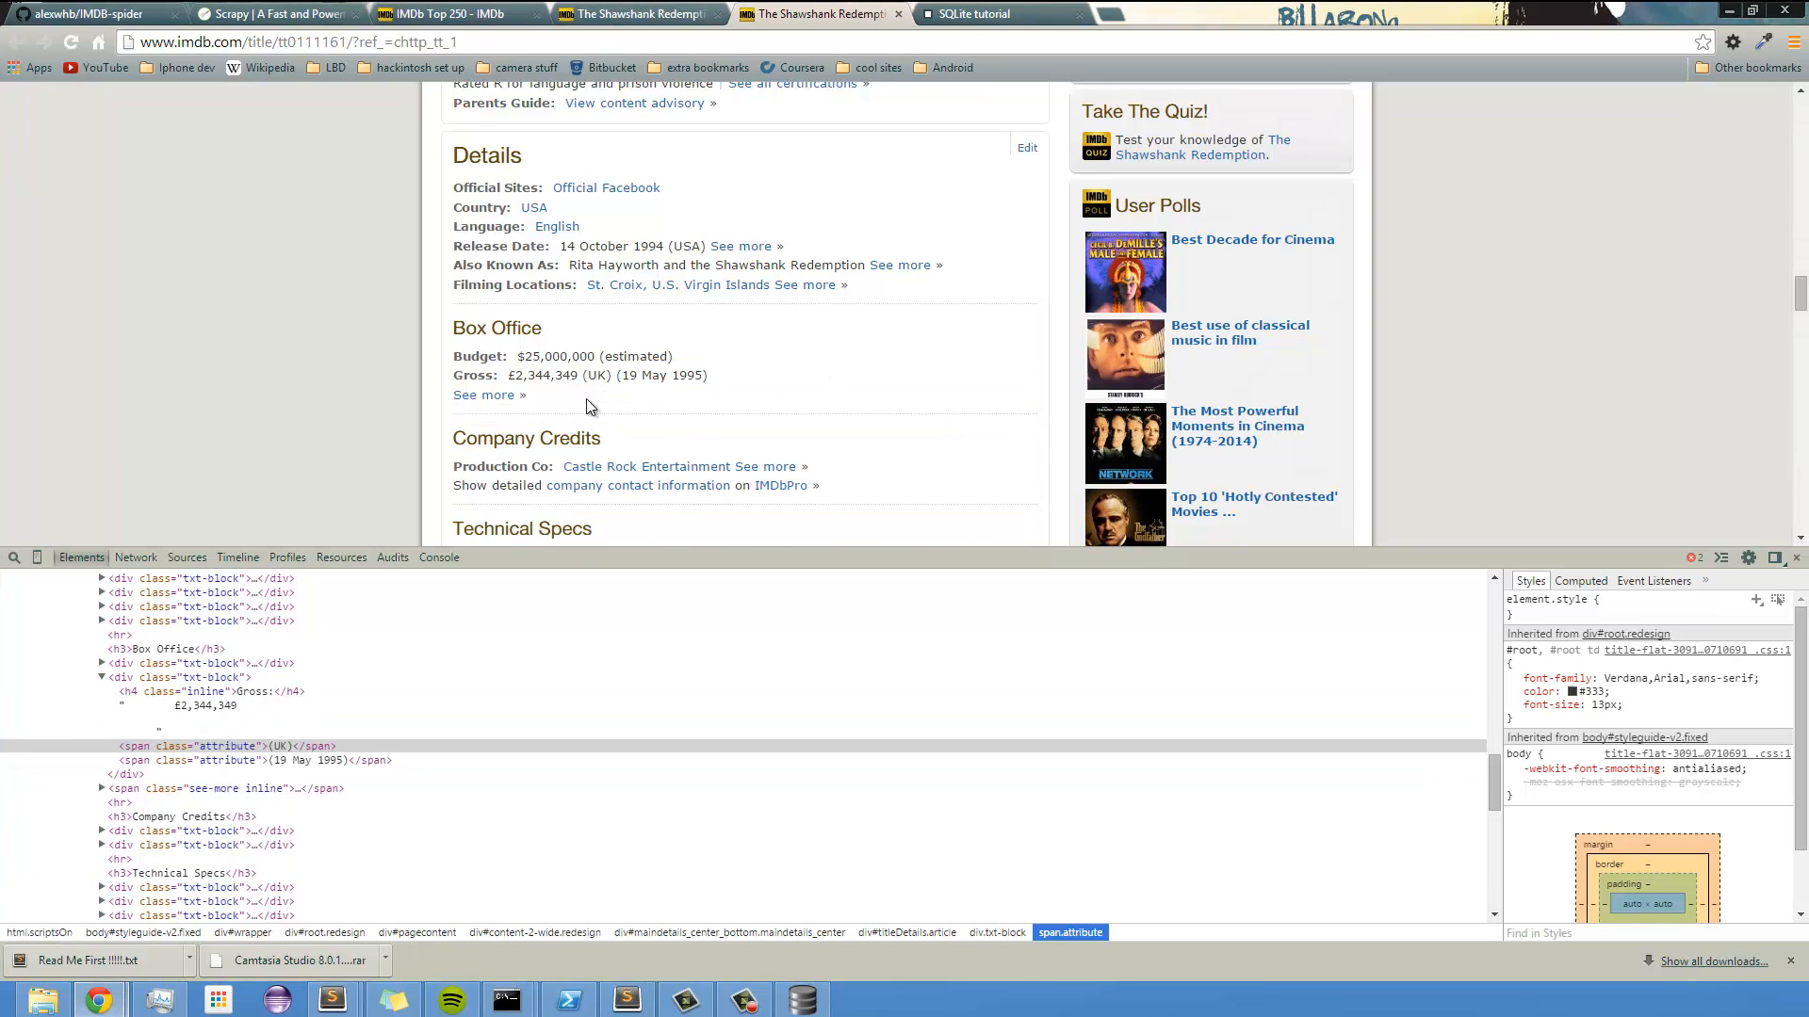
# - Highlight the Gross line's 1995, '(UK) (19 May 1995)' and 2,344,349 text in turn
pyautogui.doubleClick(688, 375)
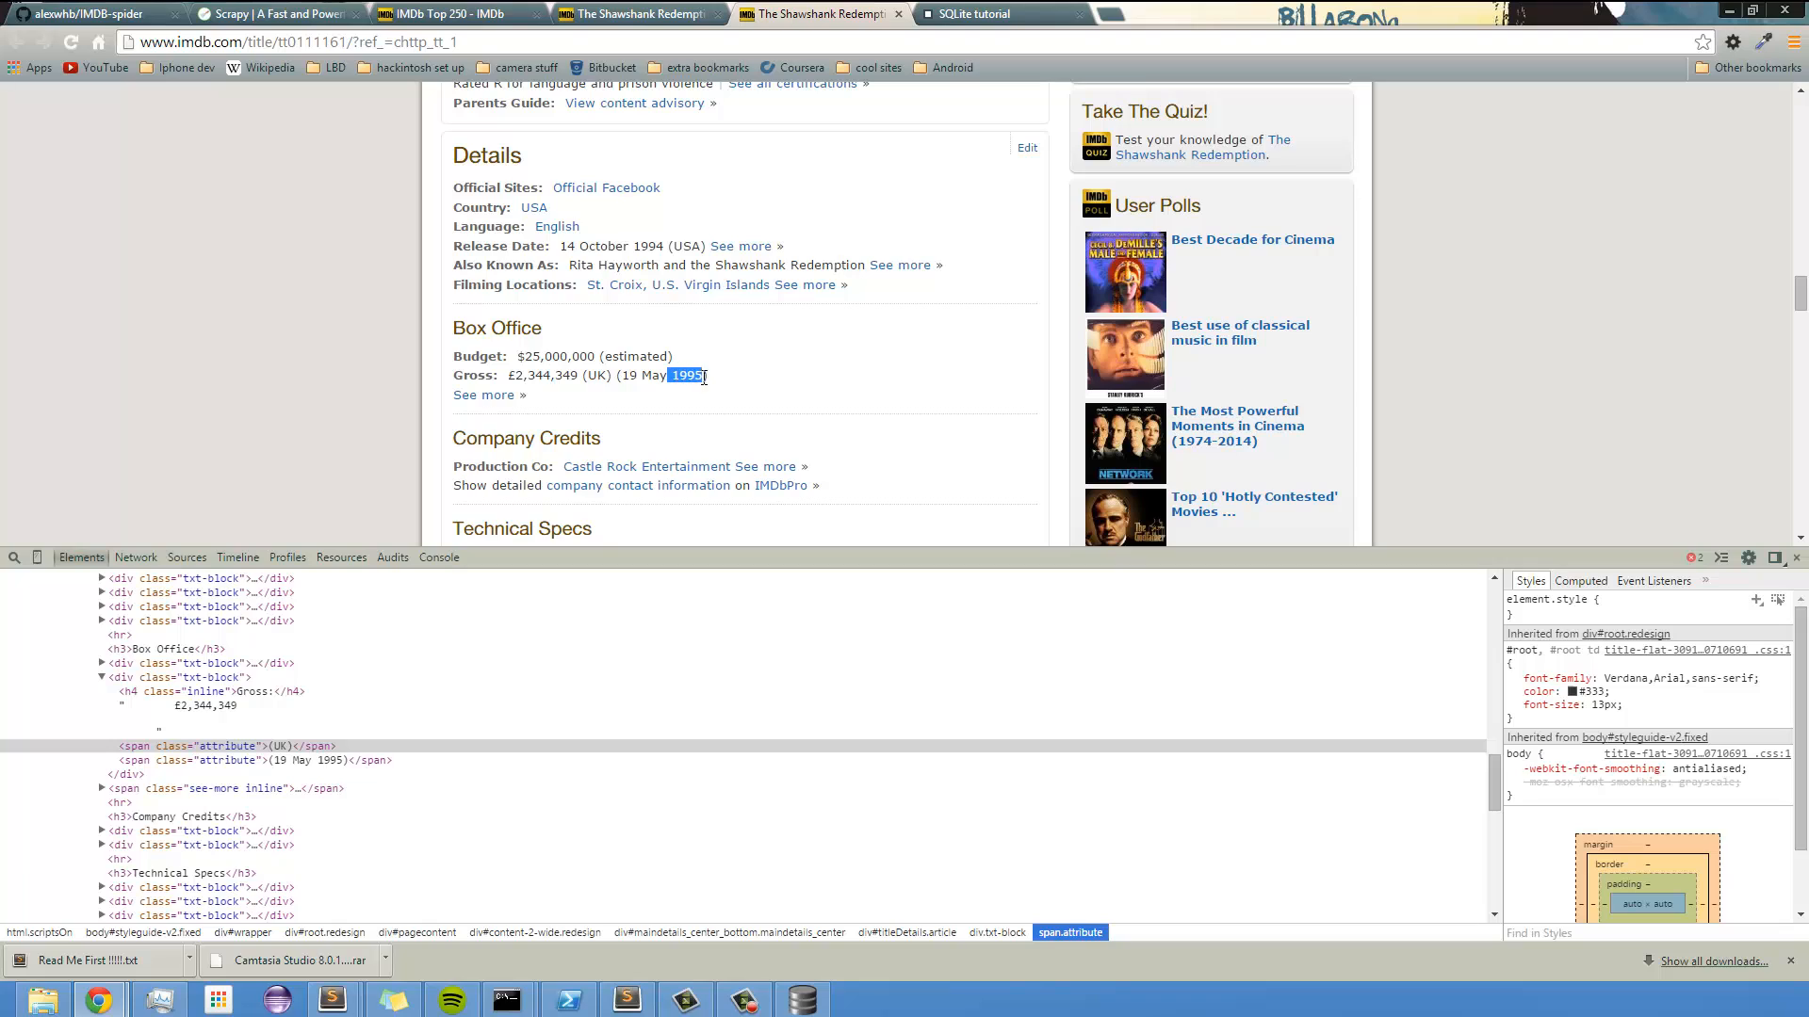
pyautogui.click(685, 375)
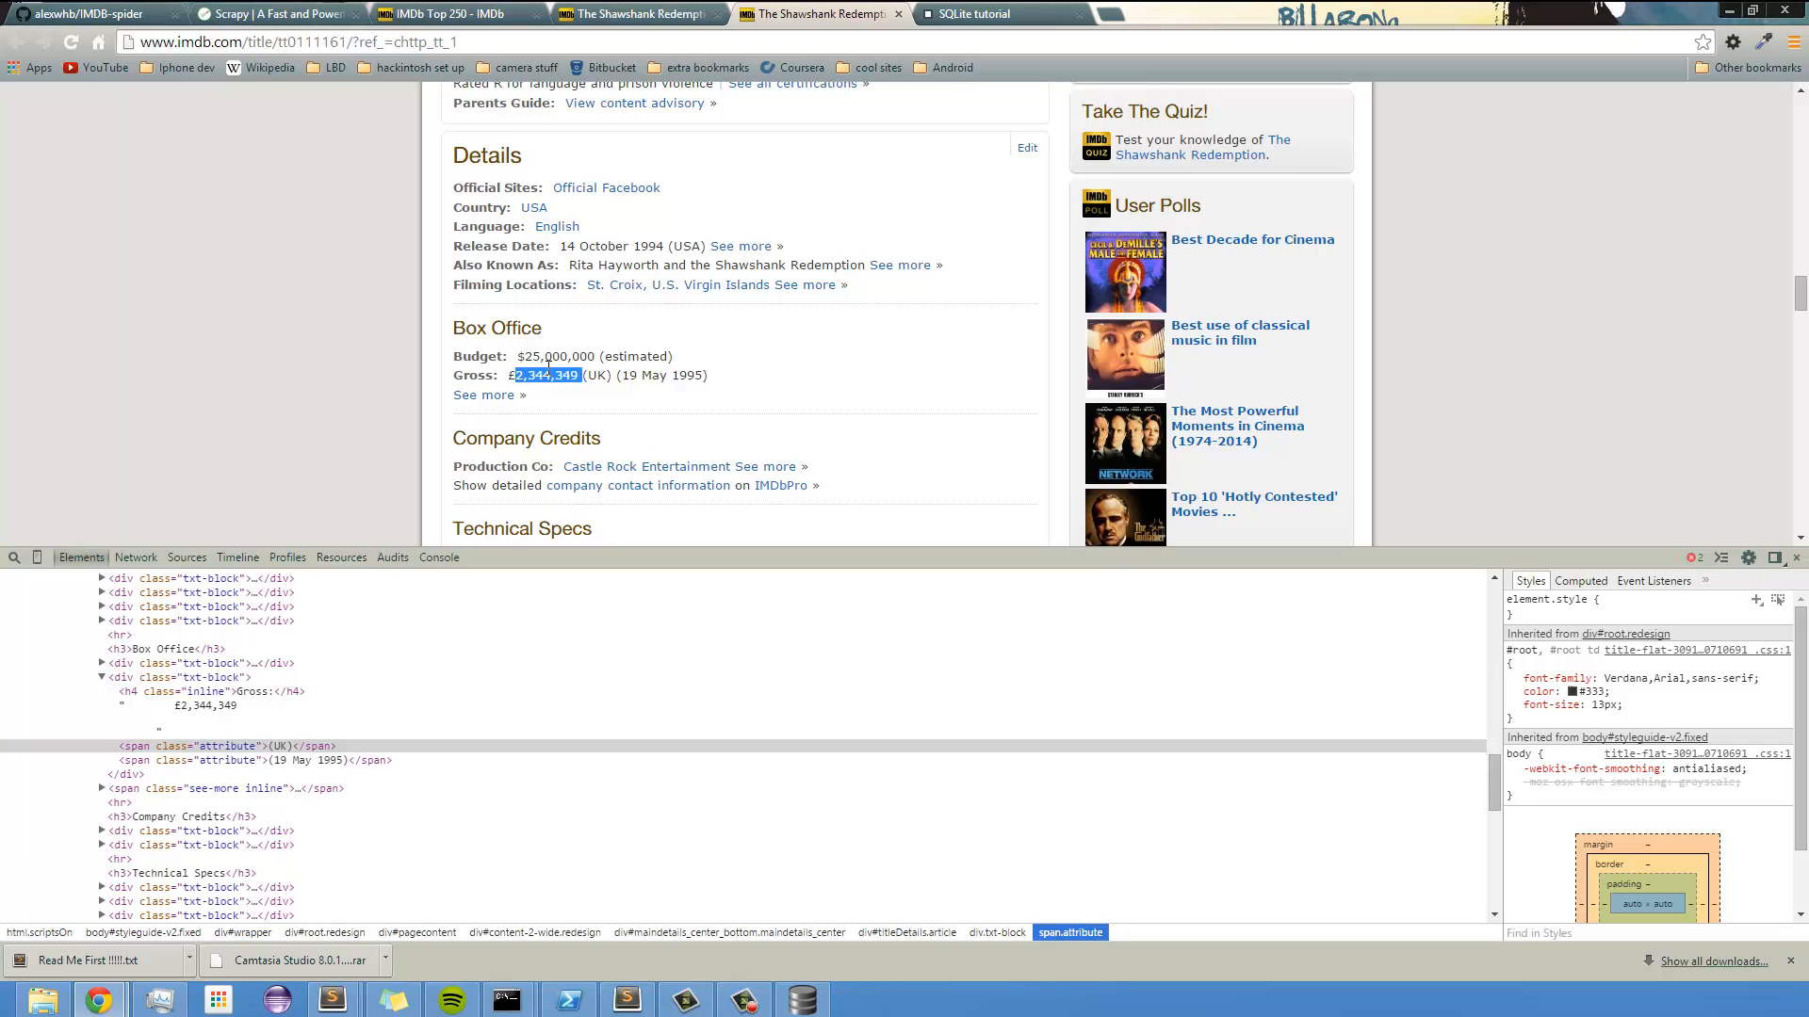
pyautogui.moveTo(551, 370)
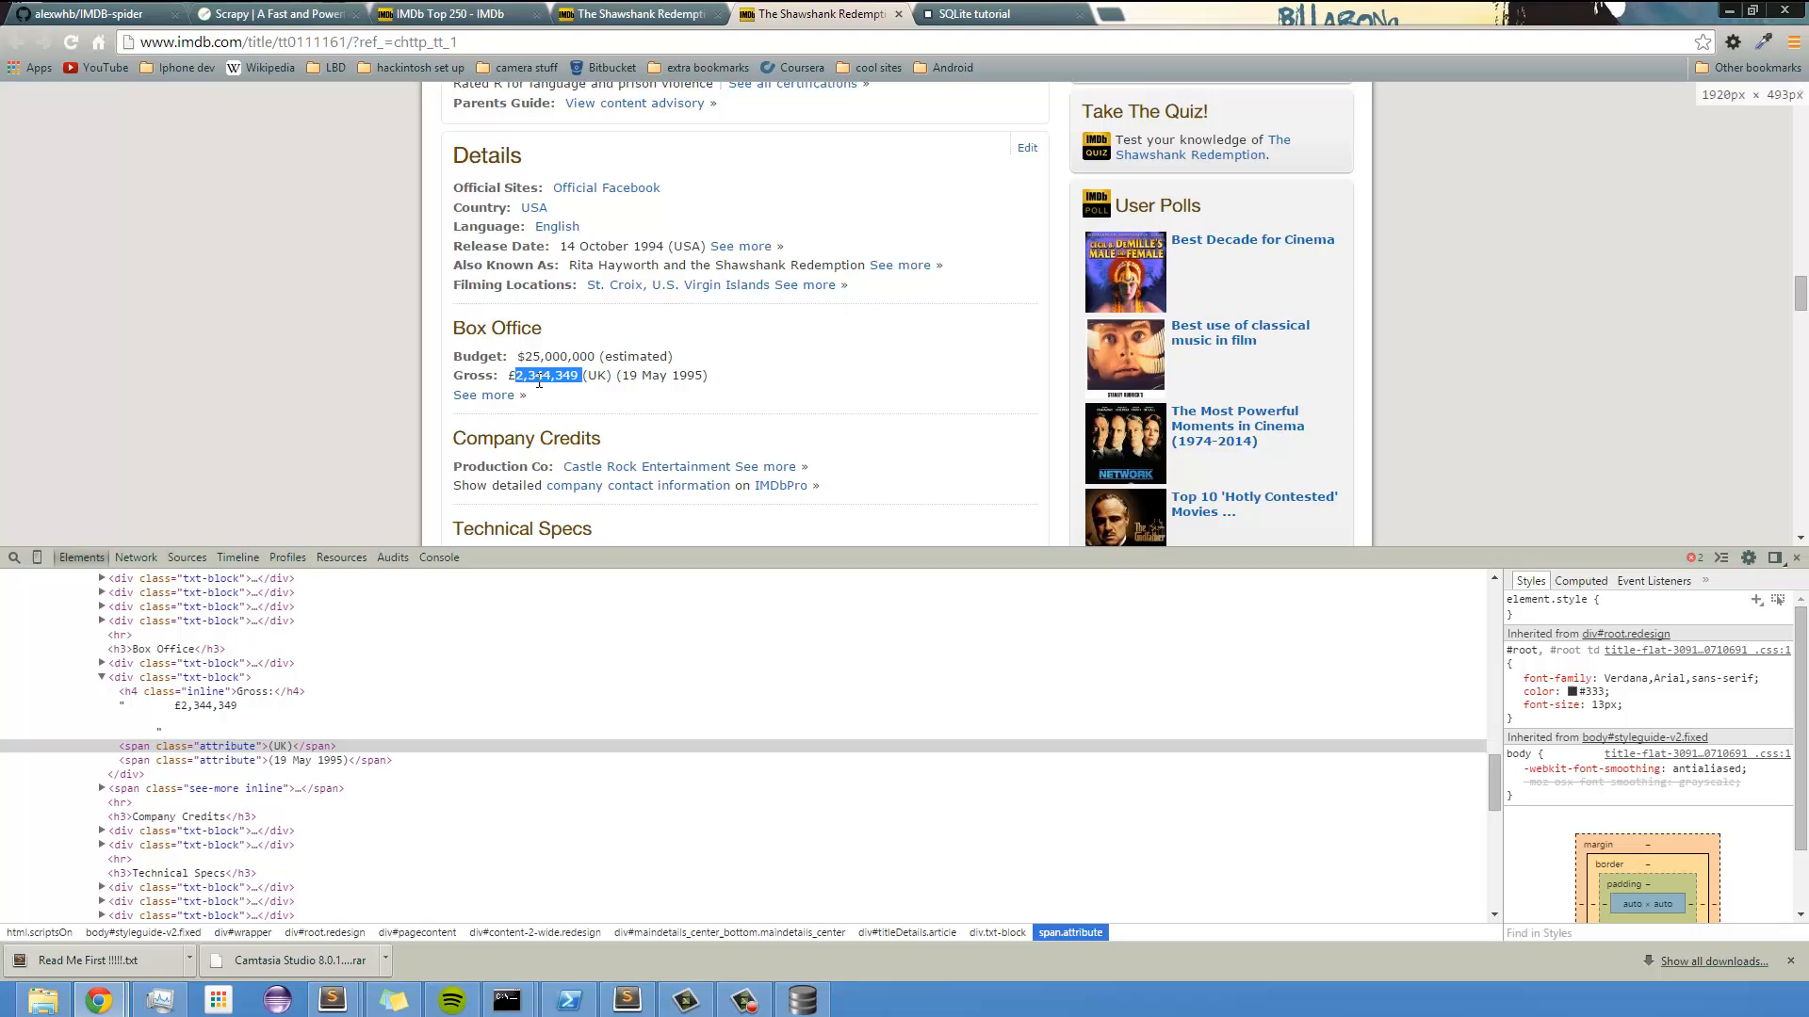
pyautogui.click(573, 375)
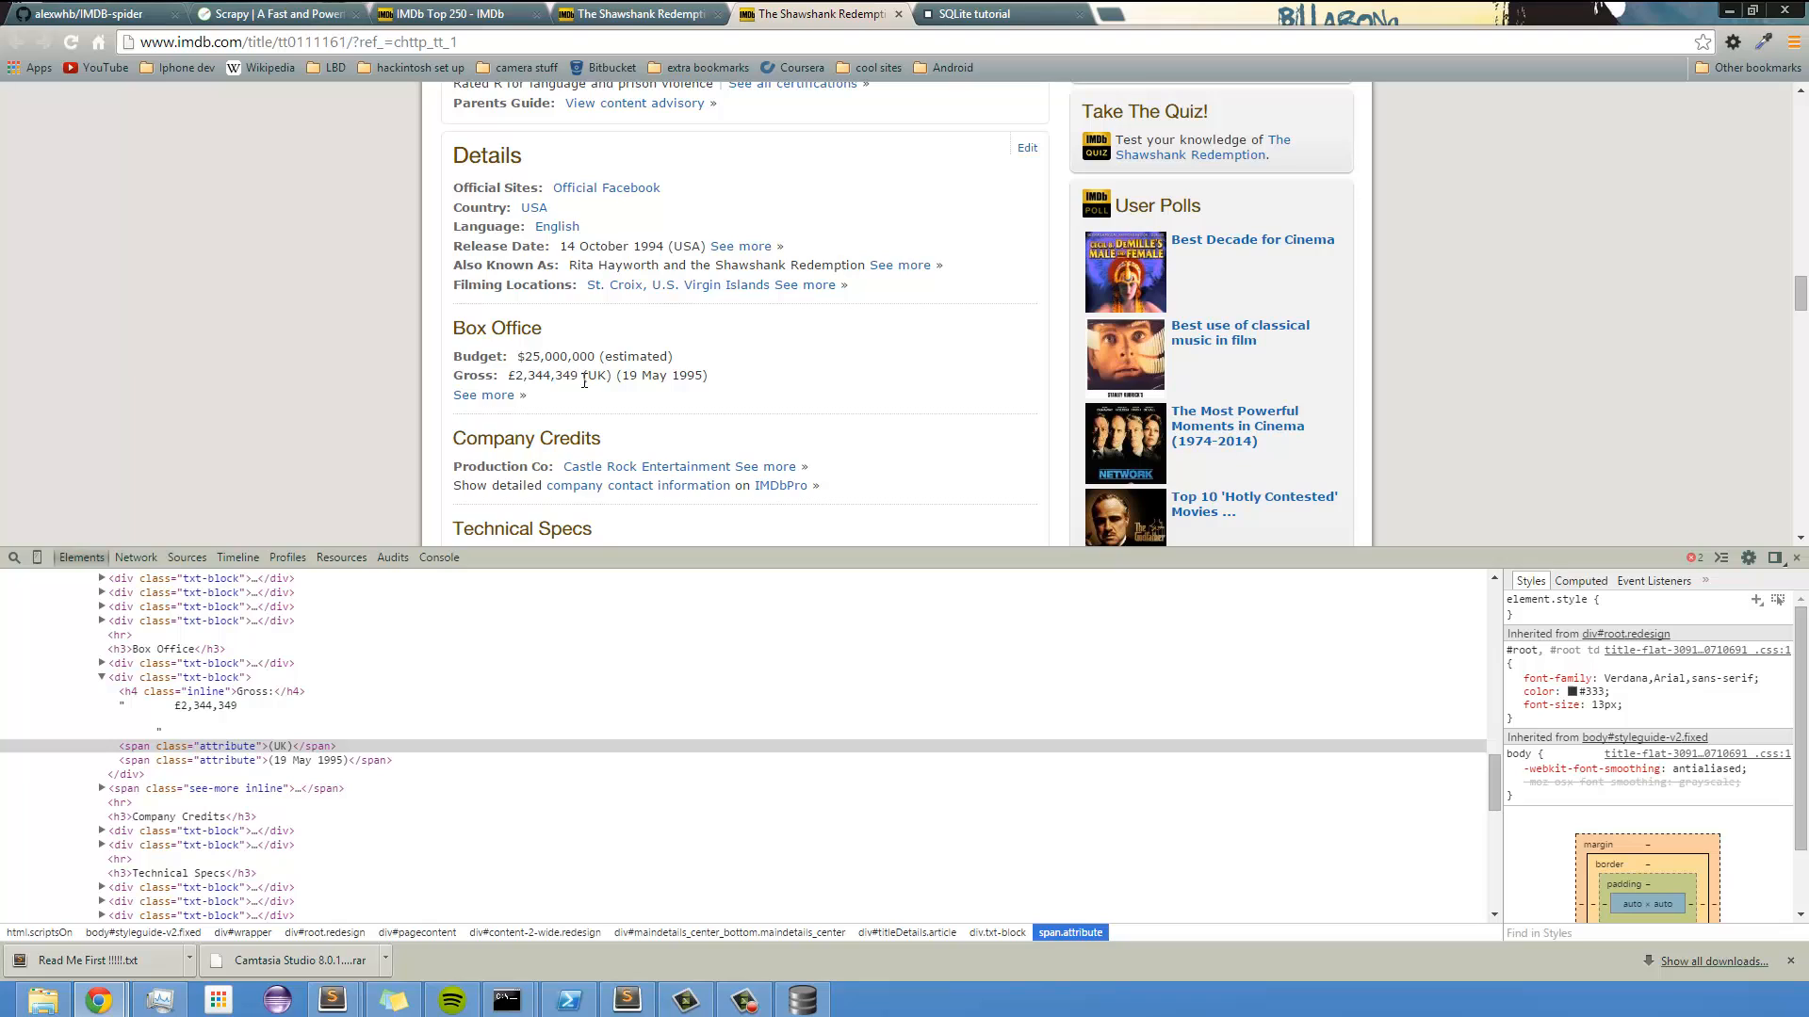
pyautogui.moveTo(576, 375); pyautogui.dragTo(710, 375)
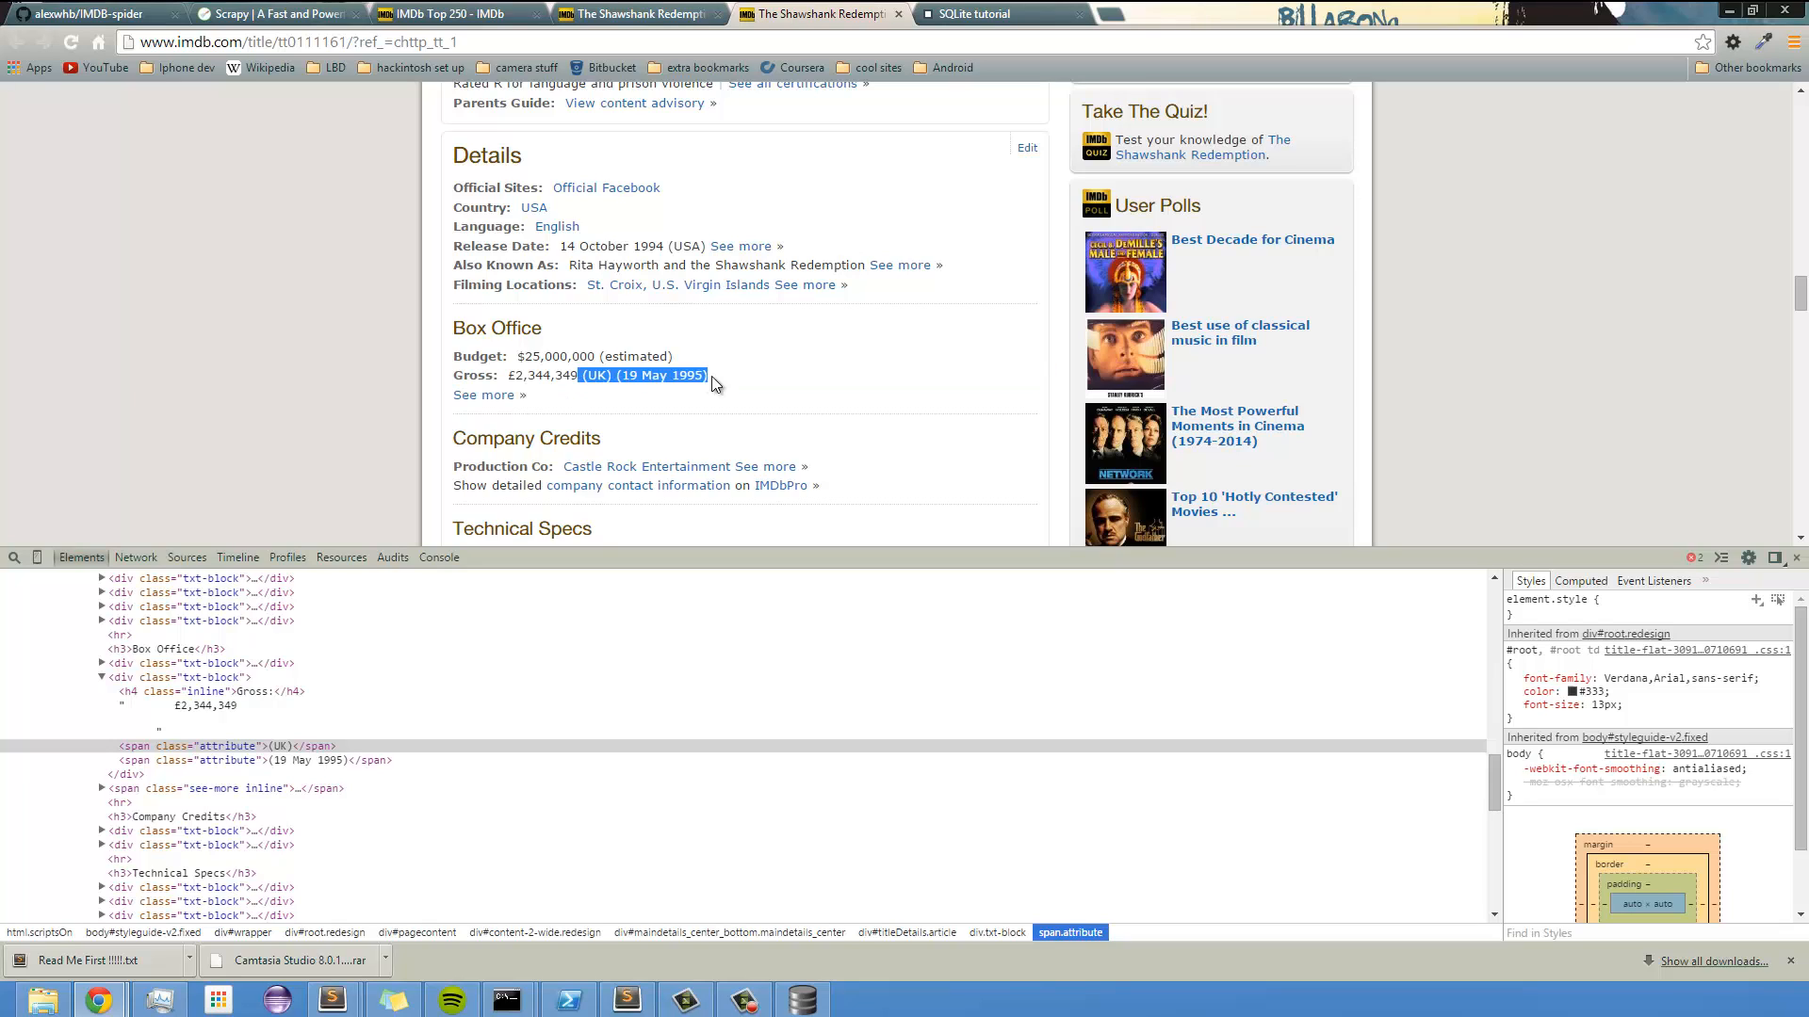
pyautogui.moveTo(726, 390)
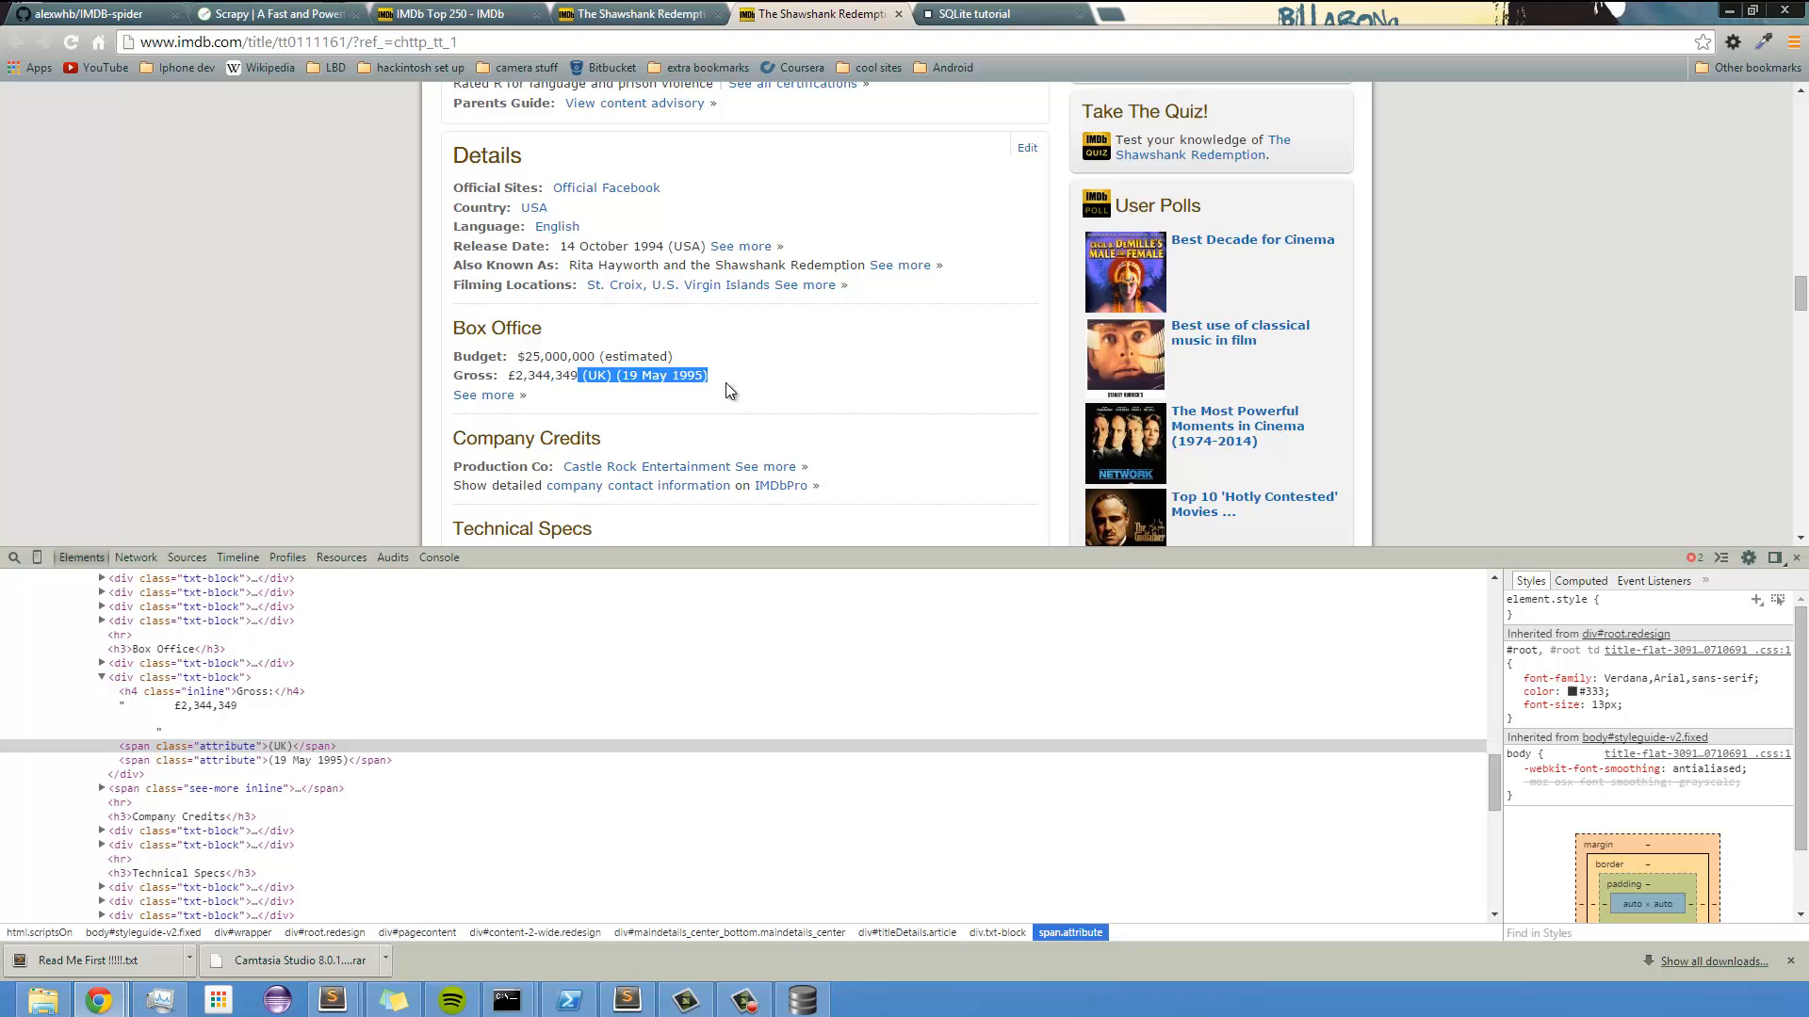
pyautogui.click(514, 375)
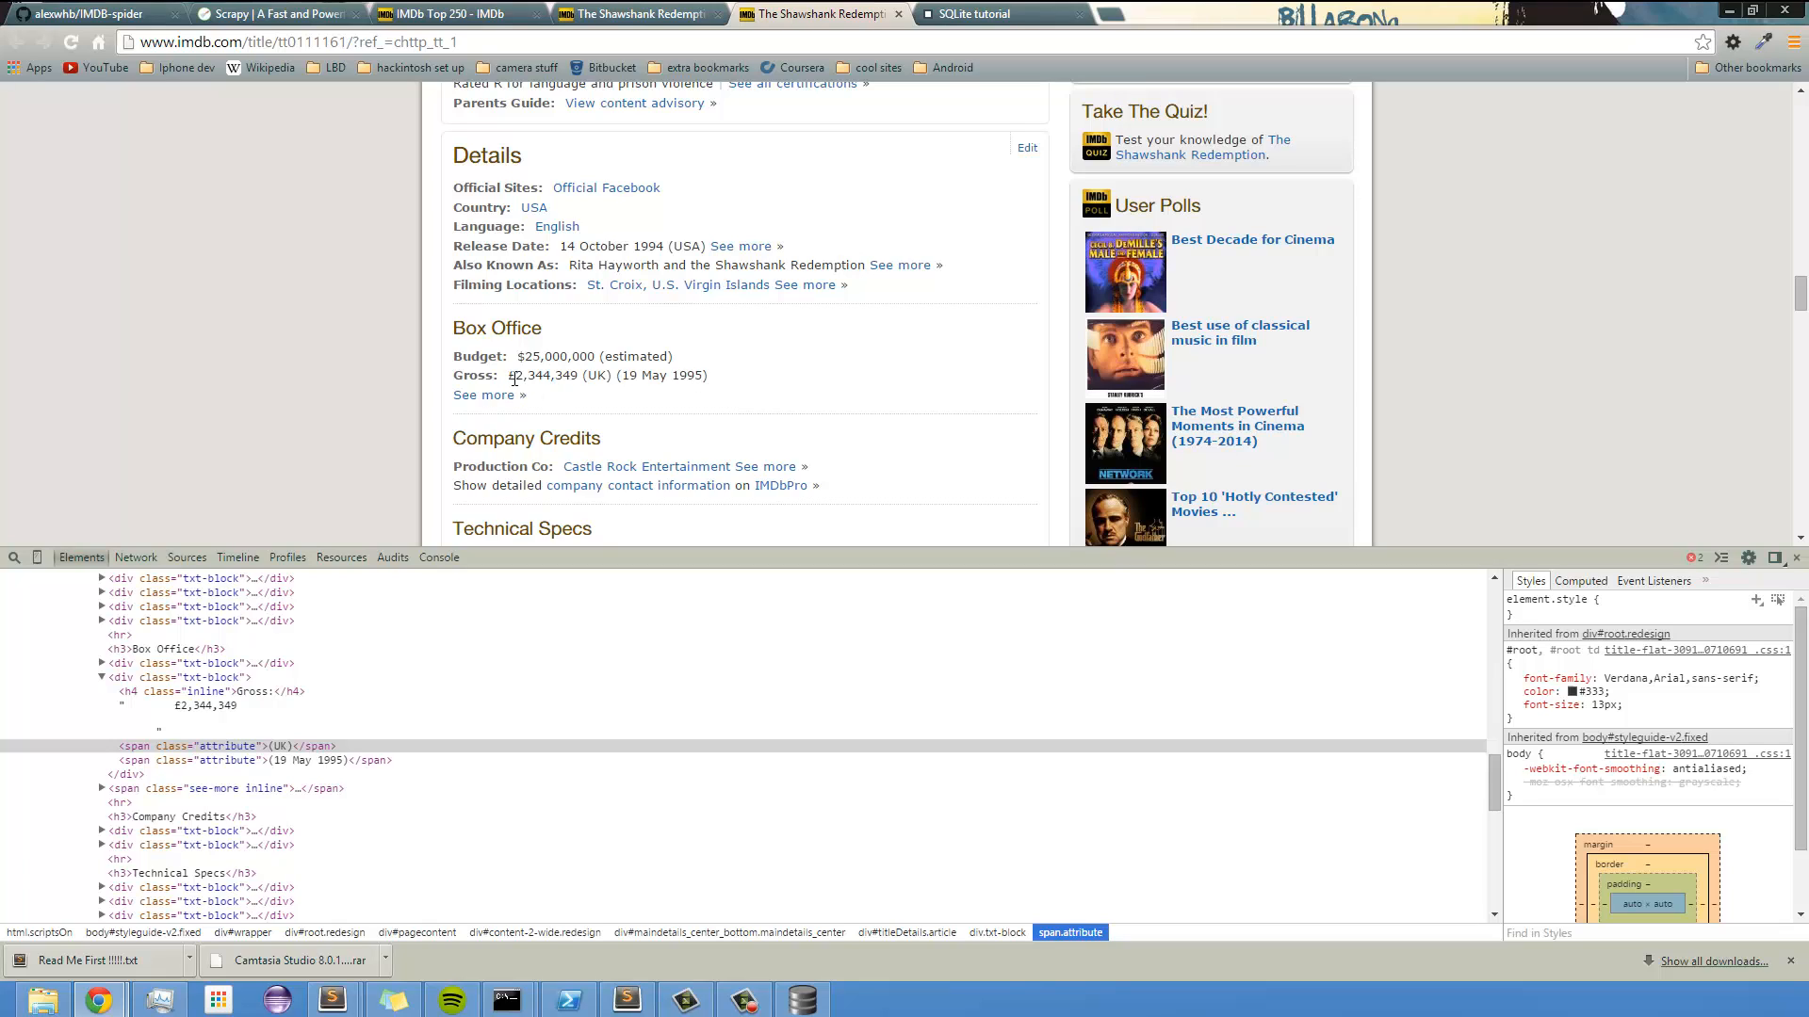
pyautogui.doubleClick(520, 375)
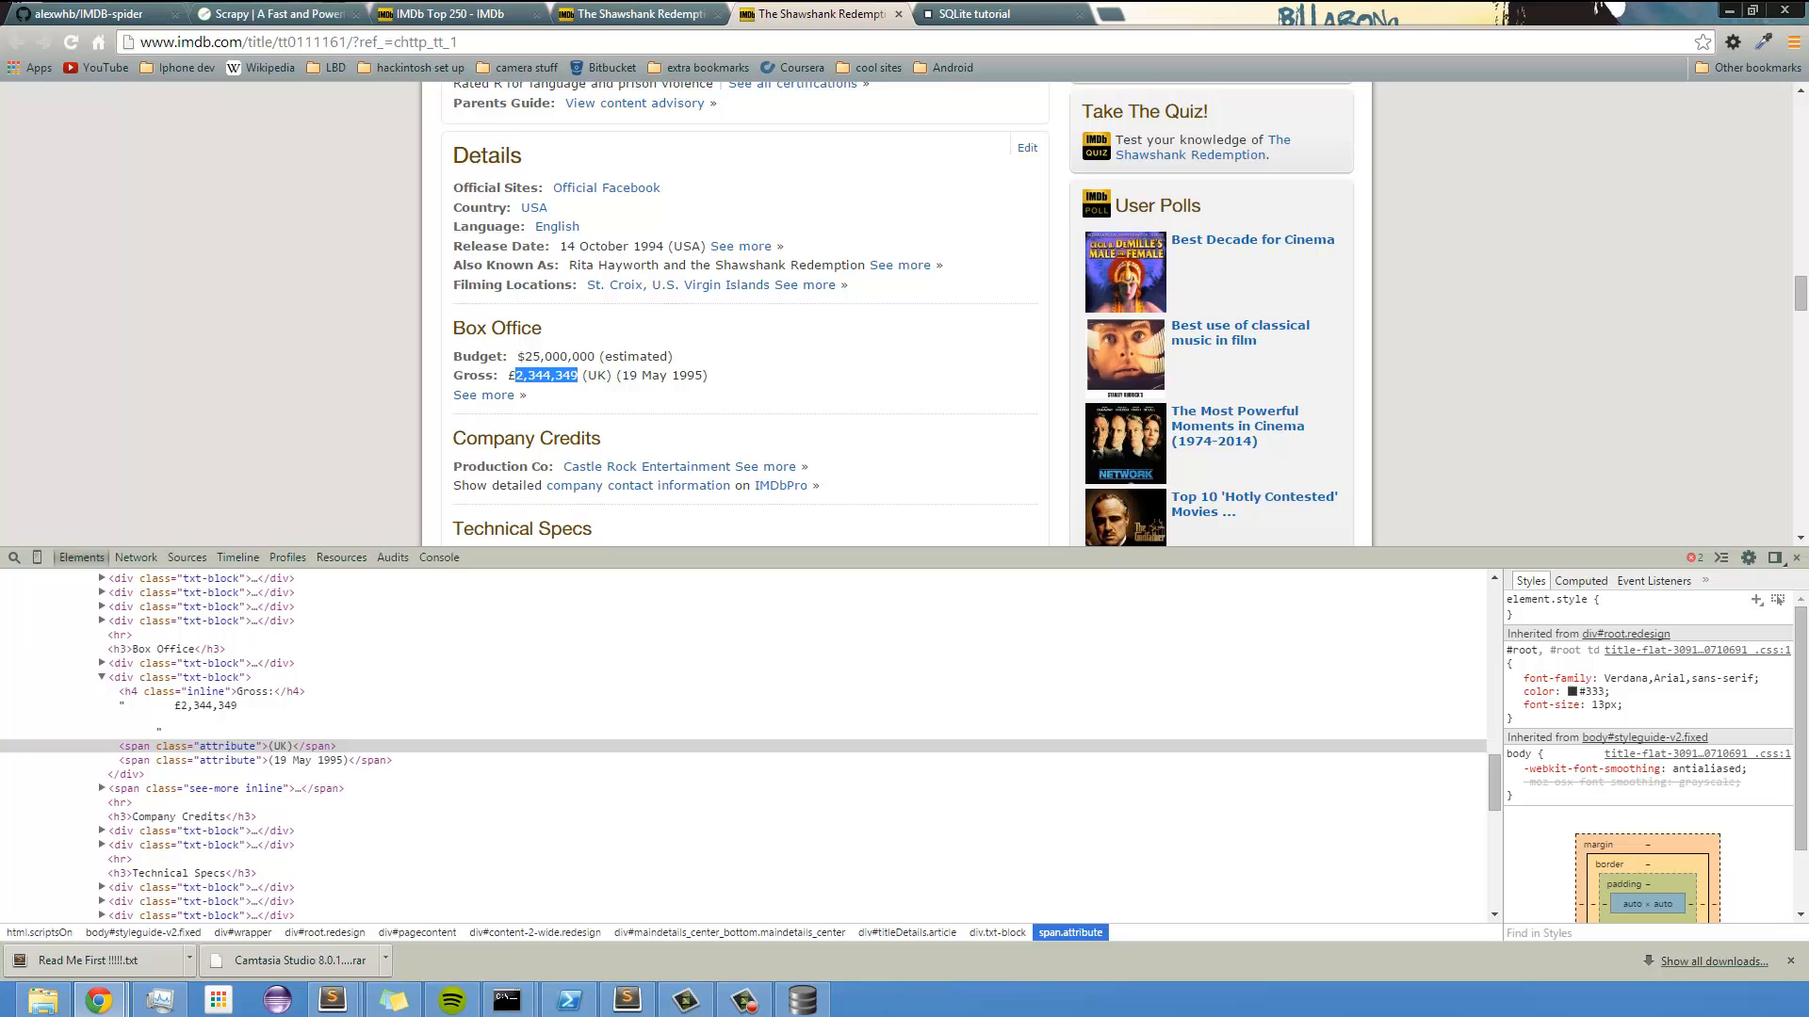
pyautogui.click(333, 998)
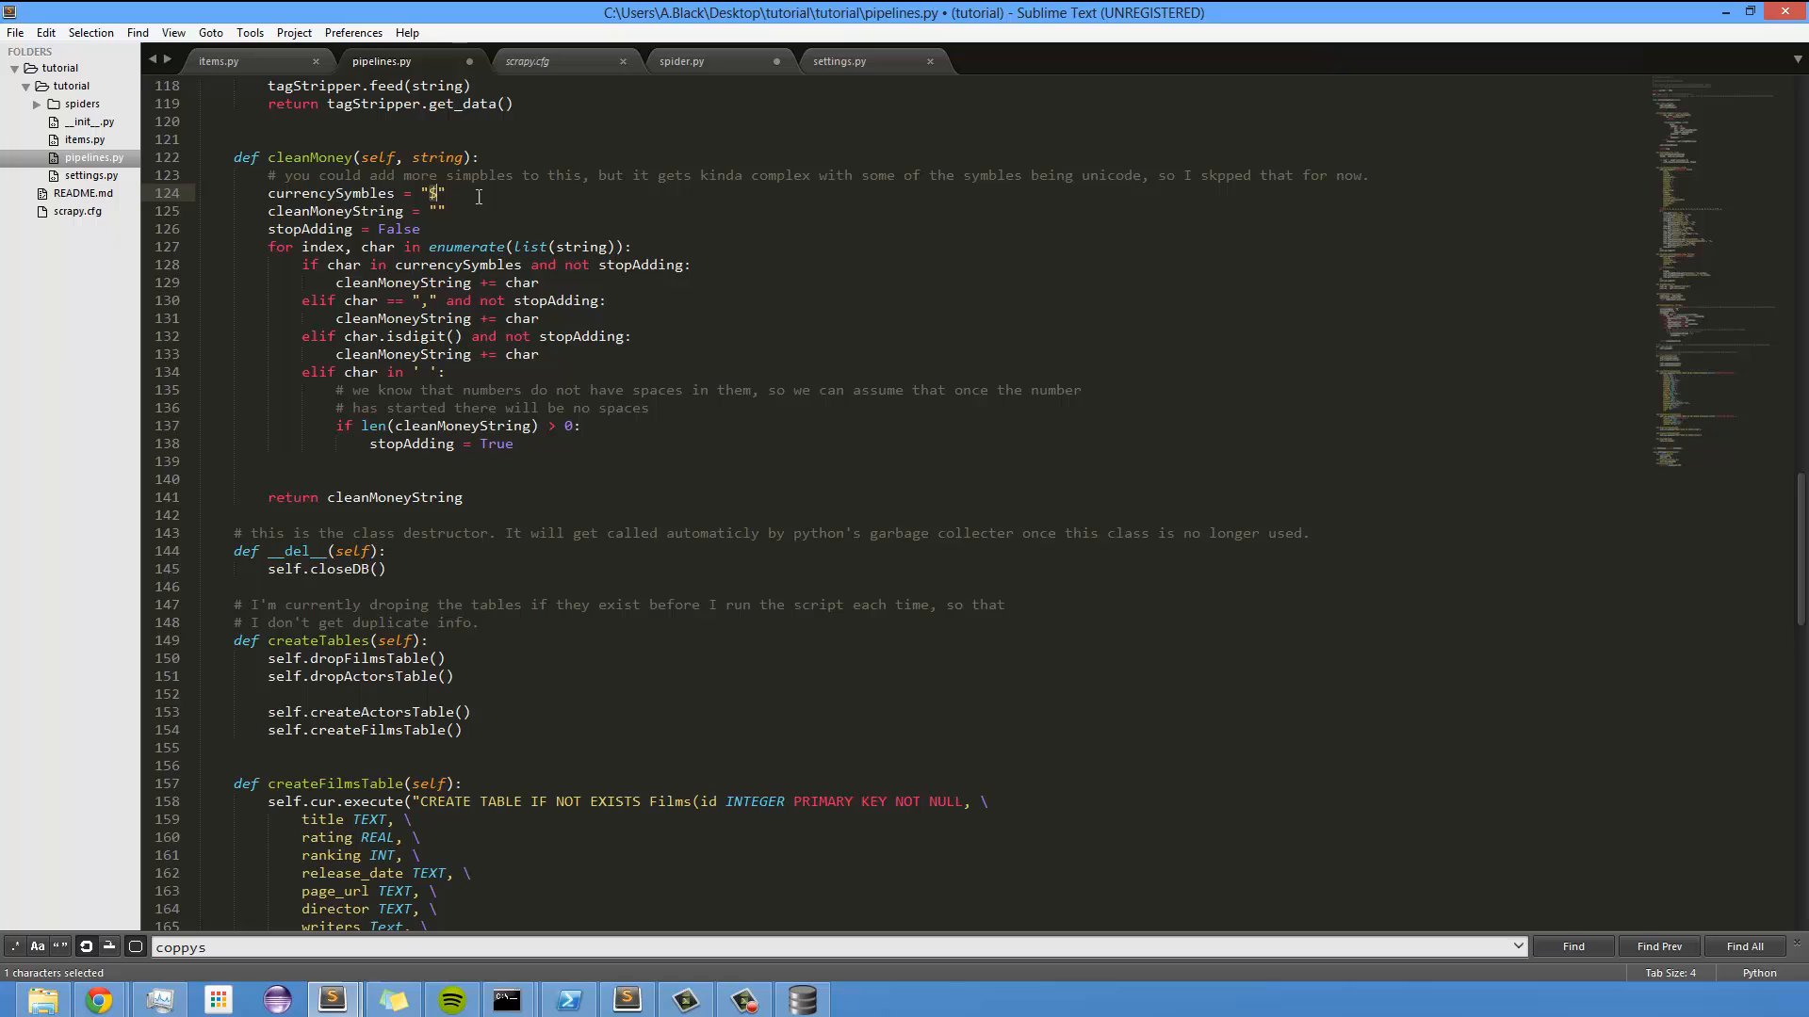
pyautogui.moveTo(790, 230)
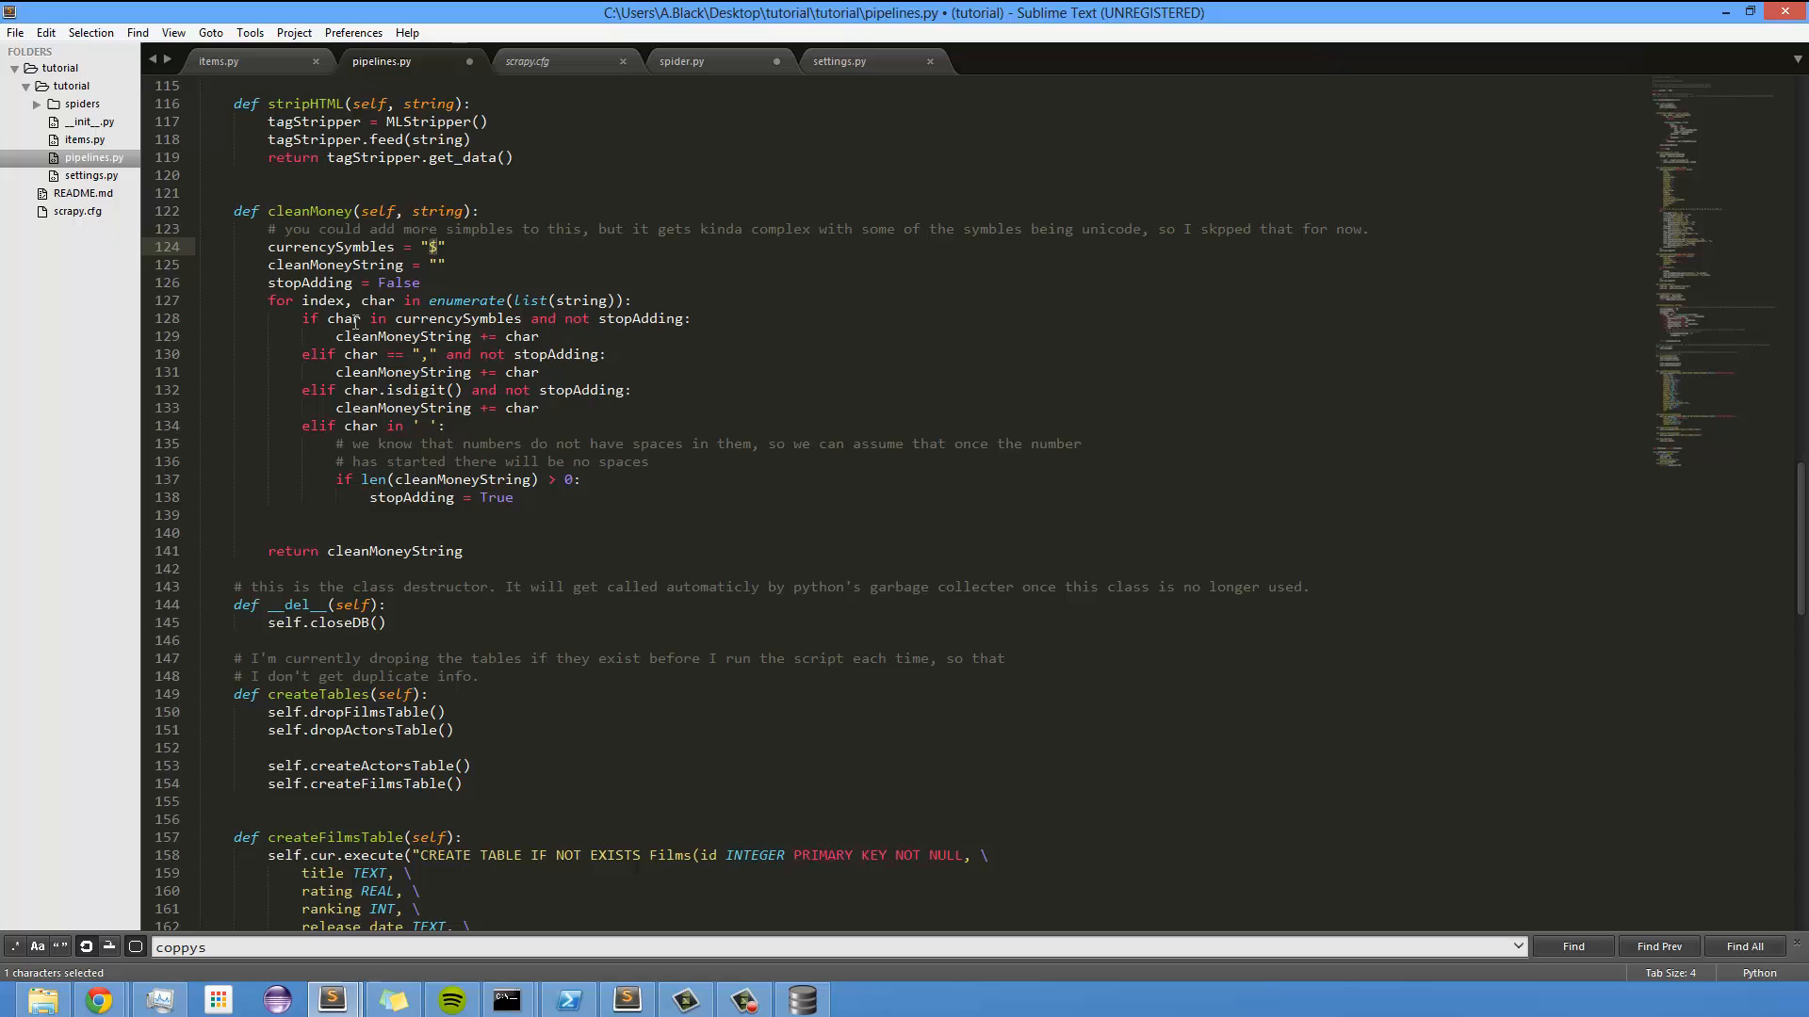
pyautogui.click(404, 282)
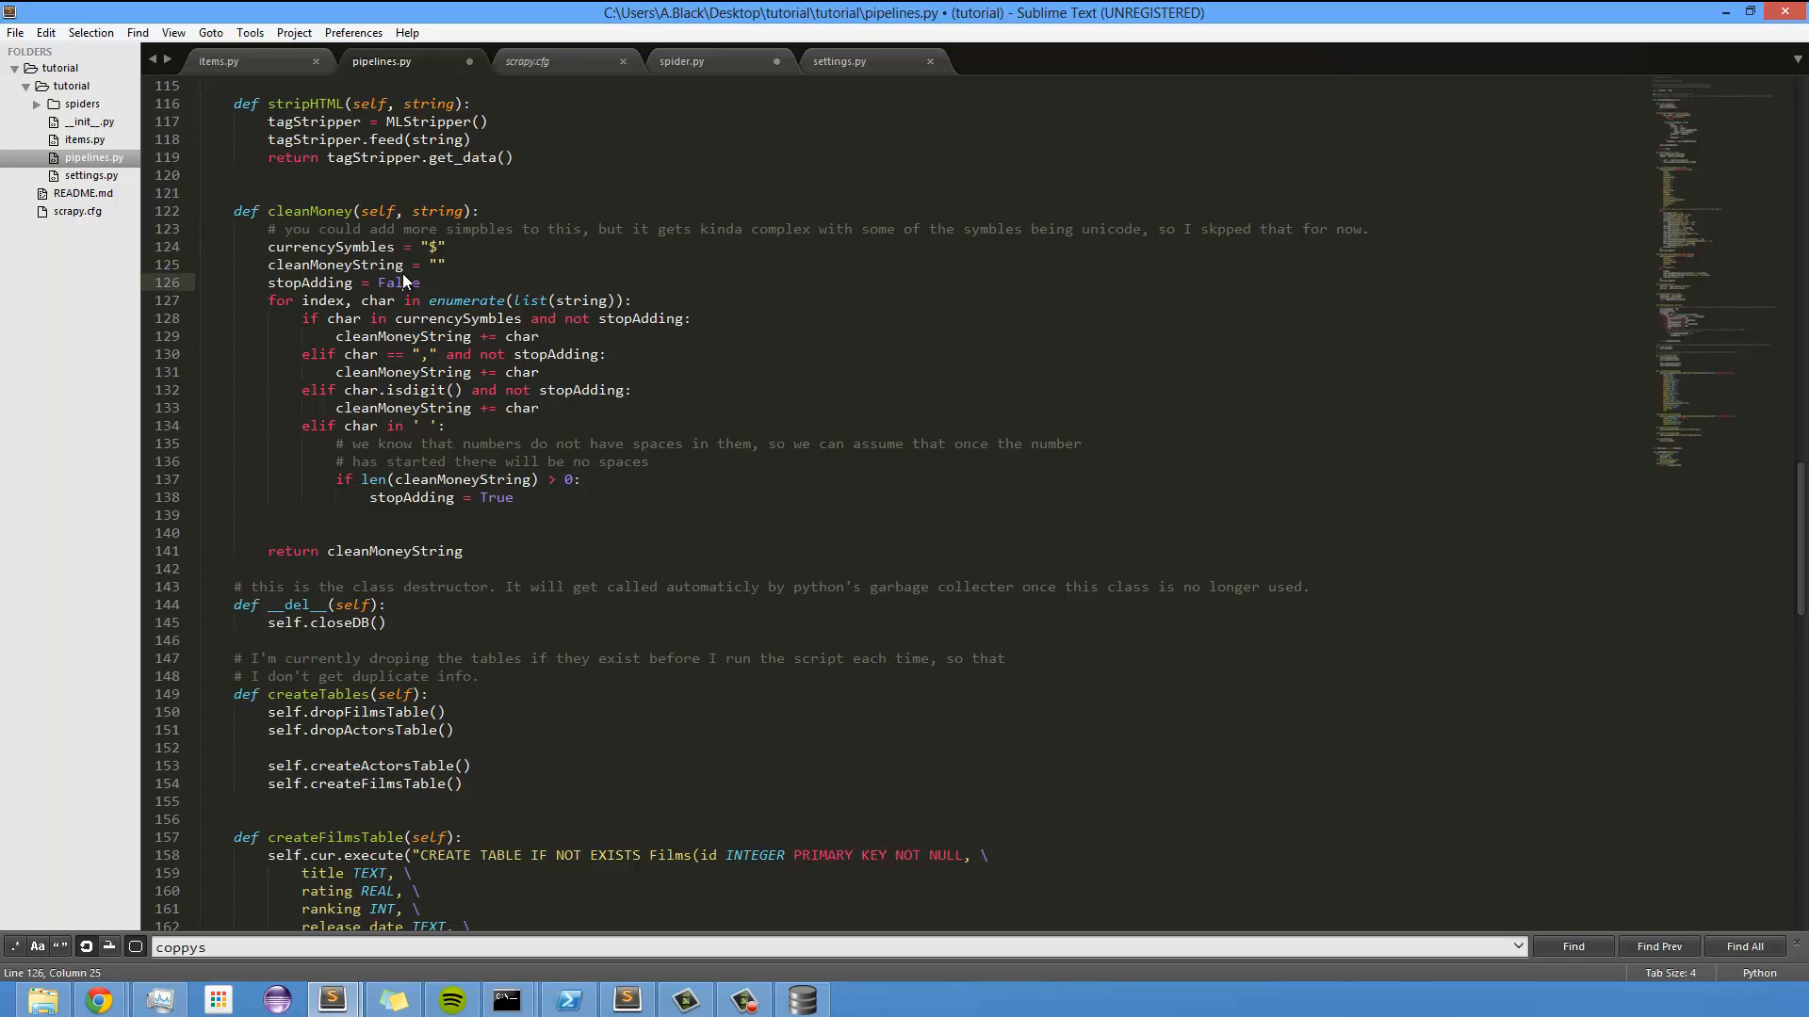
pyautogui.moveTo(668, 227)
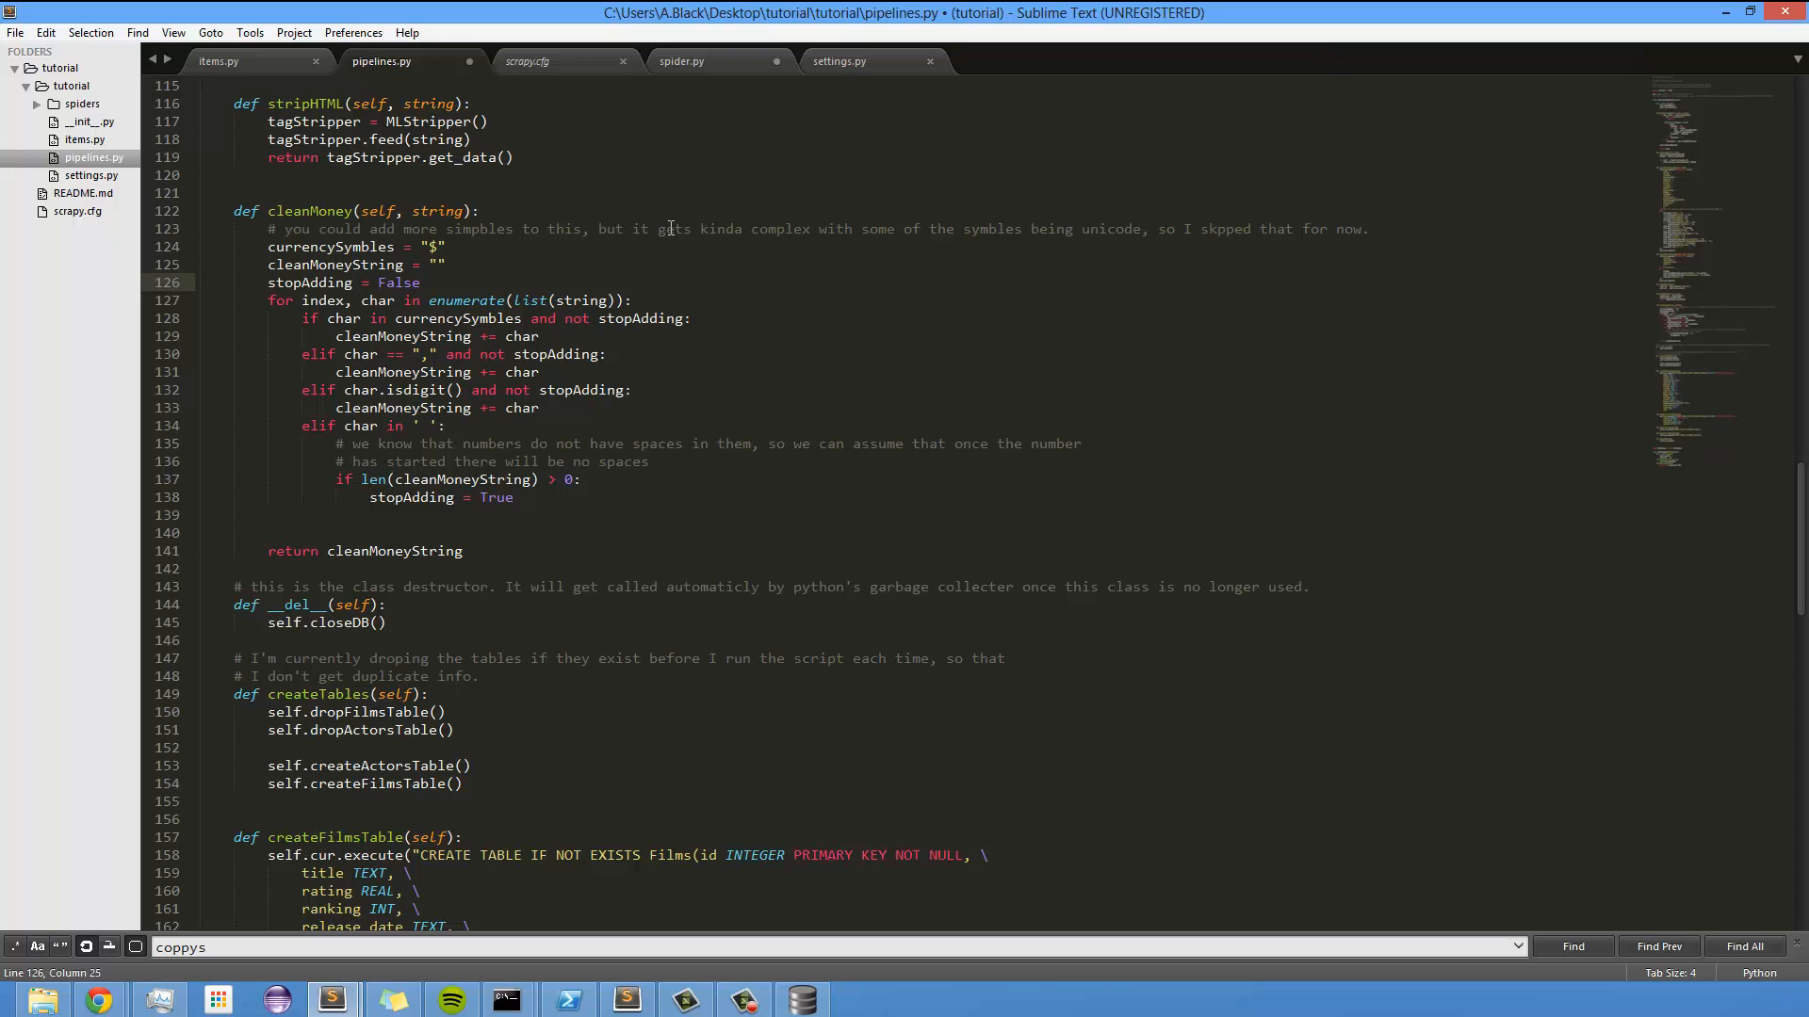
pyautogui.moveTo(685, 359)
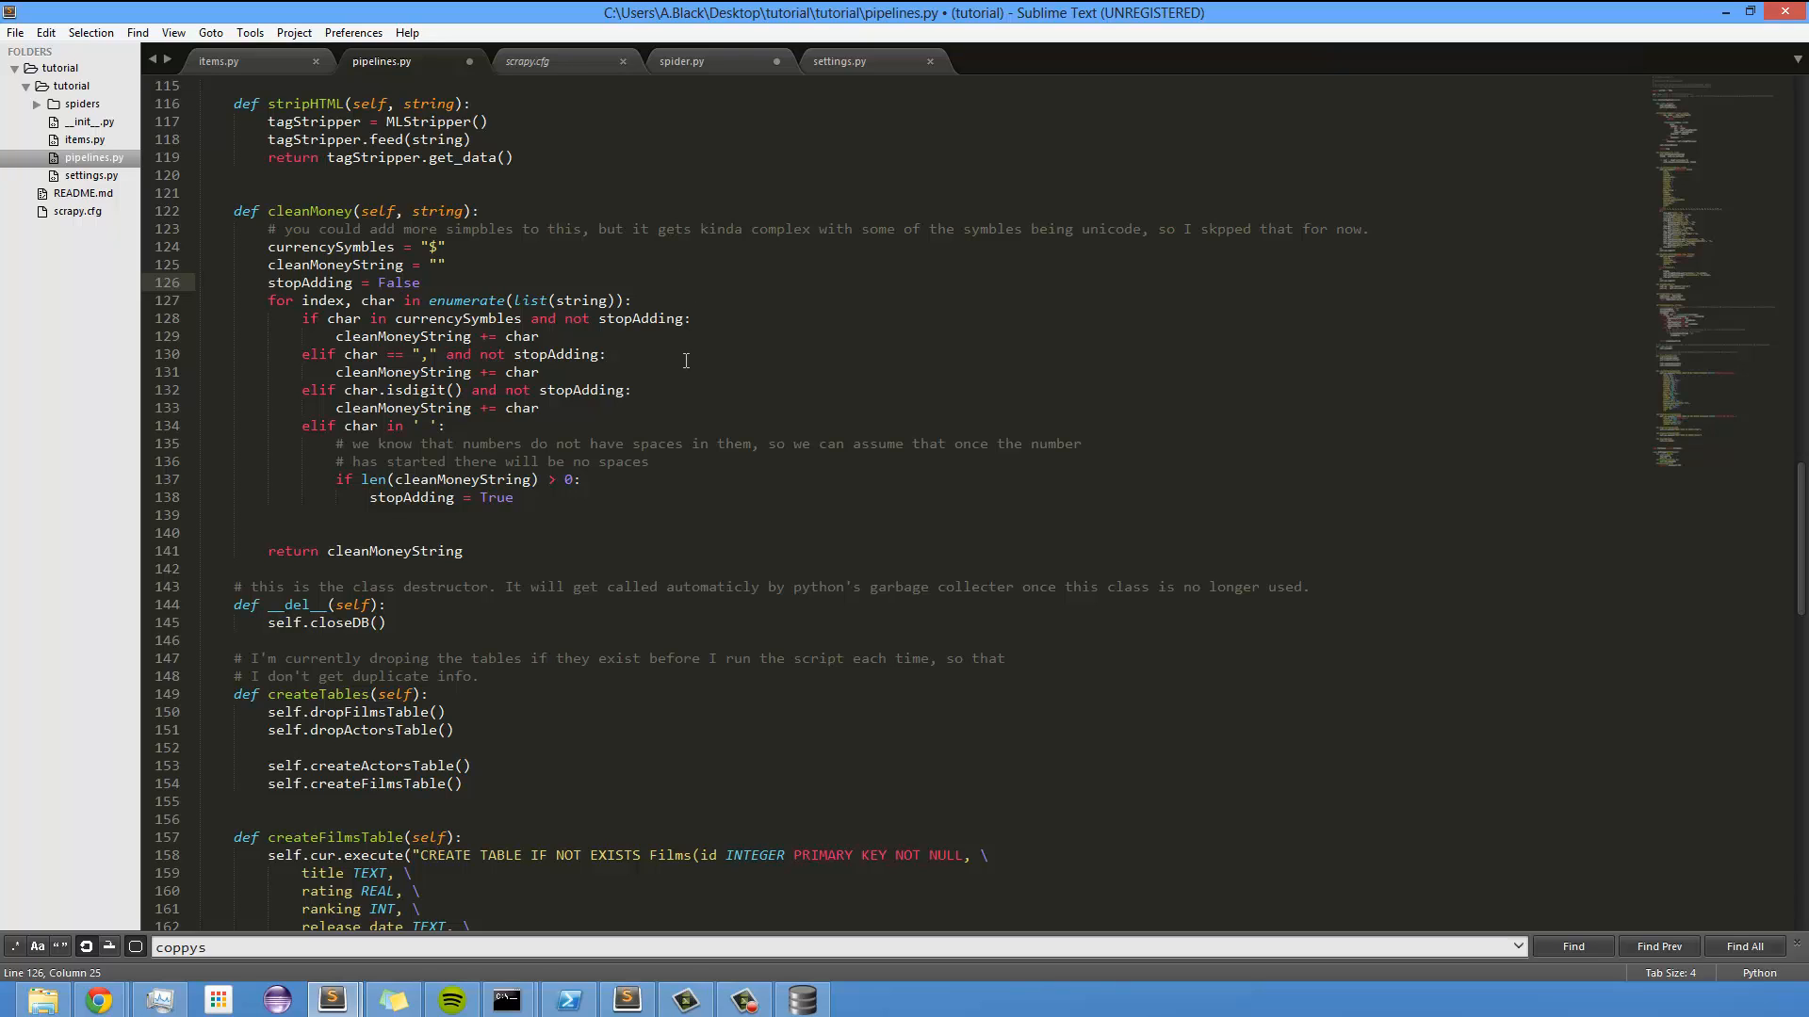